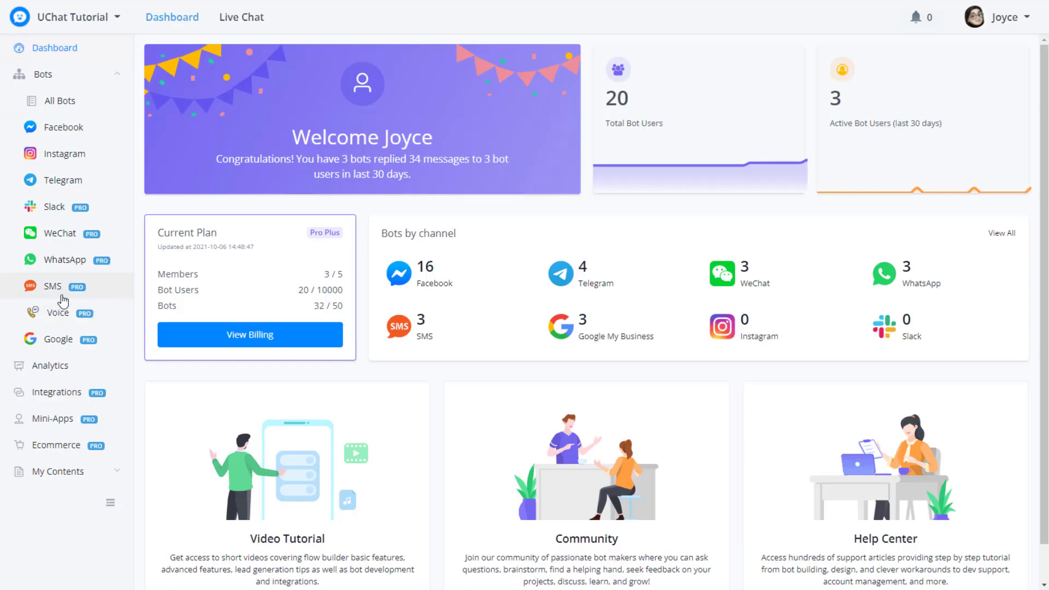
Show the SMS bots list with its three unnamed Twilio phone numbers.
left_click(52, 286)
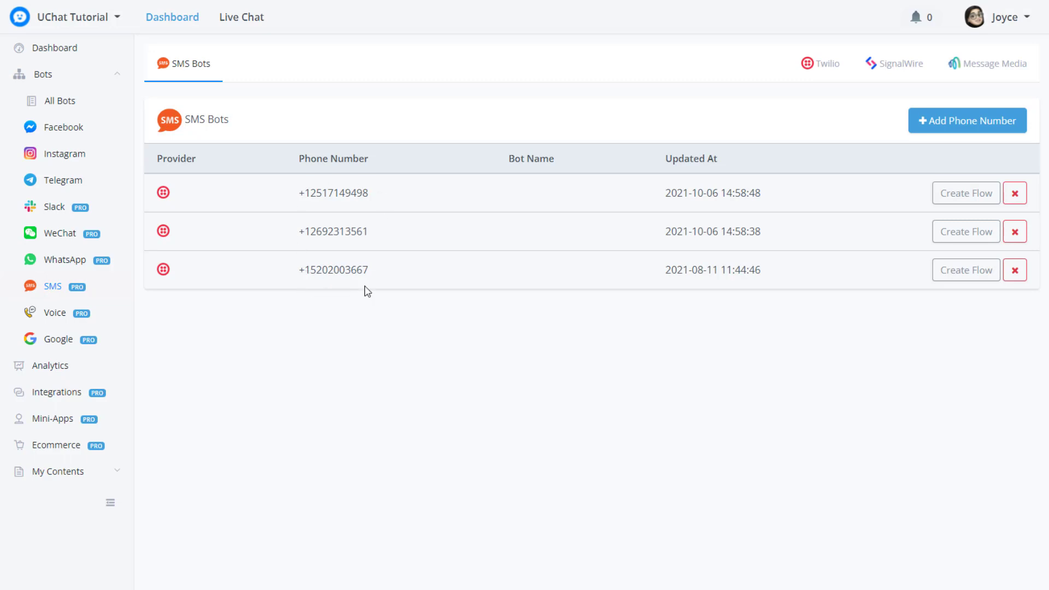
mouse_move(477, 222)
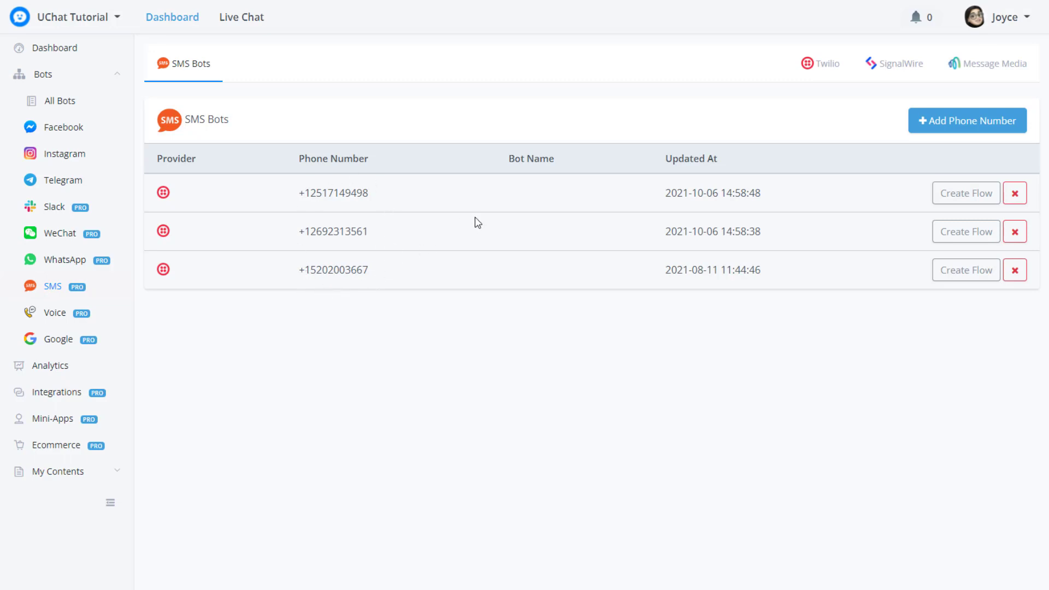
mouse_move(965, 193)
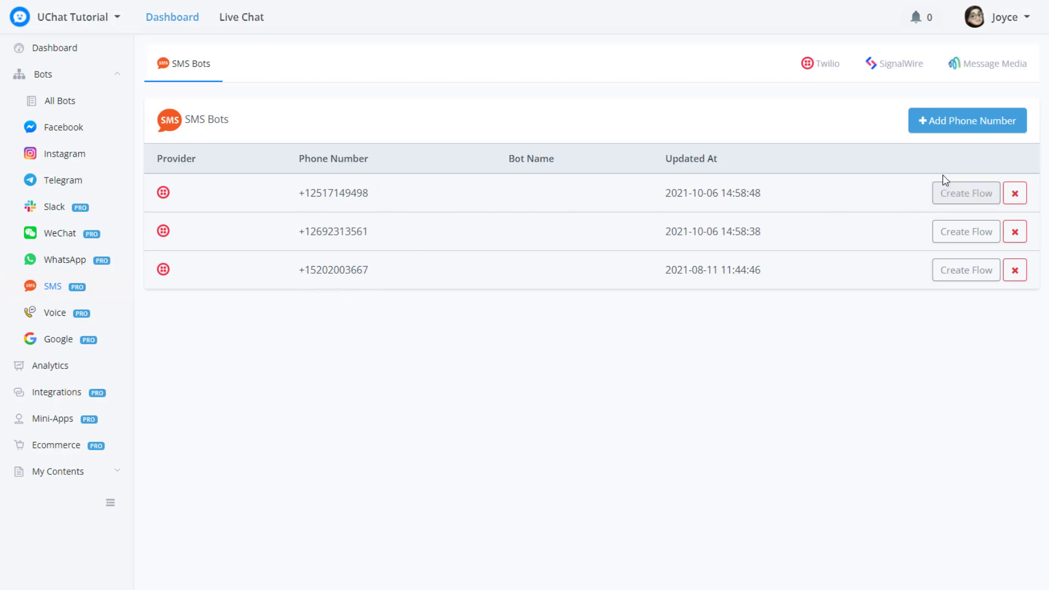
mouse_move(370, 185)
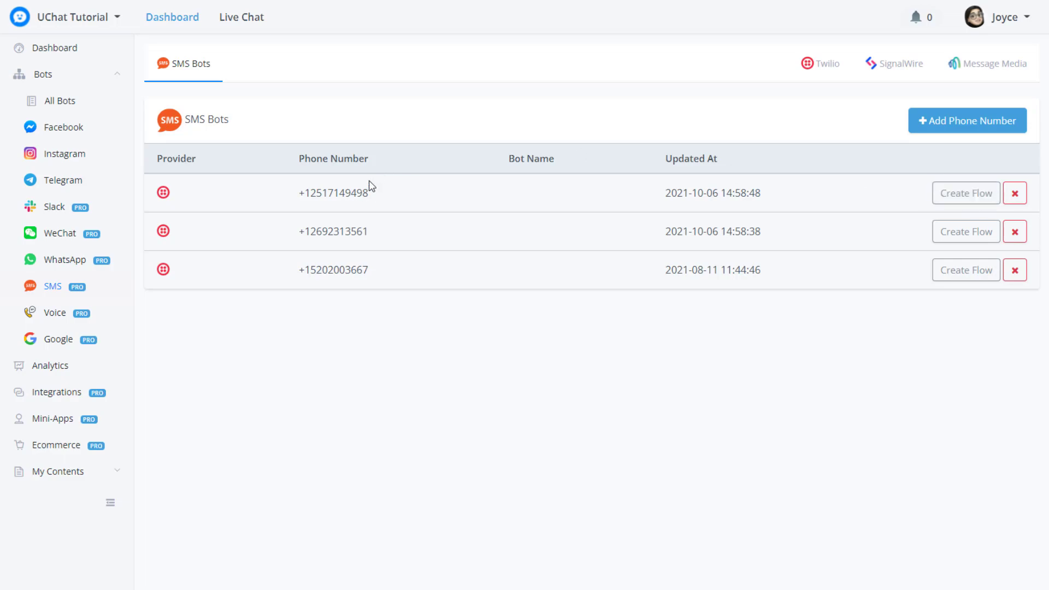
Create an SMS flow from the Inspection Reminder Template, keeping its default flow name.
left_click(965, 193)
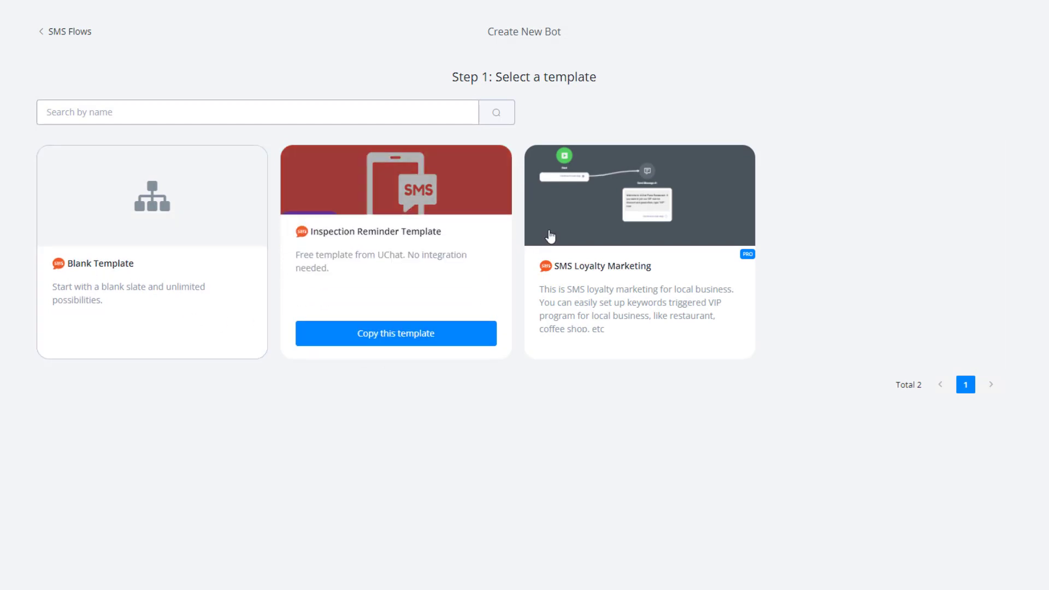
mouse_move(412, 289)
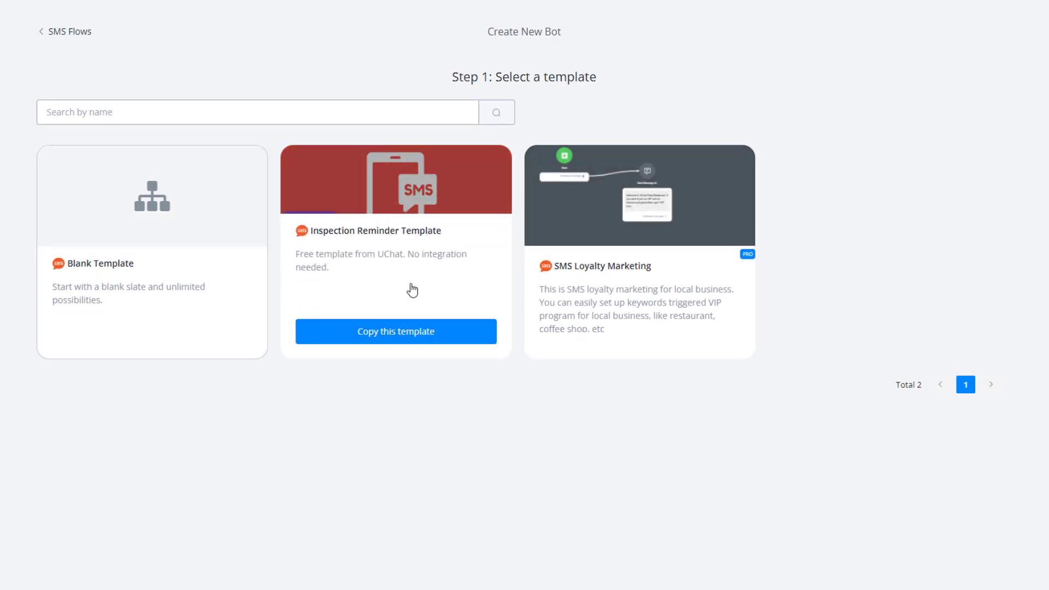
left_click(395, 331)
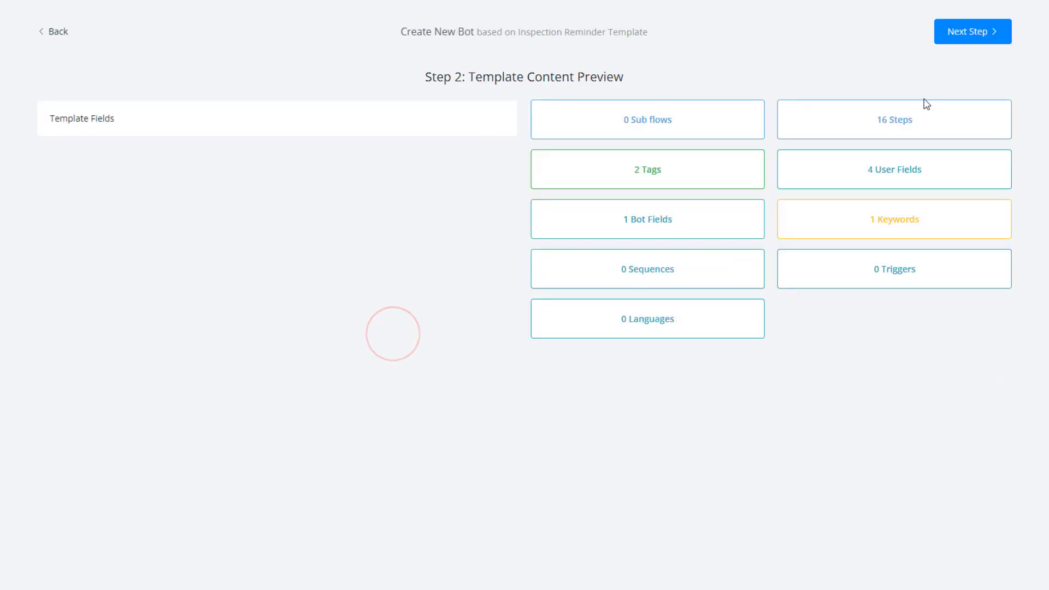
left_click(972, 31)
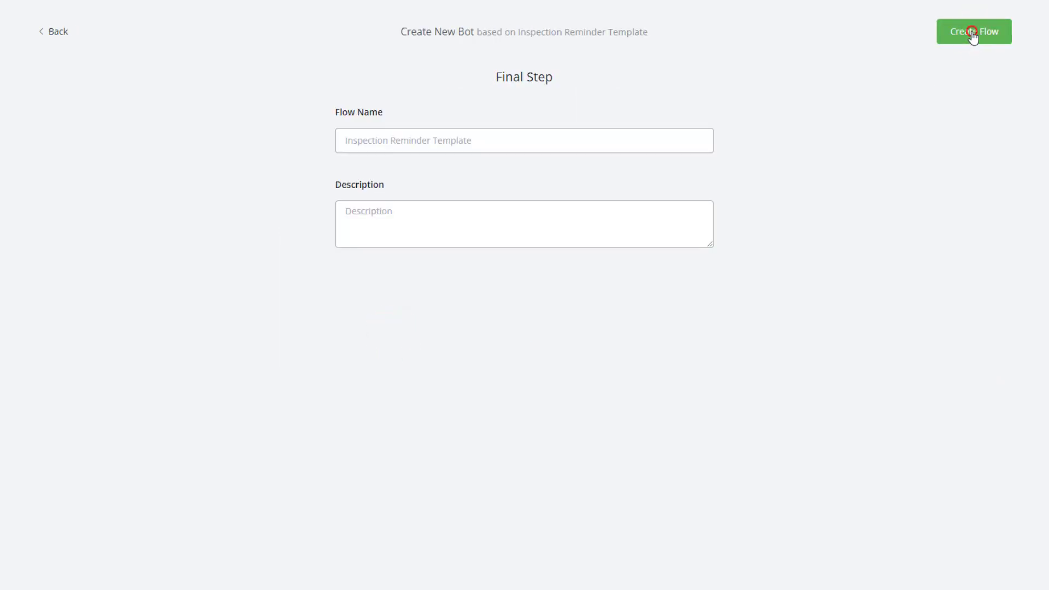
left_click(972, 32)
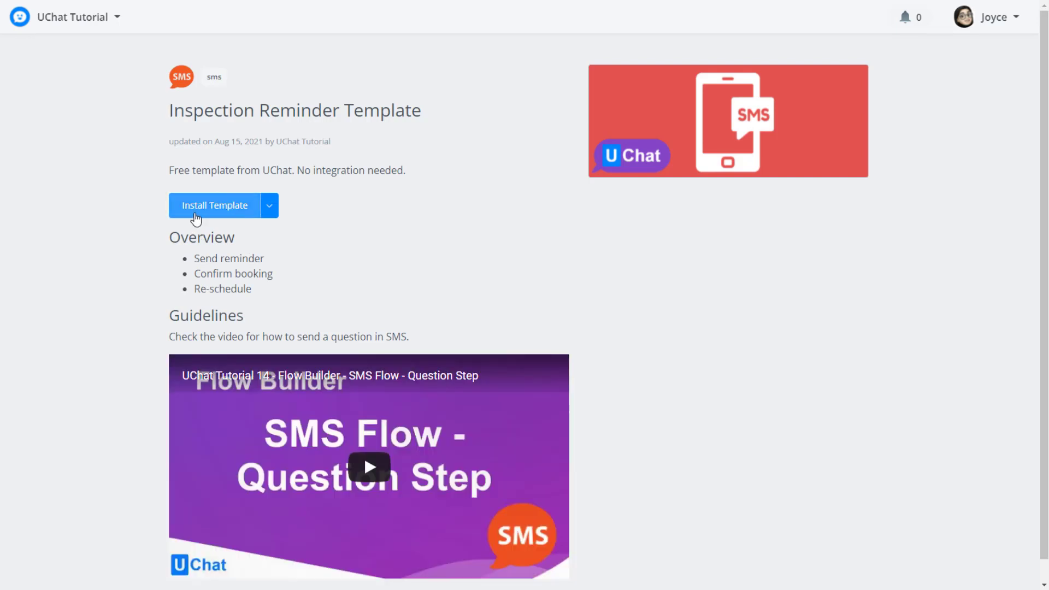
mouse_move(117, 25)
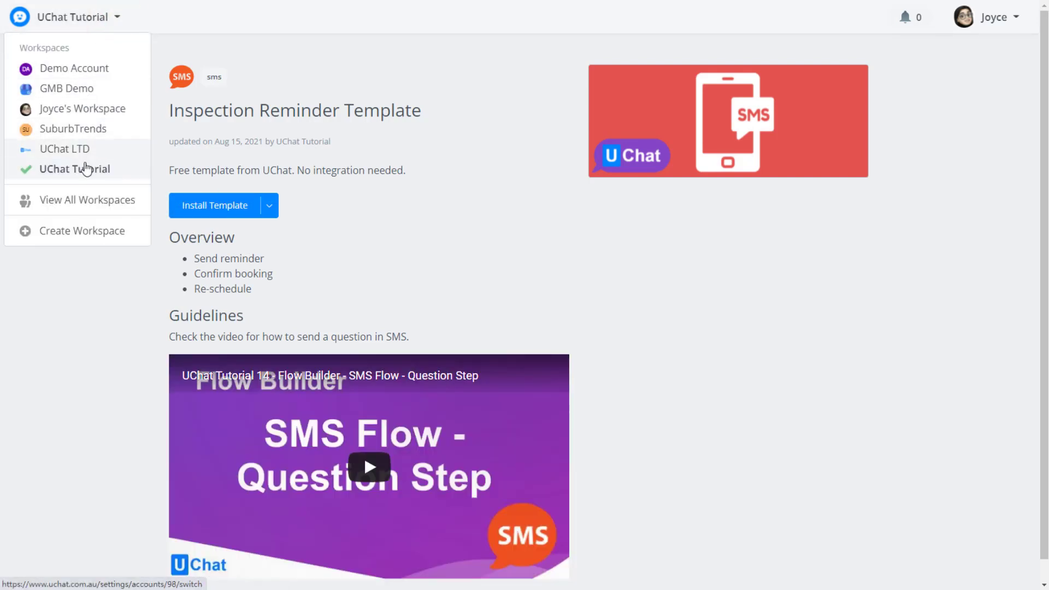
mouse_move(75, 168)
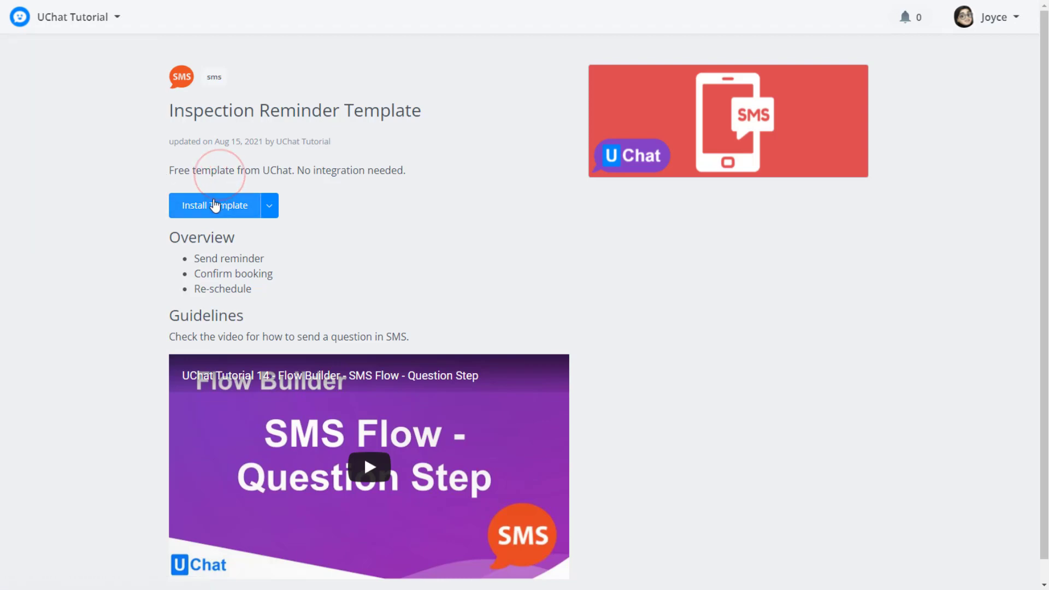
Install the Inspection Reminder Template as the new SMS flow Sms Flow #2.
left_click(215, 206)
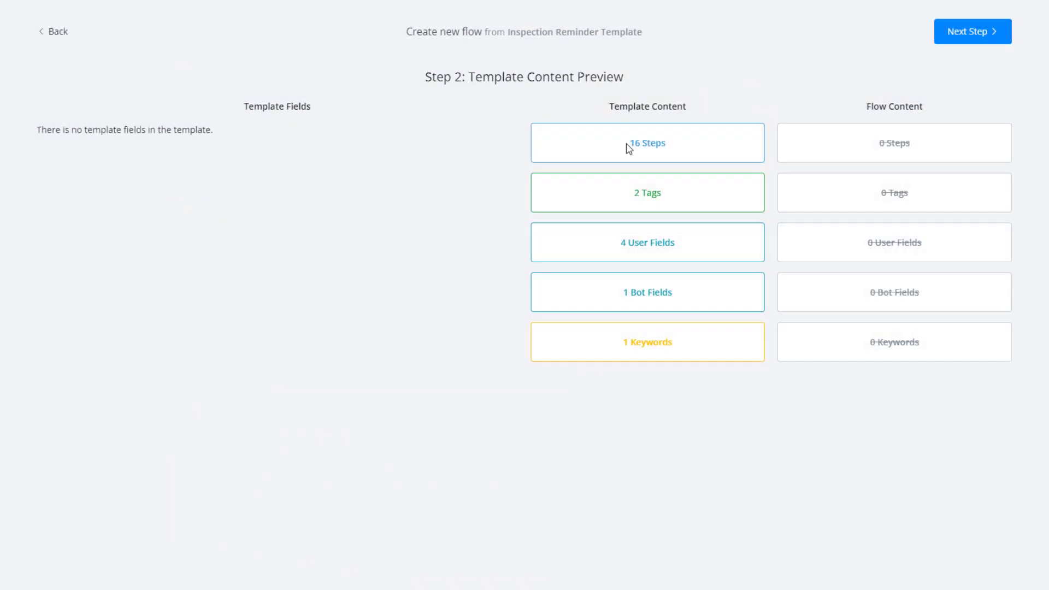
left_click(971, 31)
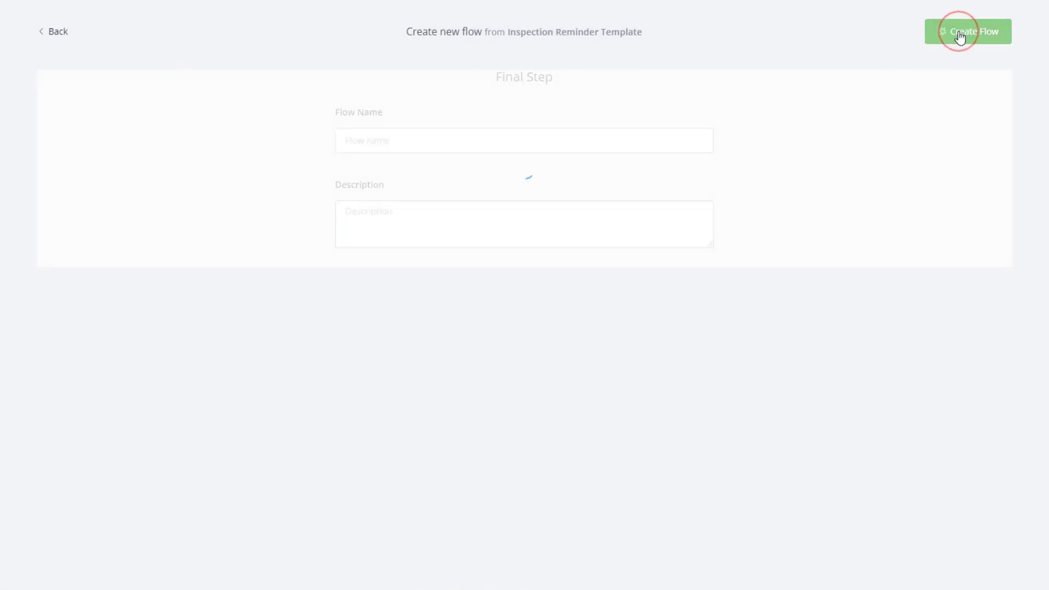
left_click(968, 31)
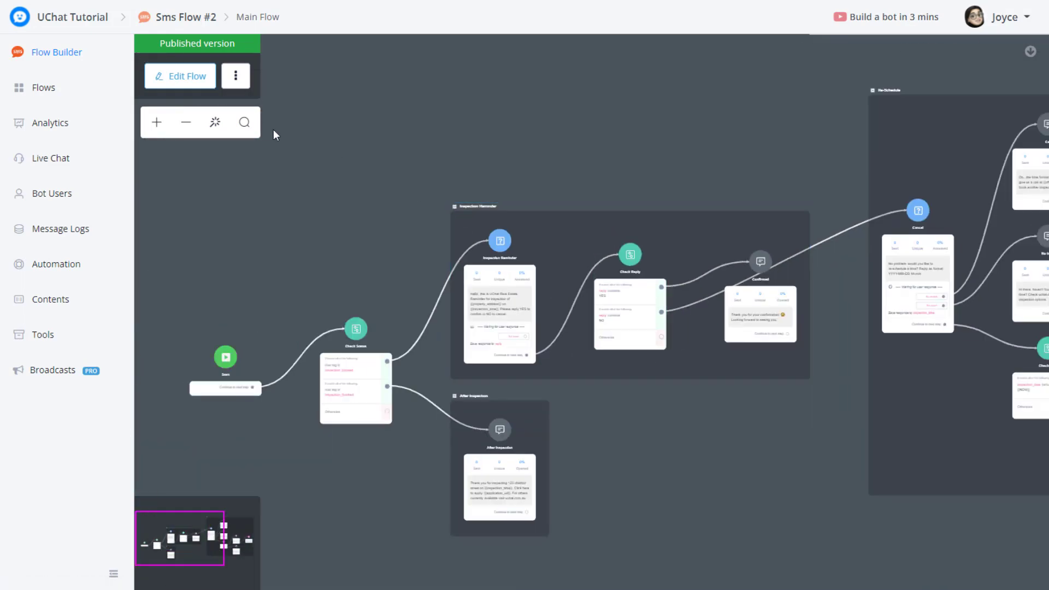
Put Sms Flow #2 into draft editing and view the Inspection Reminder step's settings.
left_click(179, 75)
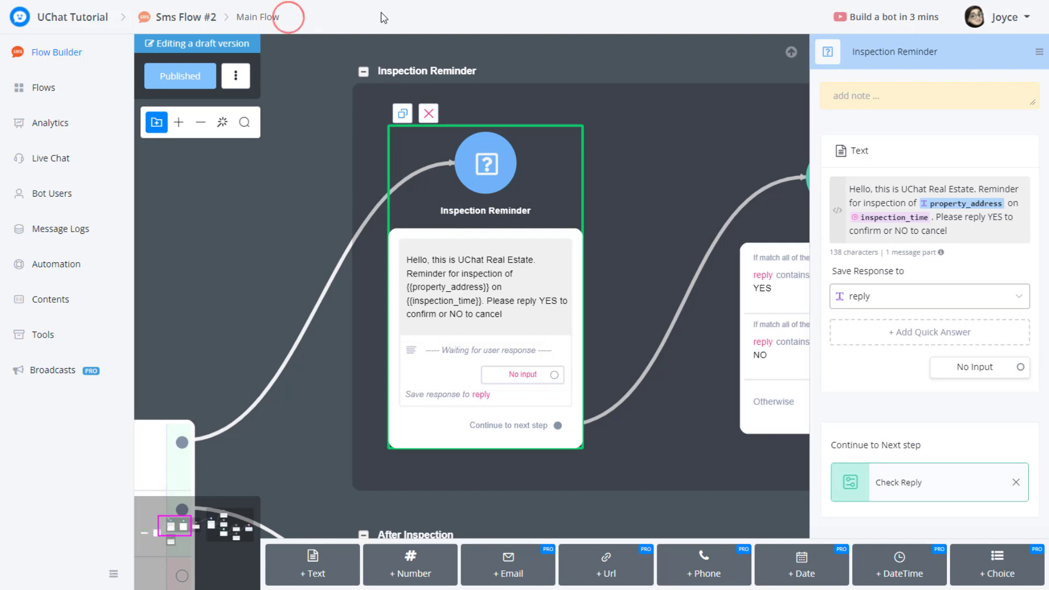
mouse_move(315, 27)
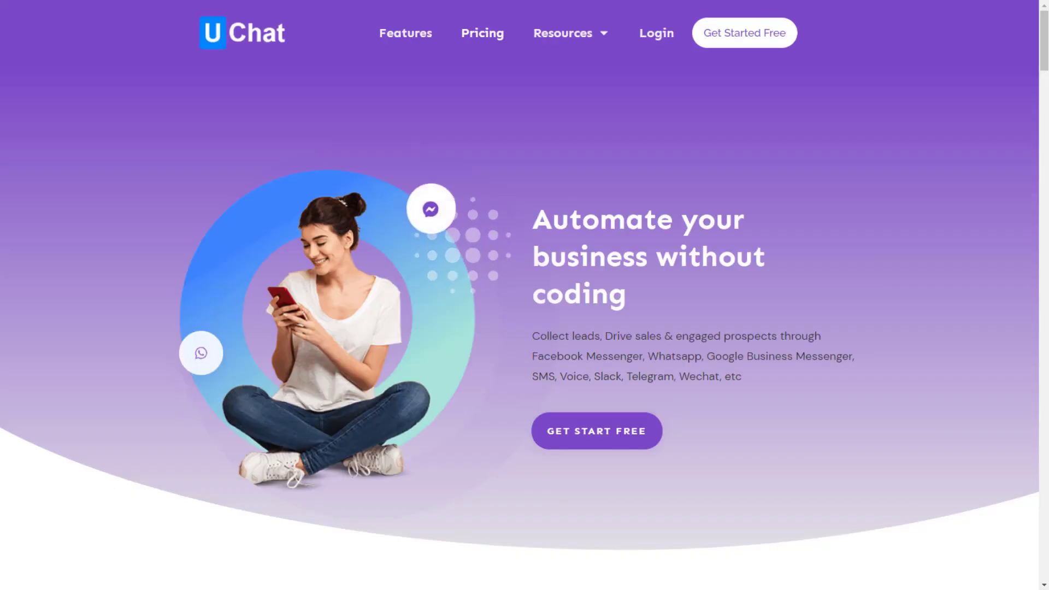
Find the Telegram Beginner Template in the footer's template store and view its details.
scroll("down", 3)
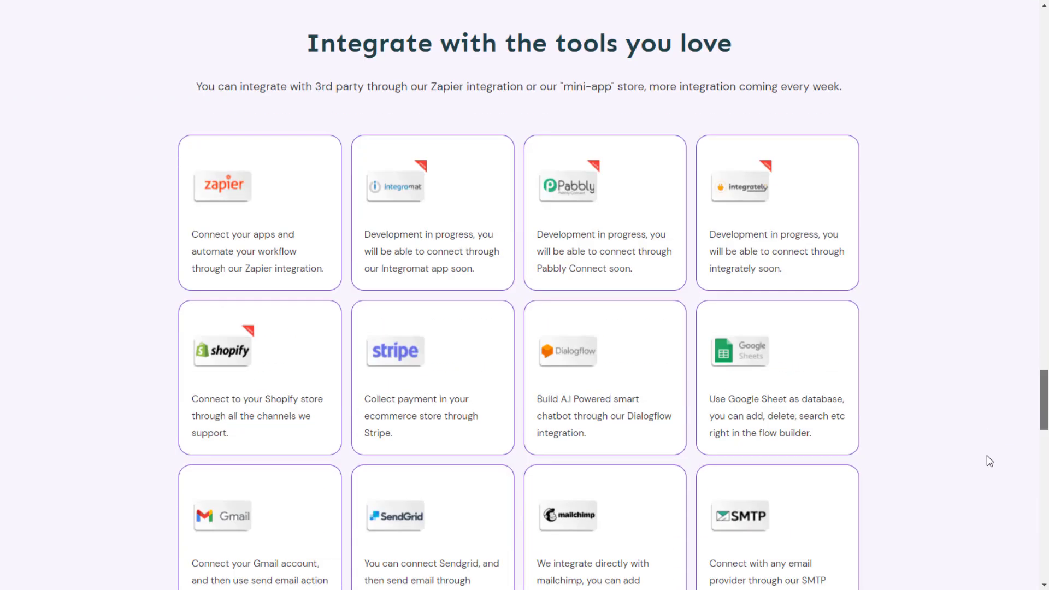
scroll("down", 3)
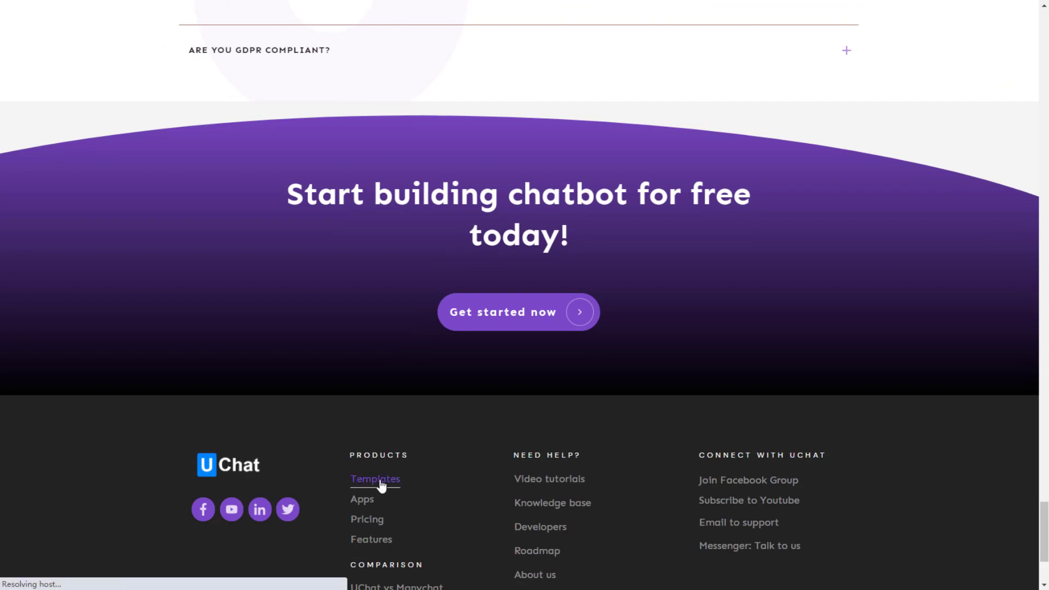
left_click(375, 479)
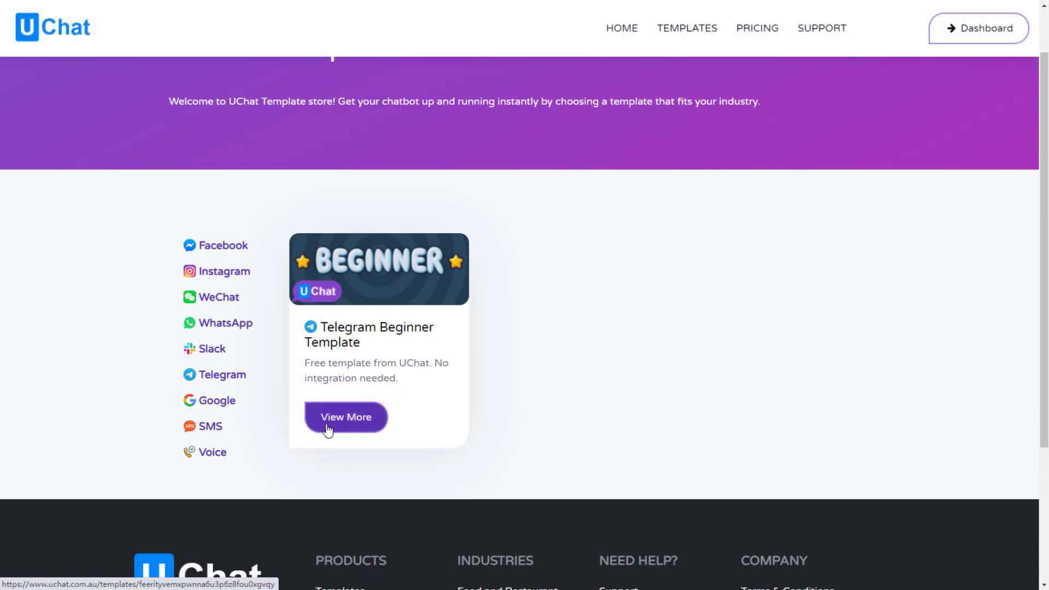
left_click(346, 416)
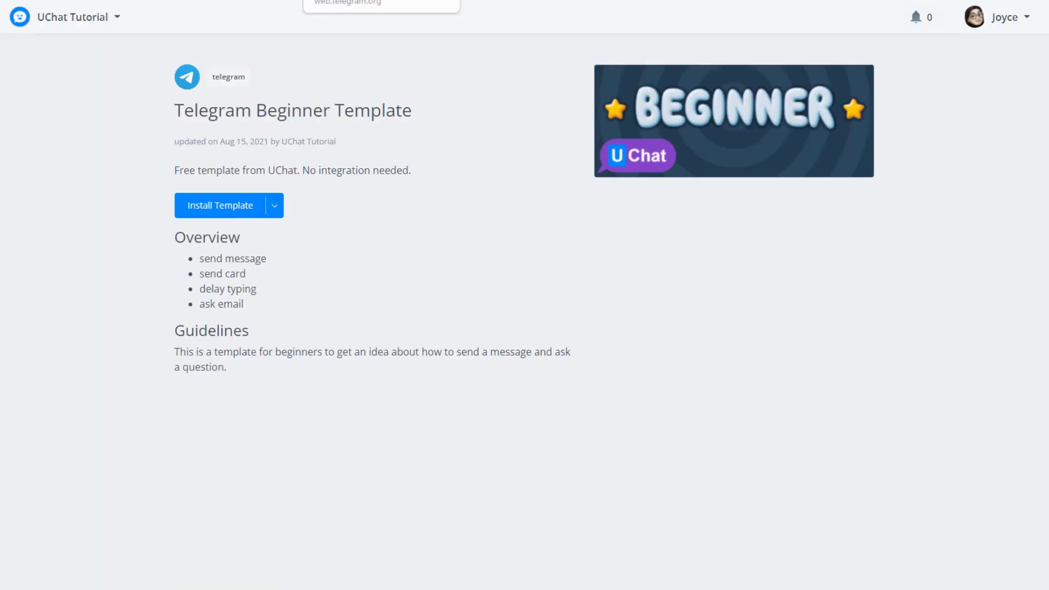
Compare the Telegram Beginner Template's Replace existing flow and Create New Bot install options.
left_click(273, 205)
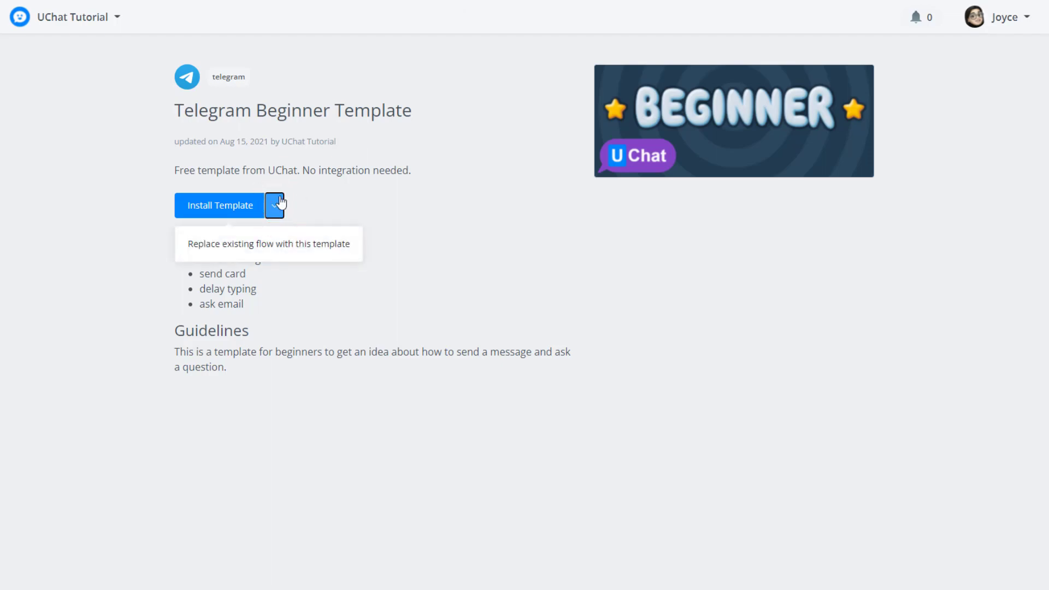
mouse_move(228, 244)
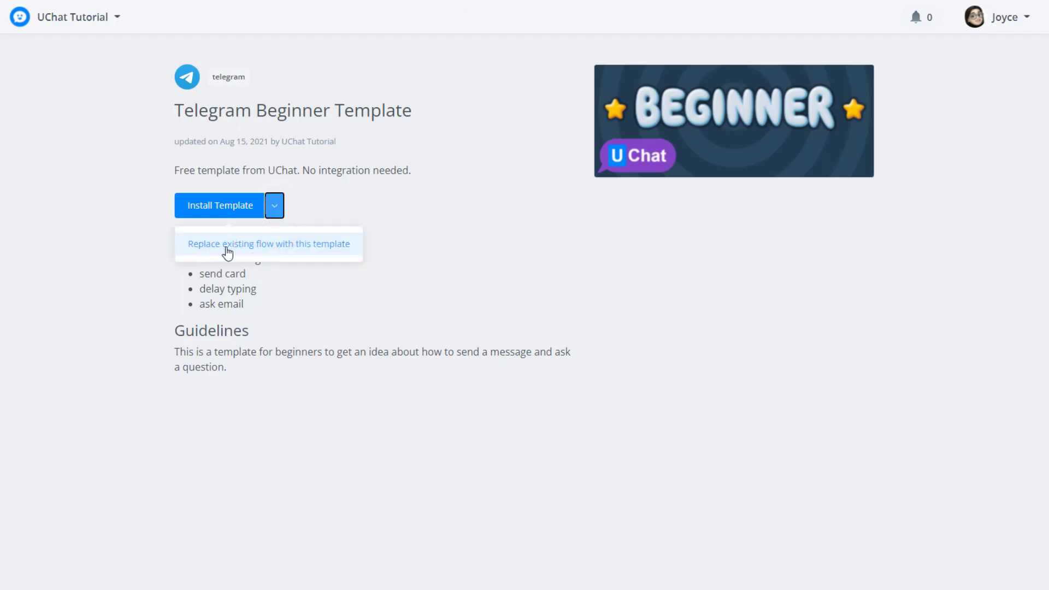
mouse_move(292, 256)
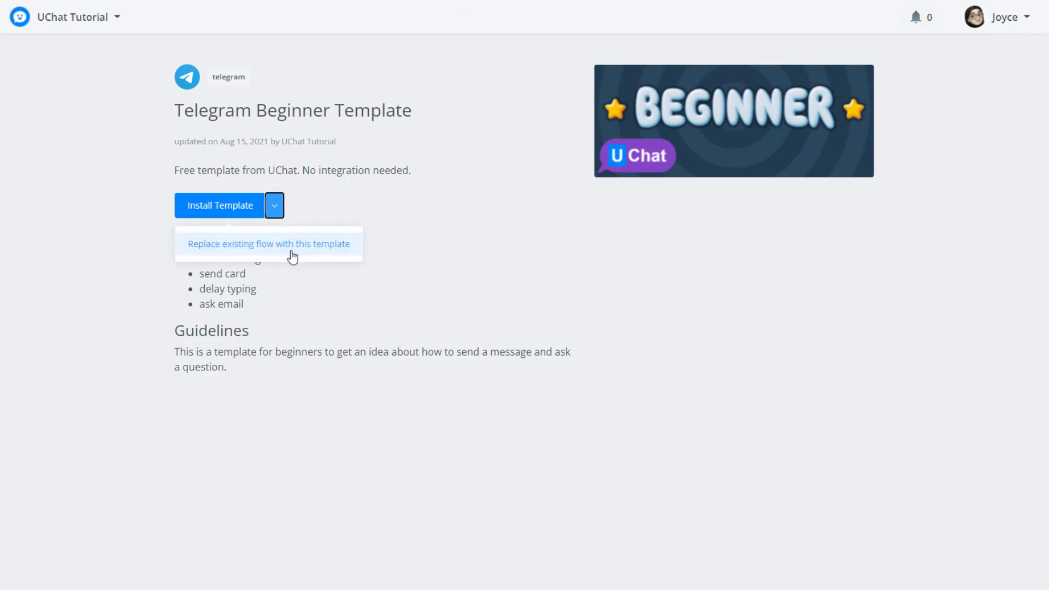
left_click(268, 243)
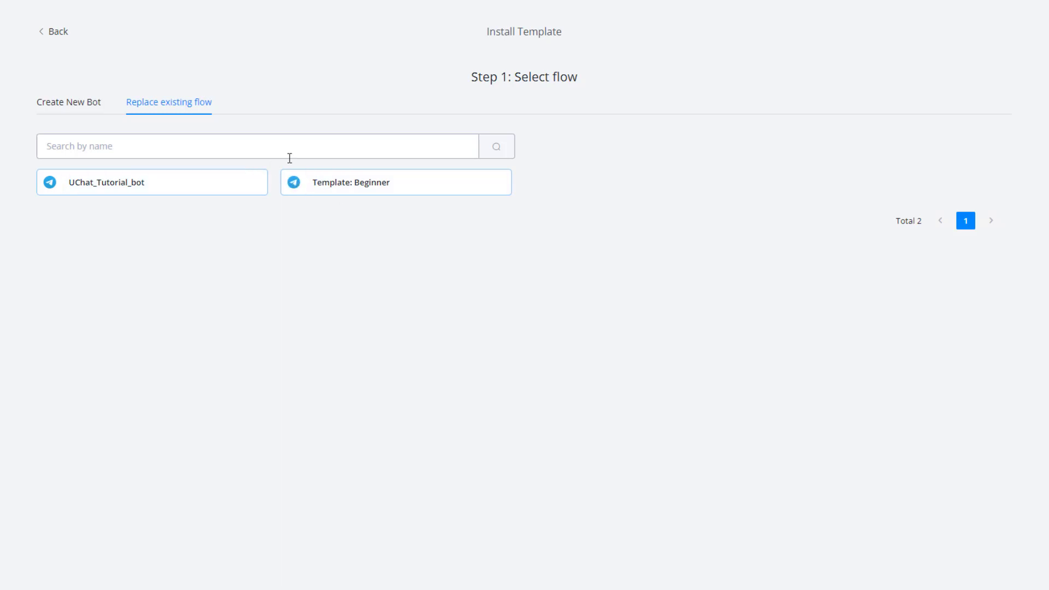
mouse_move(509, 15)
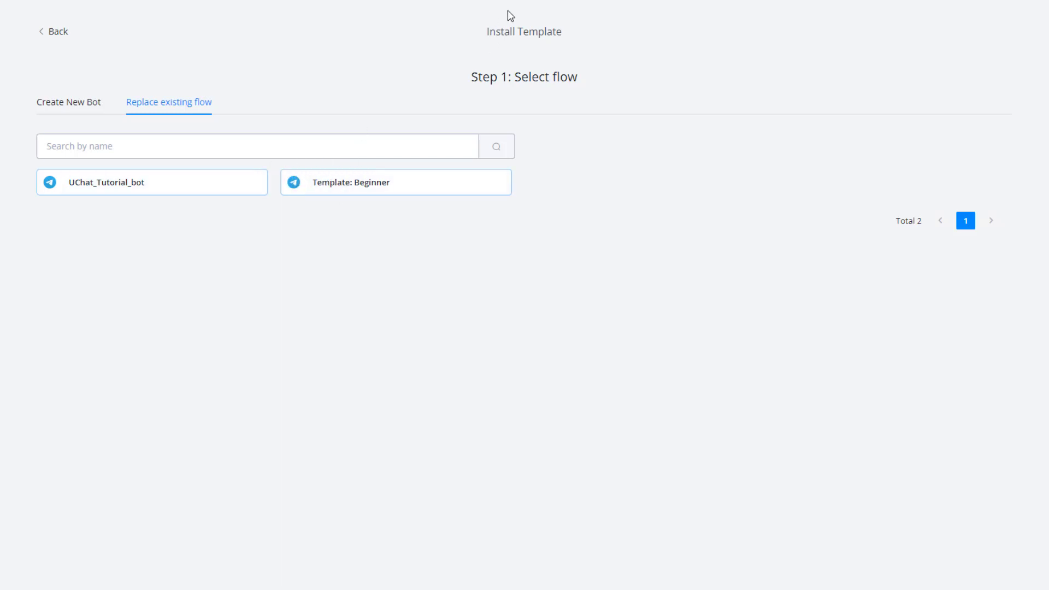
mouse_move(68, 102)
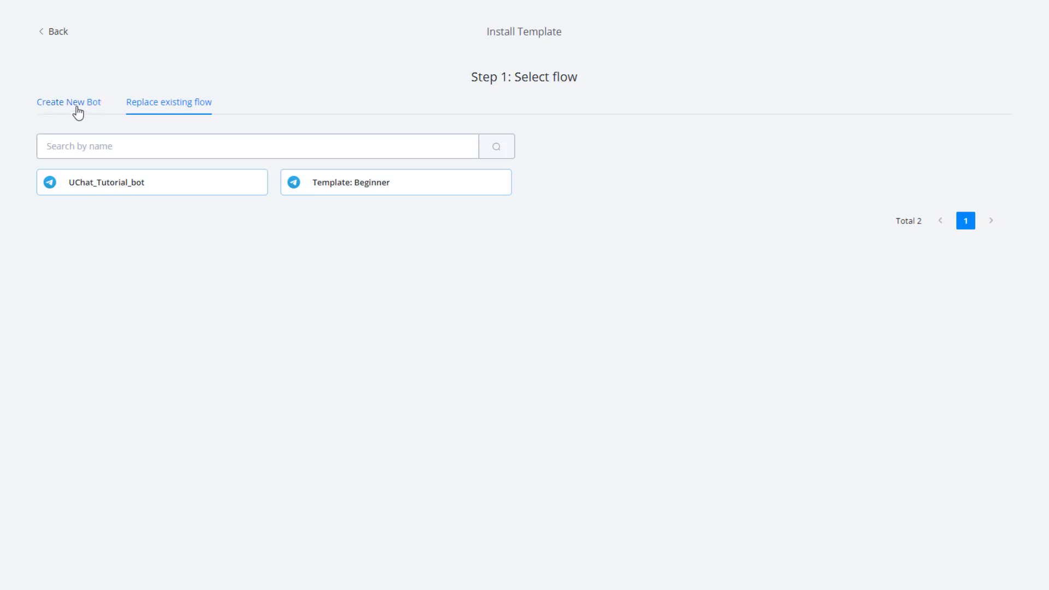
left_click(68, 102)
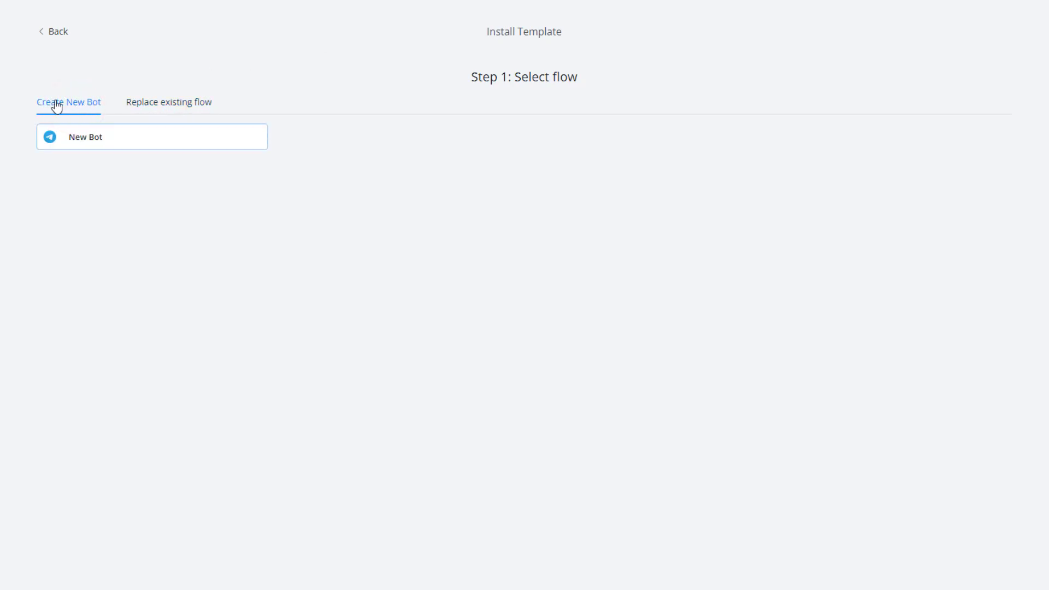
mouse_move(85, 120)
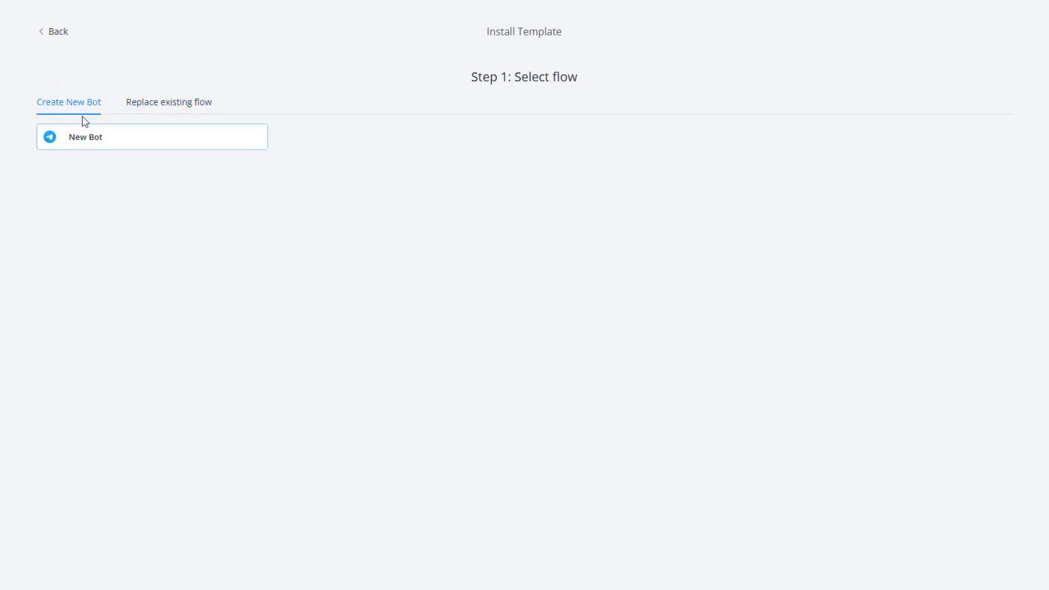
mouse_move(104, 142)
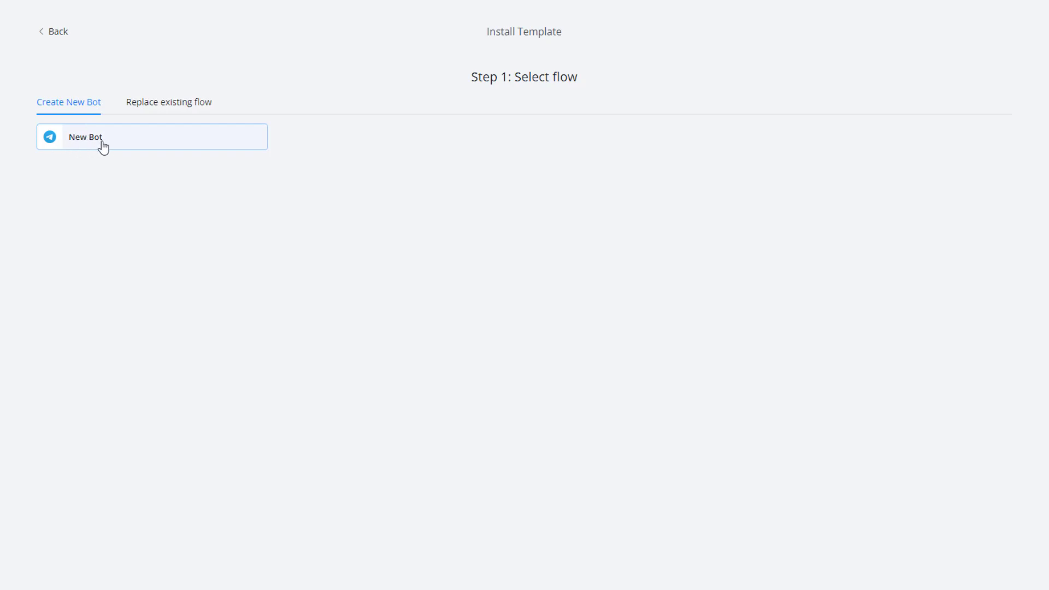
mouse_move(95, 72)
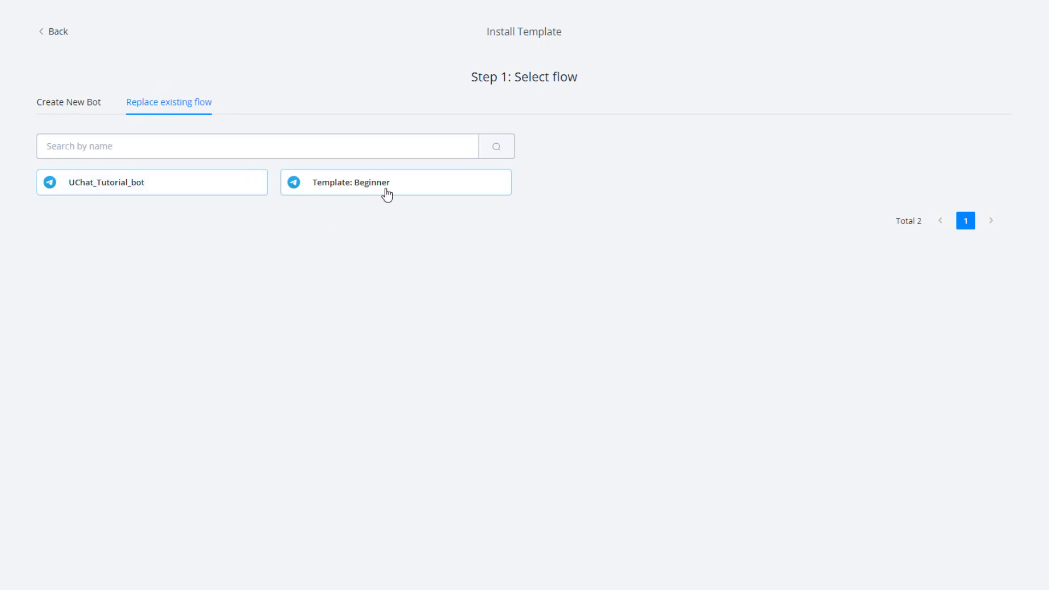
mouse_move(338, 204)
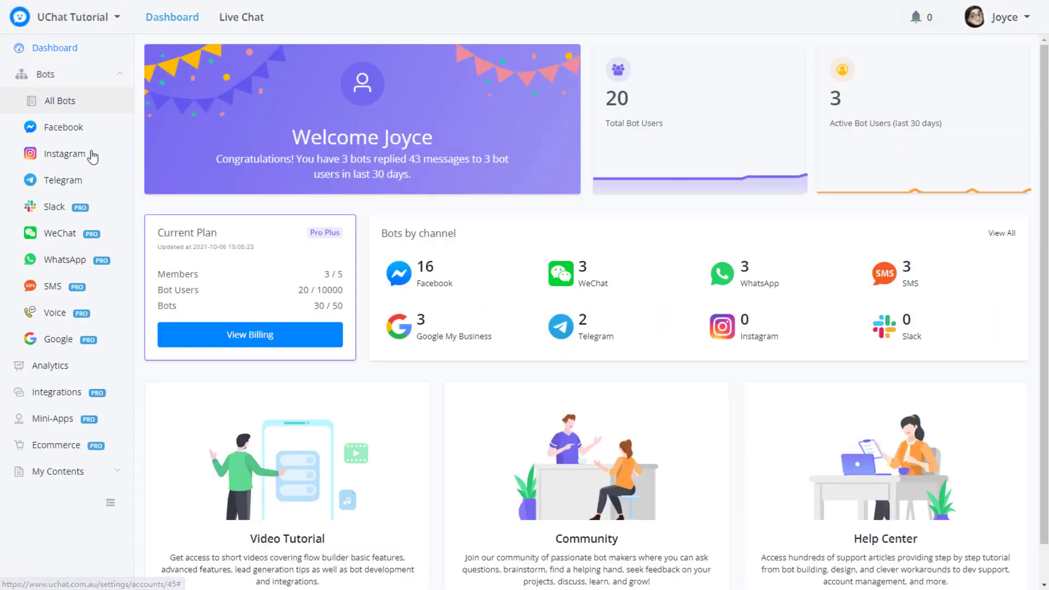
Browse the Telegram, All Bots and SMS lists, then open UChat_Tutorial_bot's flow.
left_click(63, 180)
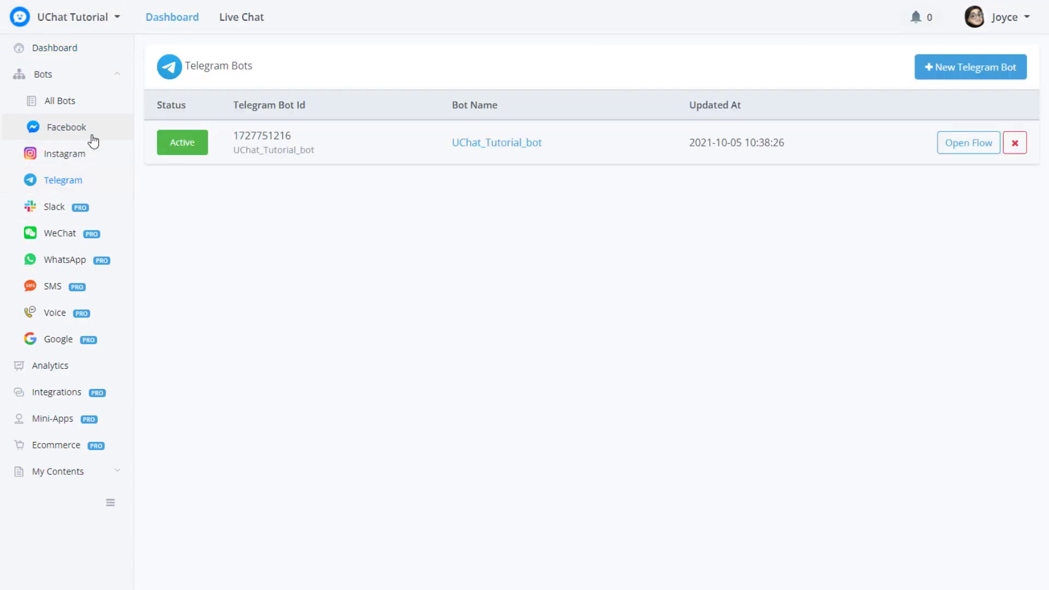
left_click(59, 101)
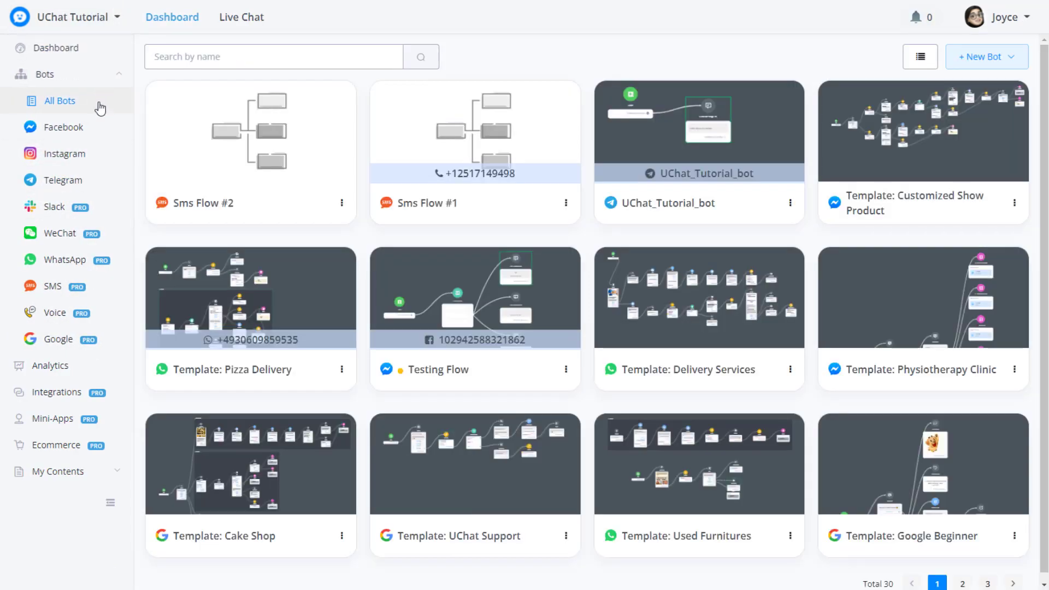
left_click(52, 286)
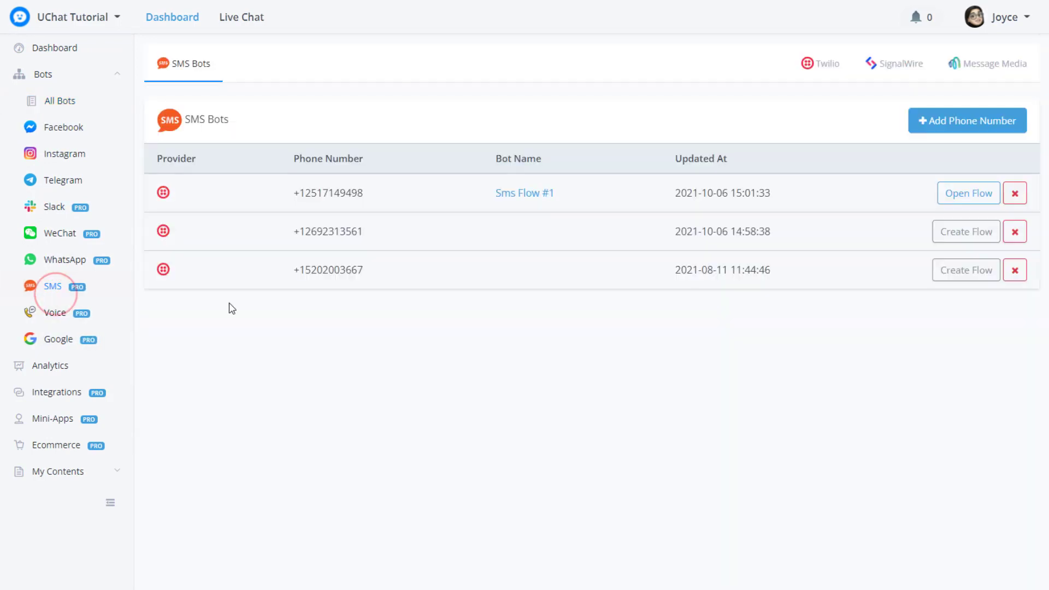
mouse_move(446, 252)
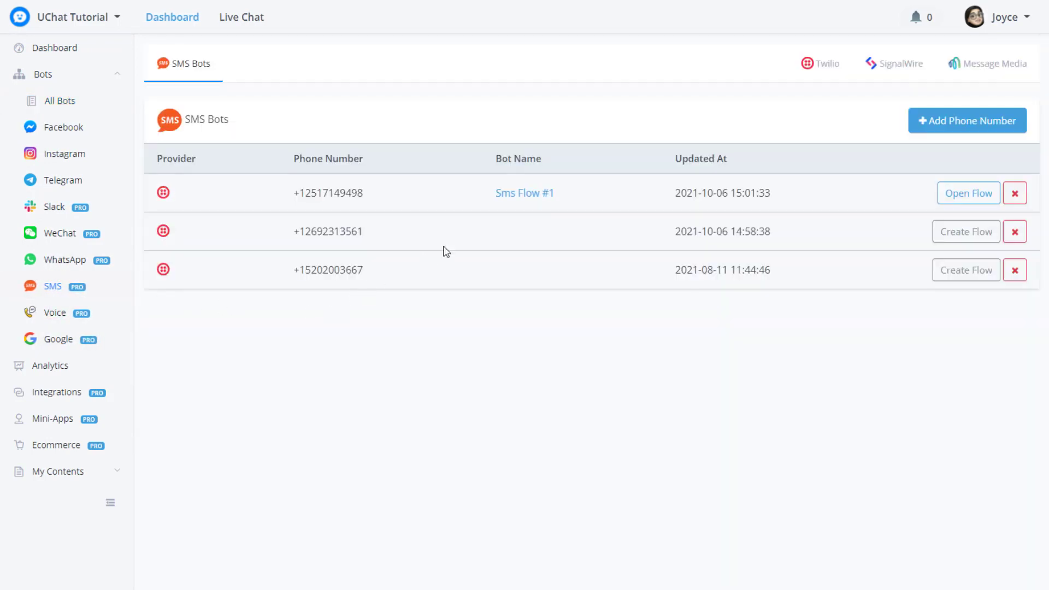
mouse_move(525, 192)
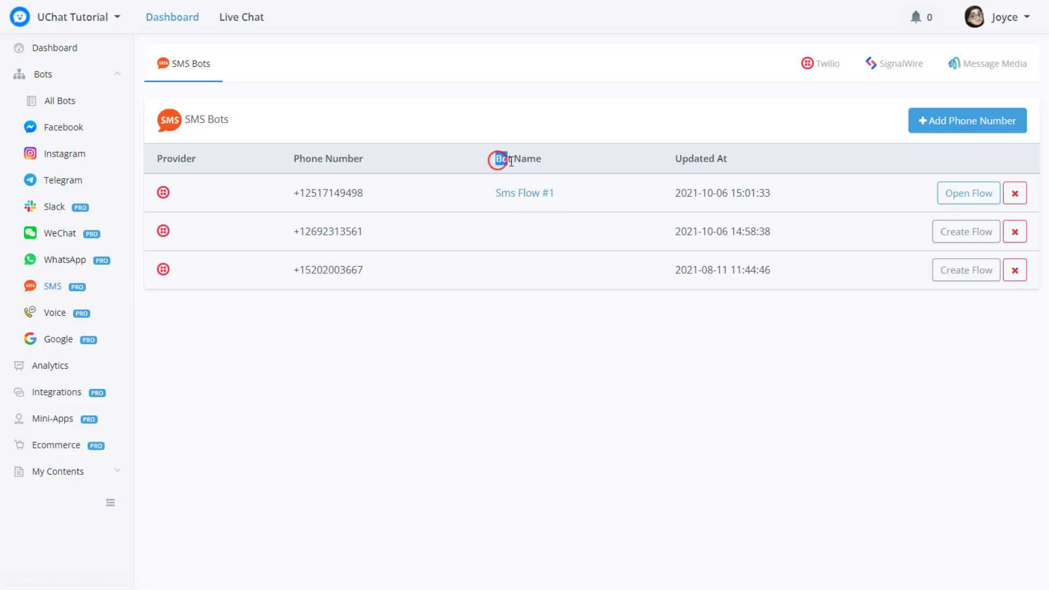
mouse_move(554, 164)
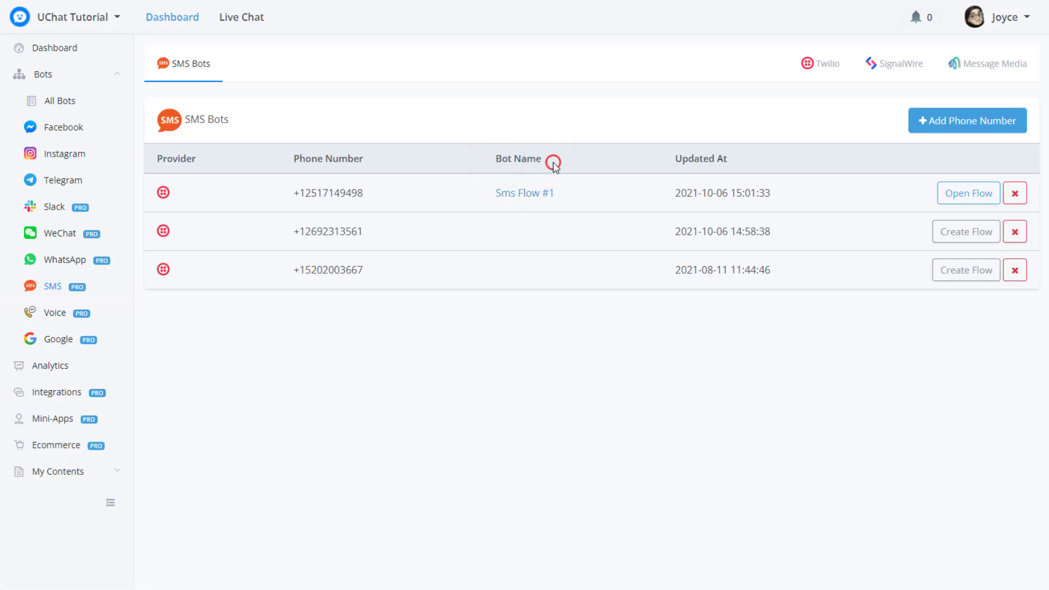
mouse_move(515, 210)
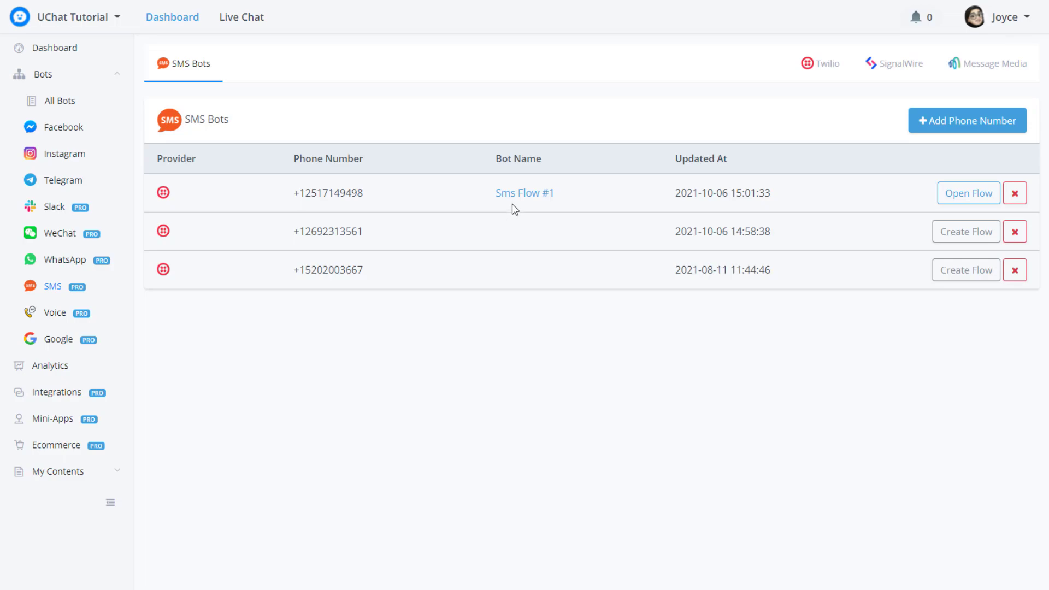
mouse_move(64, 101)
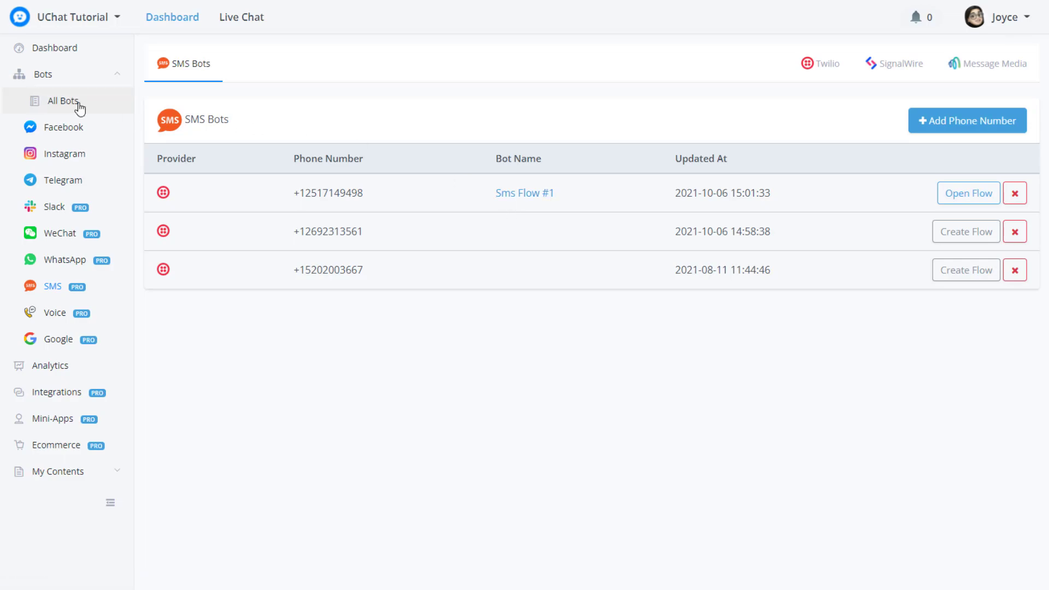
left_click(63, 101)
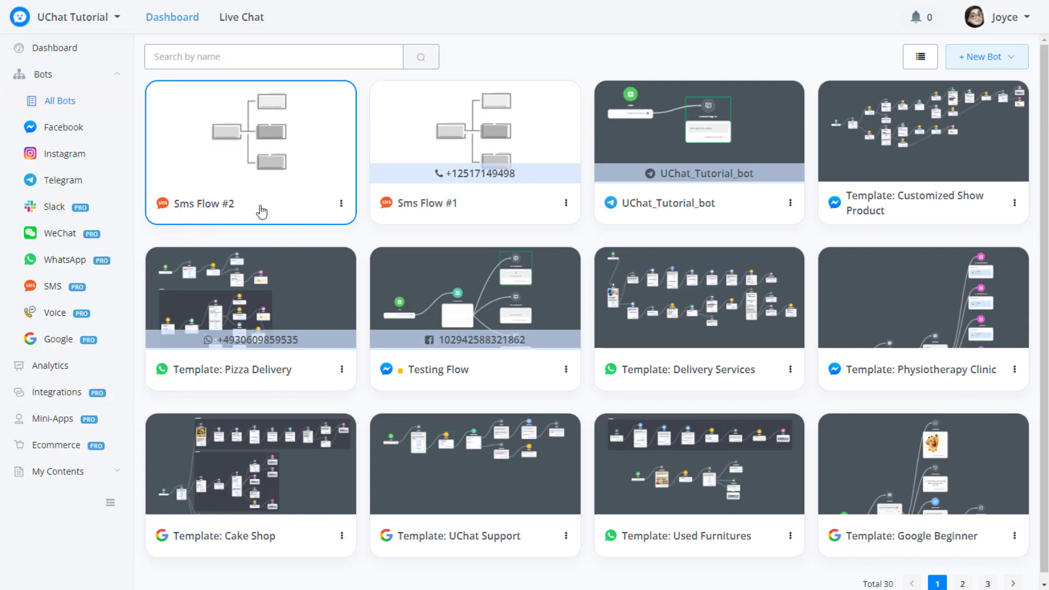
left_click(63, 179)
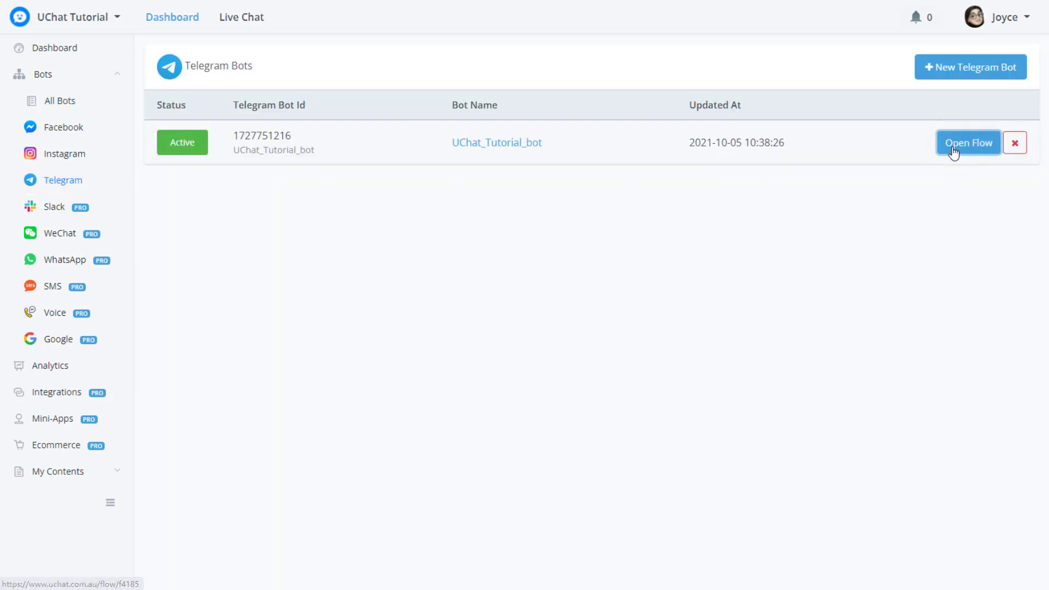
left_click(967, 142)
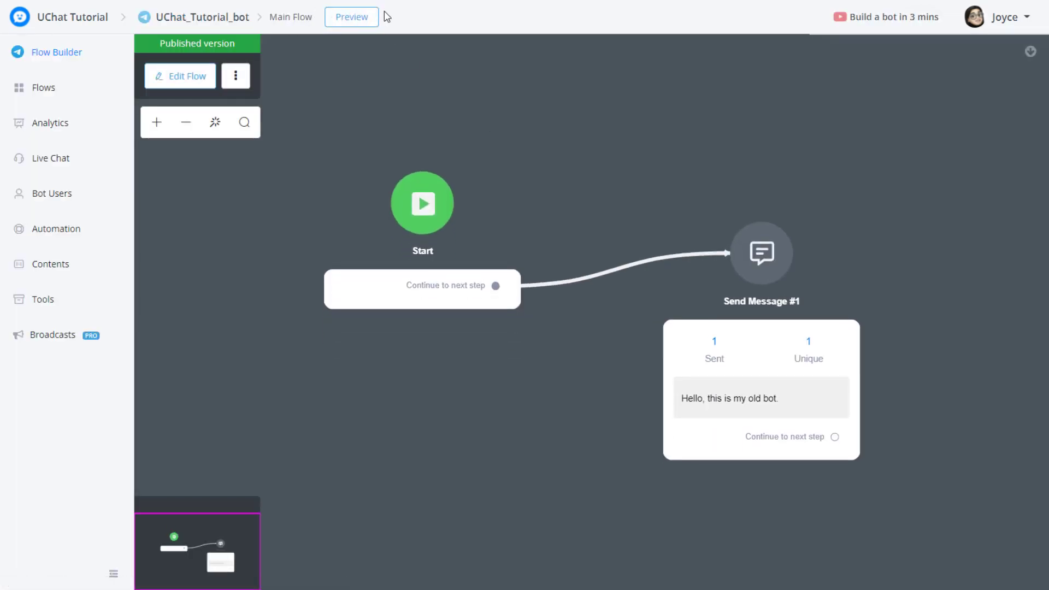
left_click(352, 17)
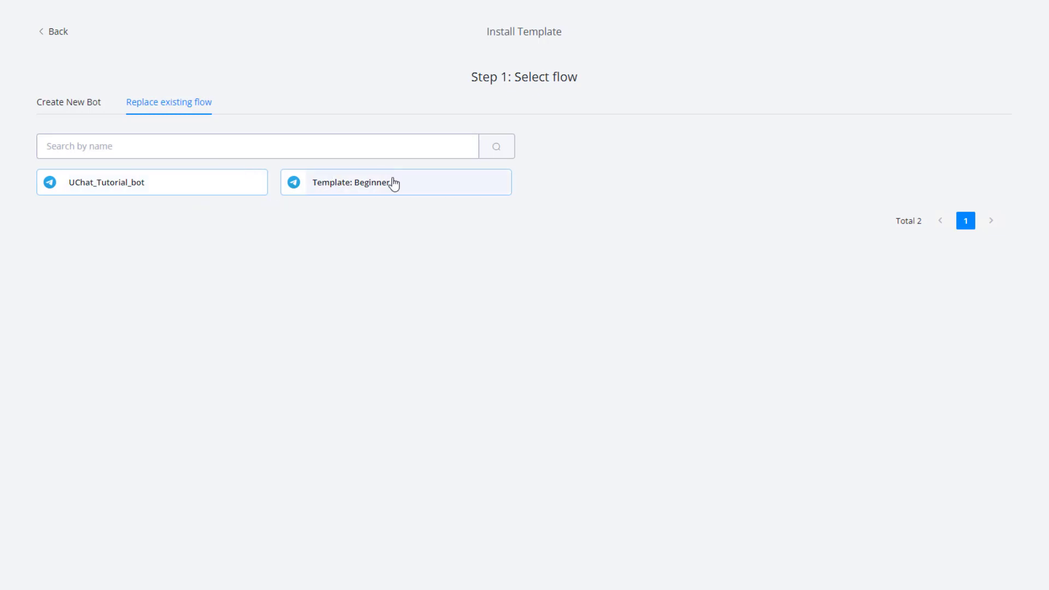
mouse_move(338, 194)
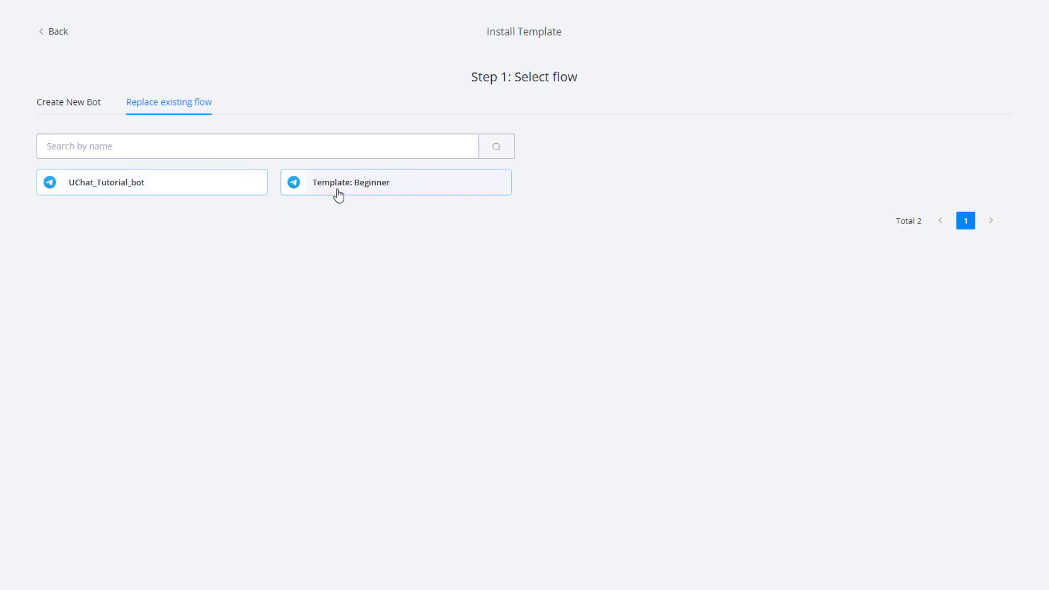
mouse_move(372, 194)
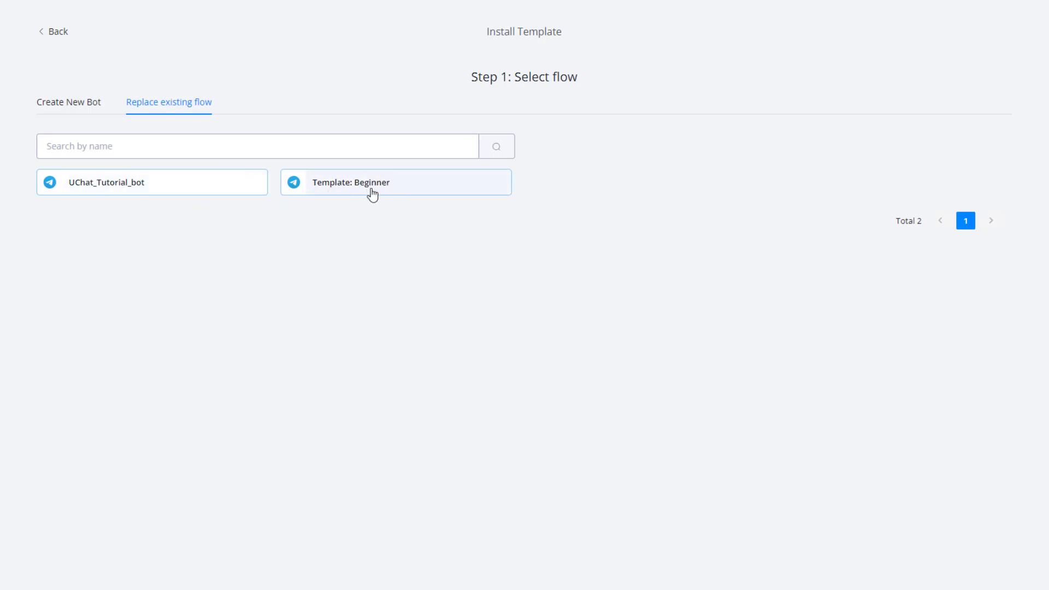
mouse_move(97, 200)
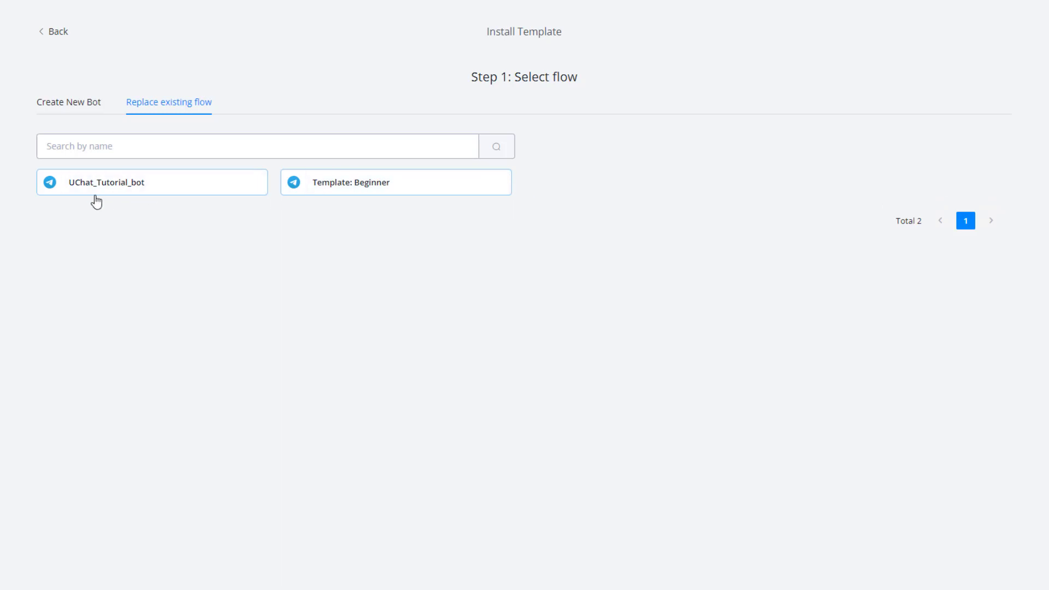
Replace UChat_Tutorial_bot's flow with the Telegram Beginner template after reviewing the content preview.
left_click(151, 181)
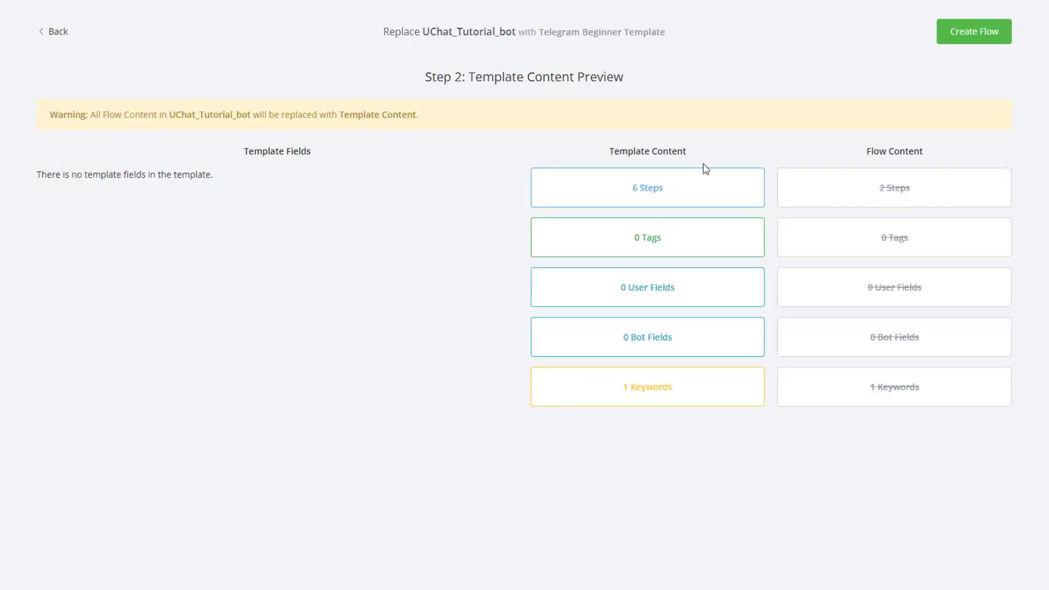
mouse_move(712, 328)
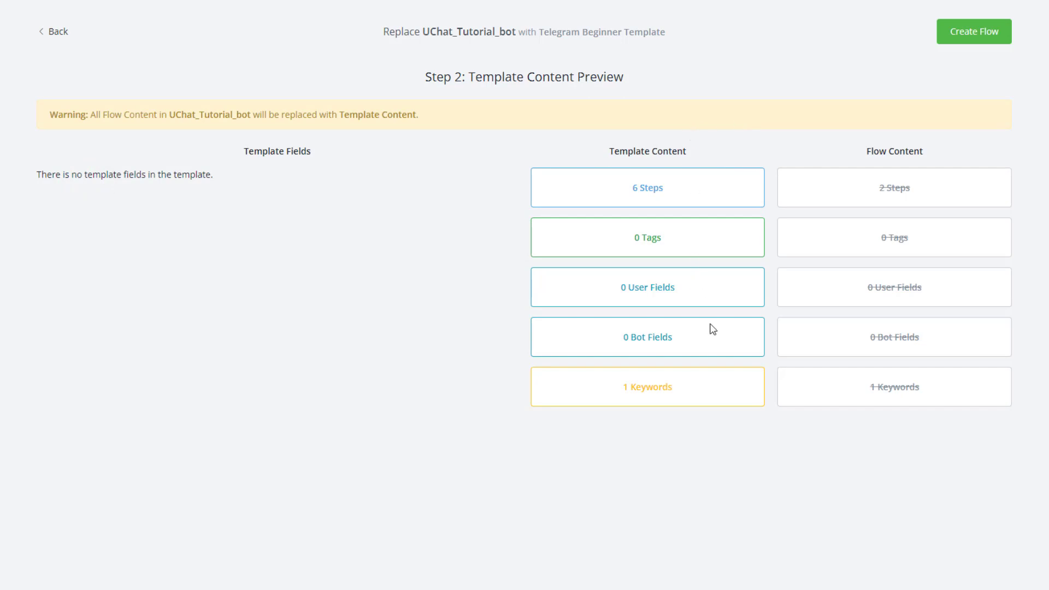
mouse_move(629, 154)
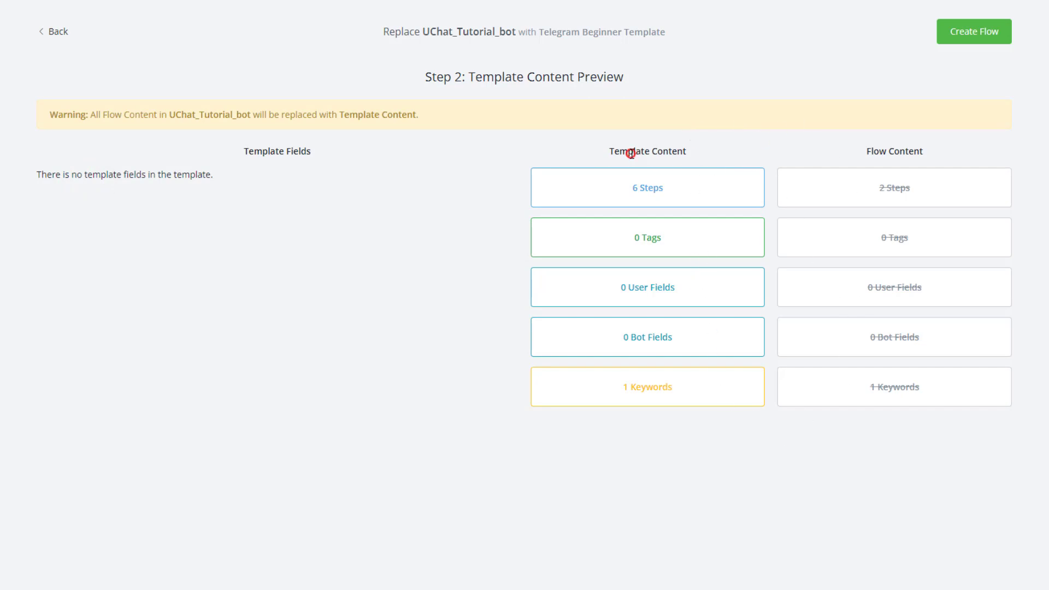
mouse_move(636, 190)
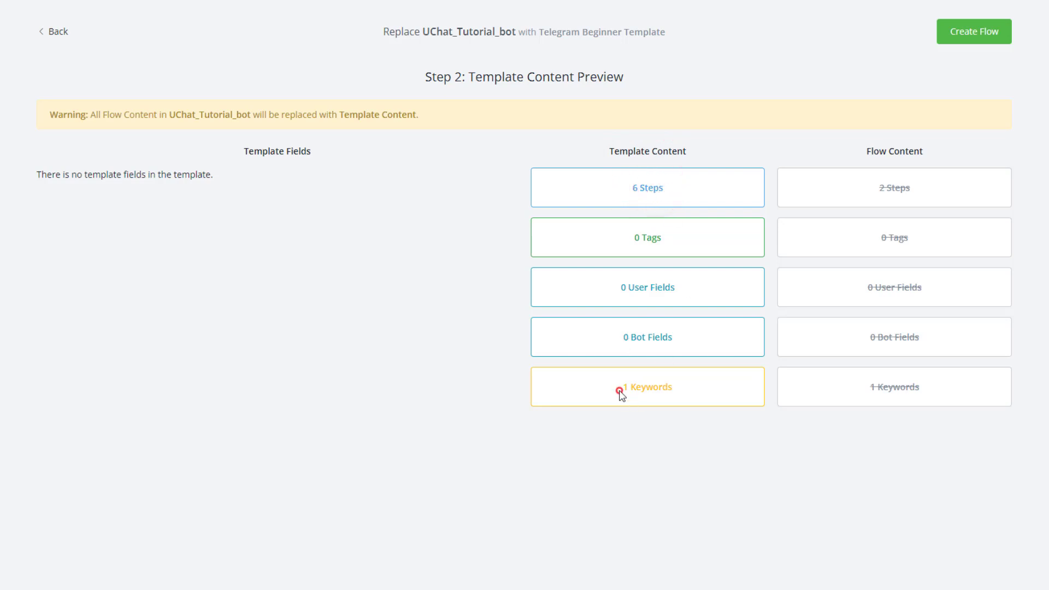
mouse_move(868, 157)
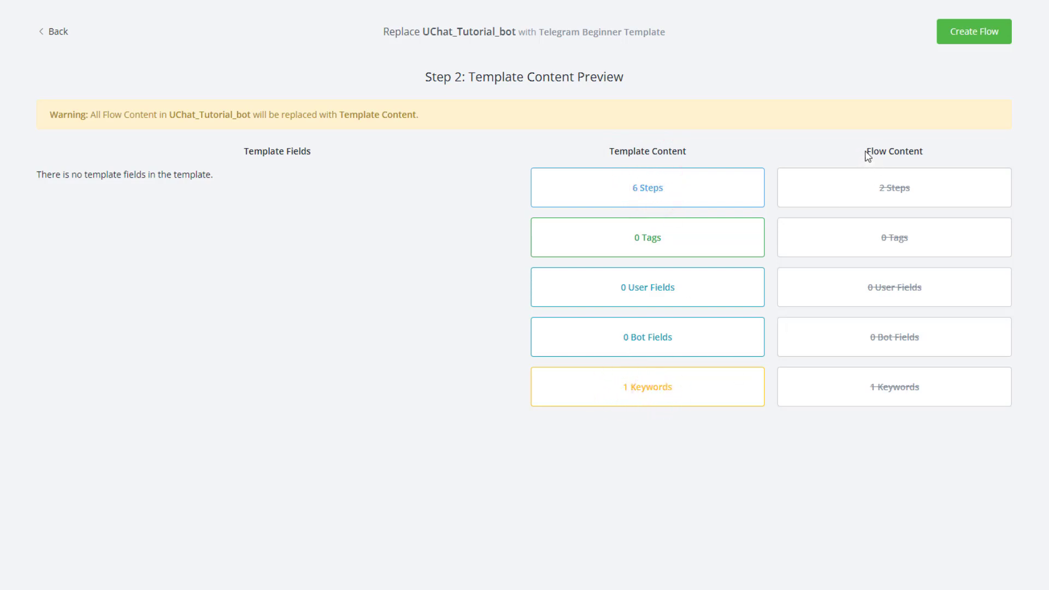
mouse_move(887, 193)
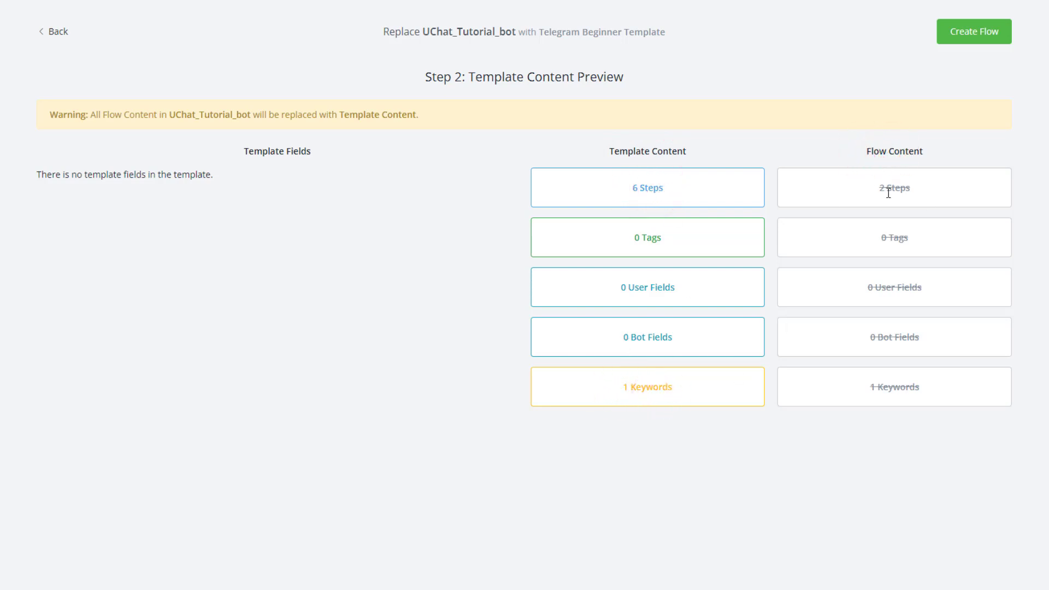
mouse_move(966, 249)
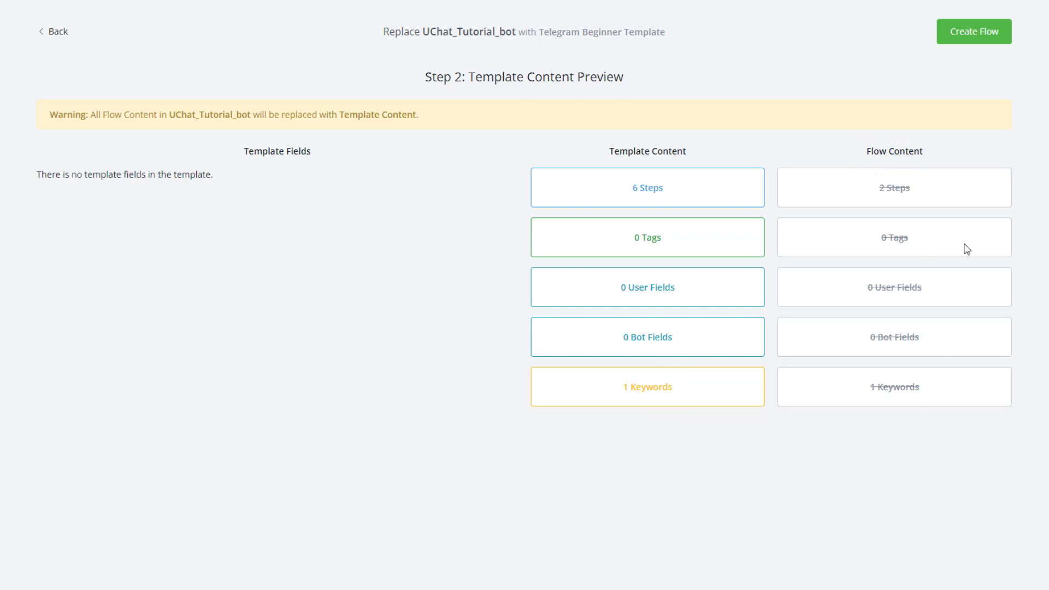
left_click(972, 32)
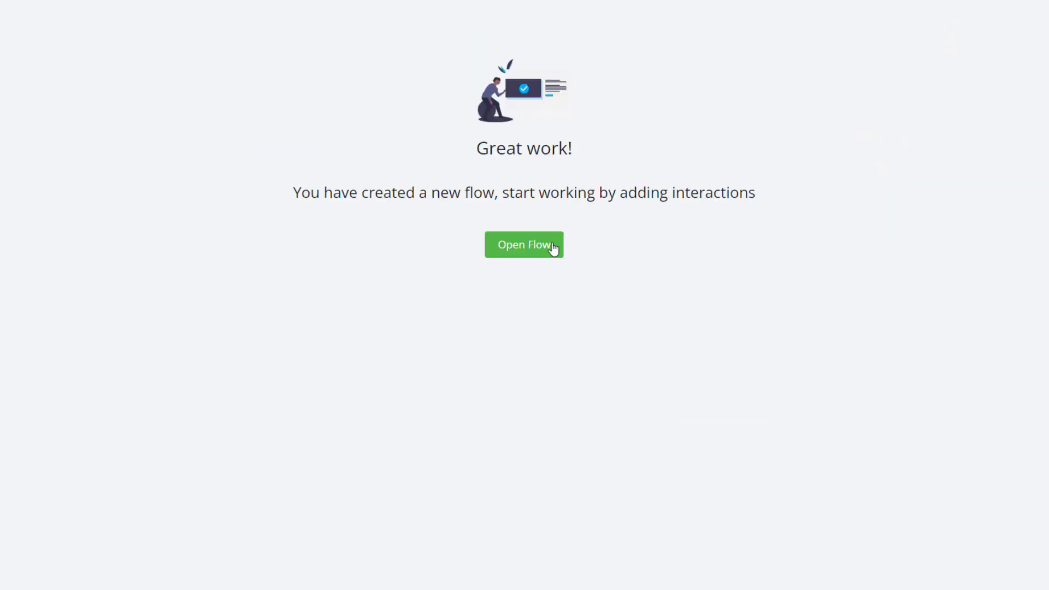
Open the new flow showing Welcome, Ask Email, Send Card, No Input Timeout and Button Pressed.
left_click(524, 244)
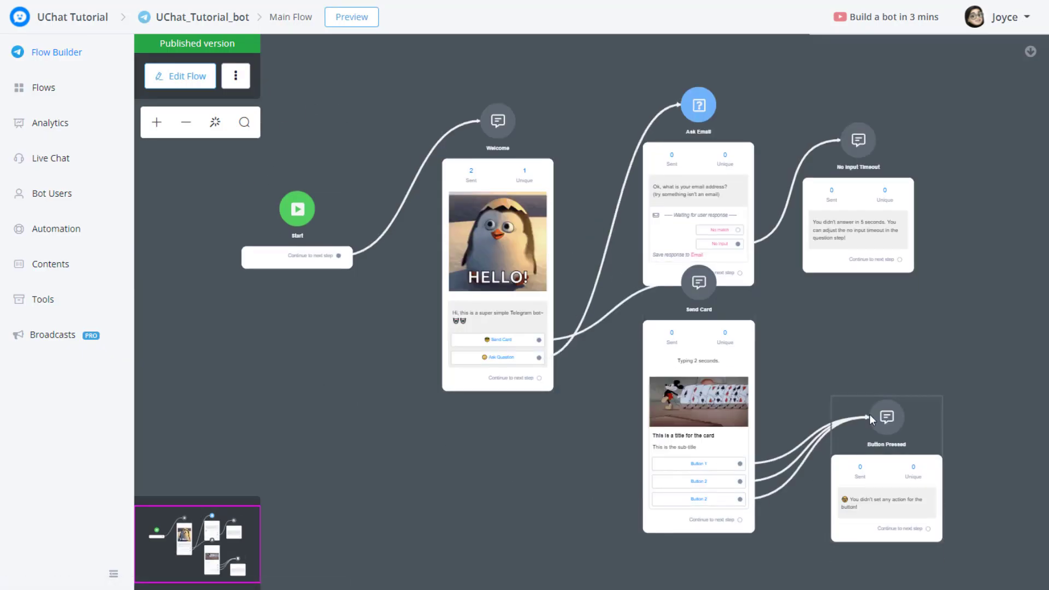
mouse_move(652, 462)
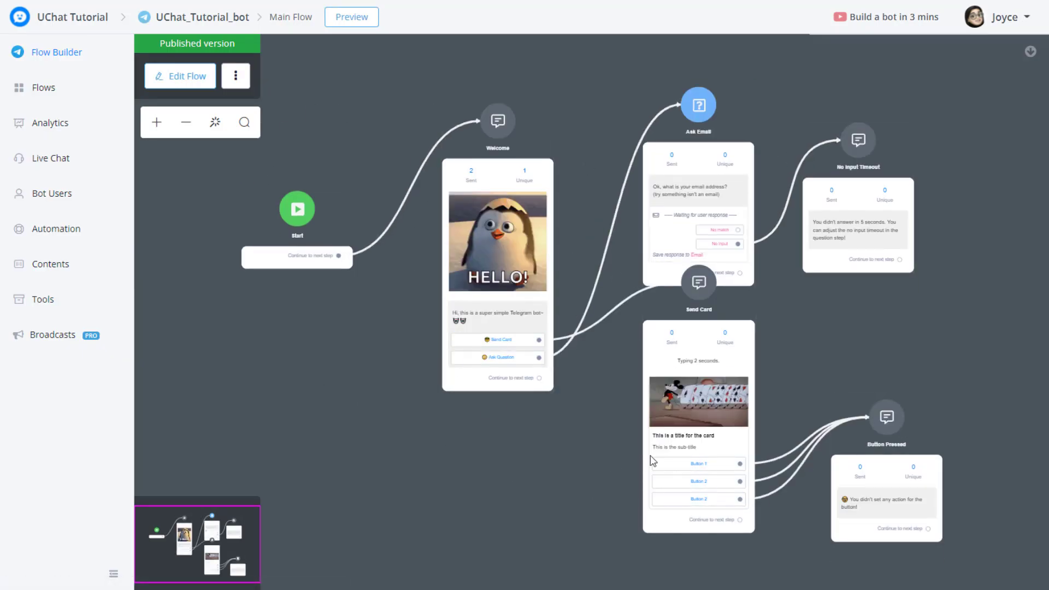
mouse_move(880, 249)
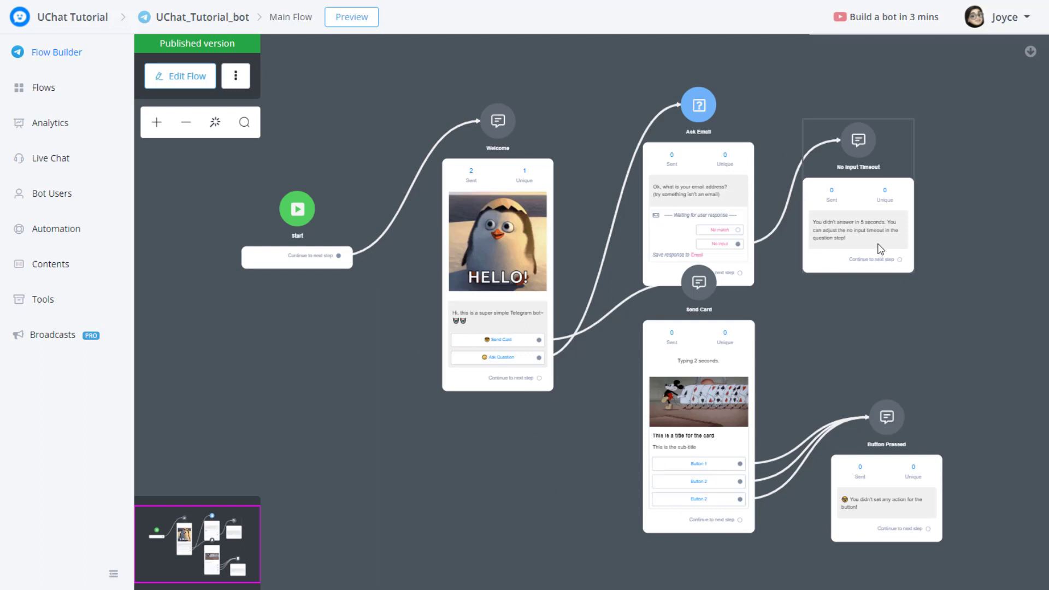
mouse_move(421, 128)
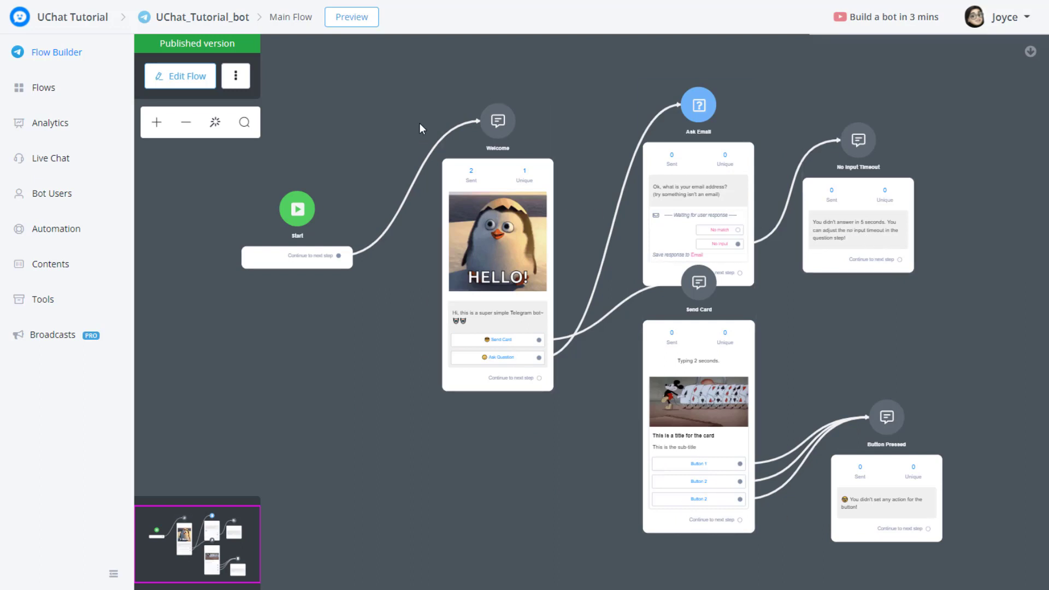
left_click(351, 16)
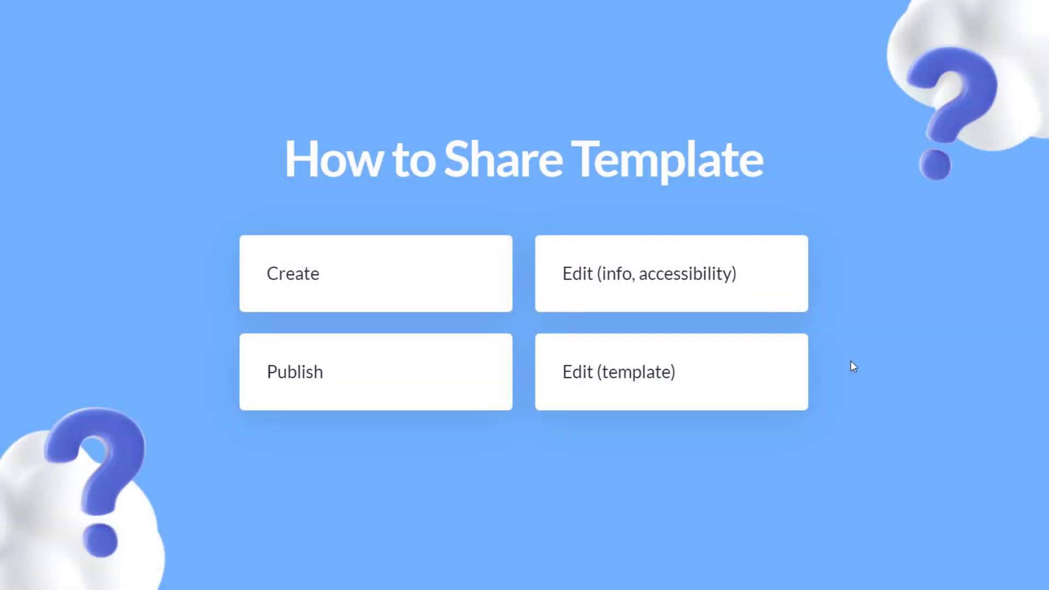
mouse_move(340, 242)
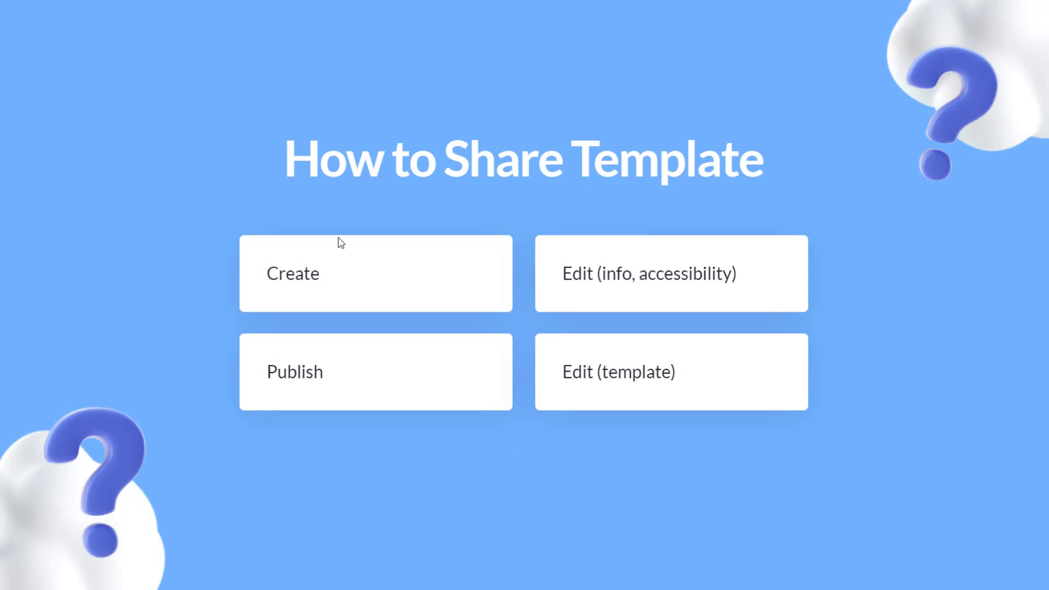
mouse_move(339, 286)
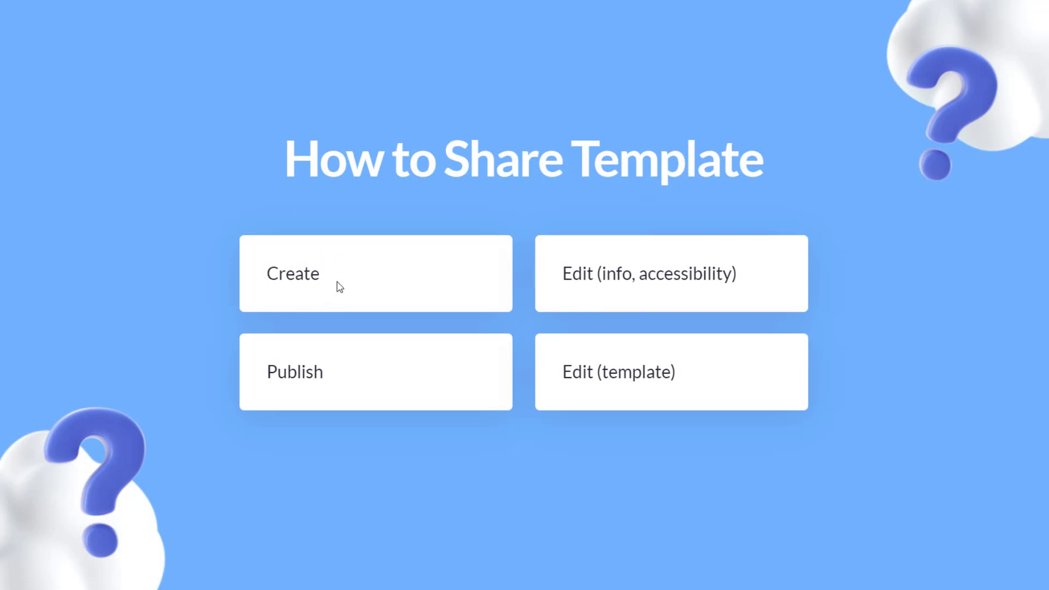
mouse_move(671, 299)
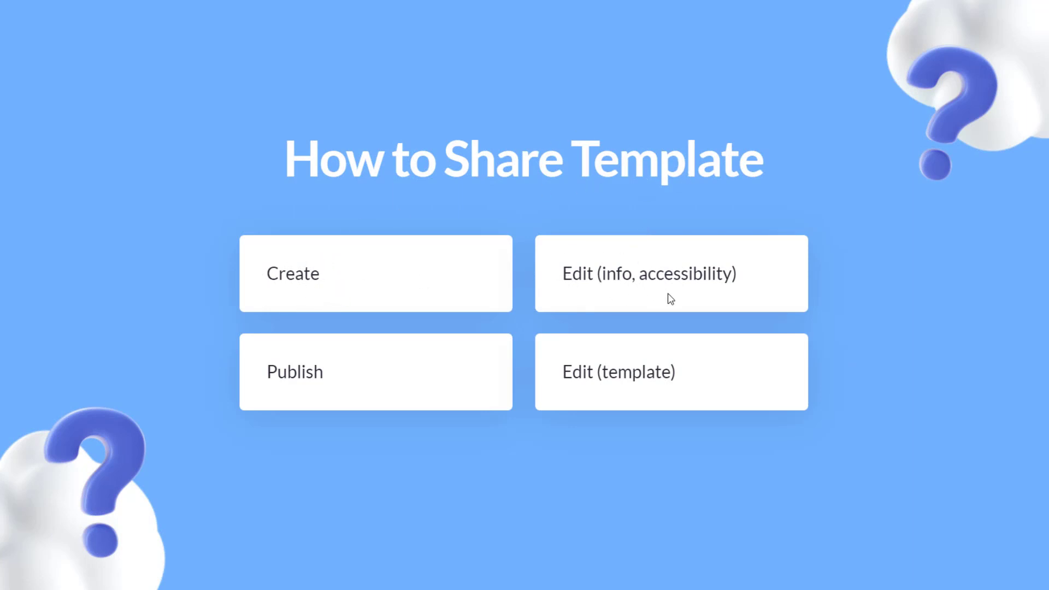
mouse_move(289, 365)
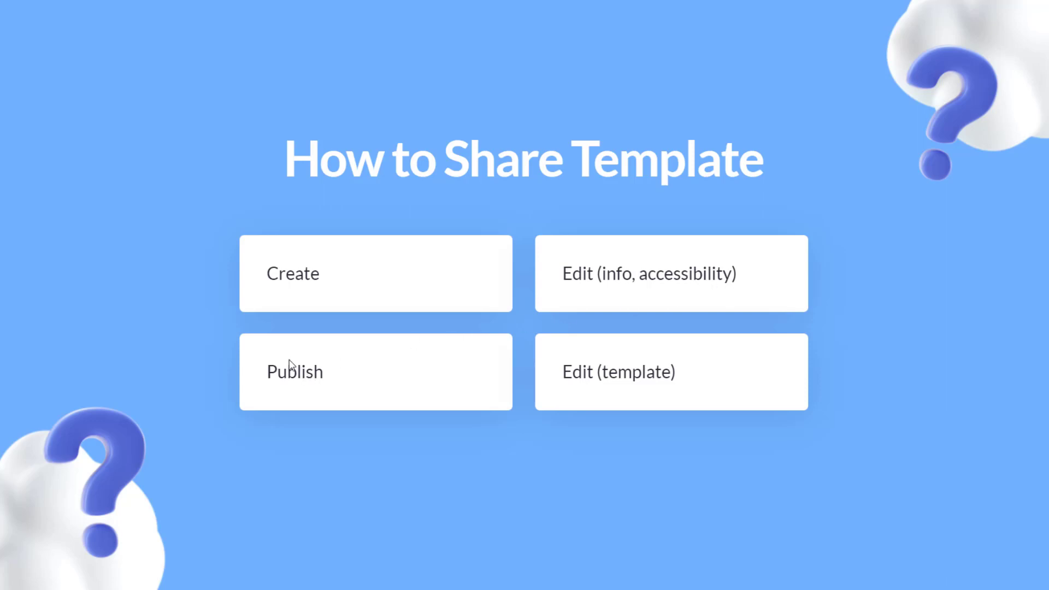
mouse_move(587, 350)
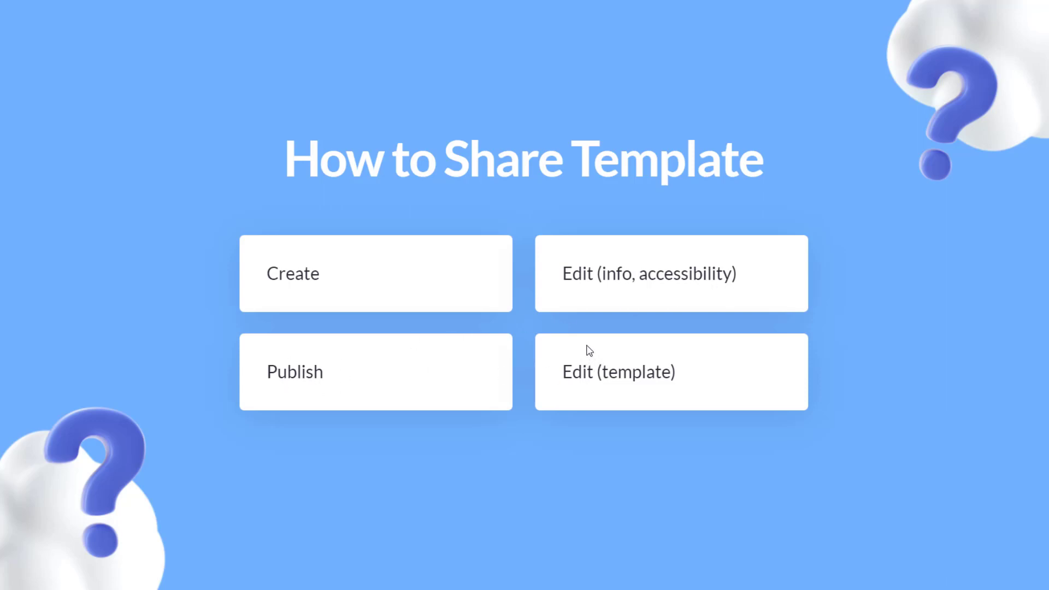
mouse_move(560, 358)
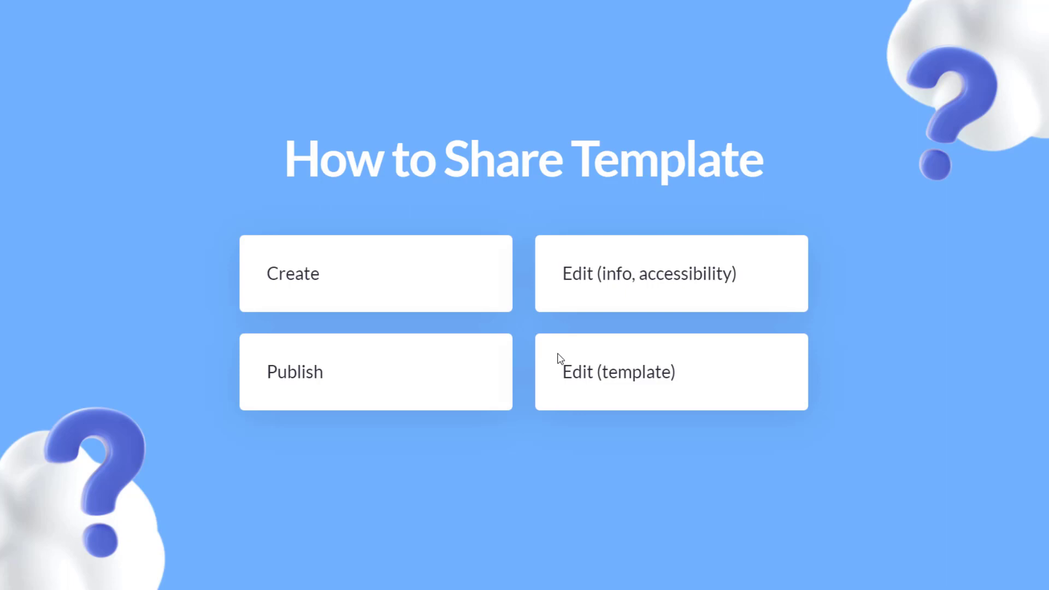
mouse_move(634, 361)
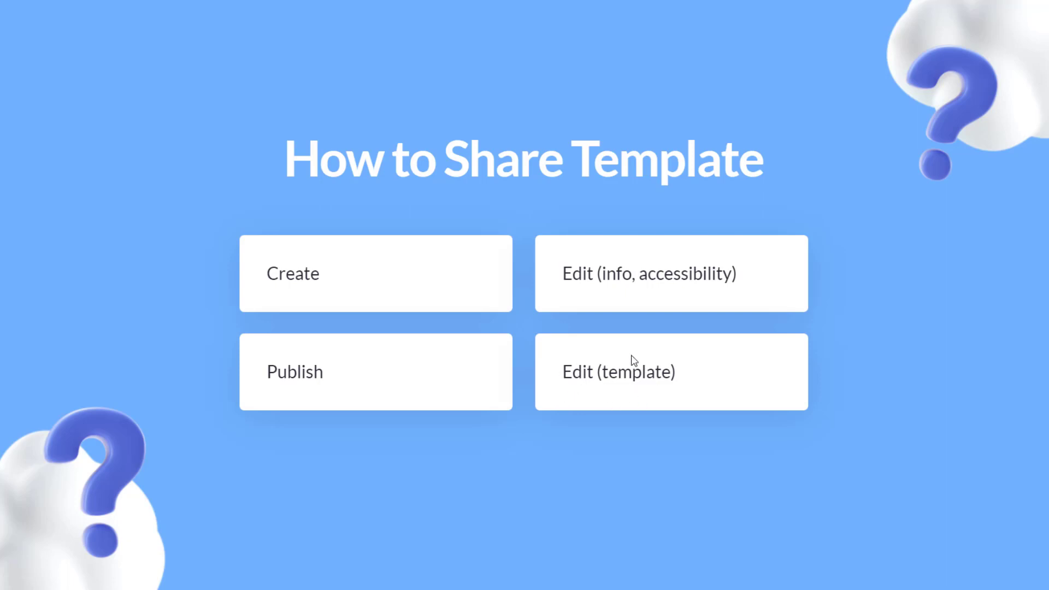
mouse_move(267, 286)
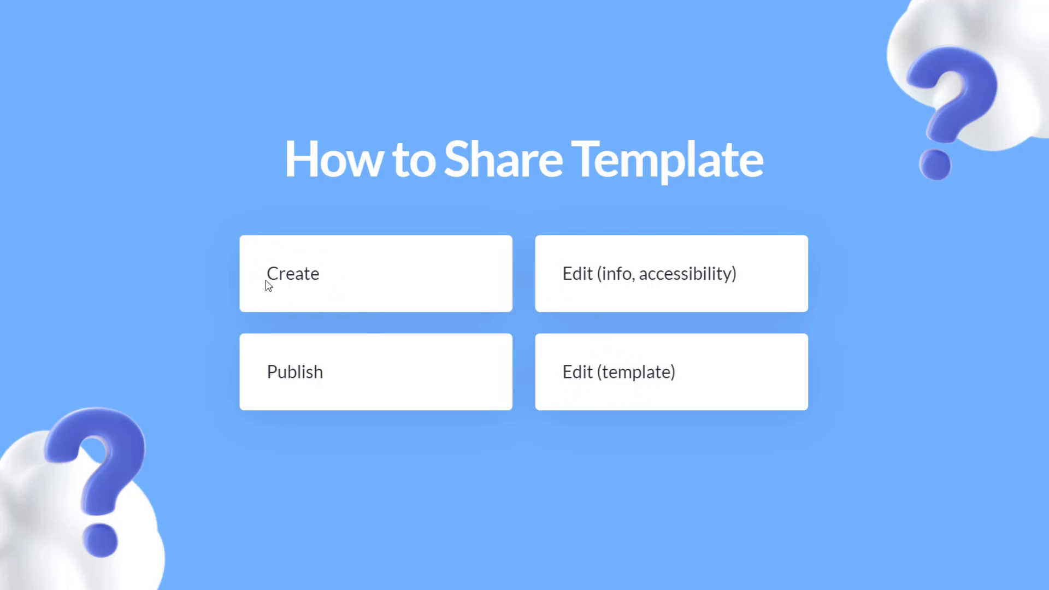
left_click(64, 180)
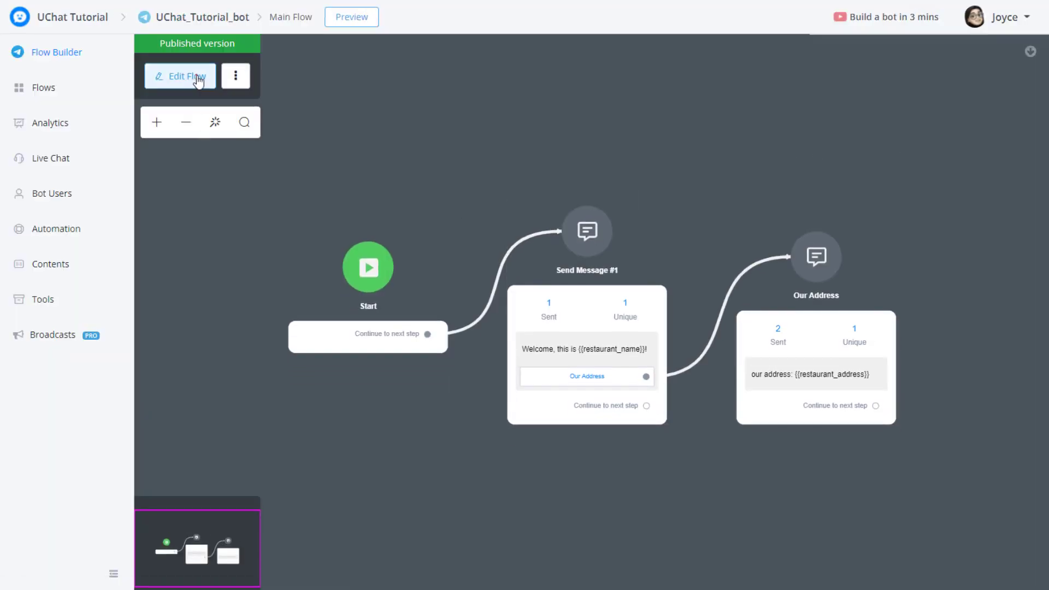
Draft the flow, select Our Address, and test it in Telegram for UChat BBQ's address.
left_click(179, 75)
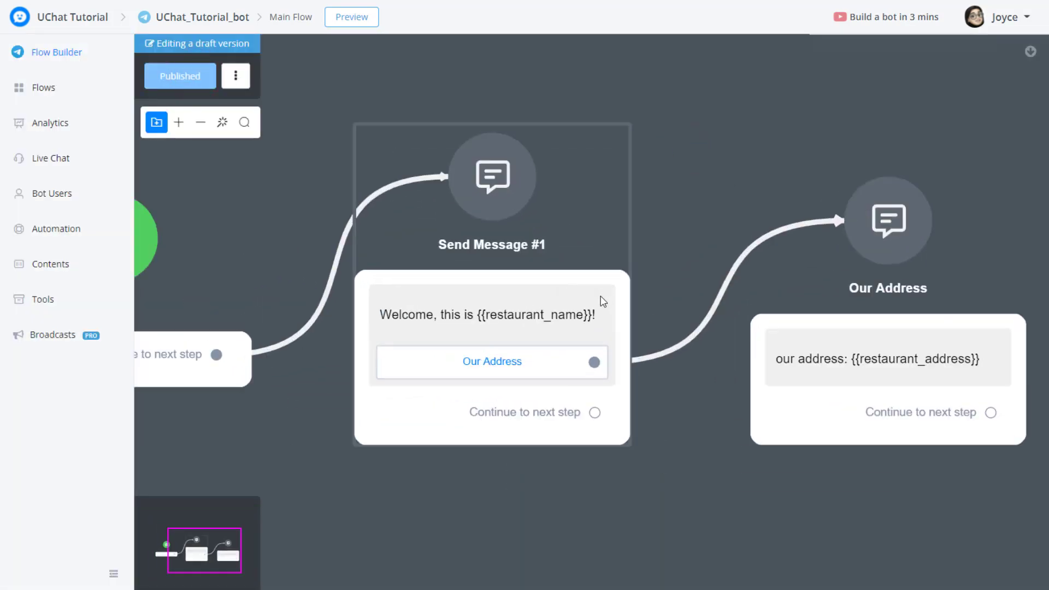
left_click(491, 315)
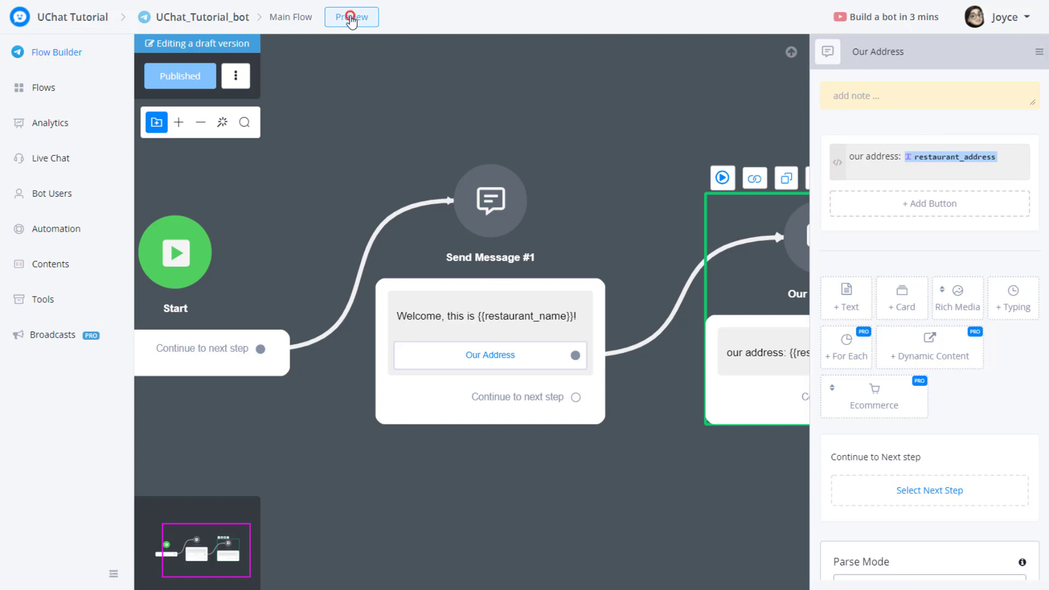
left_click(351, 17)
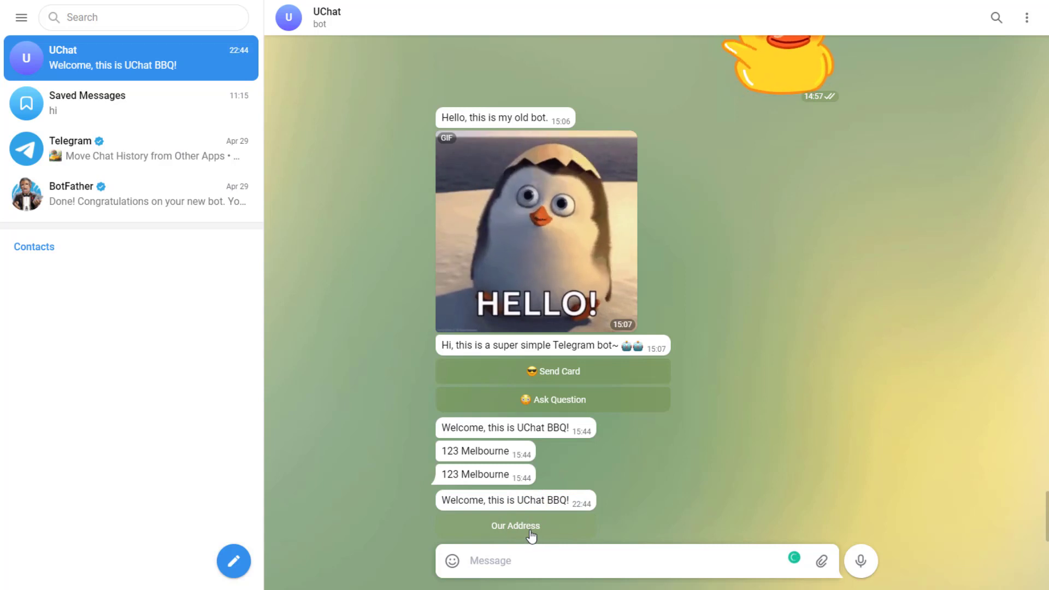
left_click(515, 524)
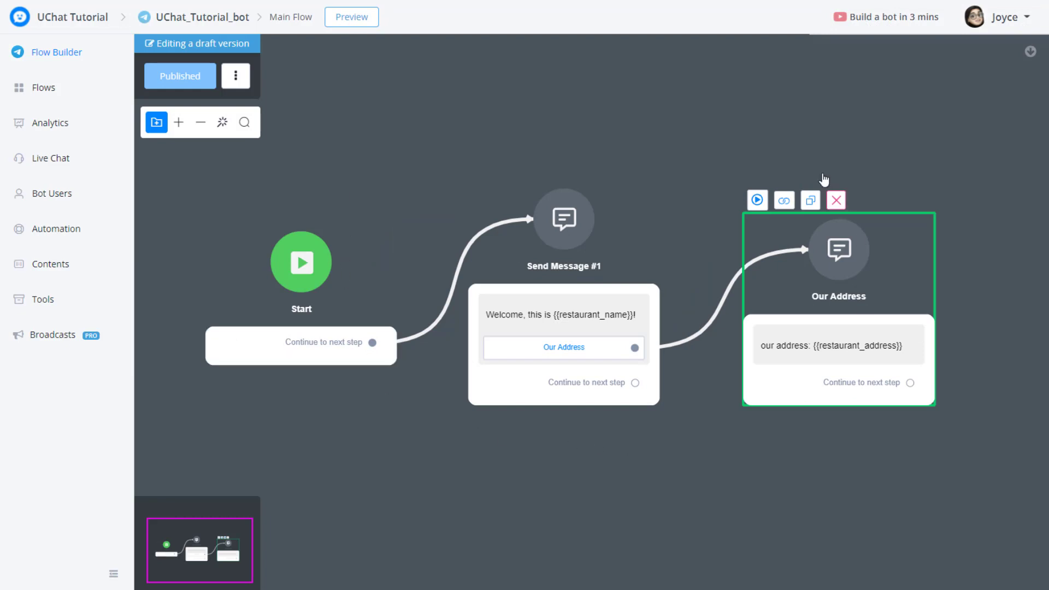
mouse_move(47, 77)
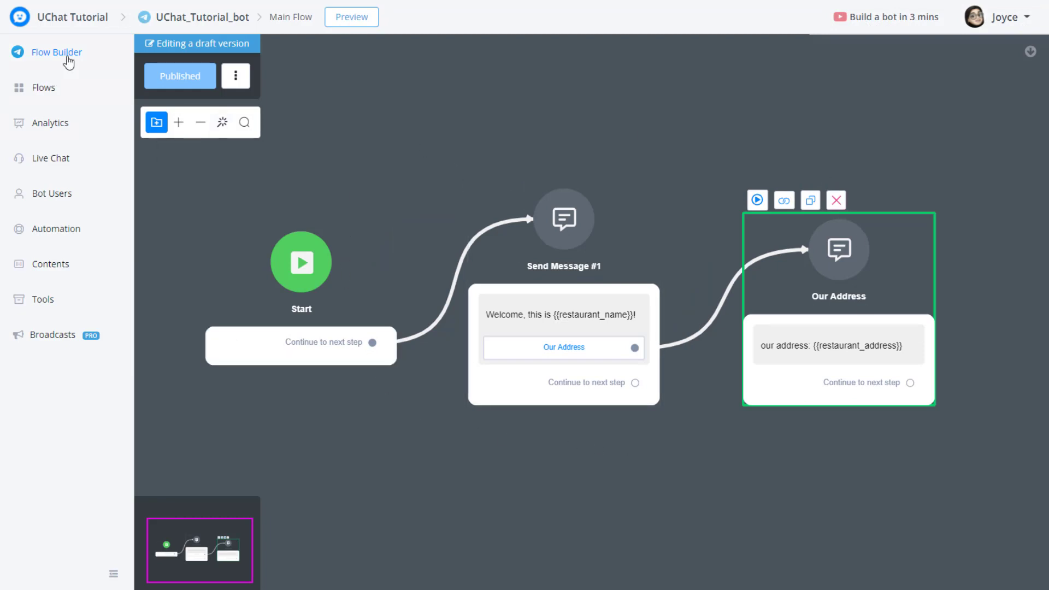
mouse_move(57, 87)
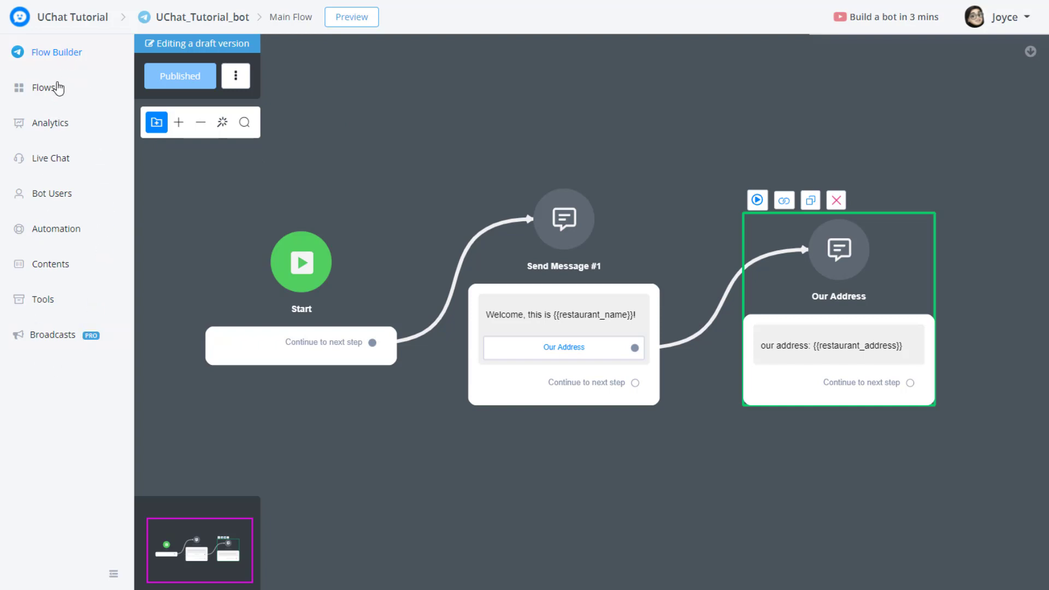
mouse_move(61, 335)
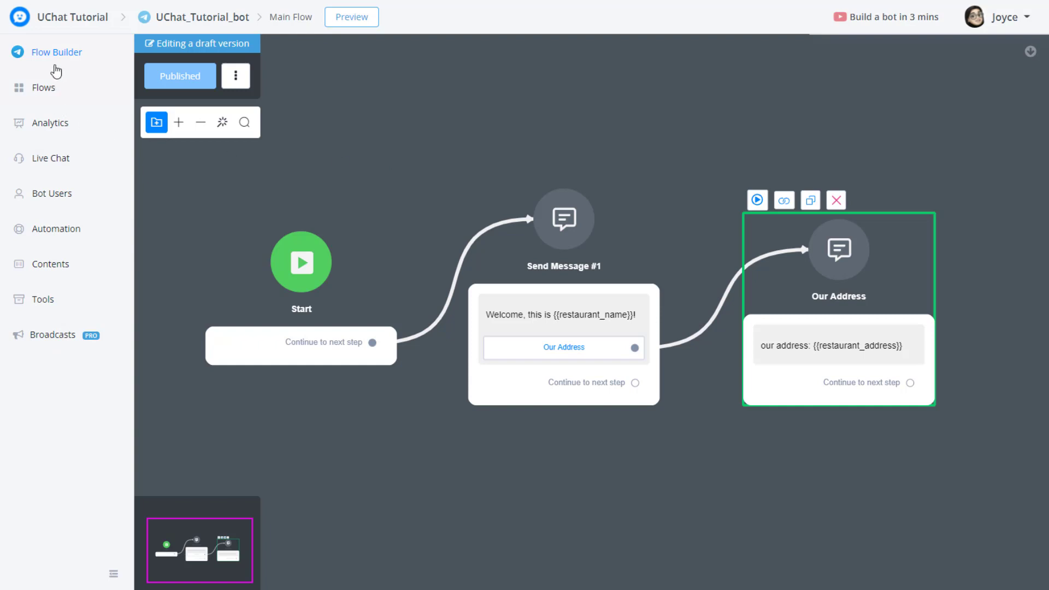
mouse_move(62, 55)
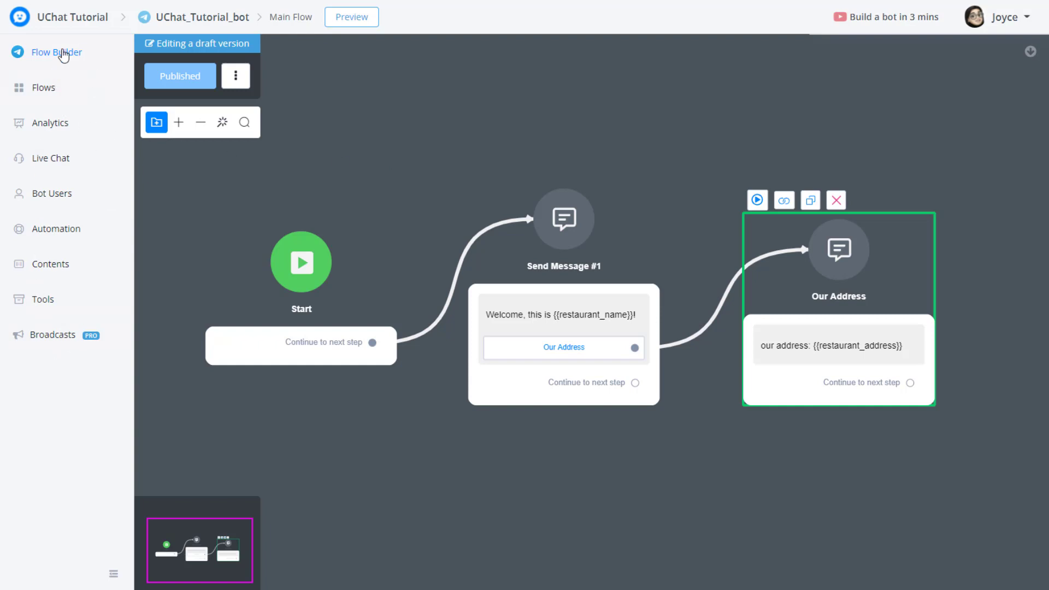
Browse the bot's Flows, Analytics and Live Chat pages.
left_click(44, 87)
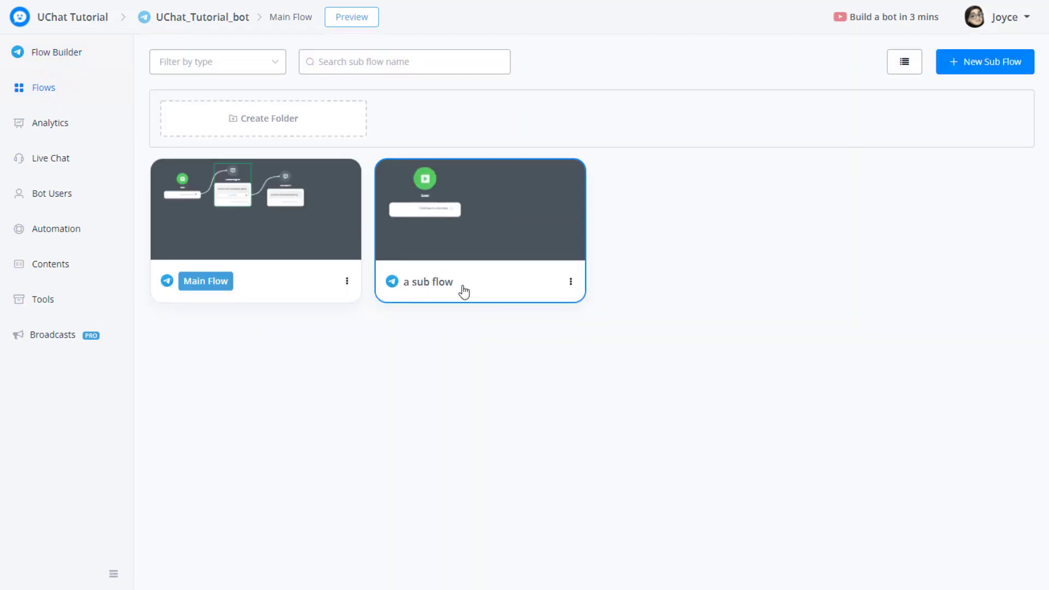
mouse_move(430, 286)
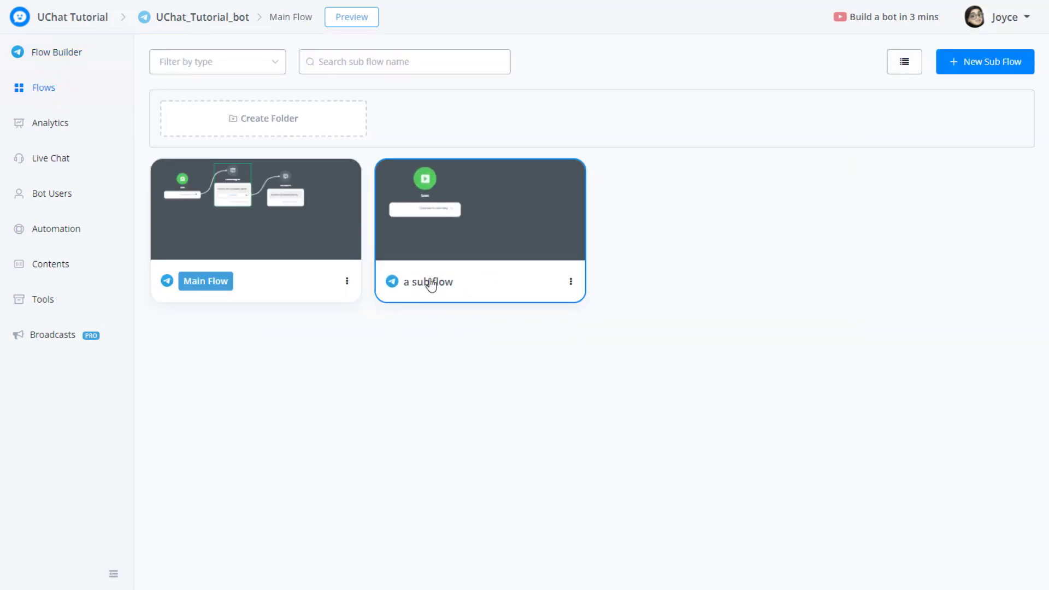
left_click(50, 123)
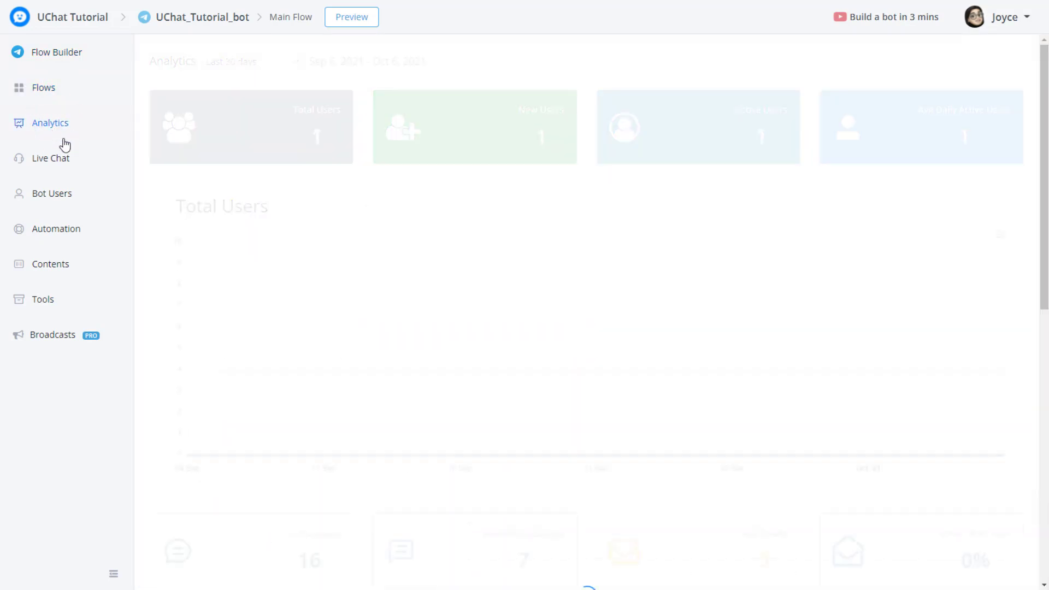
left_click(50, 158)
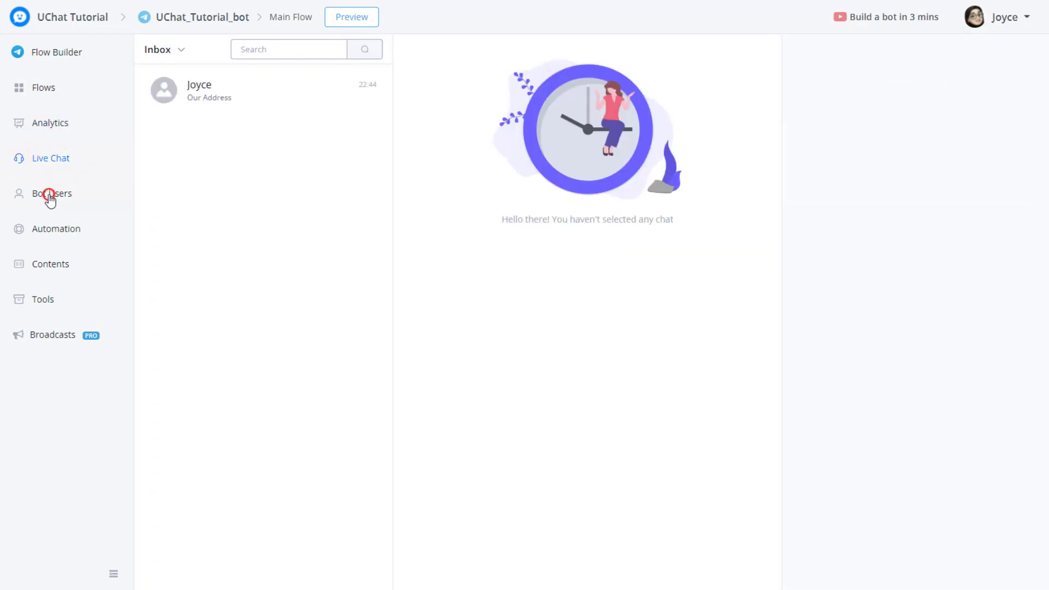
Enter the keyword abc in a keyword rule, then view the New User trigger.
left_click(56, 228)
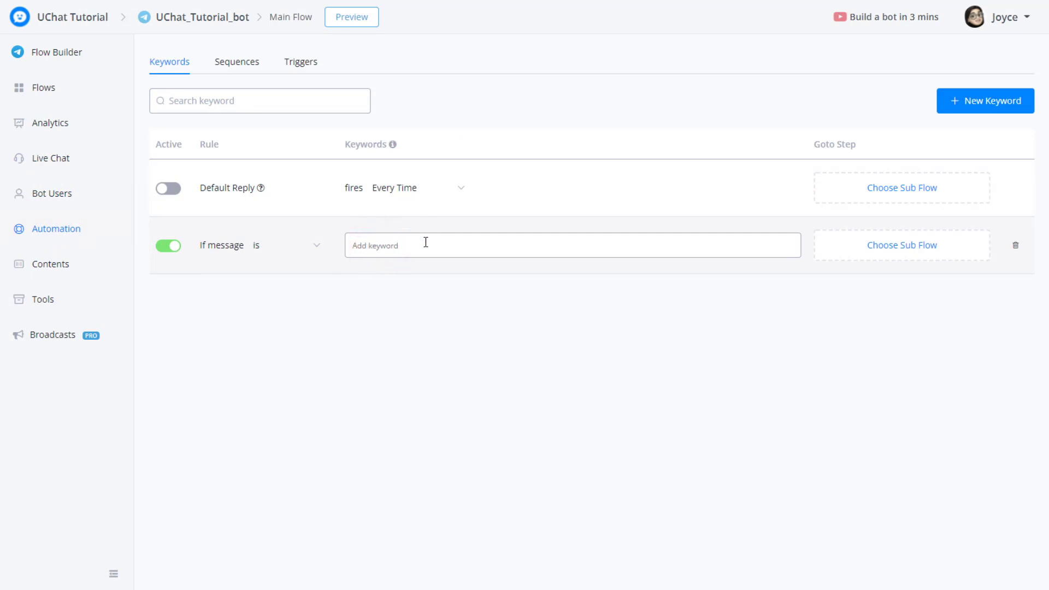
type("abc")
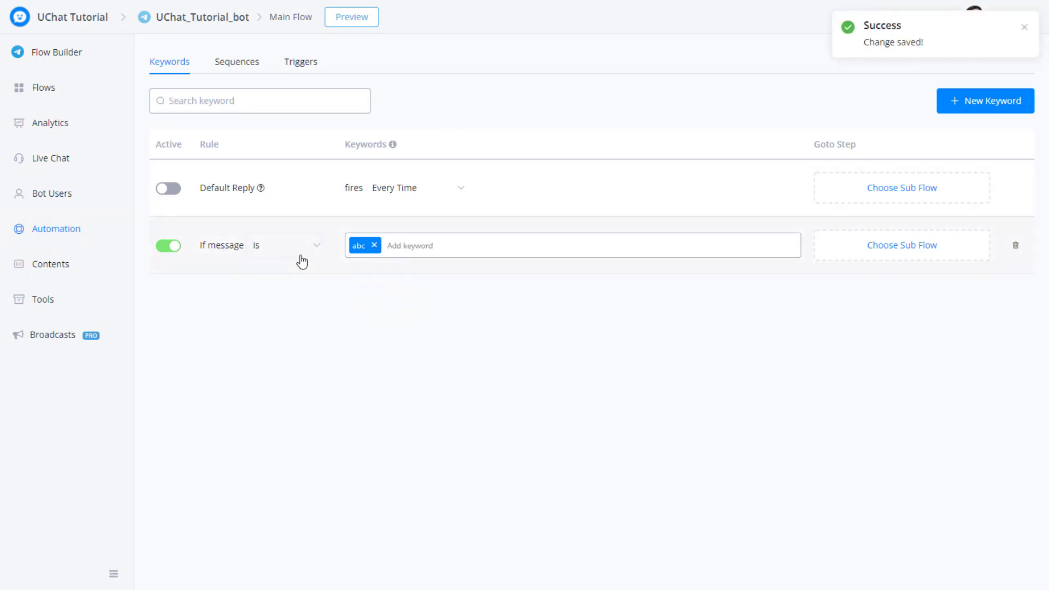
left_click(301, 62)
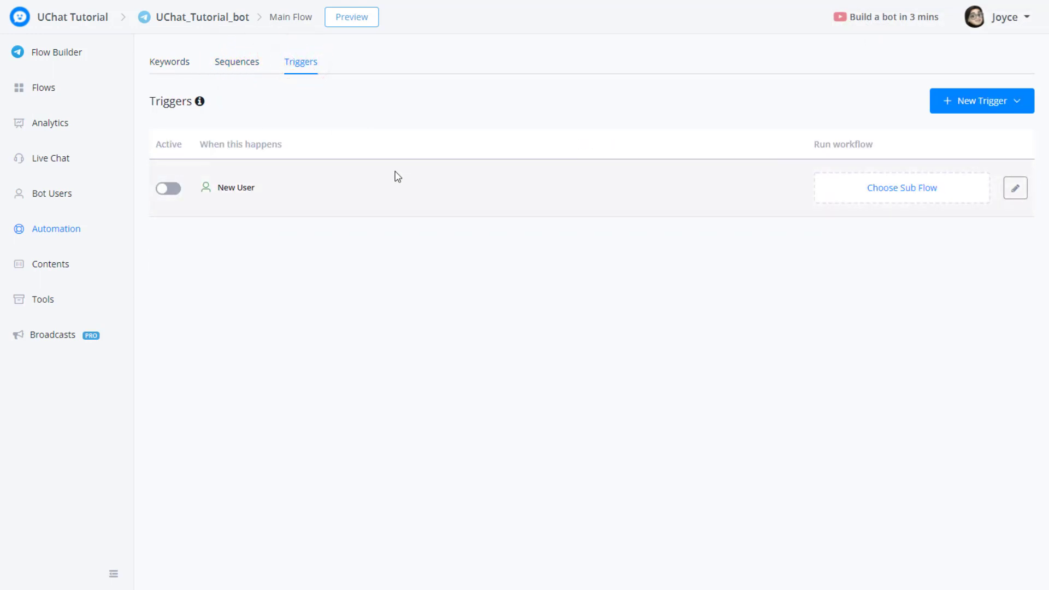
mouse_move(459, 156)
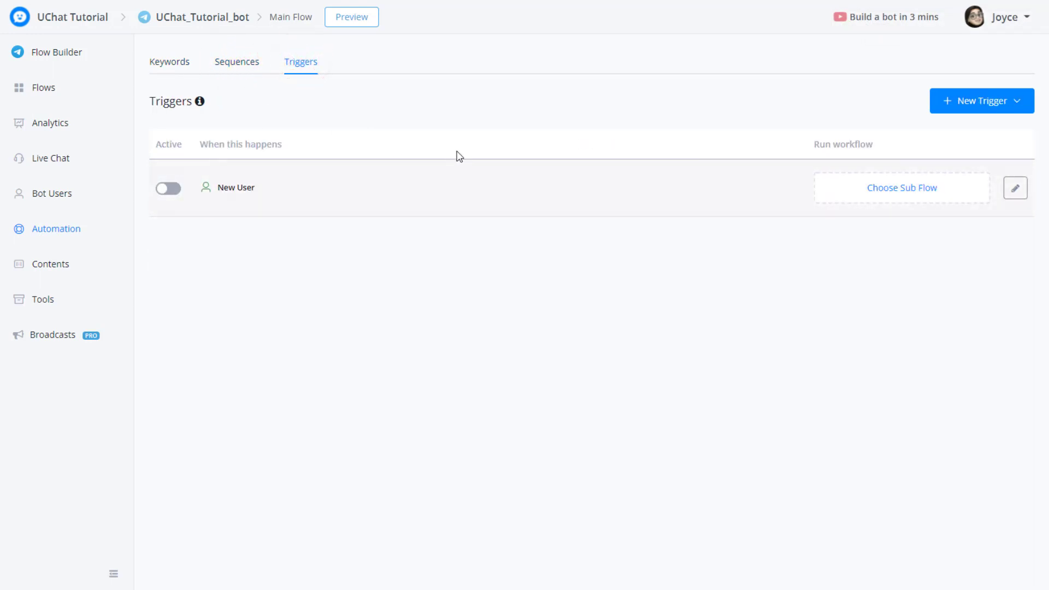
Check Bot Fields: restaurant_name is UChat BBQ and restaurant_address is 123 Melbourne.
left_click(50, 263)
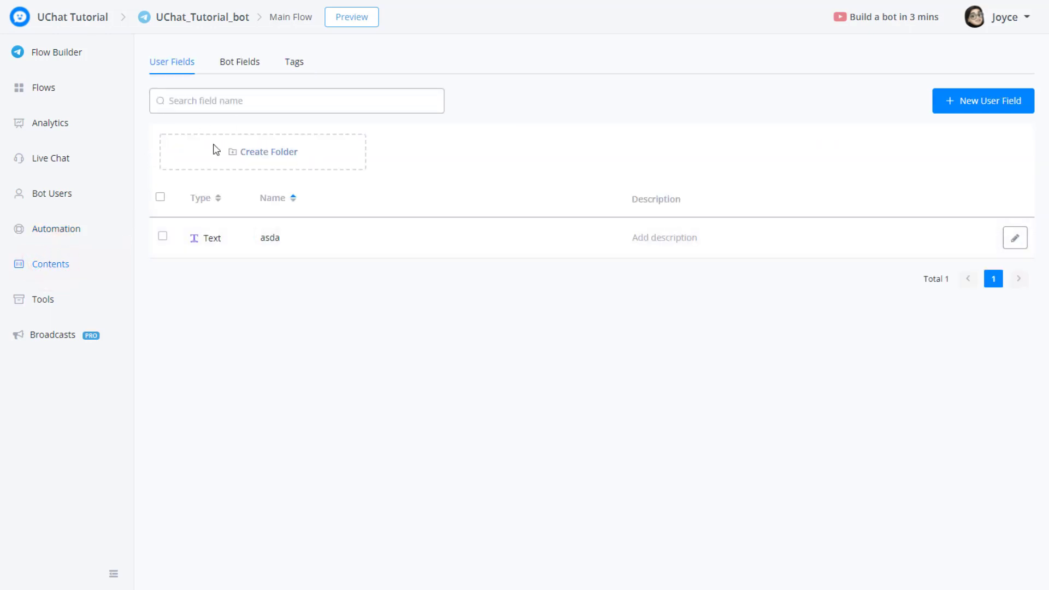
left_click(239, 62)
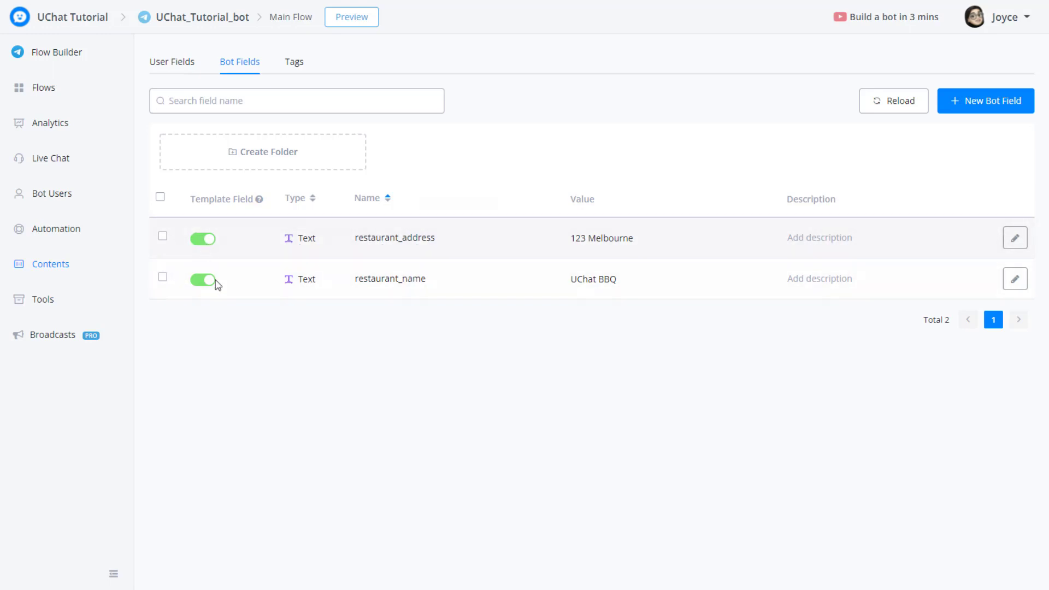
mouse_move(225, 207)
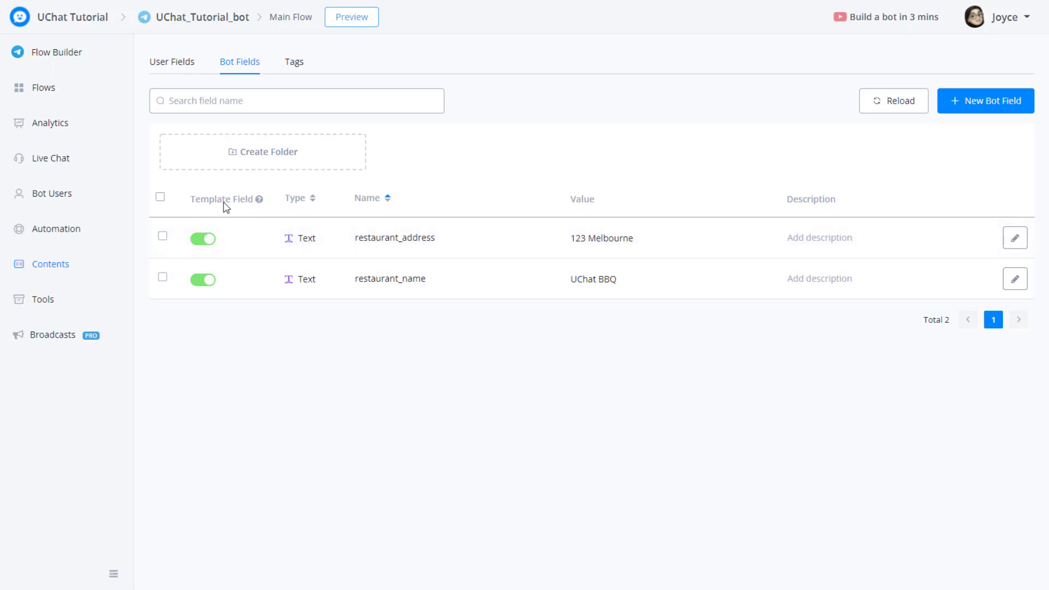
mouse_move(523, 332)
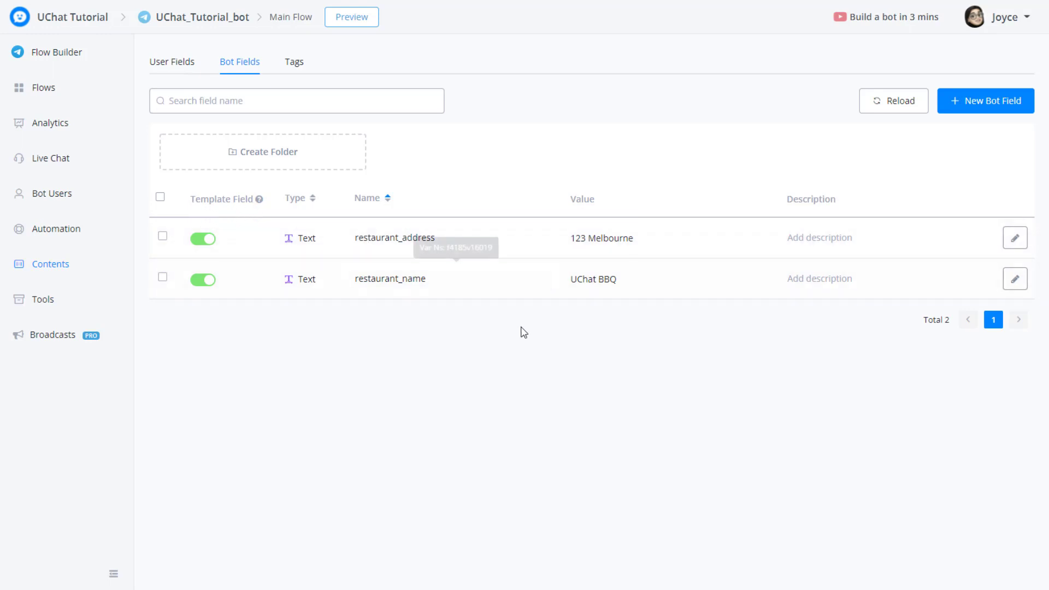
mouse_move(479, 170)
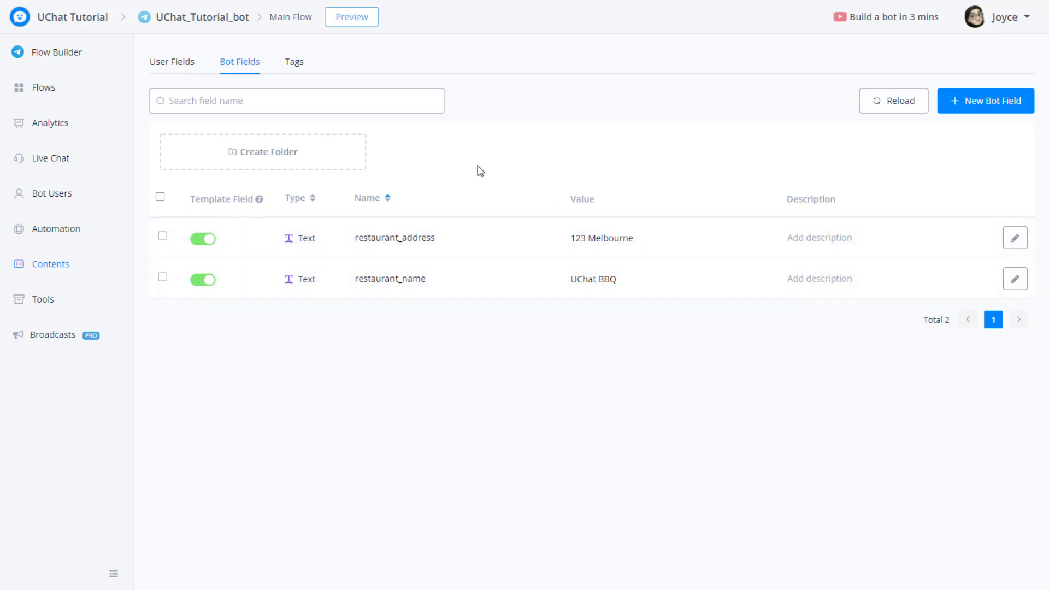
mouse_move(491, 192)
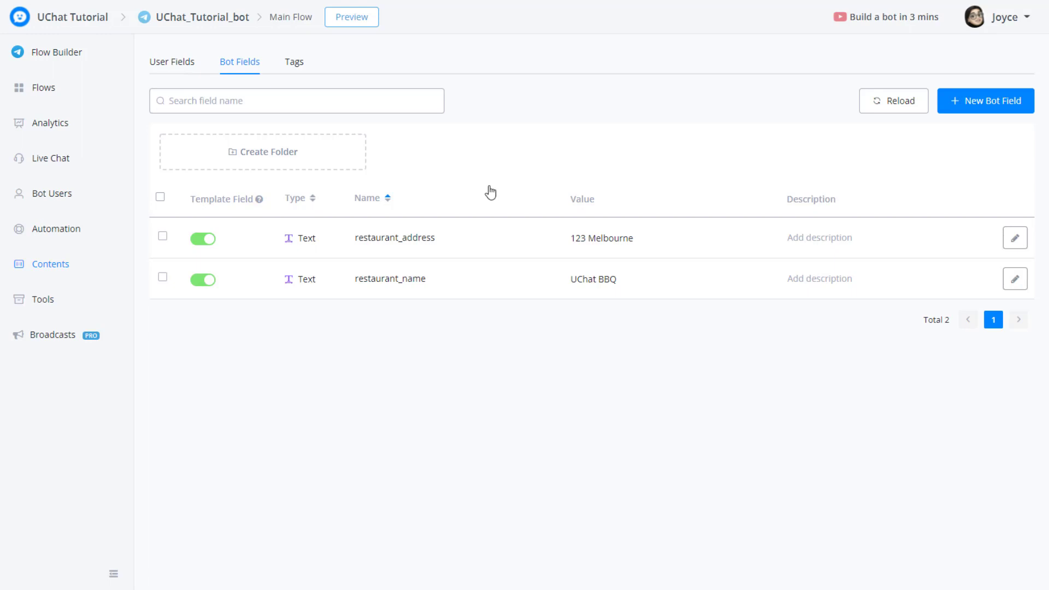
mouse_move(432, 185)
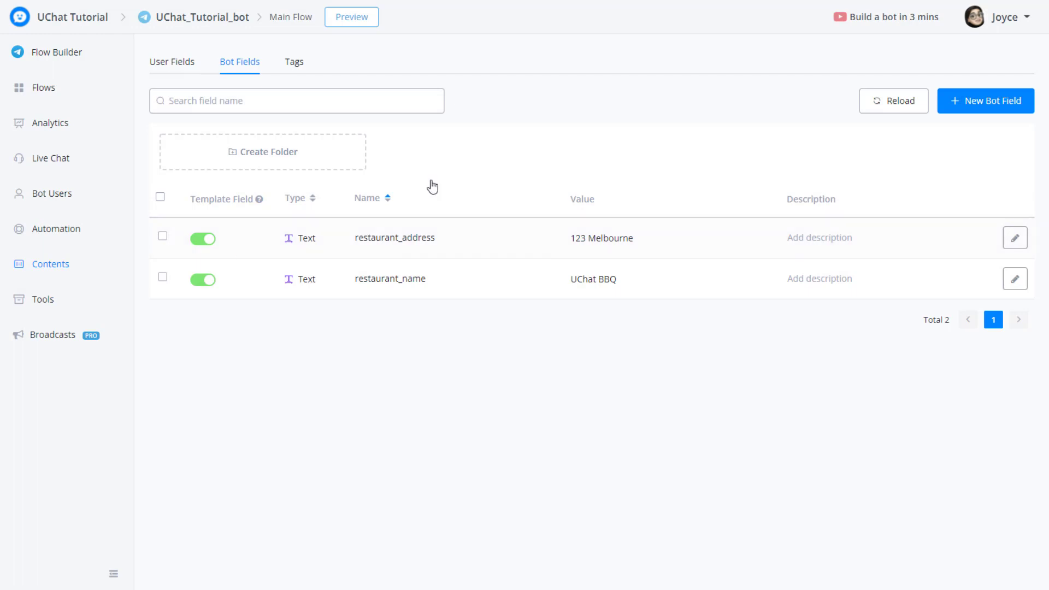
mouse_move(471, 486)
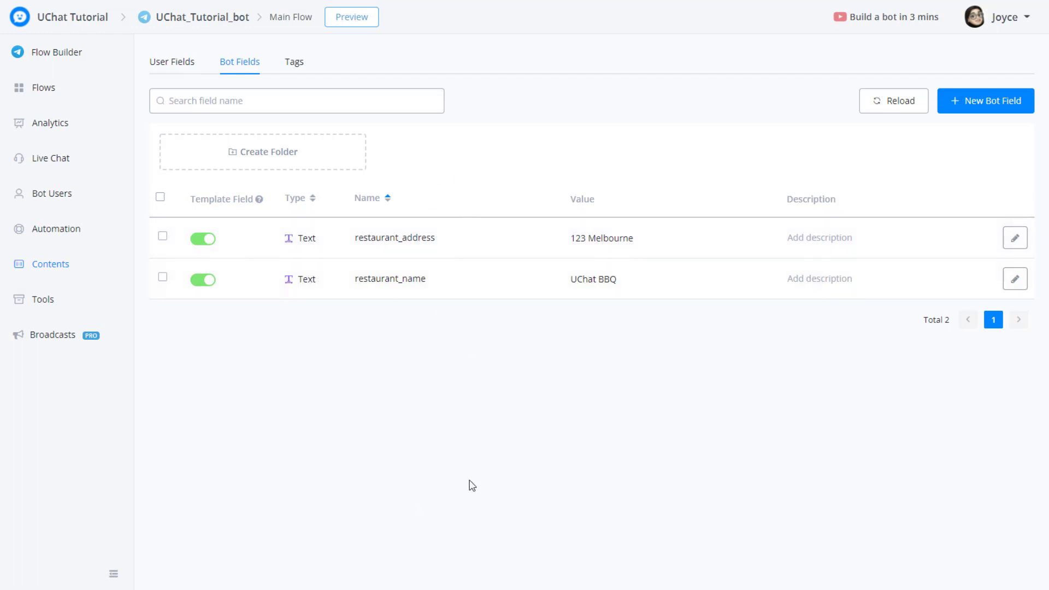
mouse_move(657, 353)
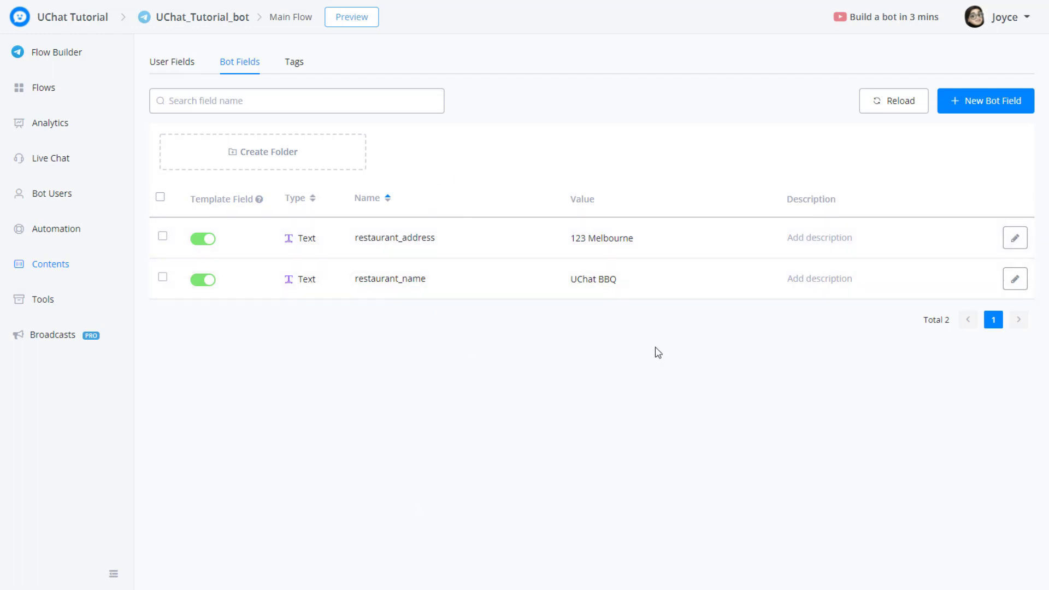
Review the bot's main flow, triggers and bot fields.
left_click(56, 53)
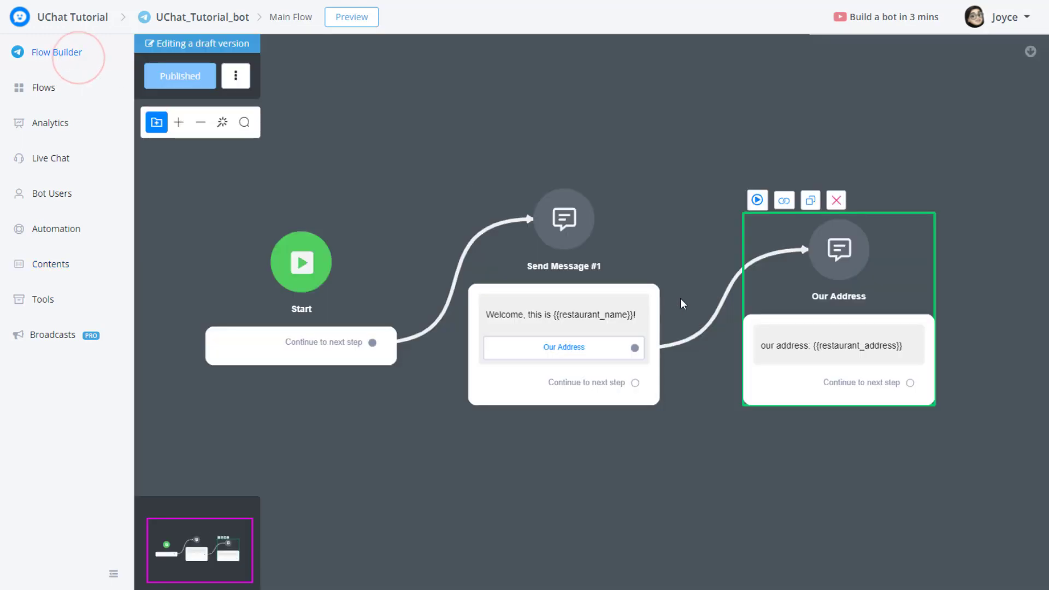
mouse_move(708, 266)
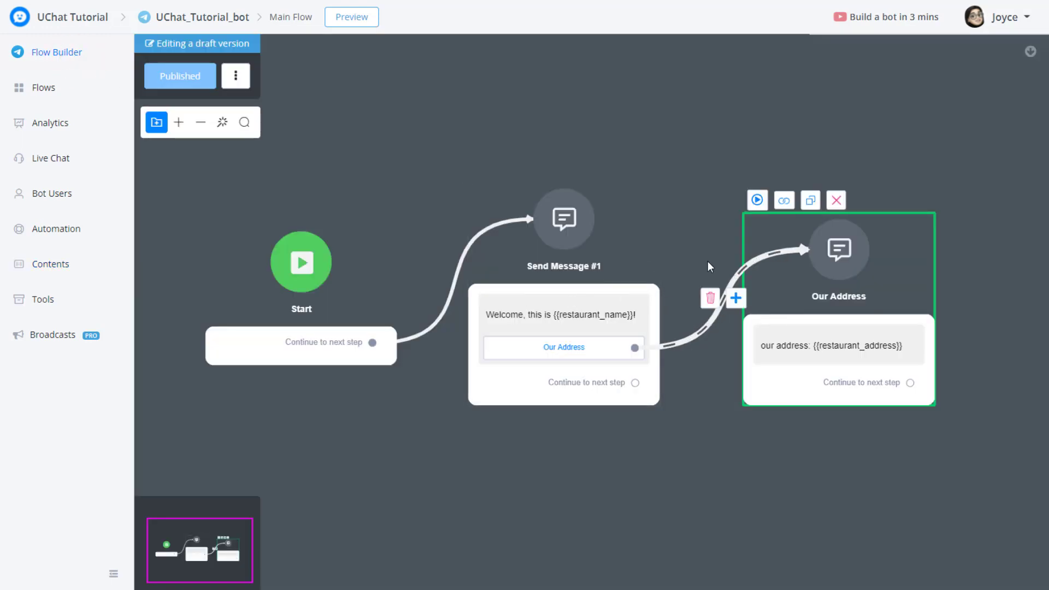
mouse_move(889, 288)
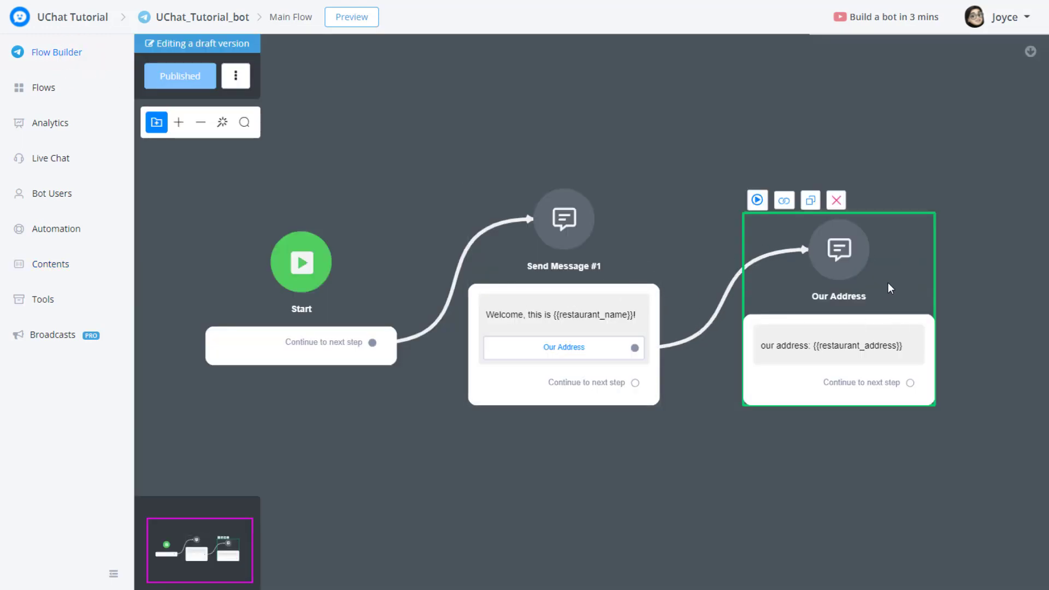
left_click(56, 228)
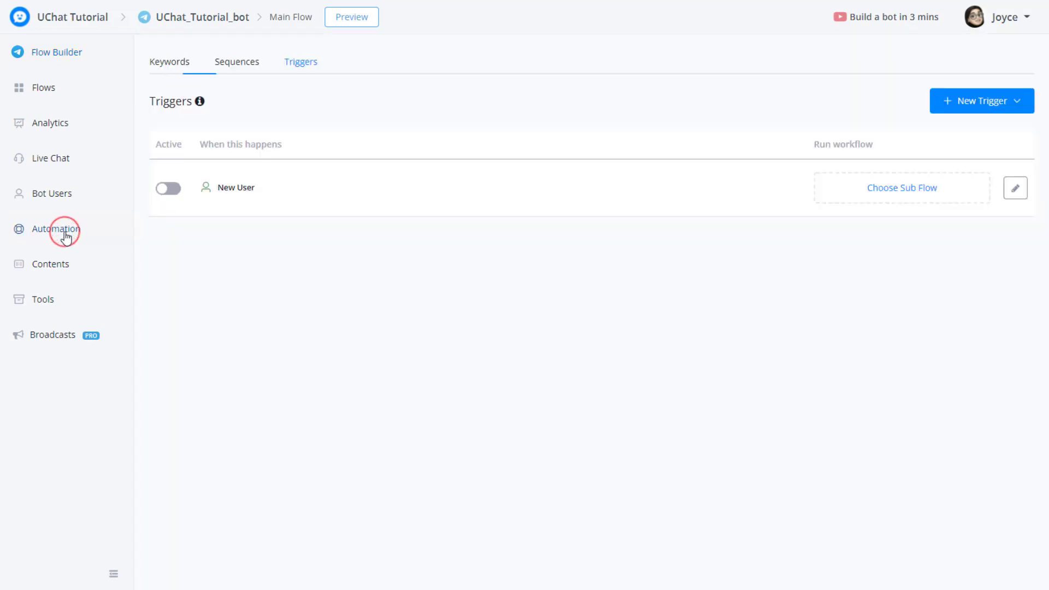
left_click(51, 263)
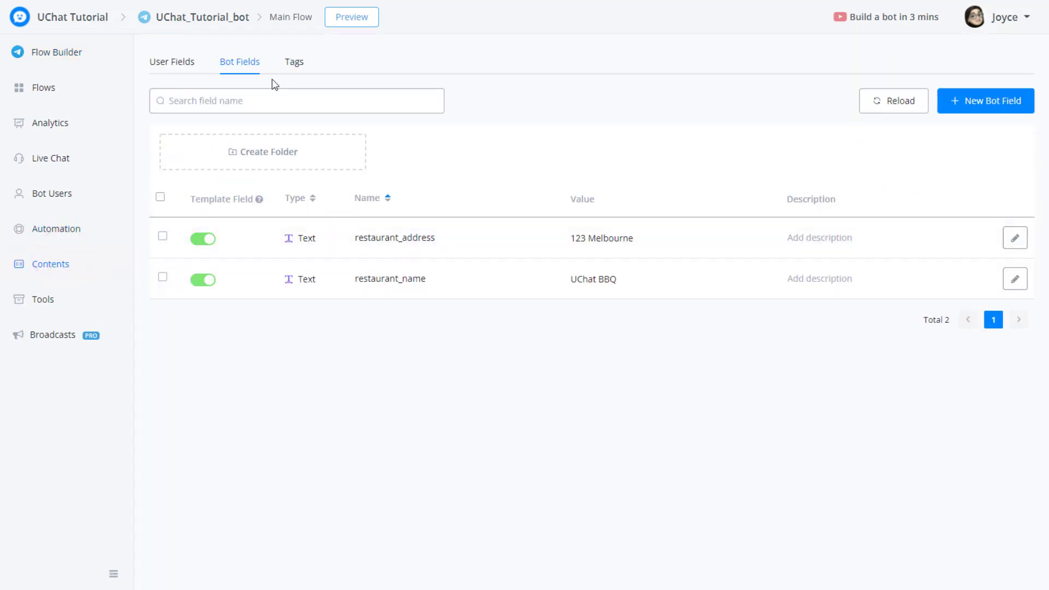
Check the widgets, Spanish language and inbound webhook, then view the empty Broadcasts list.
left_click(43, 299)
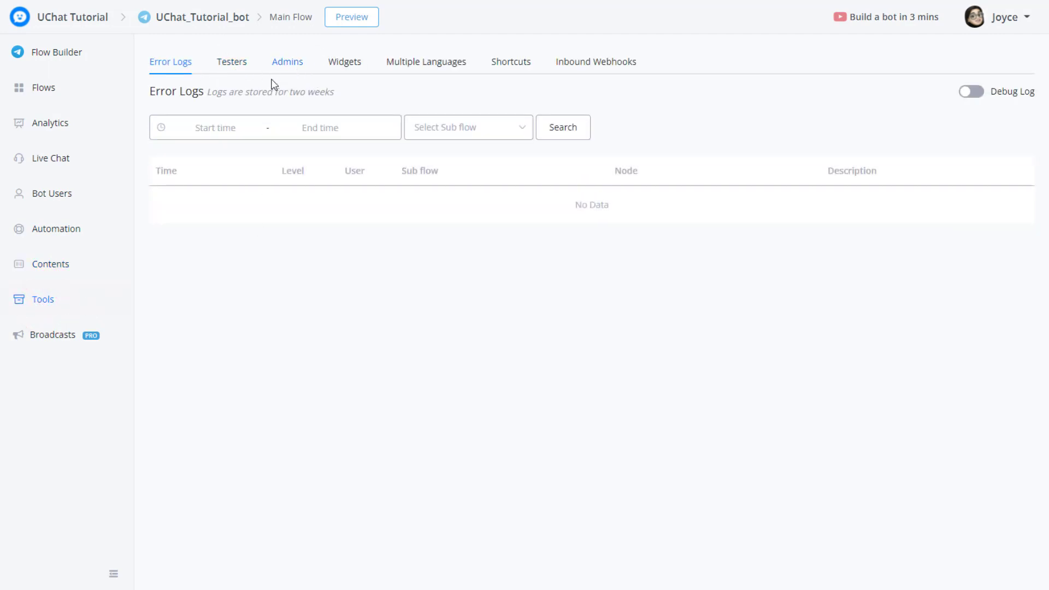
left_click(343, 62)
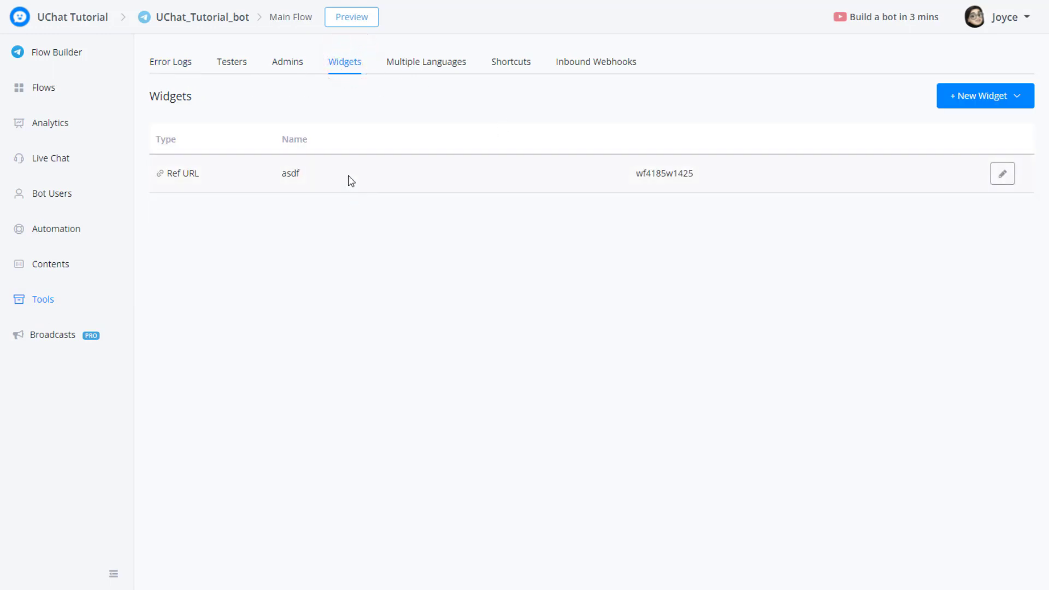
mouse_move(403, 155)
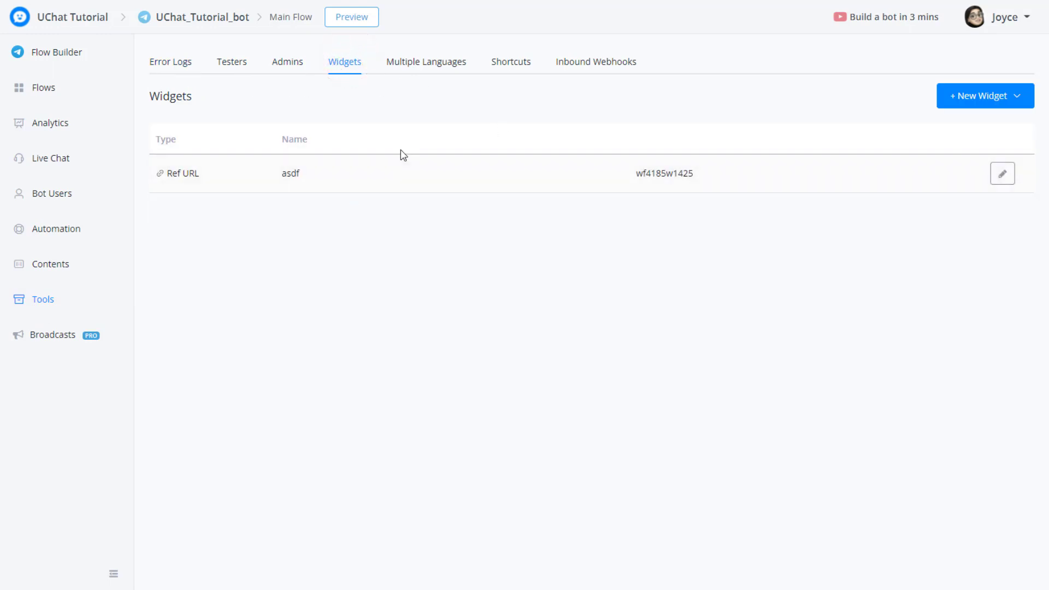
left_click(425, 61)
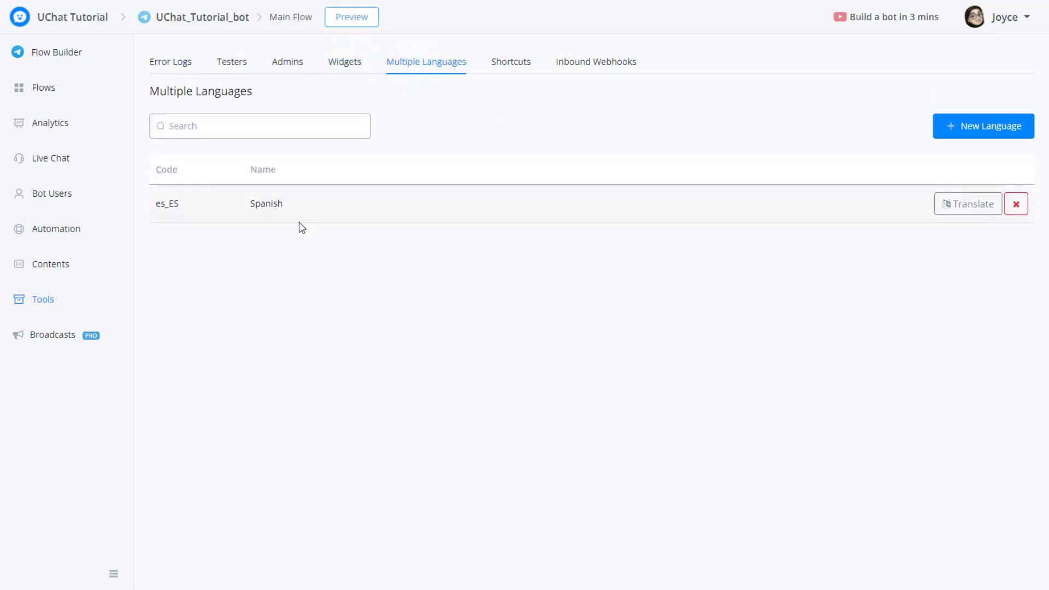
left_click(596, 62)
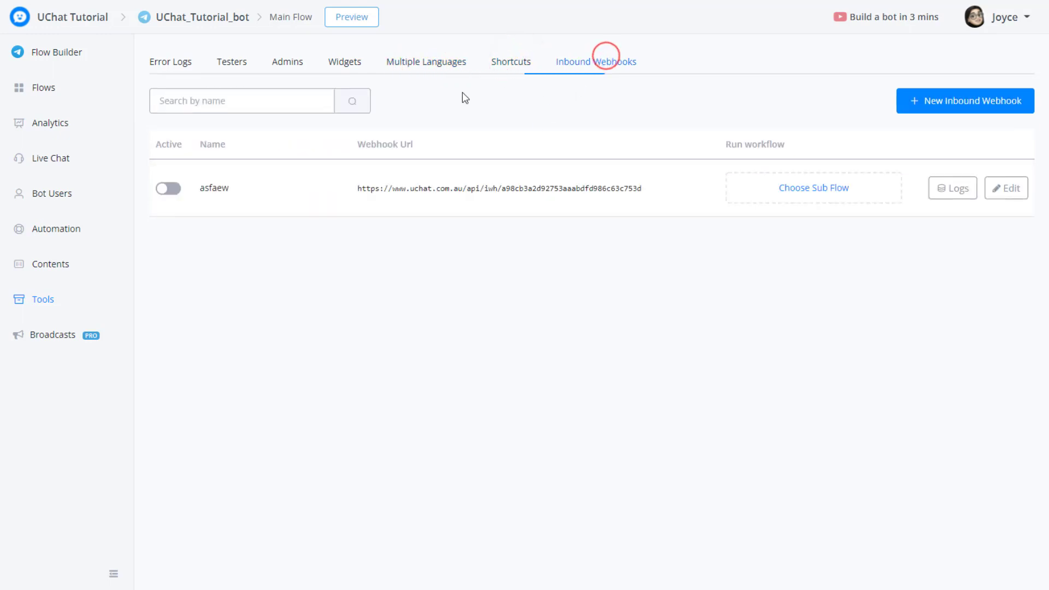
left_click(53, 334)
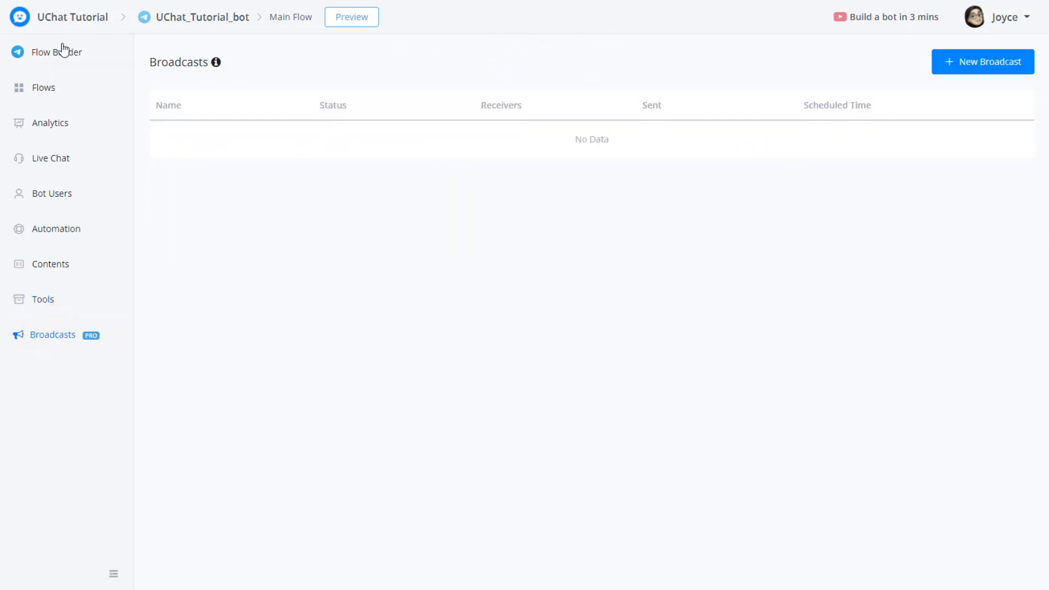
Leave the bot for the UChat Tutorial workspace's Bot Templates library.
left_click(54, 51)
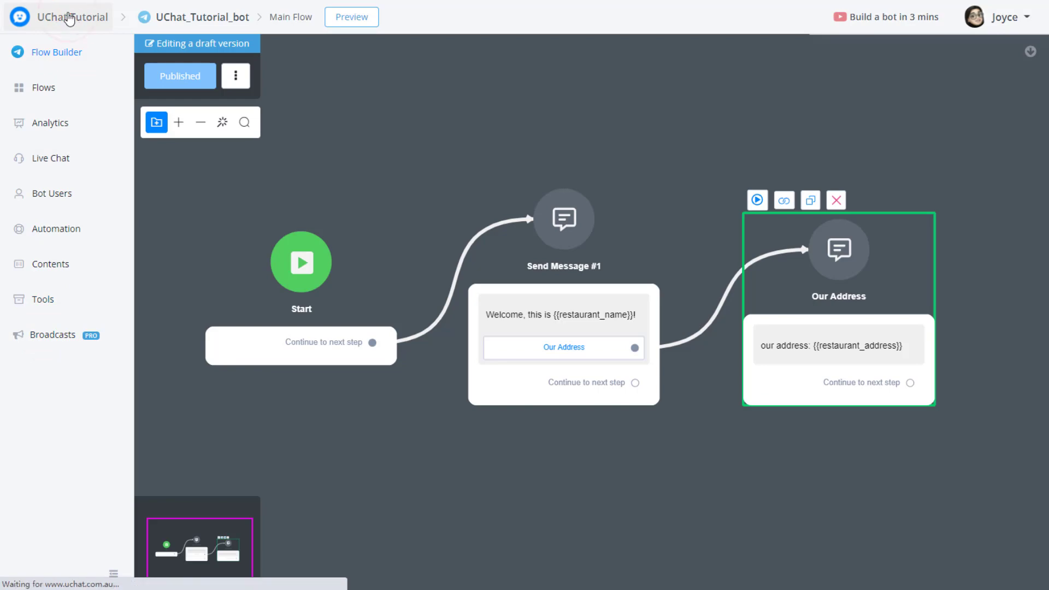
left_click(66, 17)
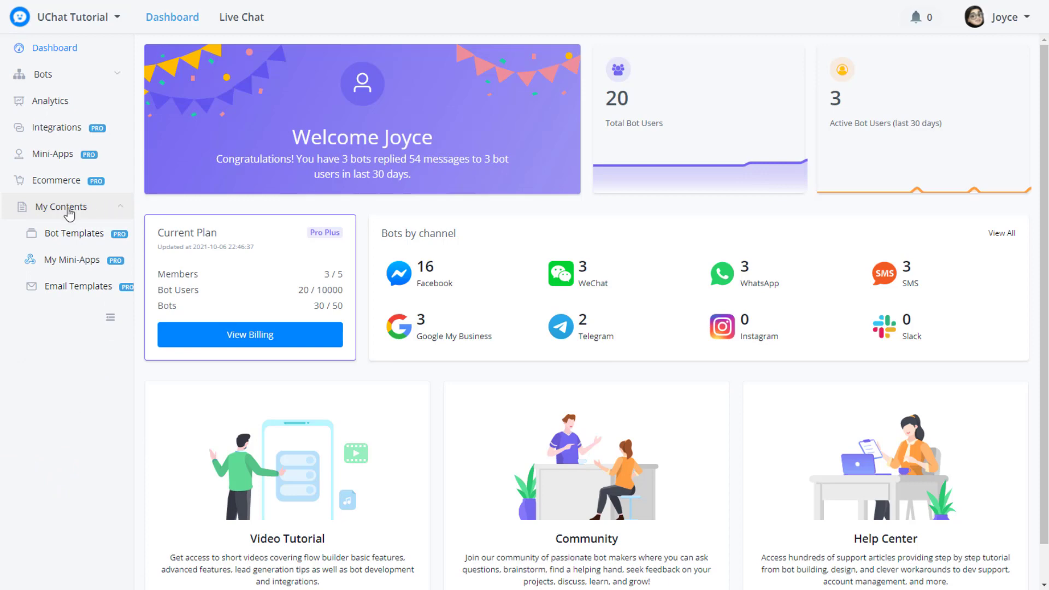
left_click(78, 233)
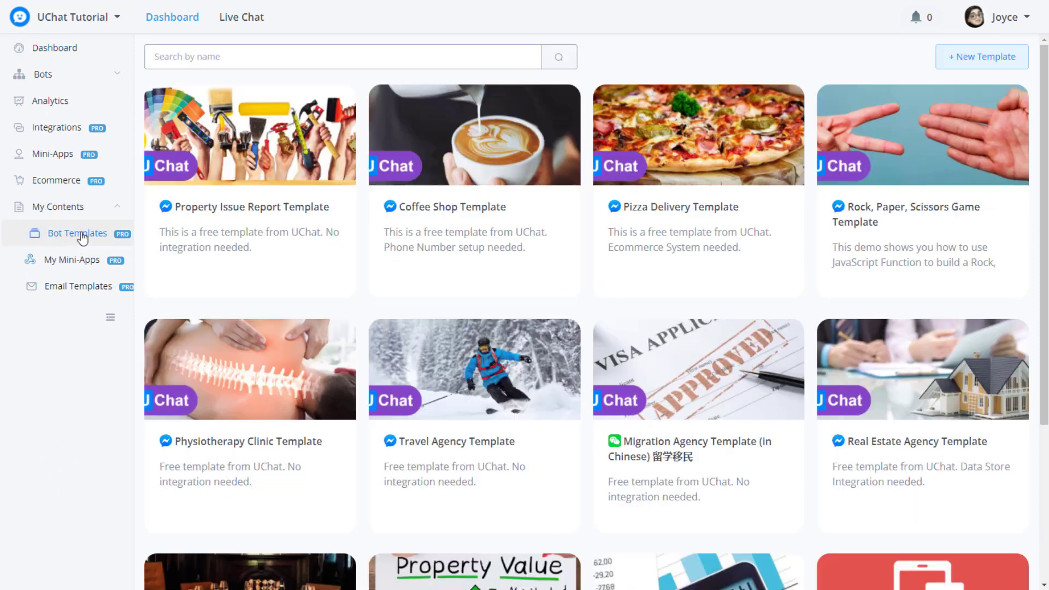
mouse_move(223, 253)
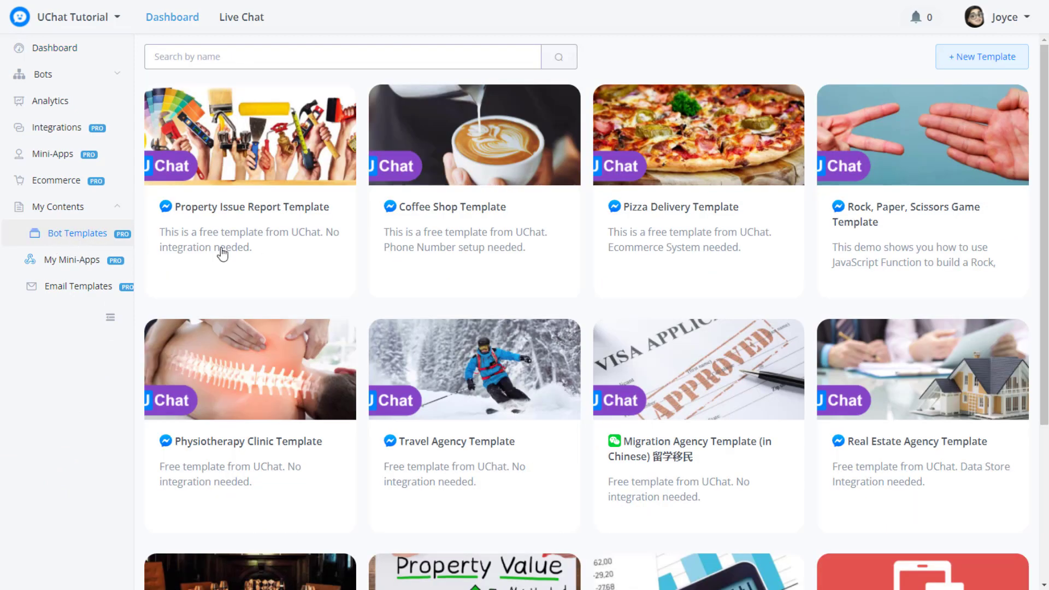
mouse_move(981, 57)
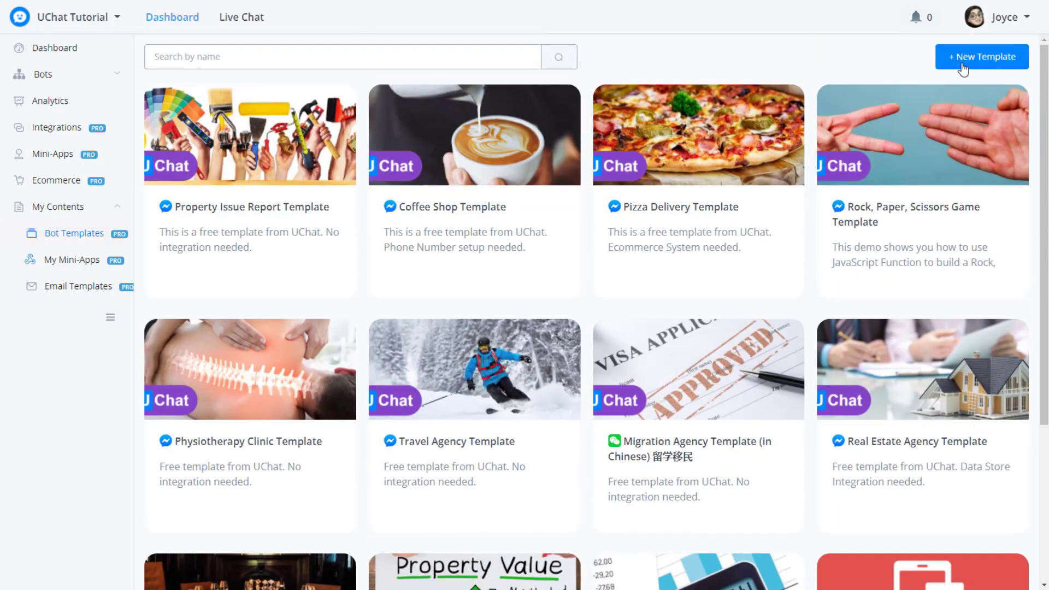
Start a new template from UChat_Tutorial_bot and preview its two restaurant fields.
left_click(980, 56)
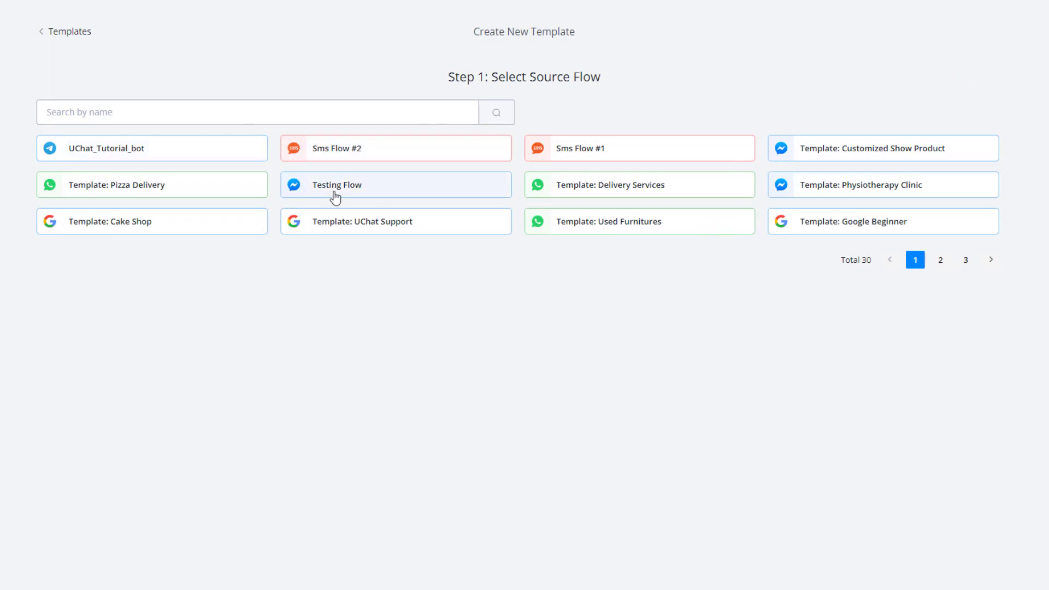
mouse_move(138, 148)
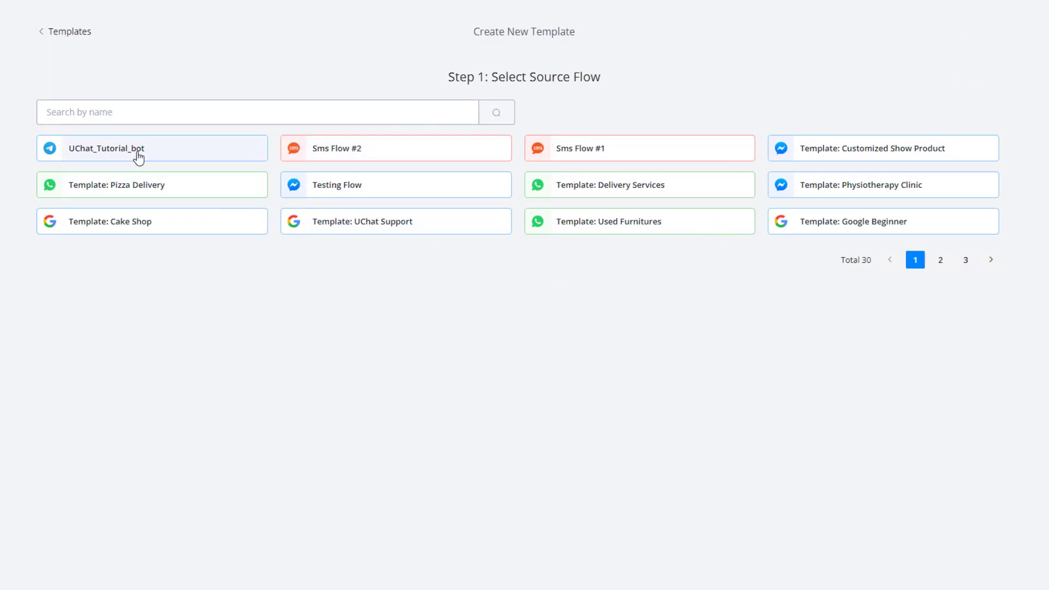
left_click(152, 148)
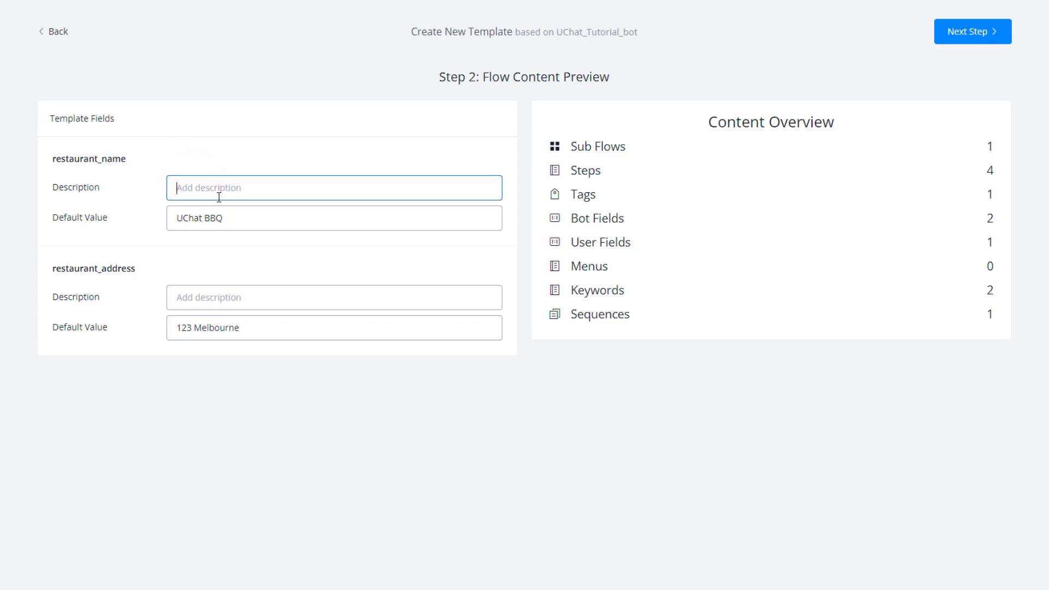
mouse_move(99, 137)
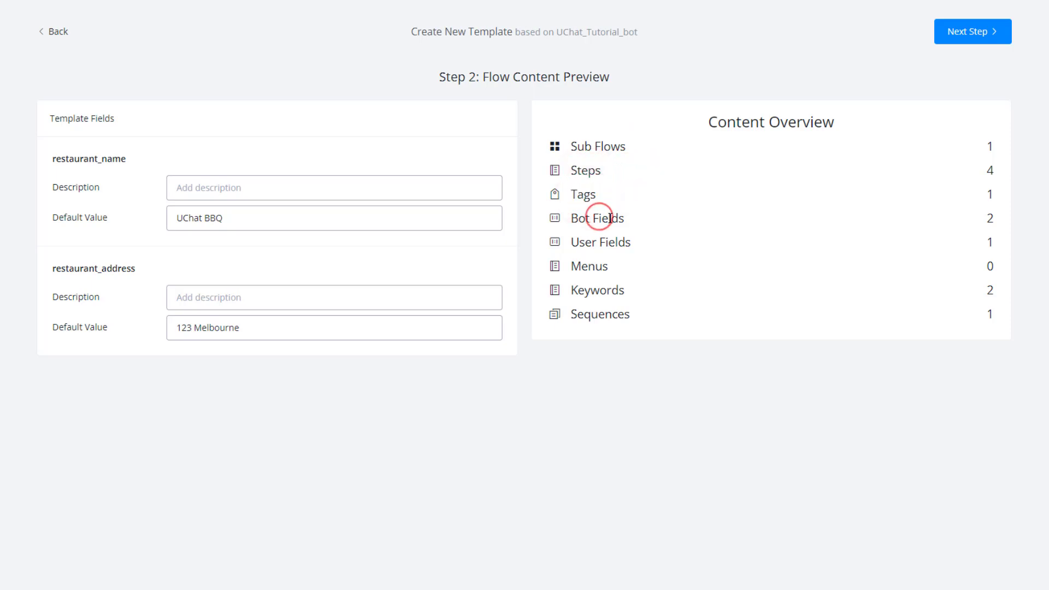
mouse_move(588, 271)
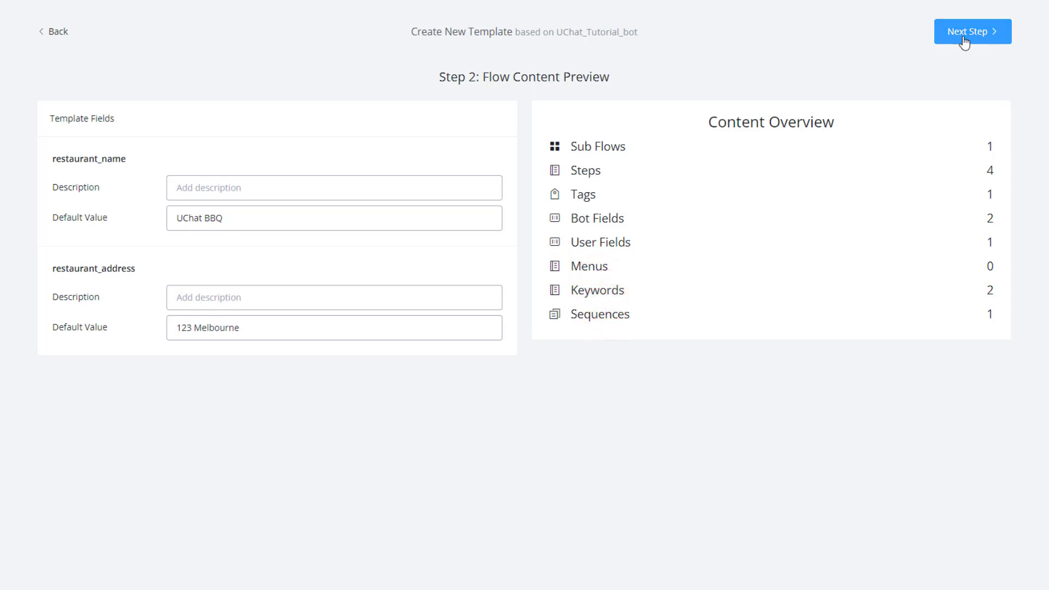
left_click(971, 32)
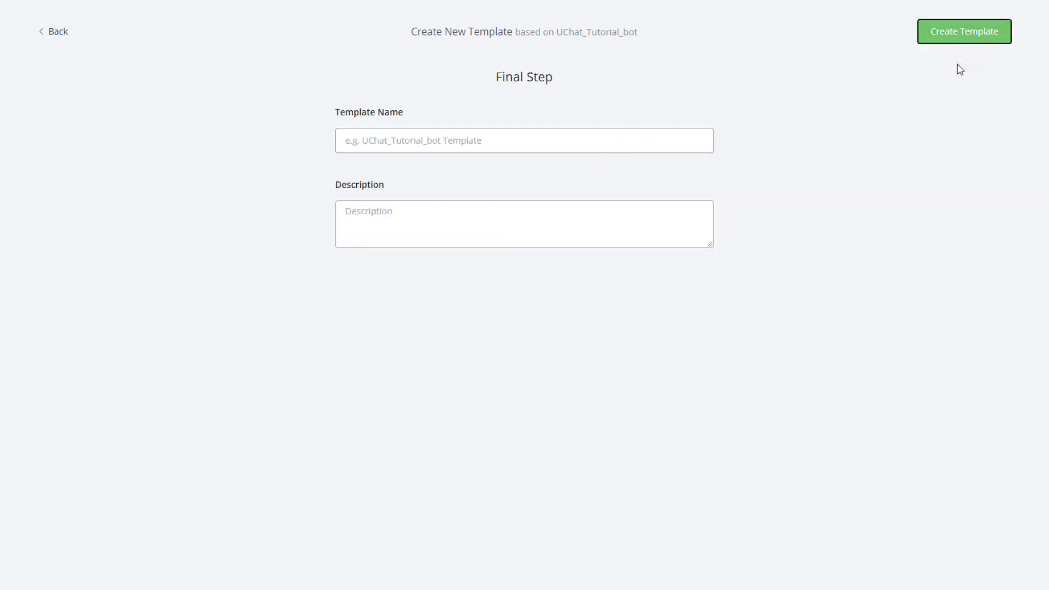
Create the template under the default name UChat_Tutorial_bot Template.
left_click(57, 31)
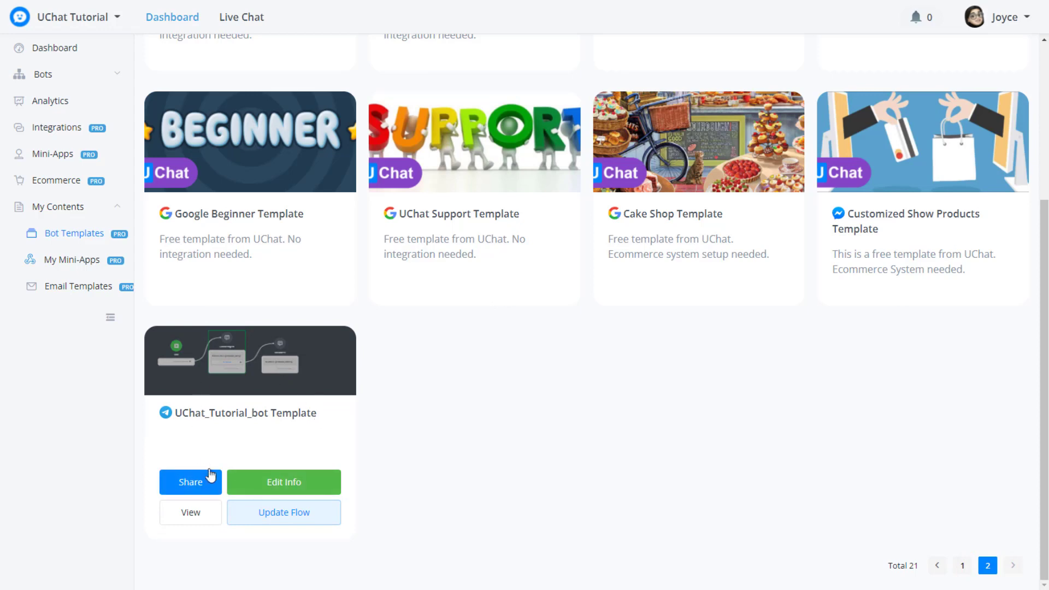
mouse_move(296, 464)
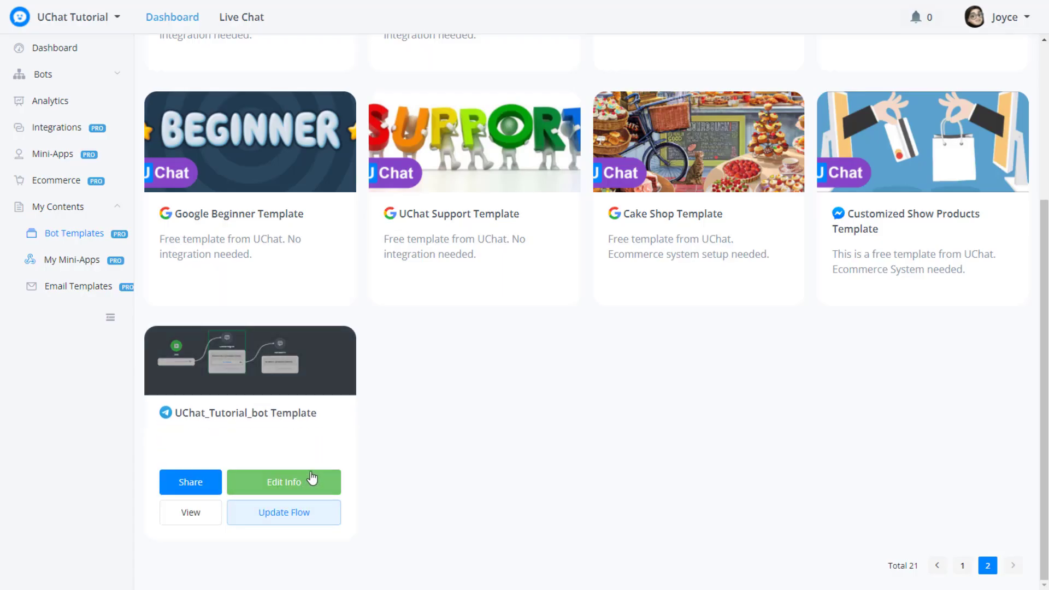
left_click(283, 482)
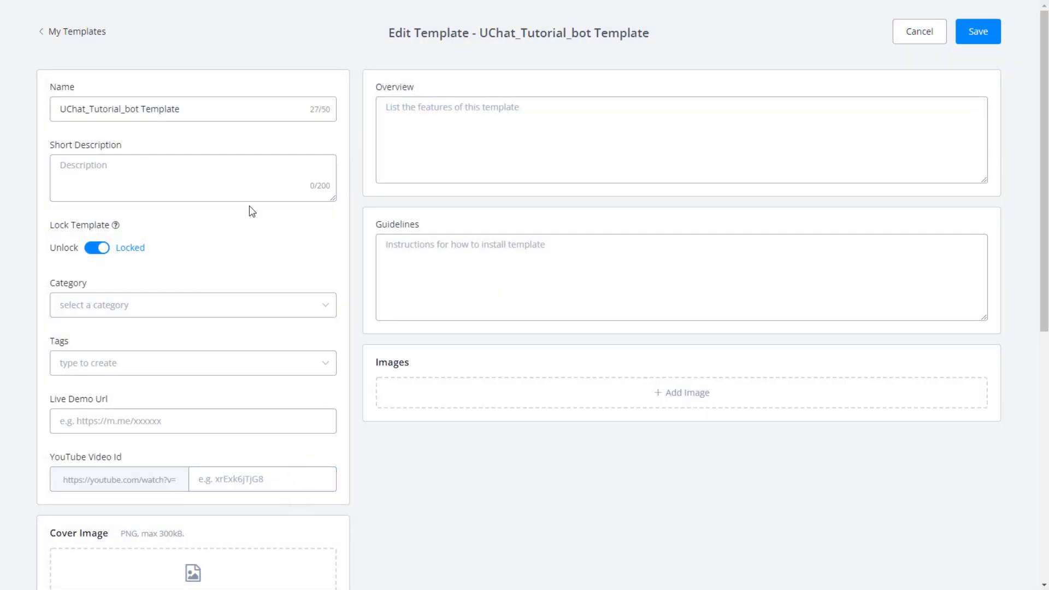
left_click(199, 111)
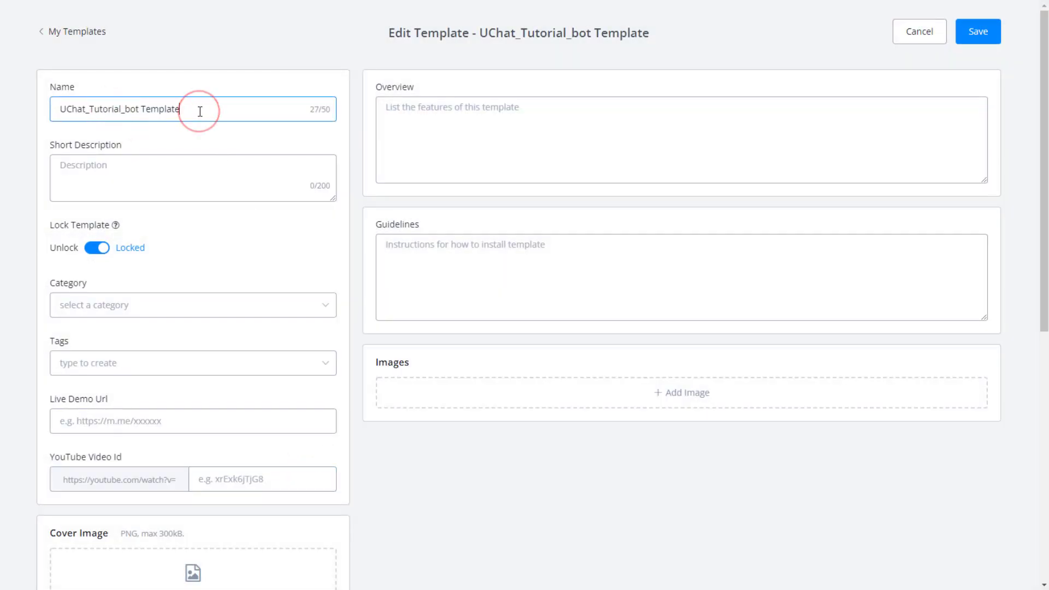
type("sDfe")
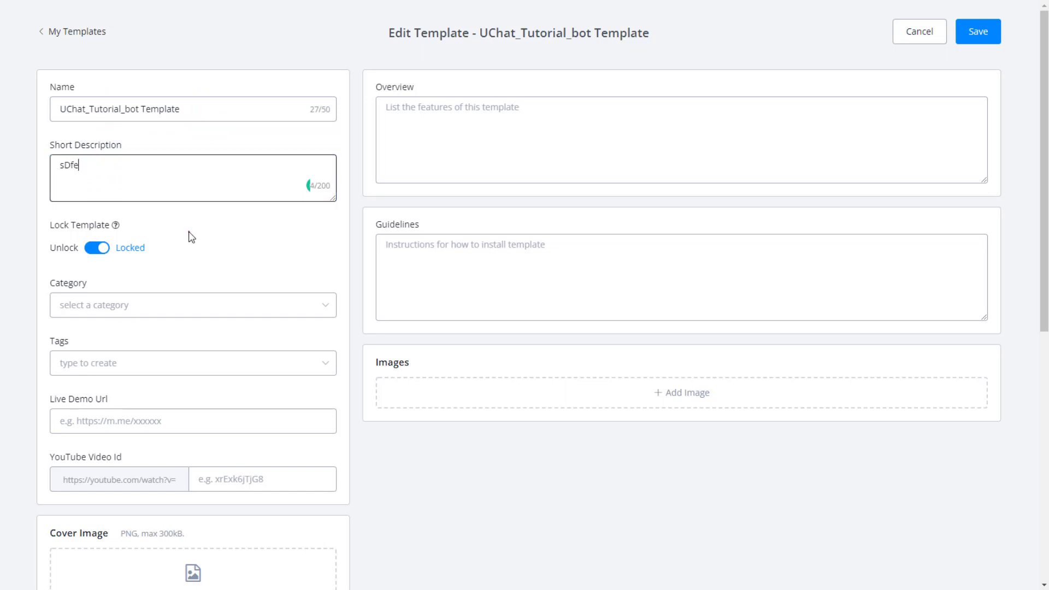
scroll("down", 3)
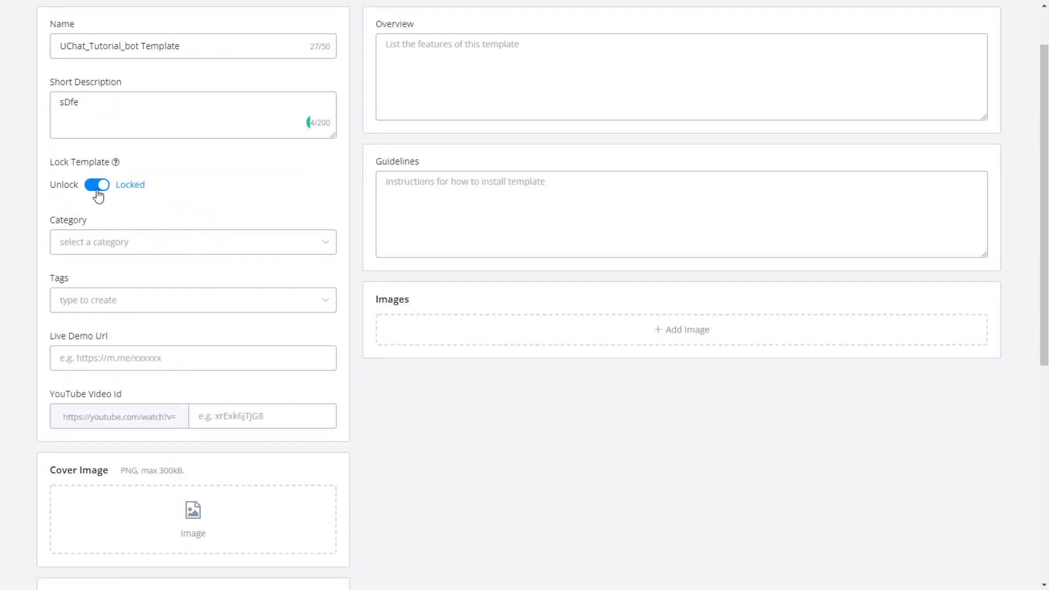
mouse_move(115, 161)
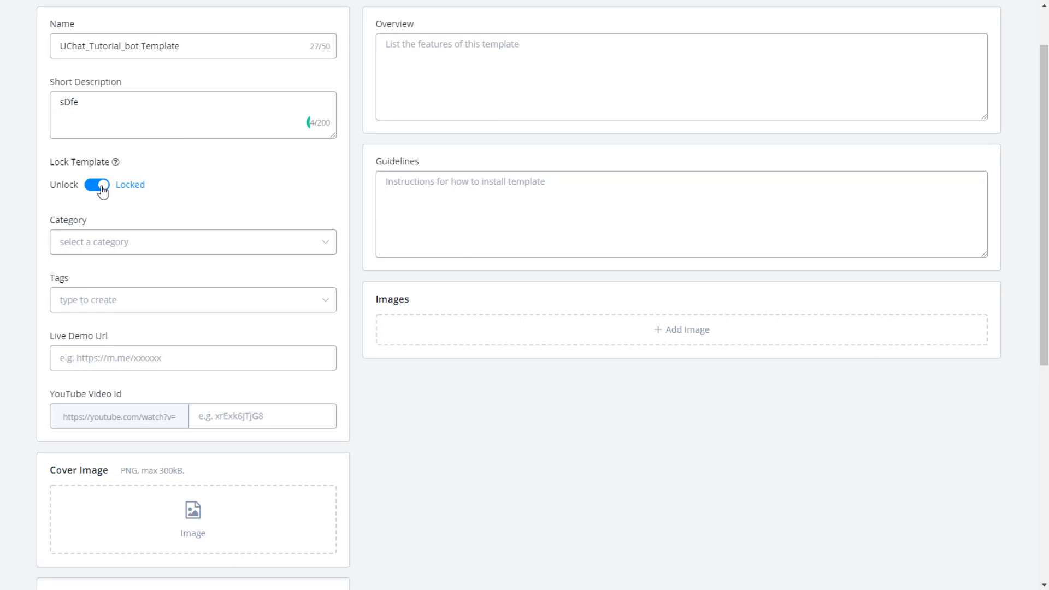
left_click(193, 241)
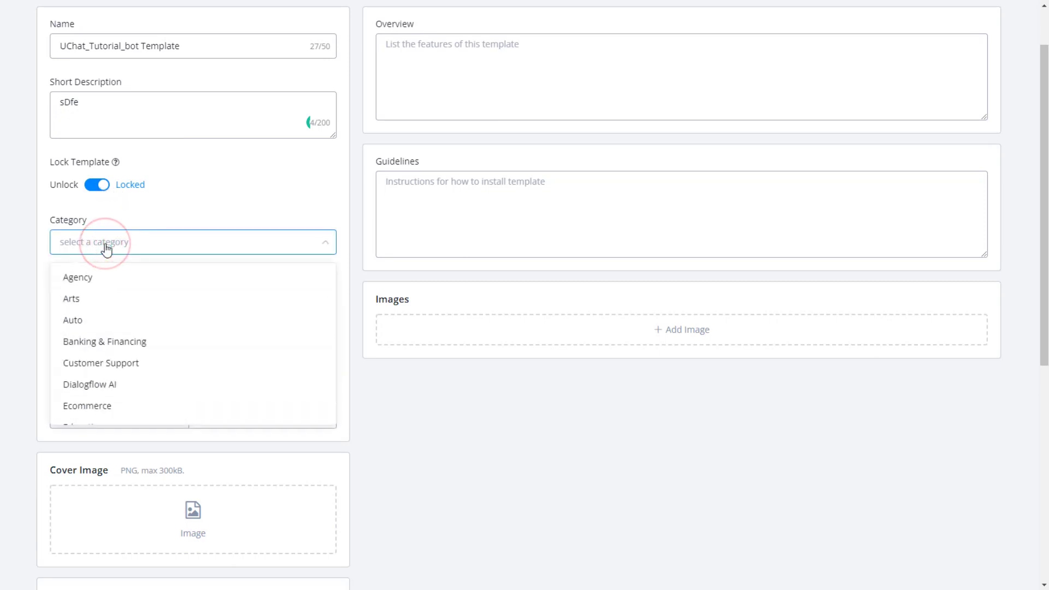
left_click(77, 277)
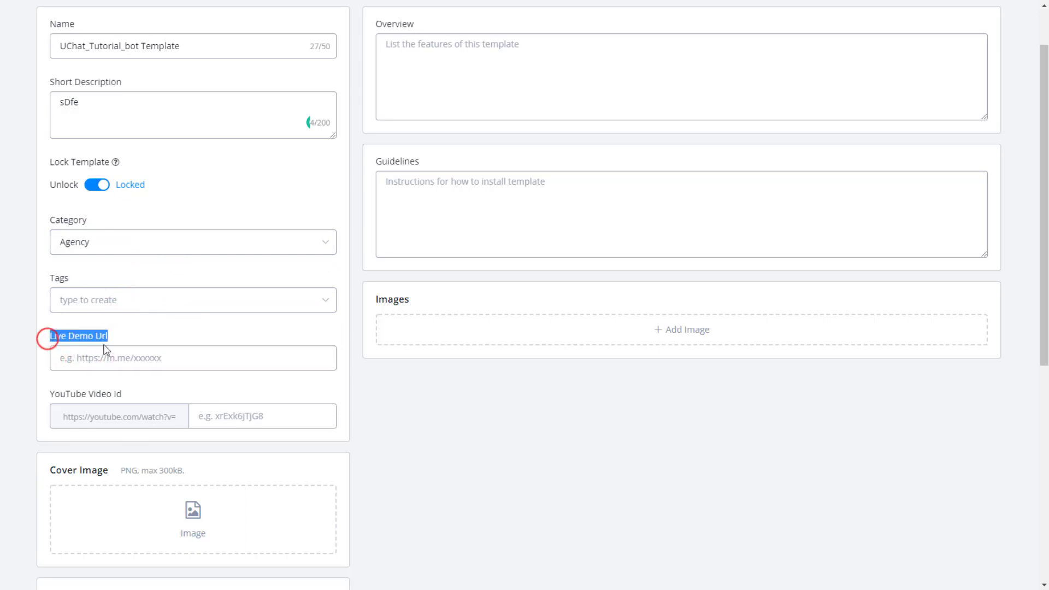
mouse_move(624, 9)
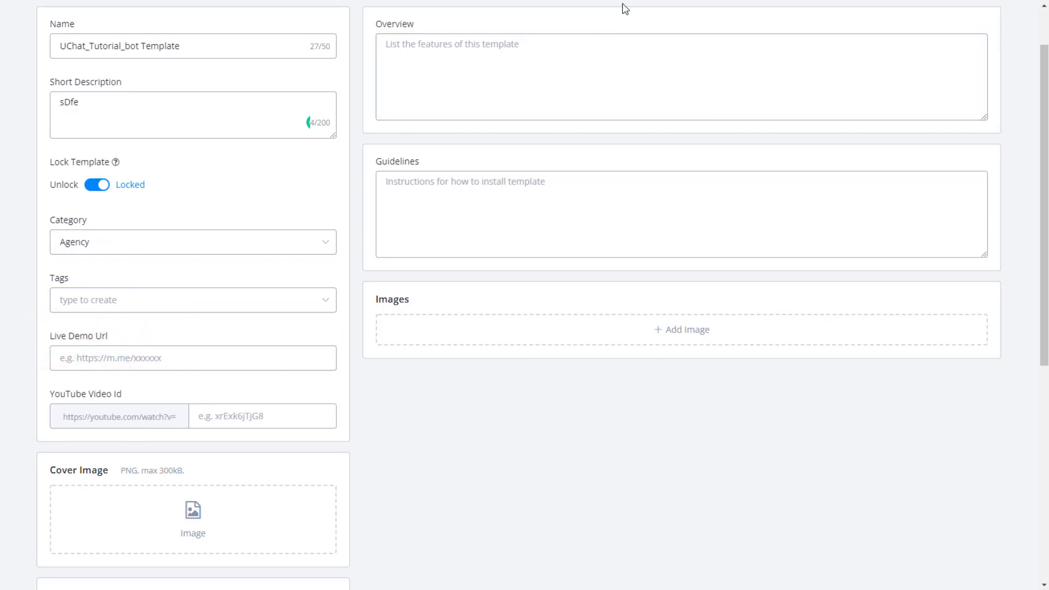
left_click(193, 358)
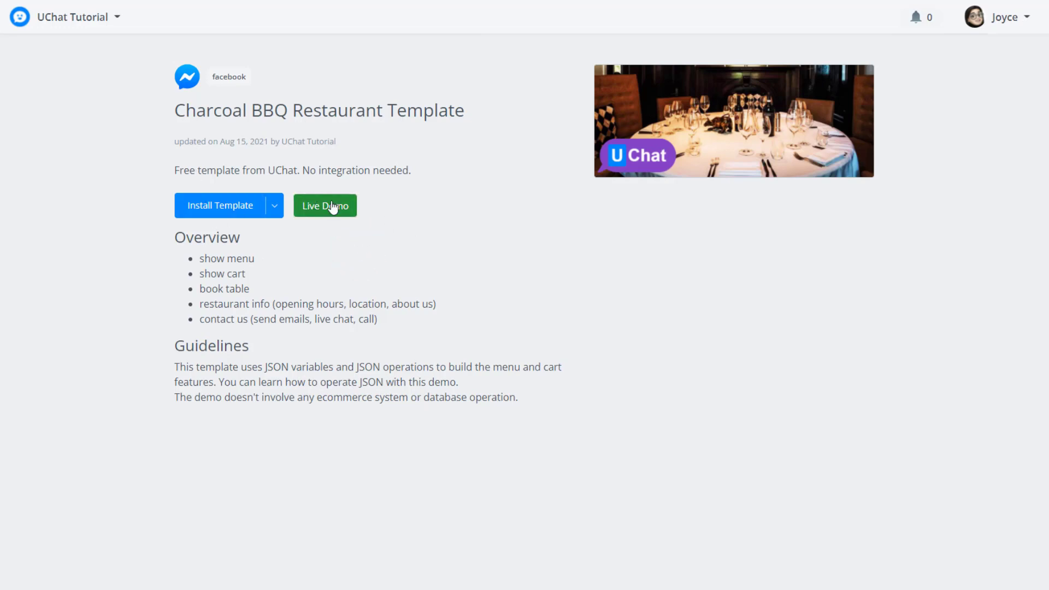
Launch the Charcoal BBQ Restaurant template's live demo in Messenger.
left_click(325, 206)
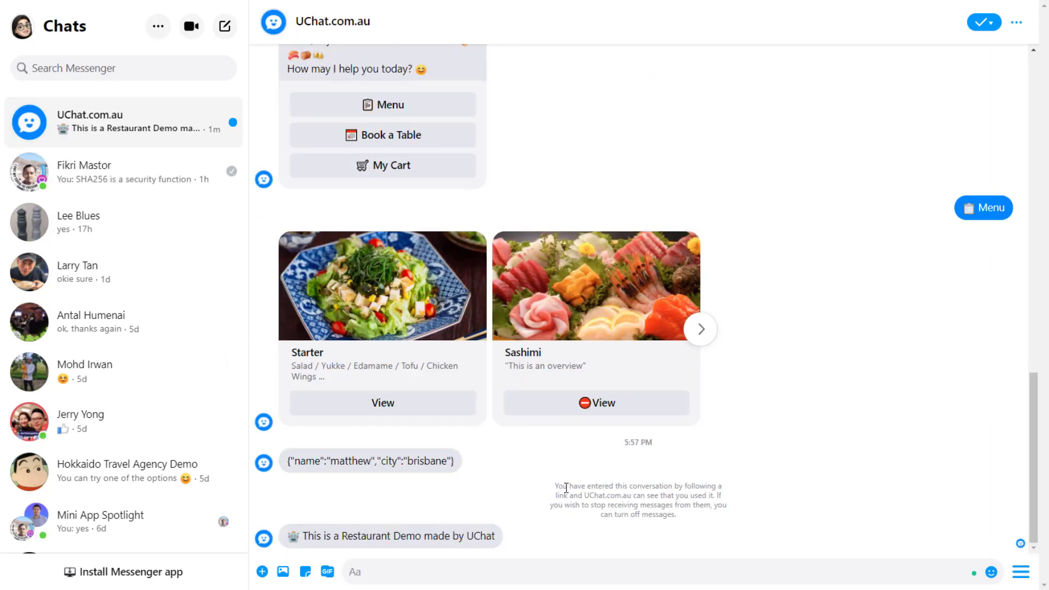
Show active contacts, then request the restaurant Location from the demo bot.
left_click(157, 27)
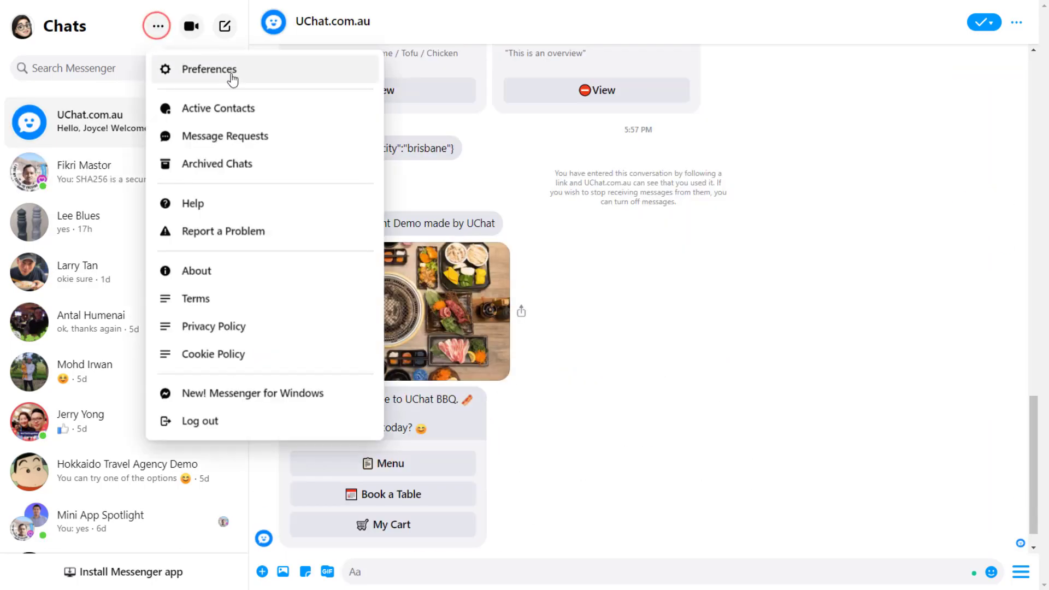
left_click(217, 108)
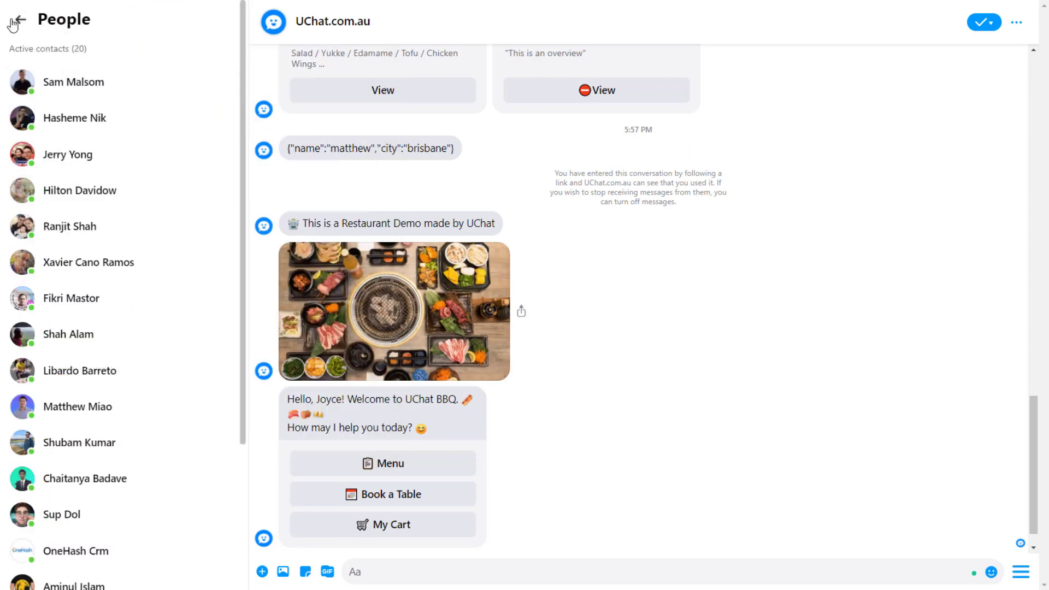
mouse_move(319, 238)
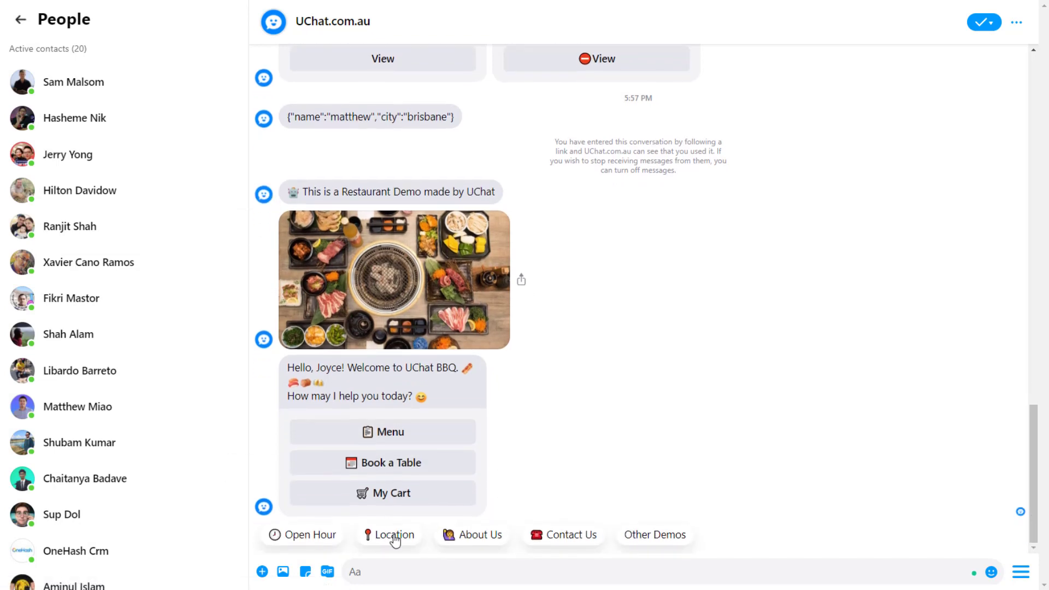
left_click(396, 534)
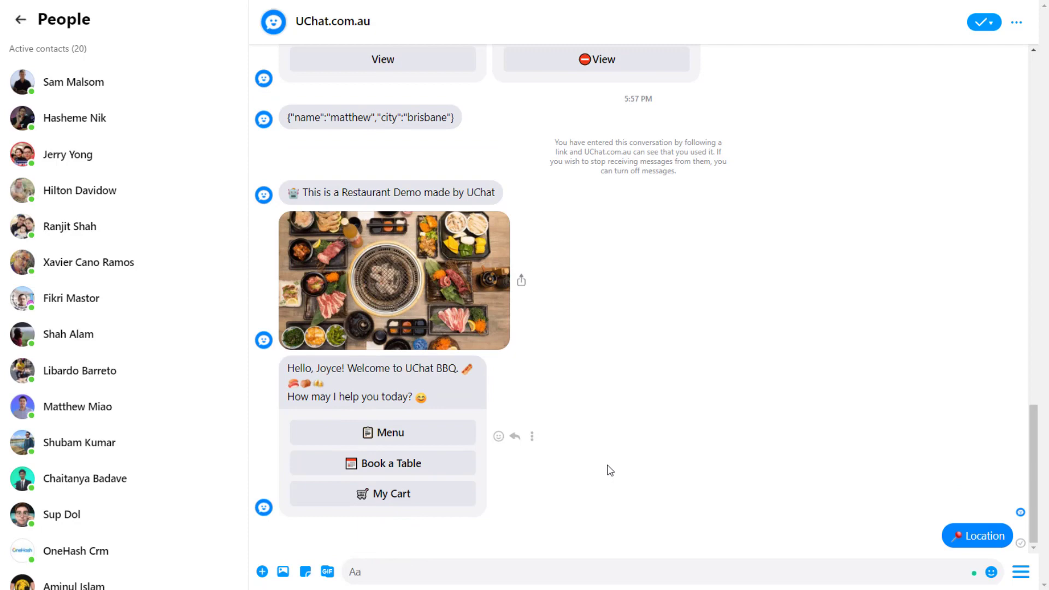
scroll("down", 3)
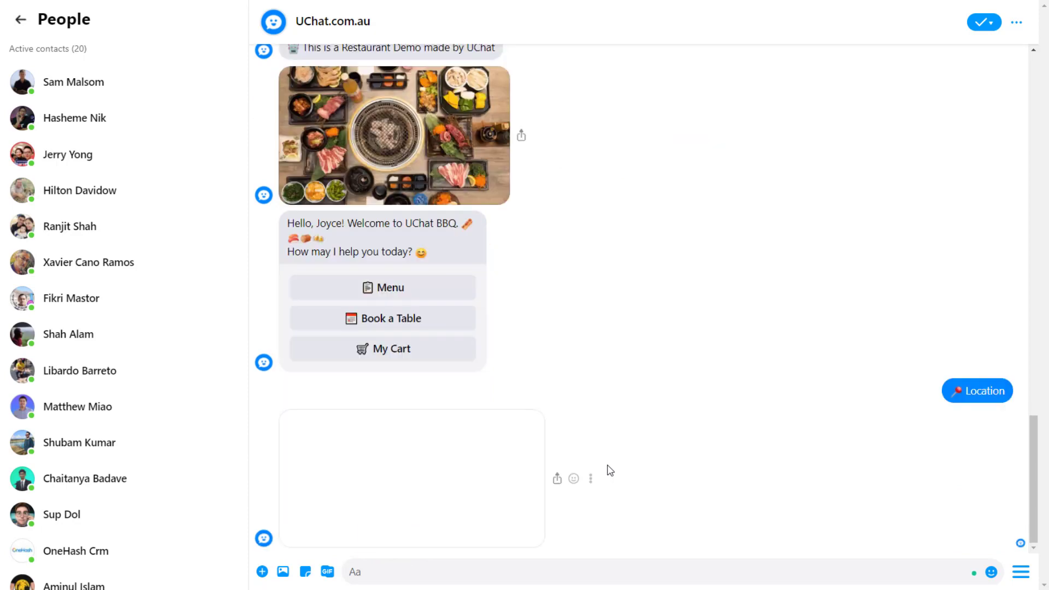
left_click(976, 390)
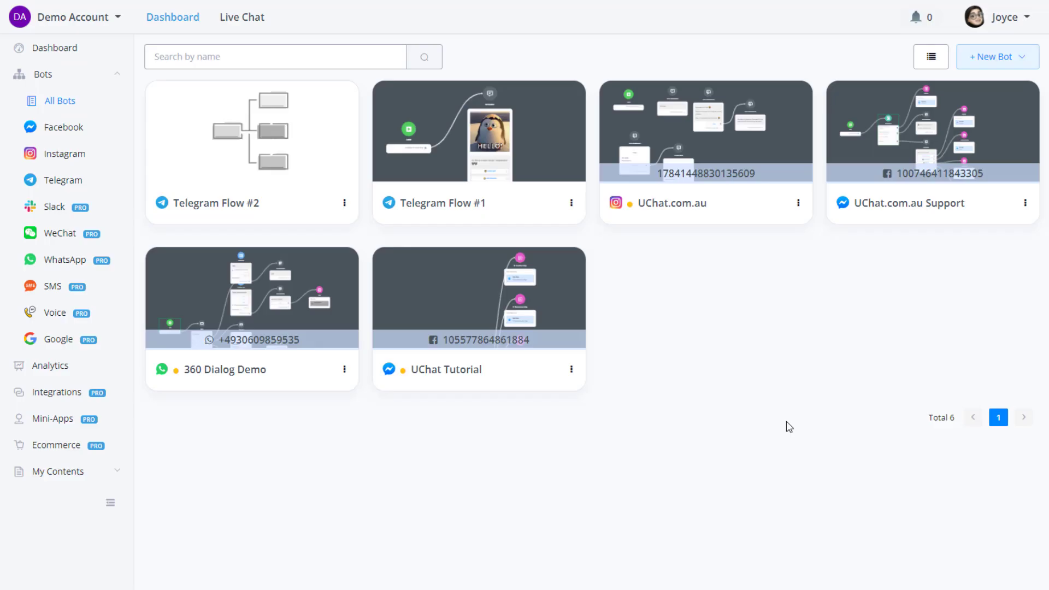
mouse_move(661, 352)
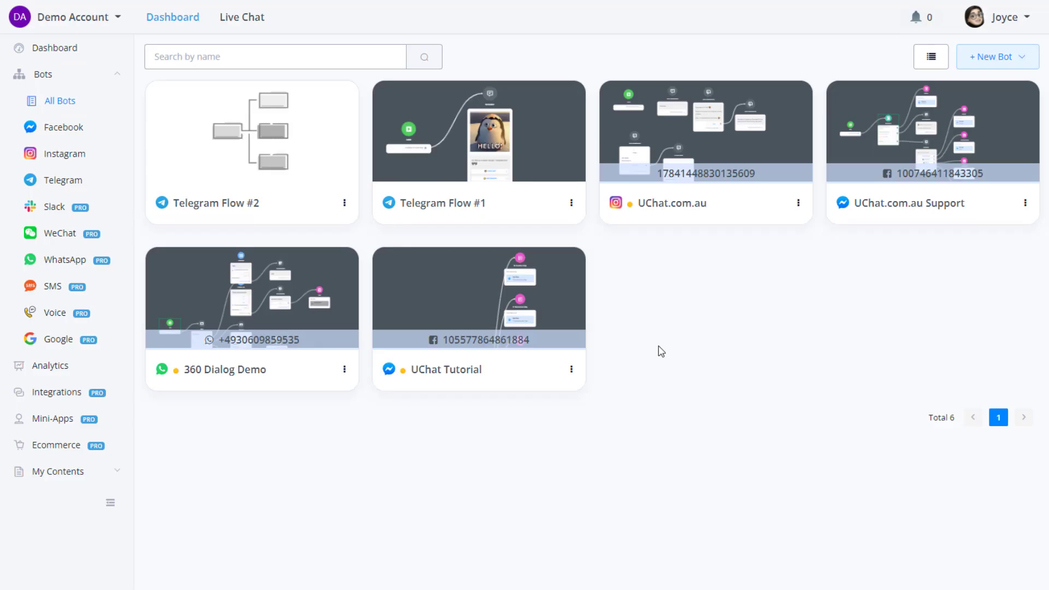
mouse_move(51, 206)
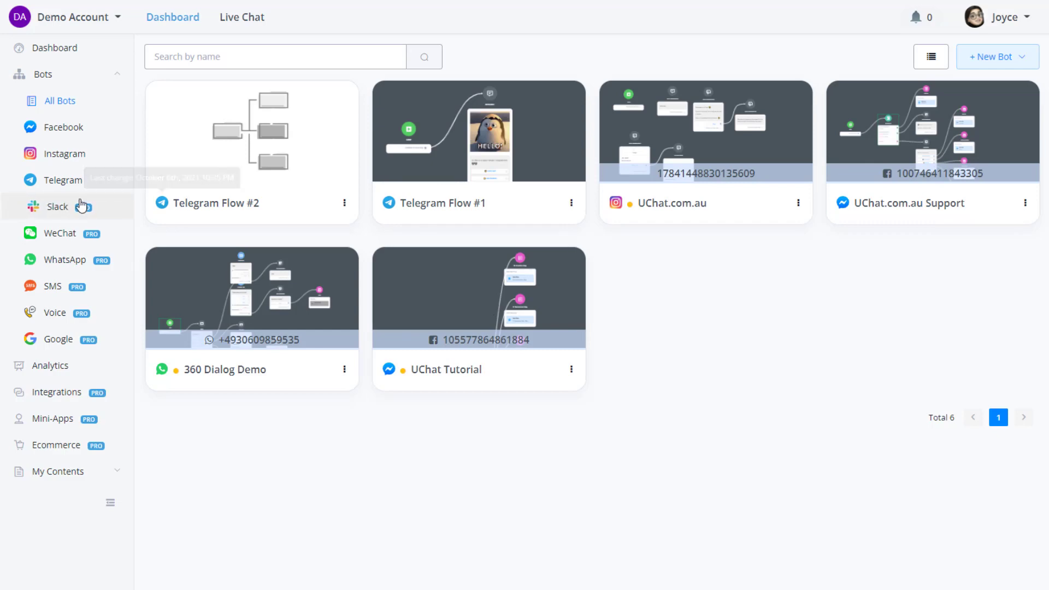
mouse_move(65, 259)
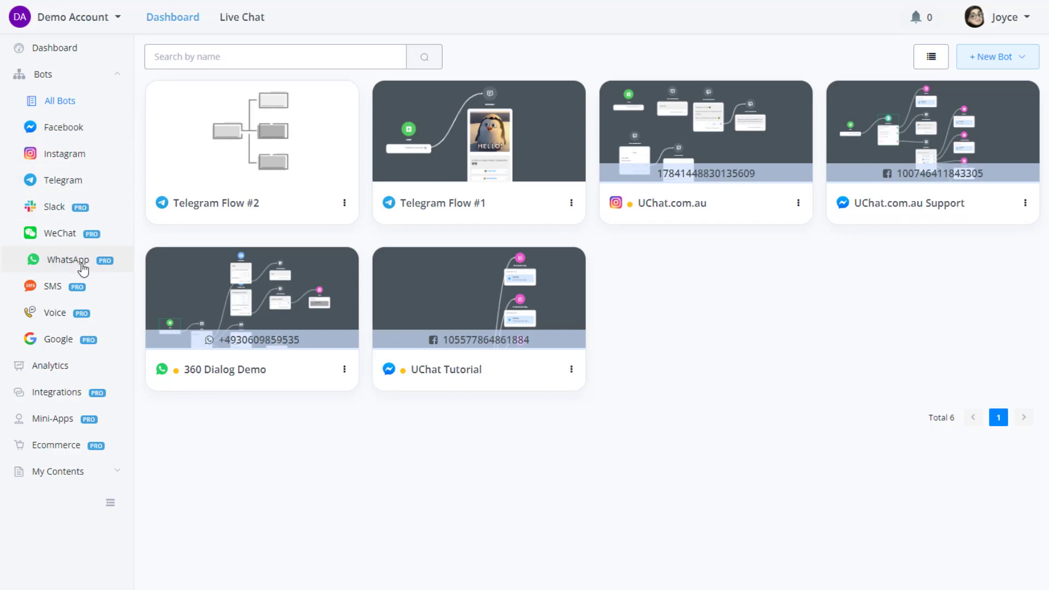
mouse_move(65, 180)
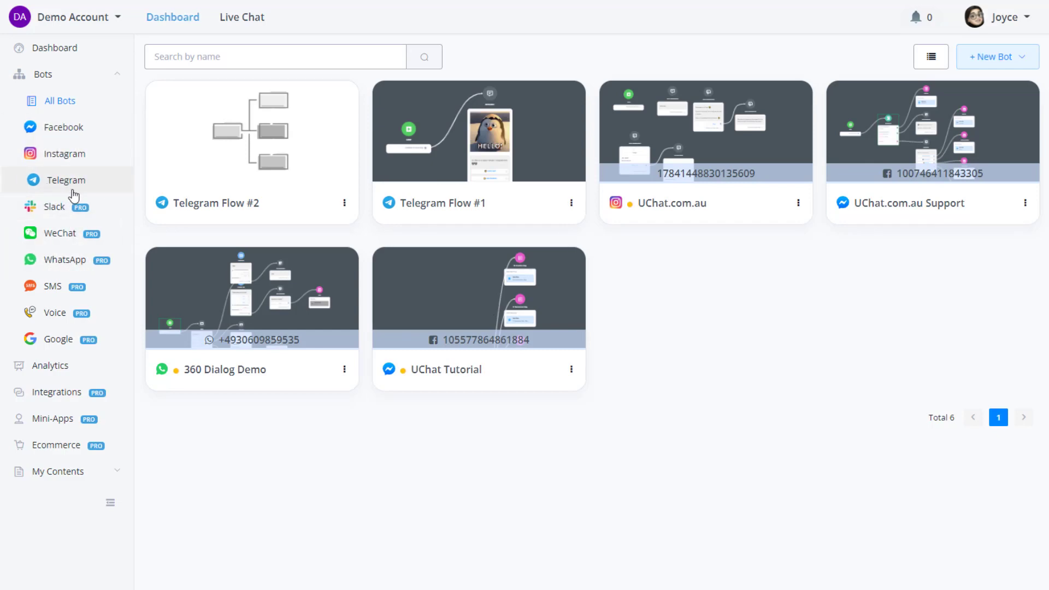
mouse_move(379, 178)
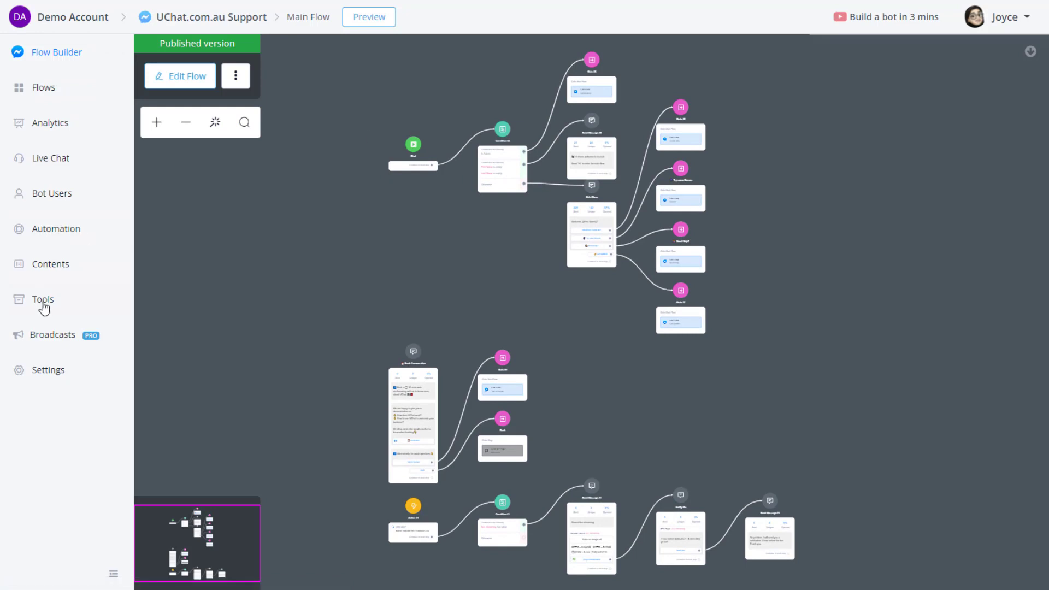
Create a Ref URL widget named 'live demo' and open its edit page.
left_click(43, 299)
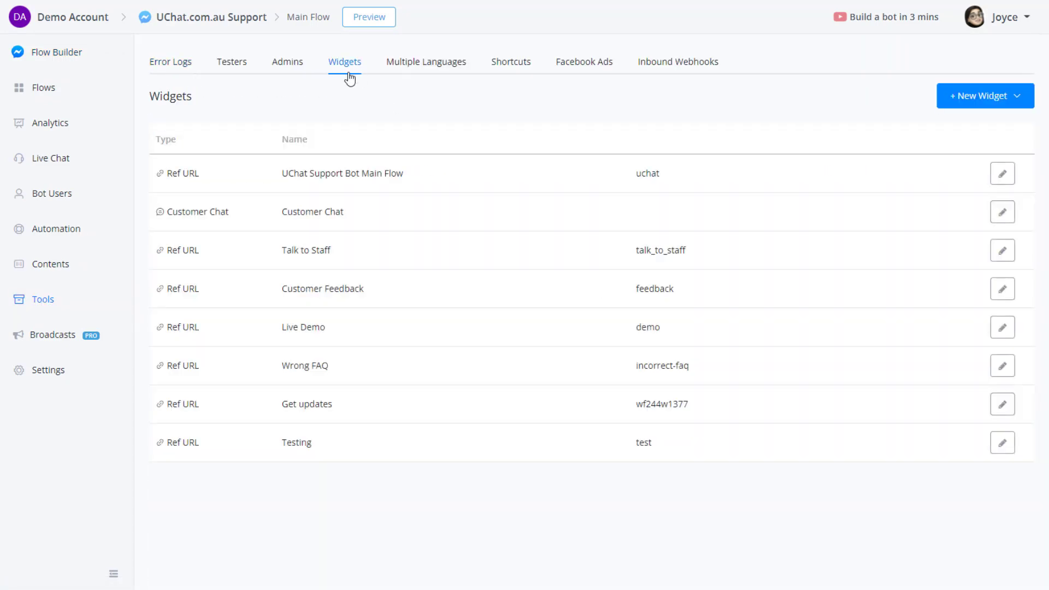
mouse_move(694, 160)
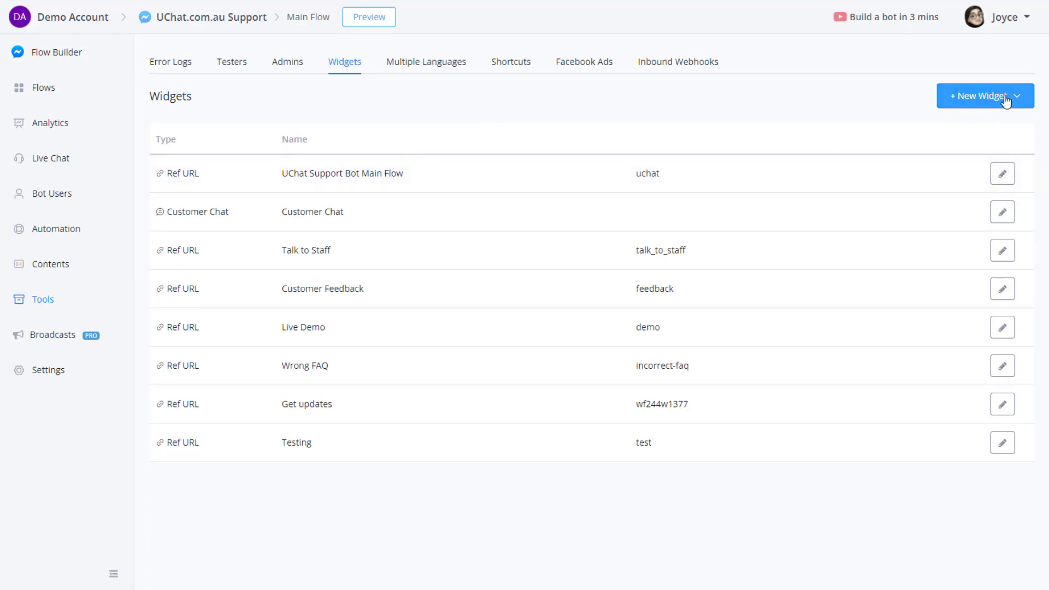
left_click(984, 96)
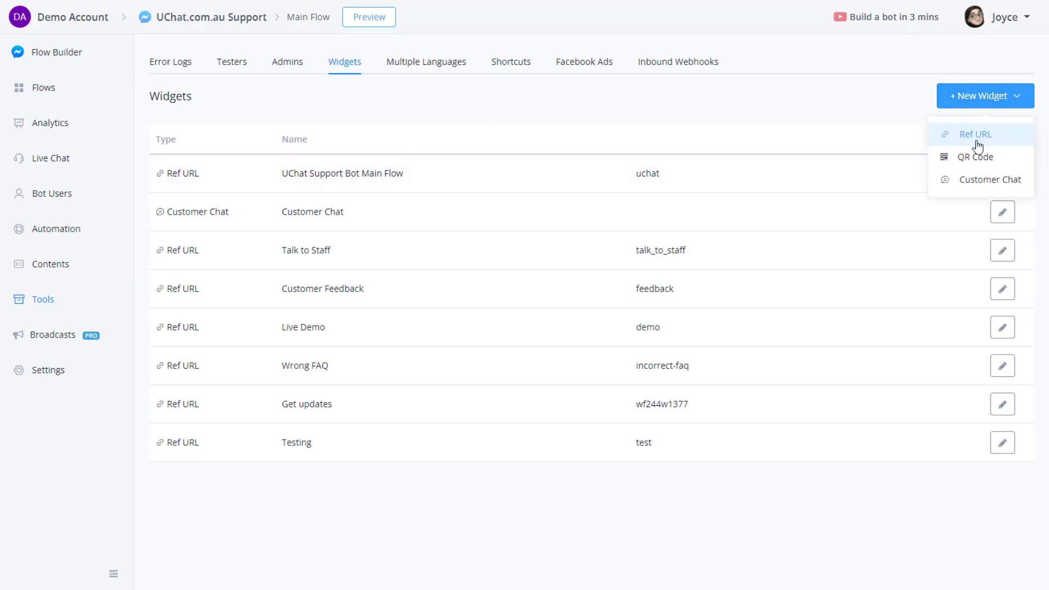
left_click(976, 134)
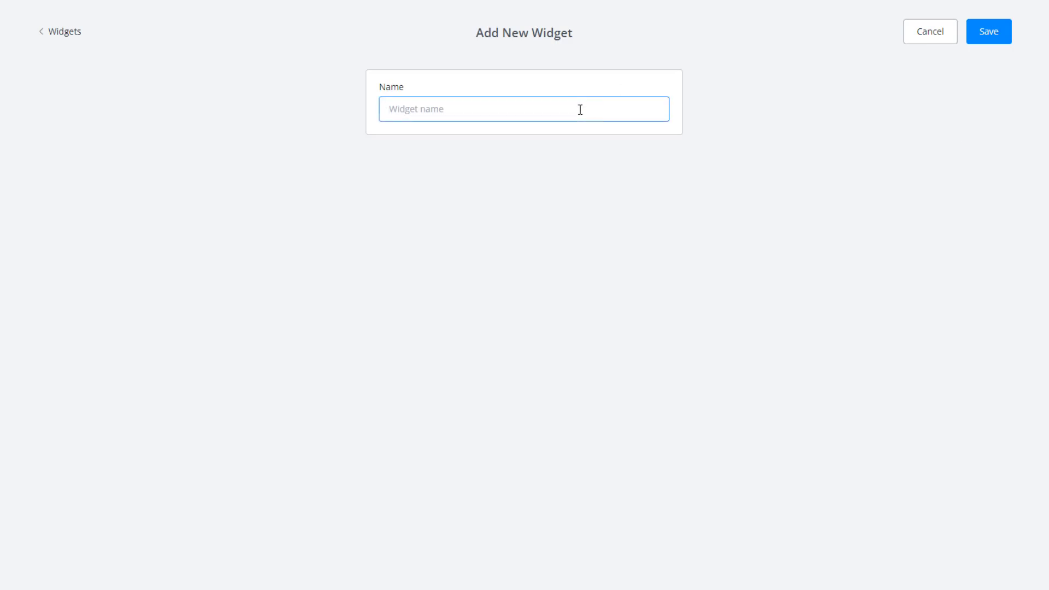
type("live demo")
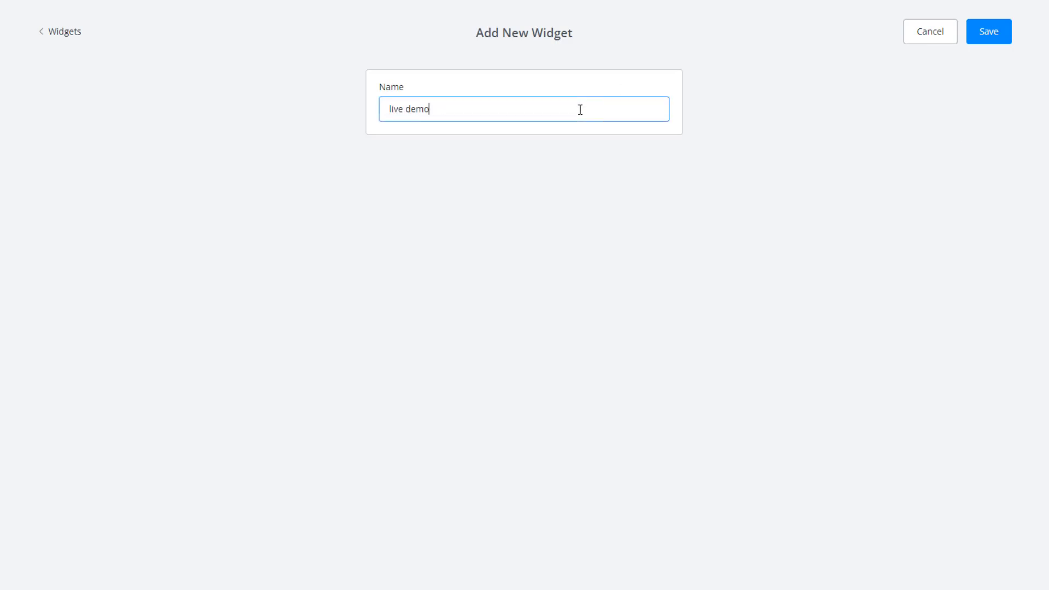
left_click(988, 31)
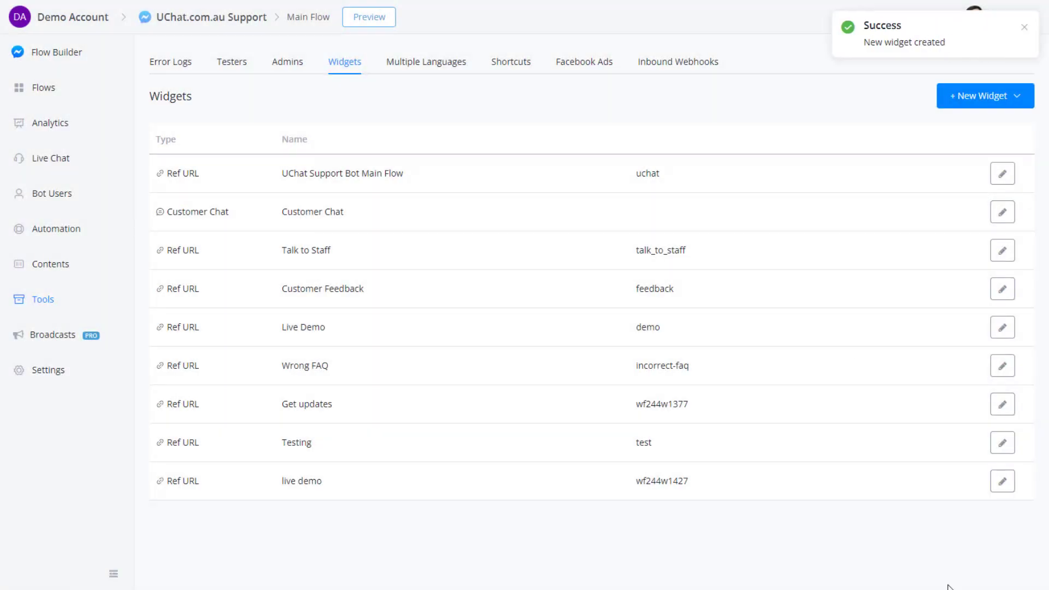
left_click(1002, 480)
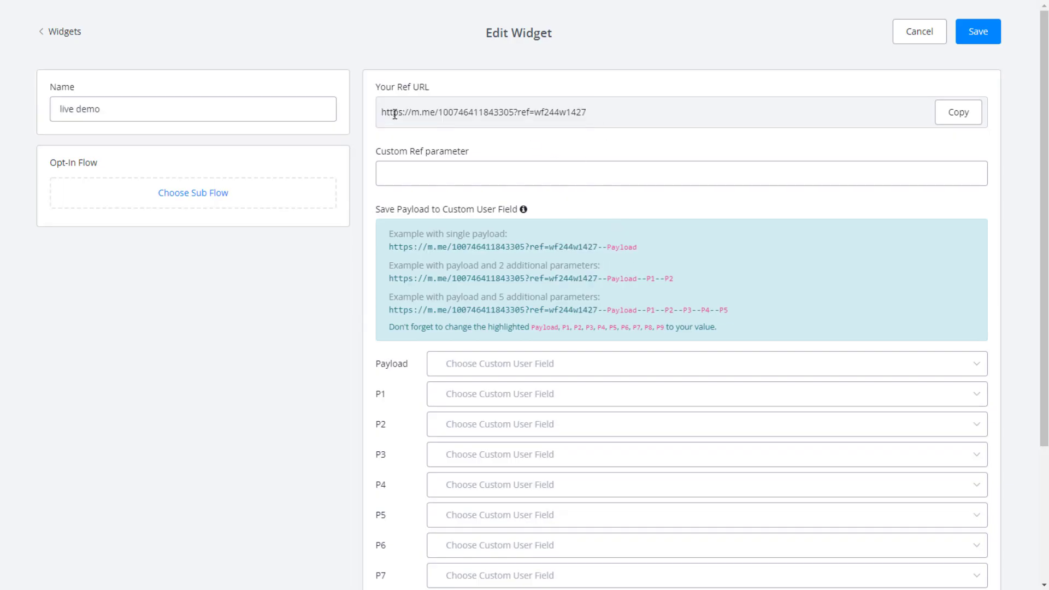
mouse_move(652, 137)
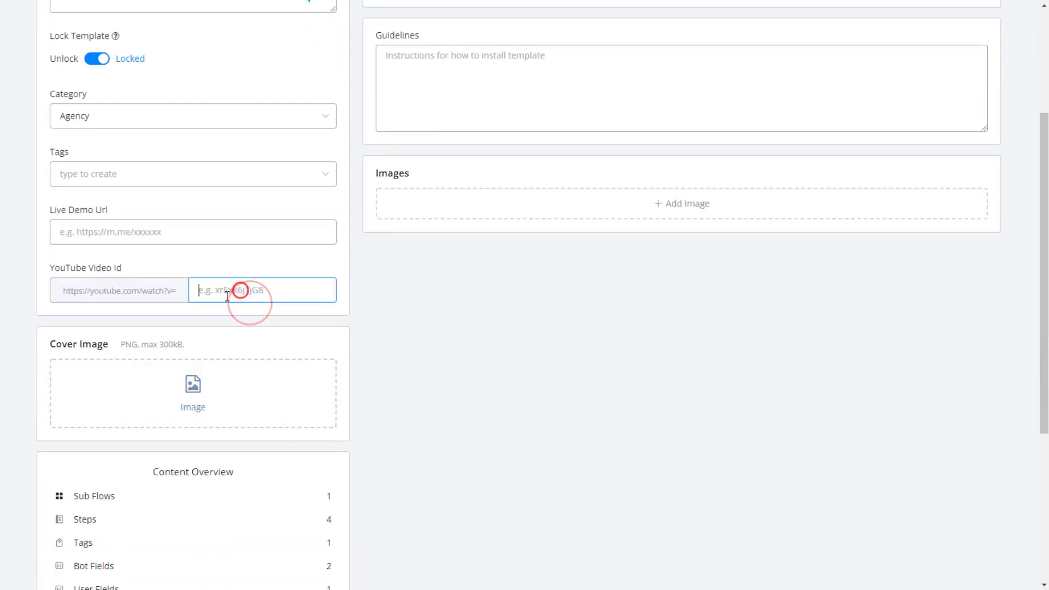
mouse_move(238, 276)
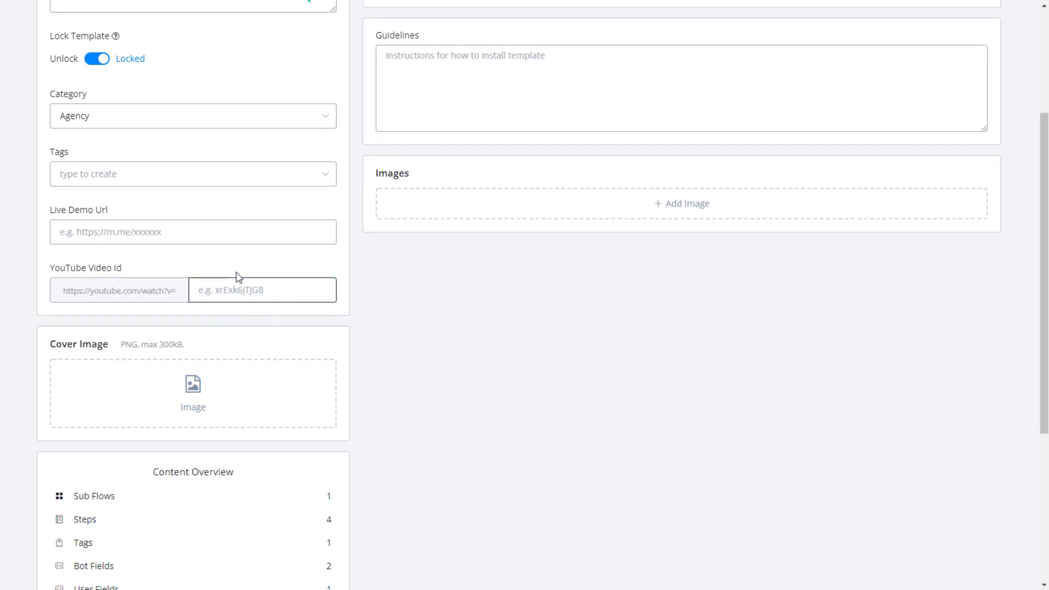
mouse_move(283, 269)
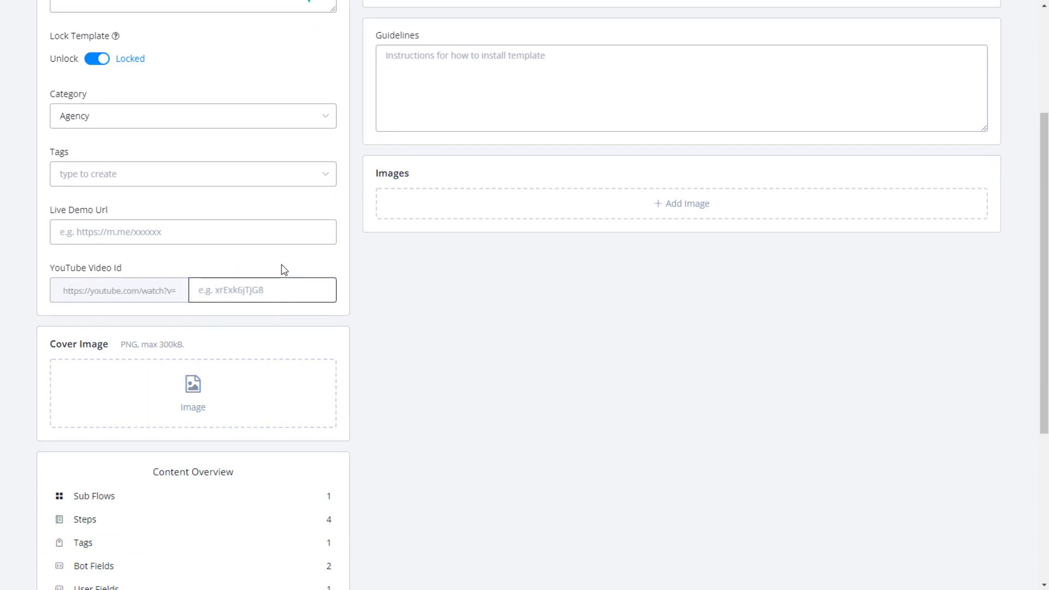
Focus the empty YouTube Video Id field on the template settings form.
left_click(261, 289)
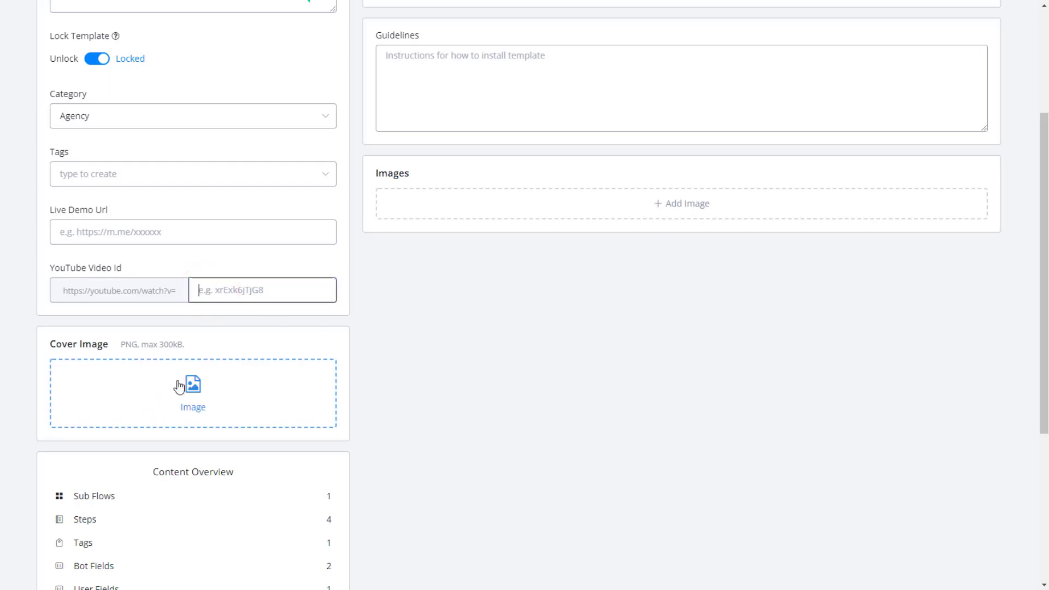
left_click(191, 393)
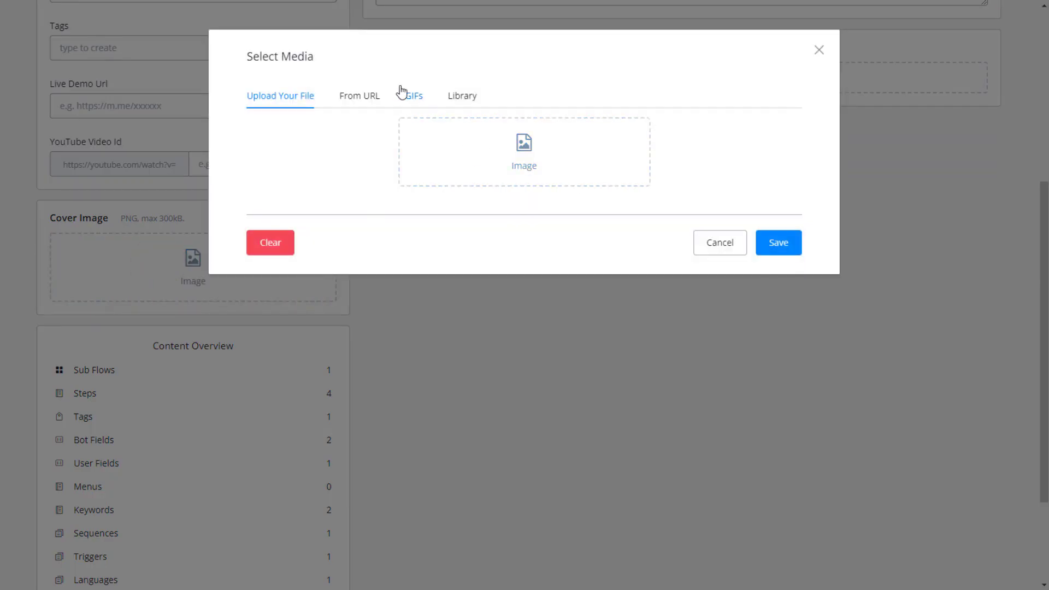
left_click(360, 95)
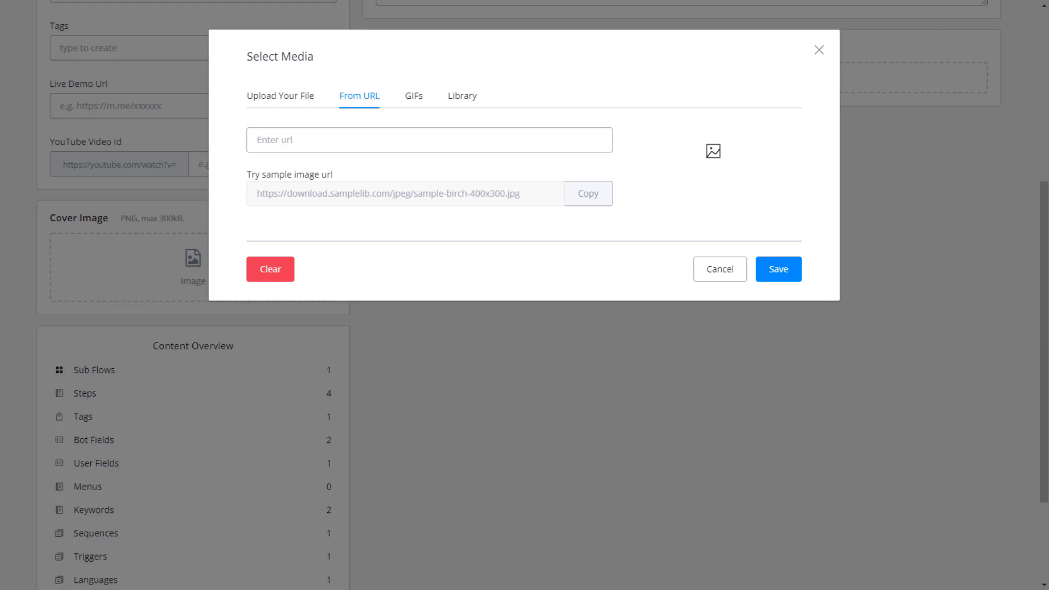
left_click(429, 140)
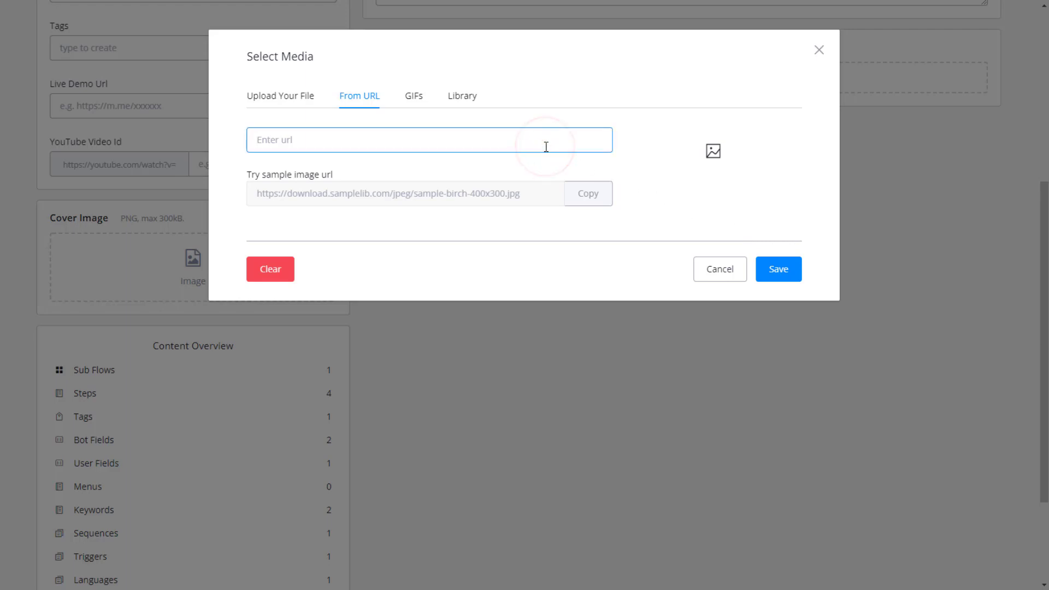
type("https://i.imgur.com/Bun4gto.png")
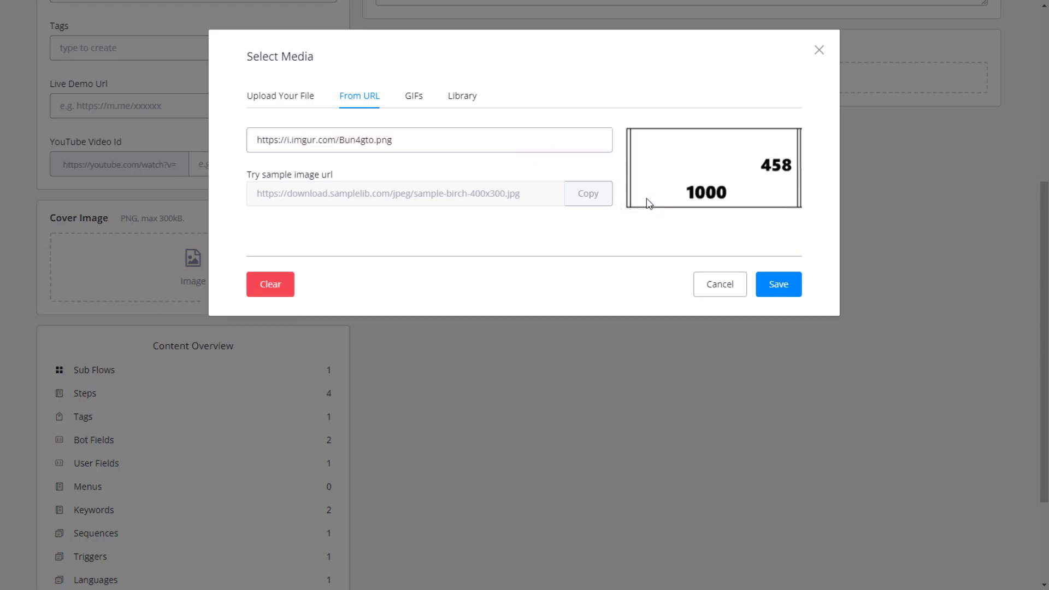
mouse_move(668, 137)
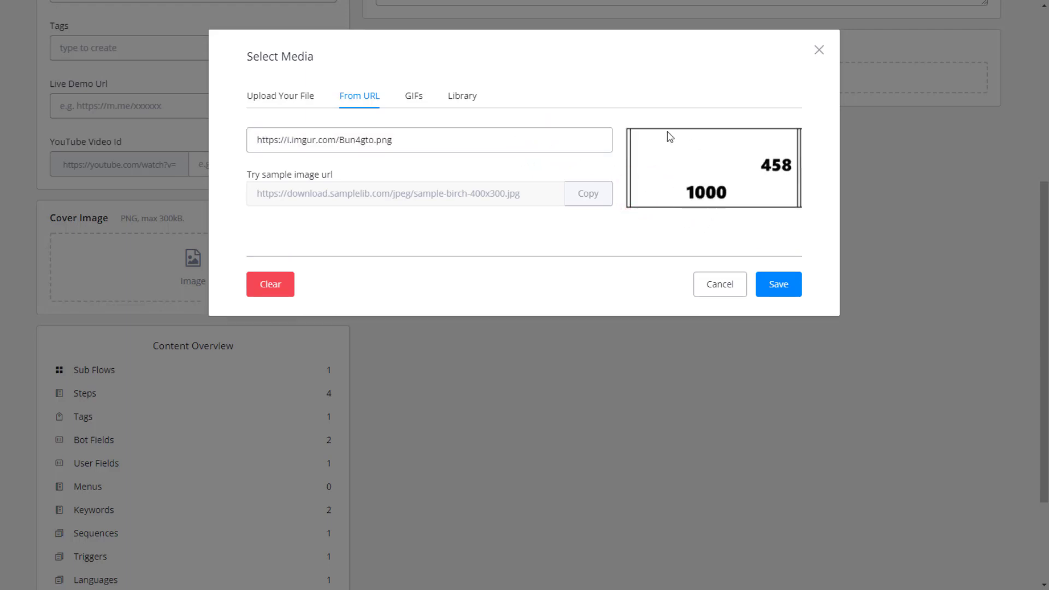
mouse_move(734, 219)
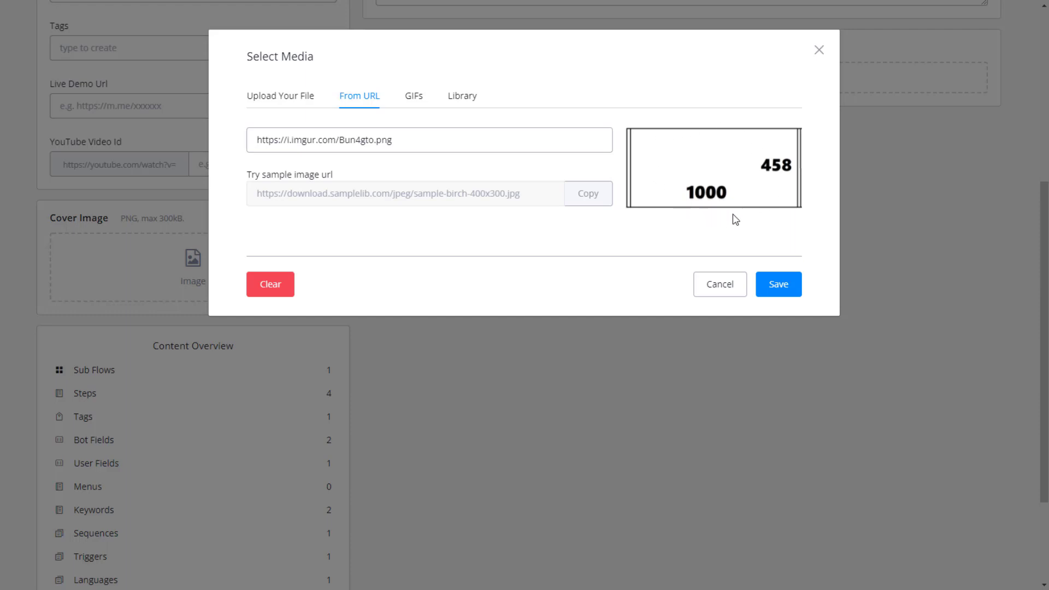
mouse_move(751, 177)
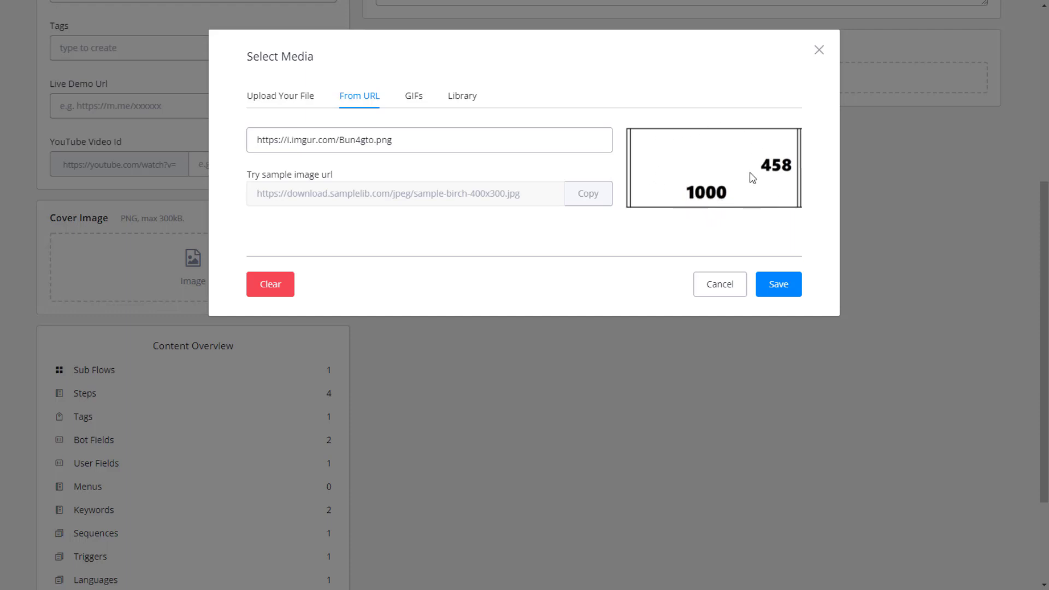
mouse_move(760, 284)
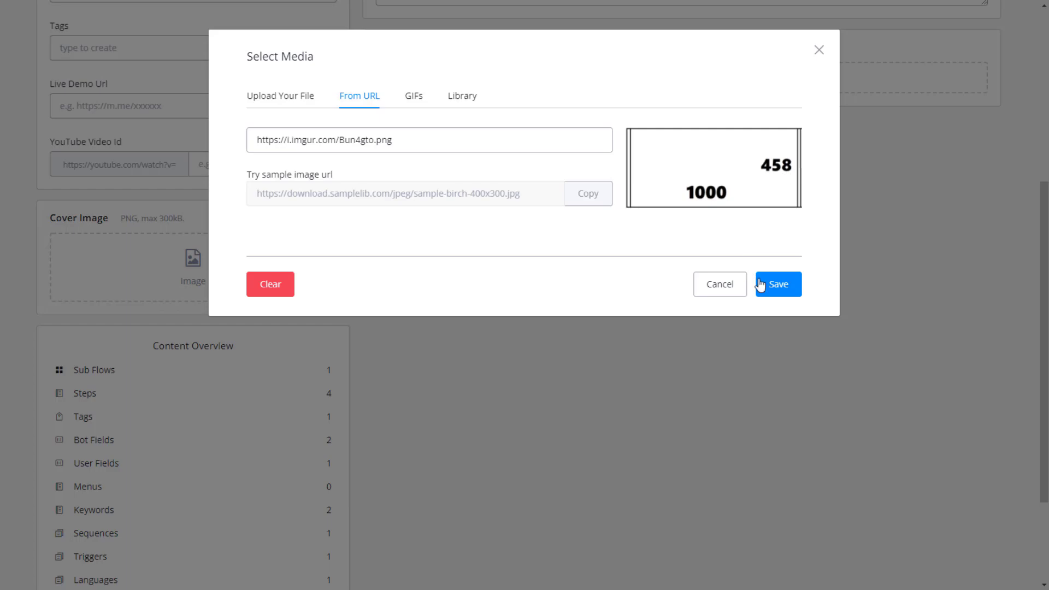
left_click(777, 283)
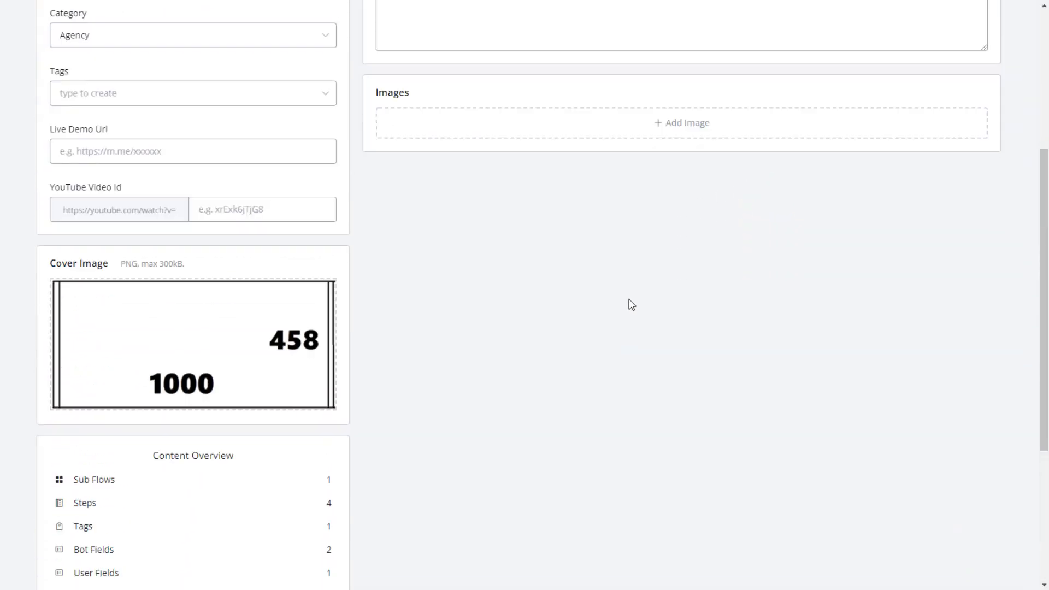
scroll("up", 3)
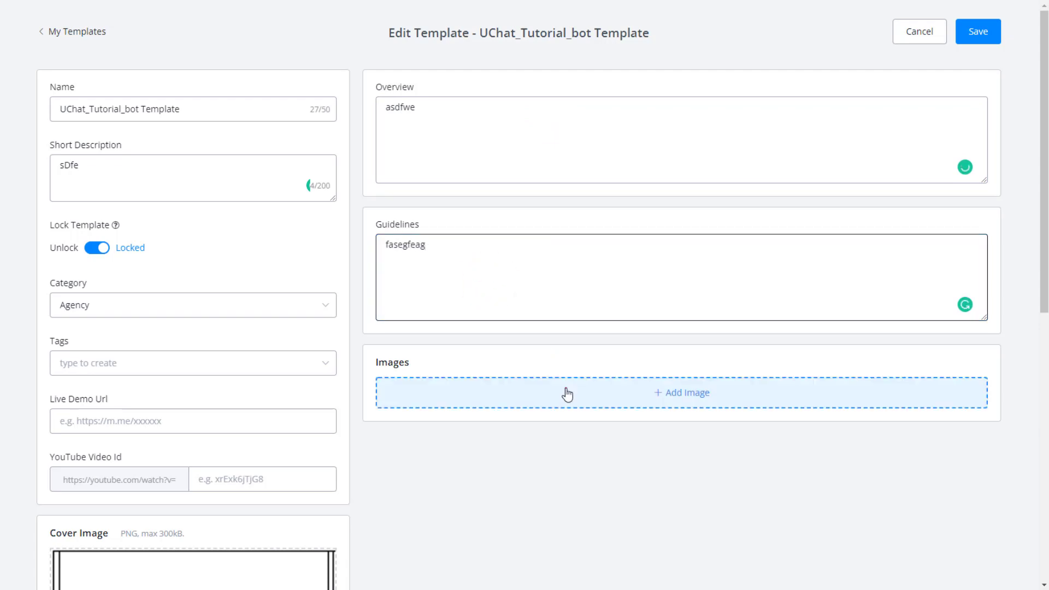
left_click(680, 393)
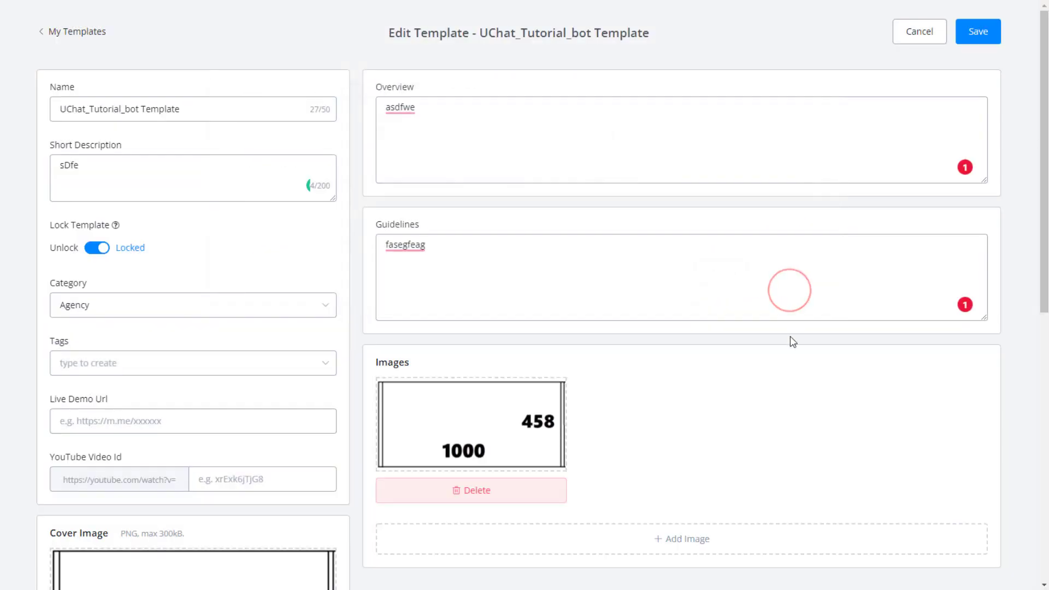
left_click(978, 31)
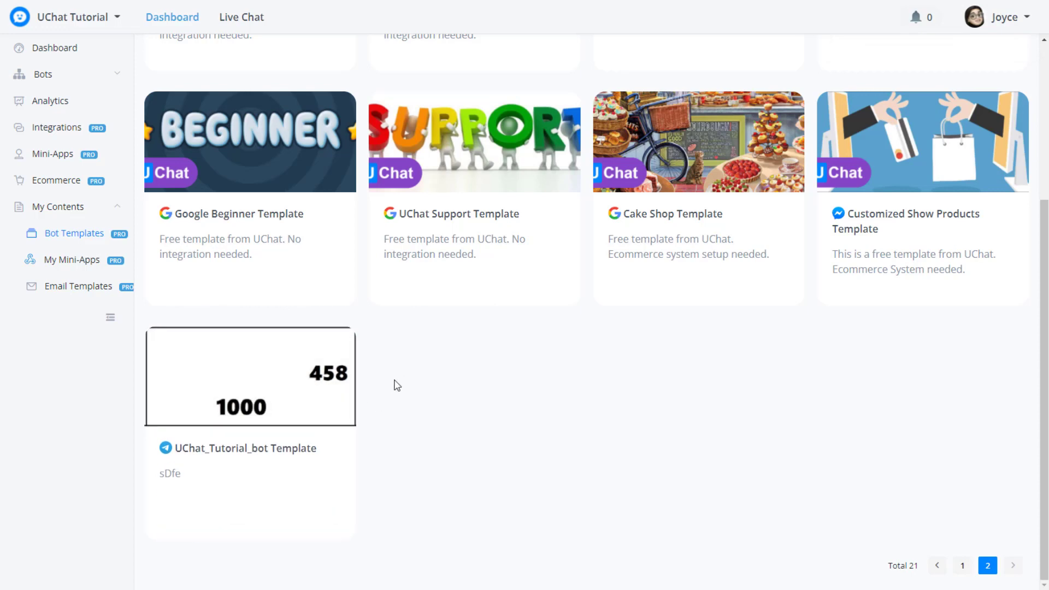
mouse_move(352, 429)
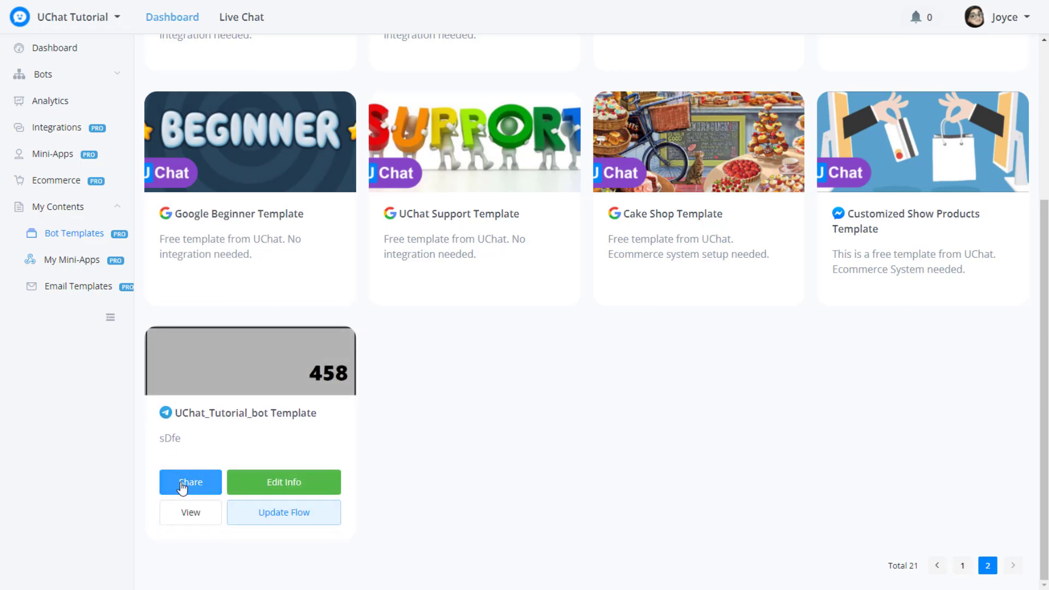
Open the Share page from the UChat_Tutorial_bot Template card in My Templates.
left_click(190, 482)
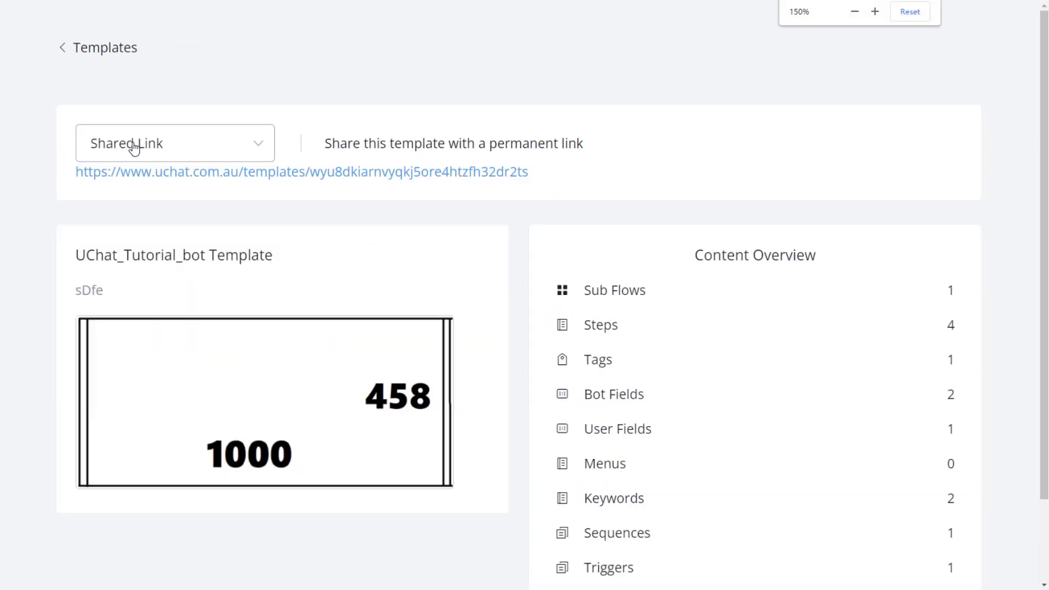
Cycle template sharing through Private, One Time Link and Shared Link, finishing on Public.
left_click(173, 143)
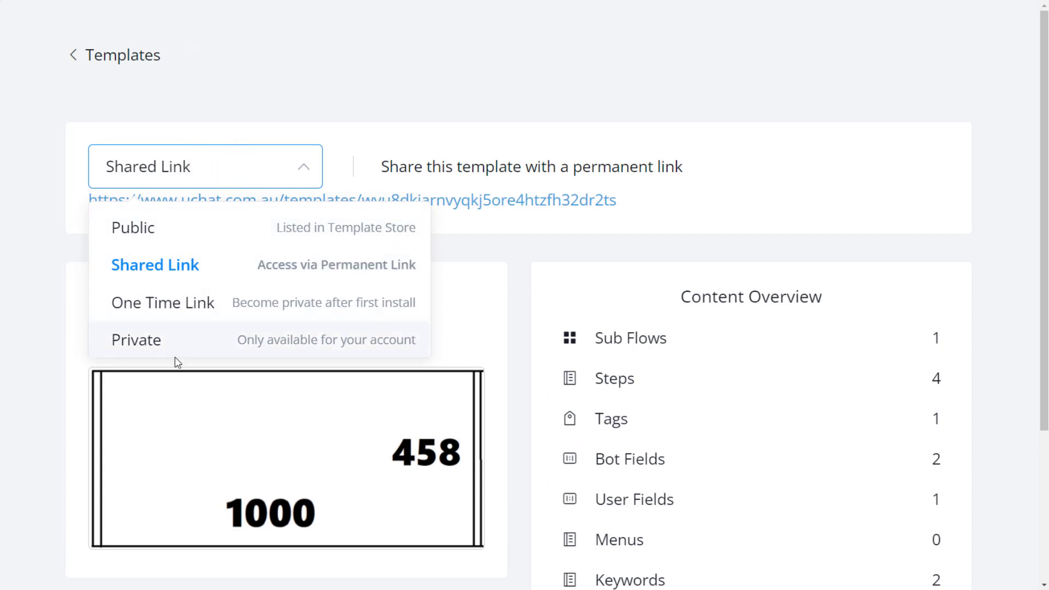
left_click(136, 339)
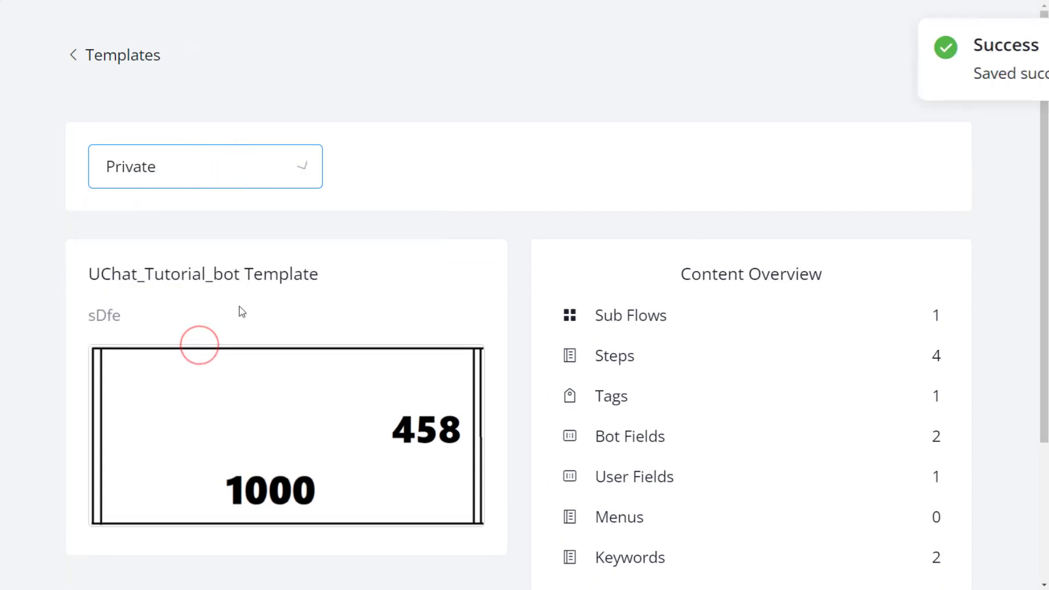
left_click(205, 166)
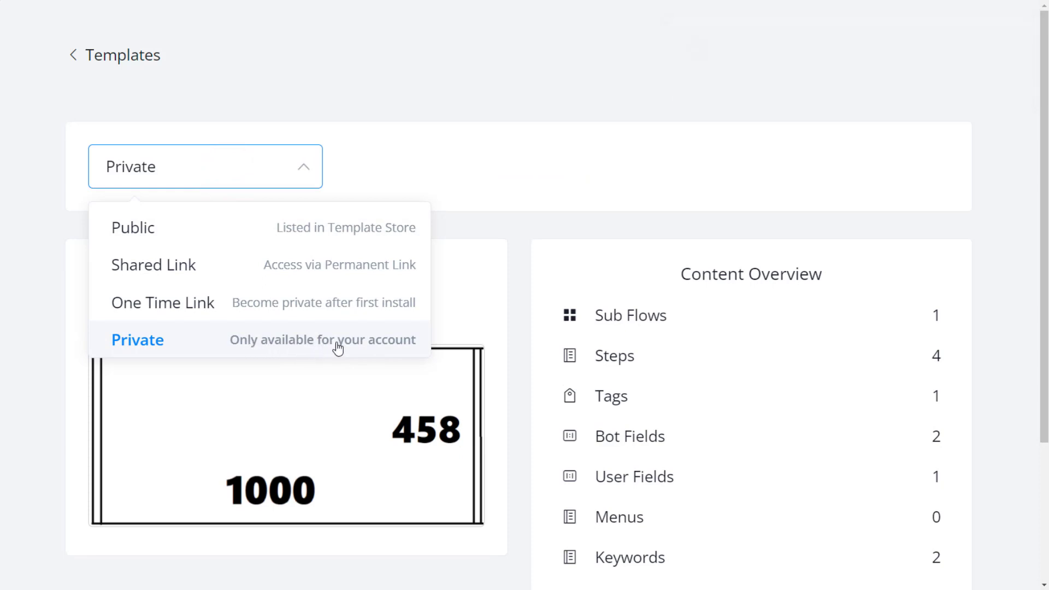
mouse_move(143, 347)
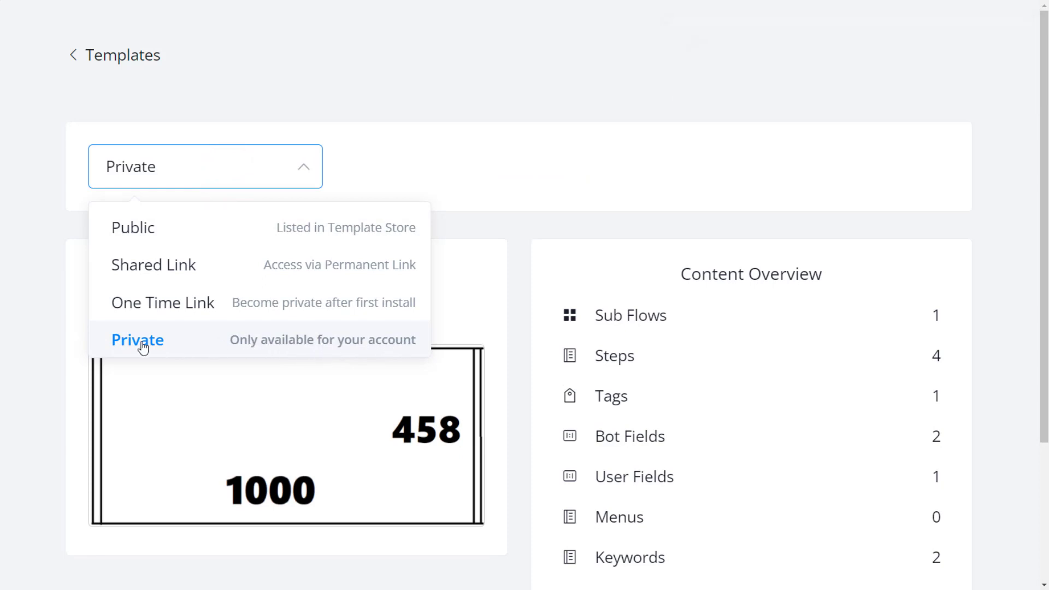
mouse_move(161, 303)
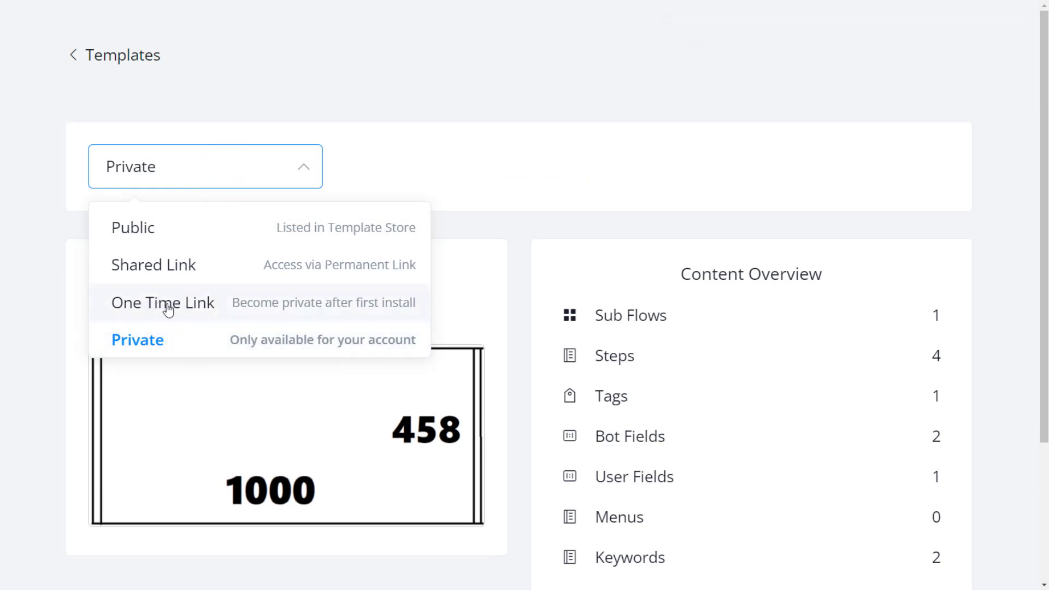
left_click(162, 302)
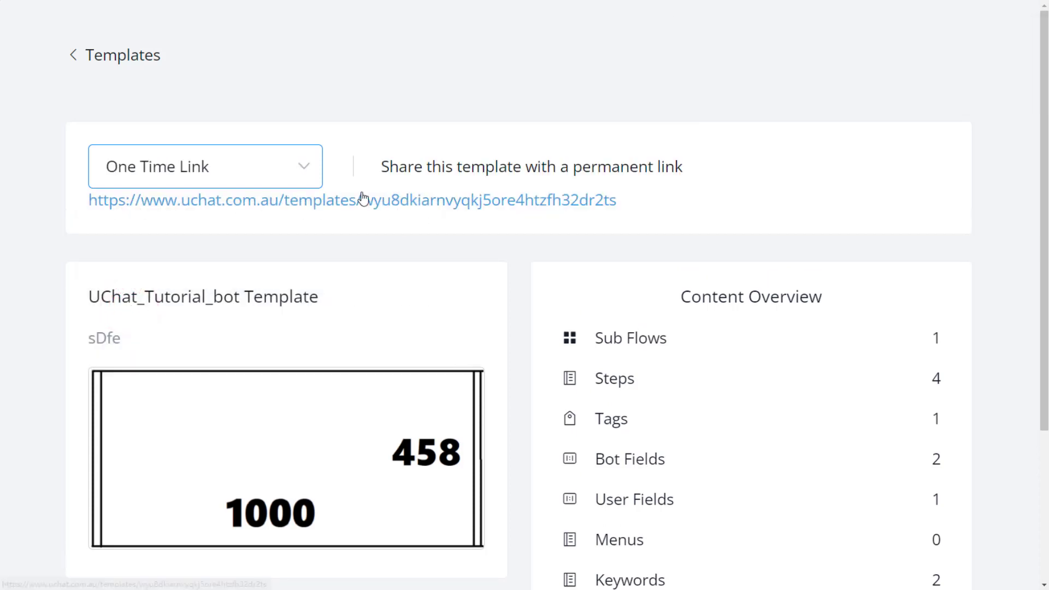
mouse_move(394, 194)
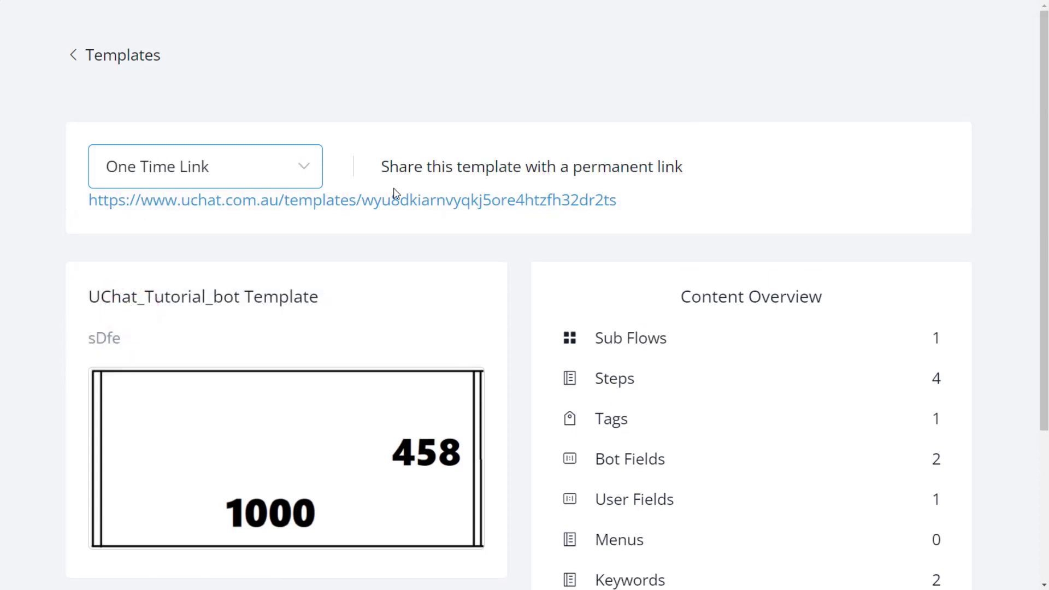
mouse_move(506, 156)
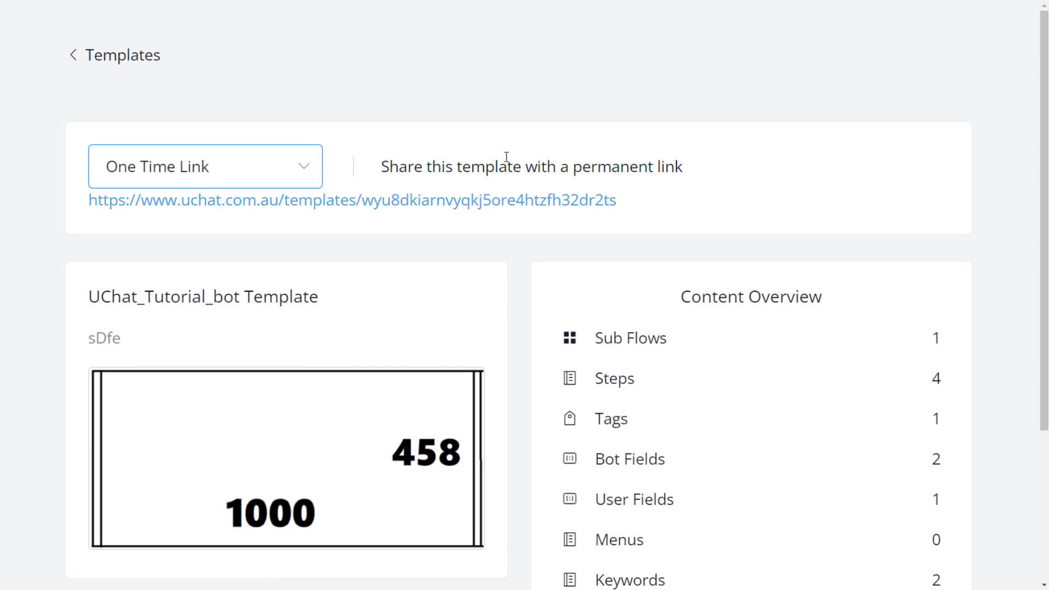
mouse_move(375, 179)
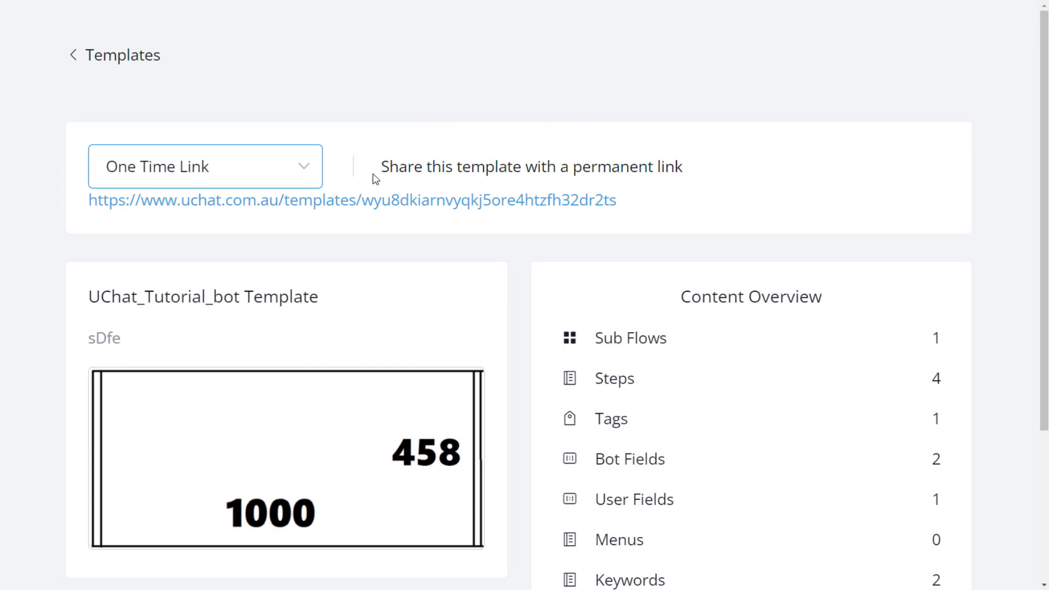
mouse_move(340, 214)
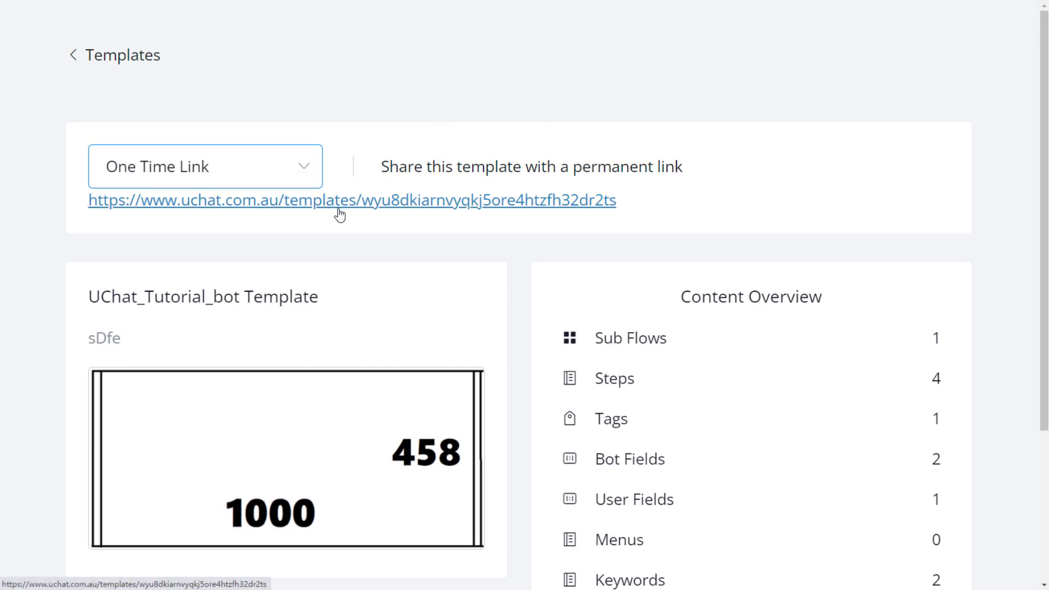
left_click(205, 166)
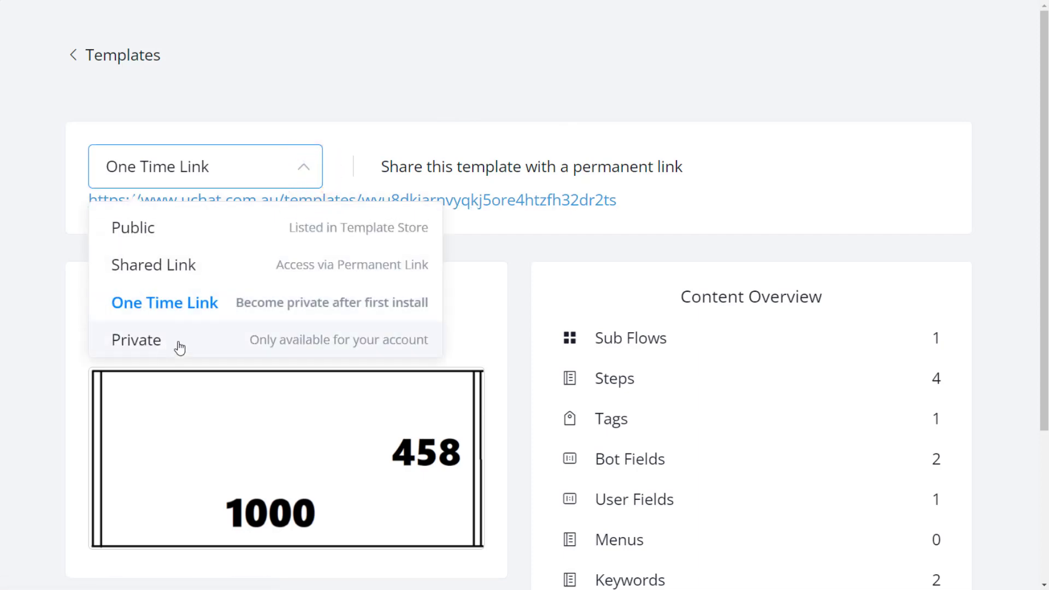
mouse_move(290, 286)
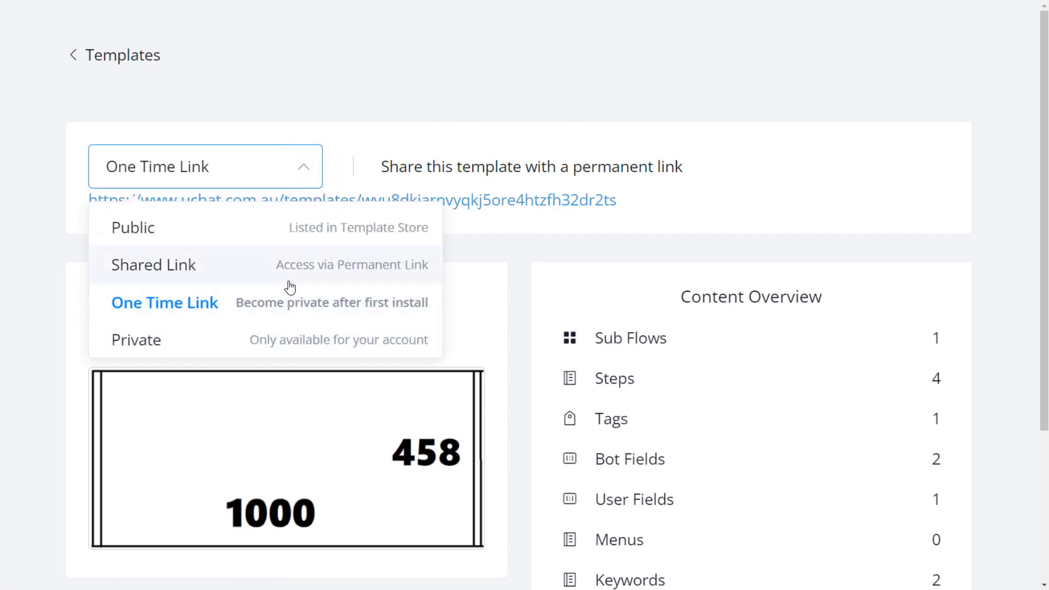
left_click(153, 265)
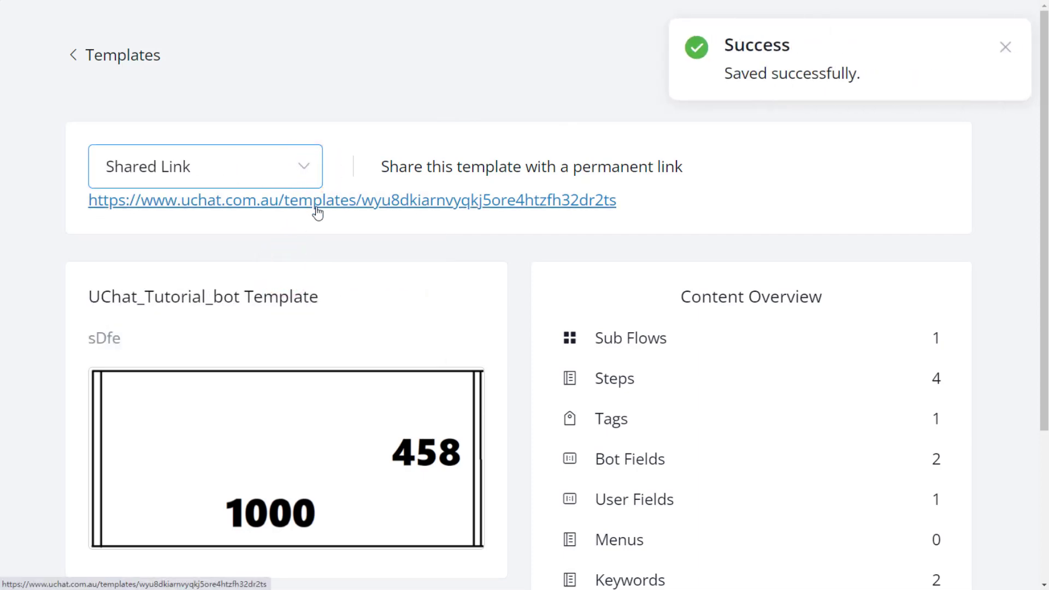
mouse_move(341, 206)
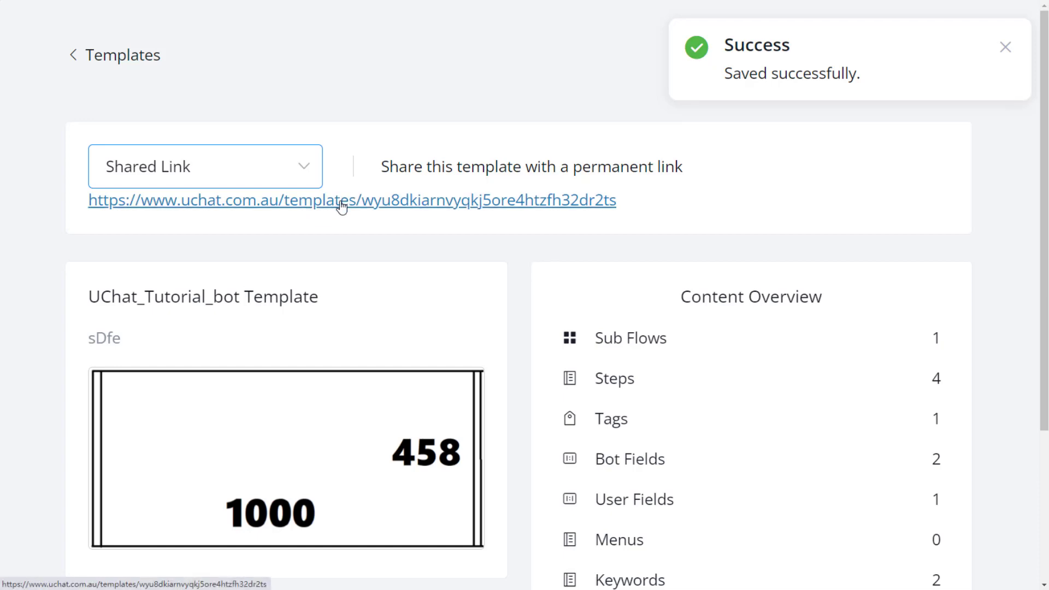
left_click(205, 167)
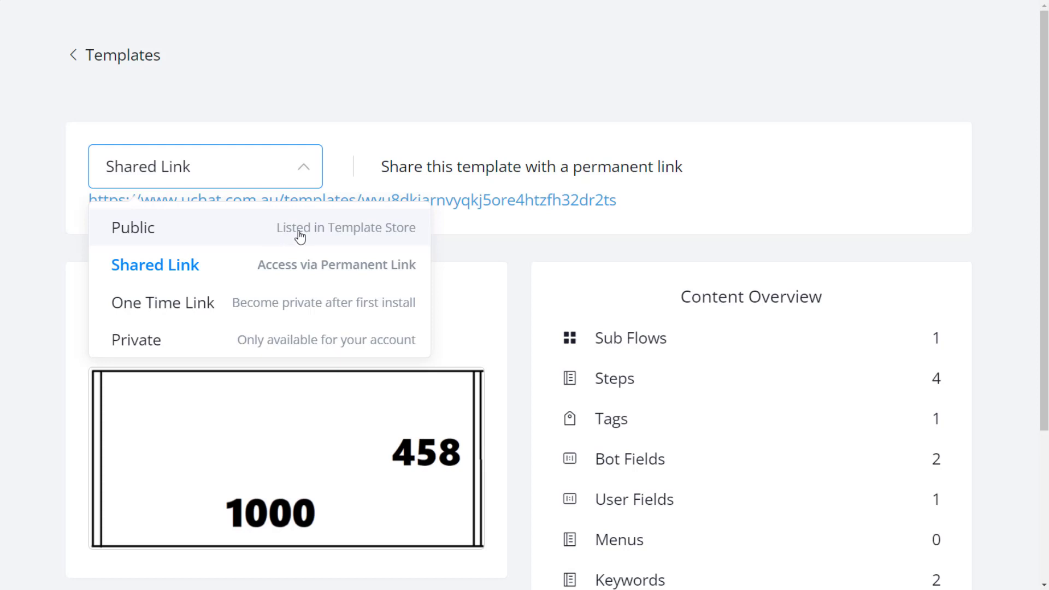
mouse_move(361, 238)
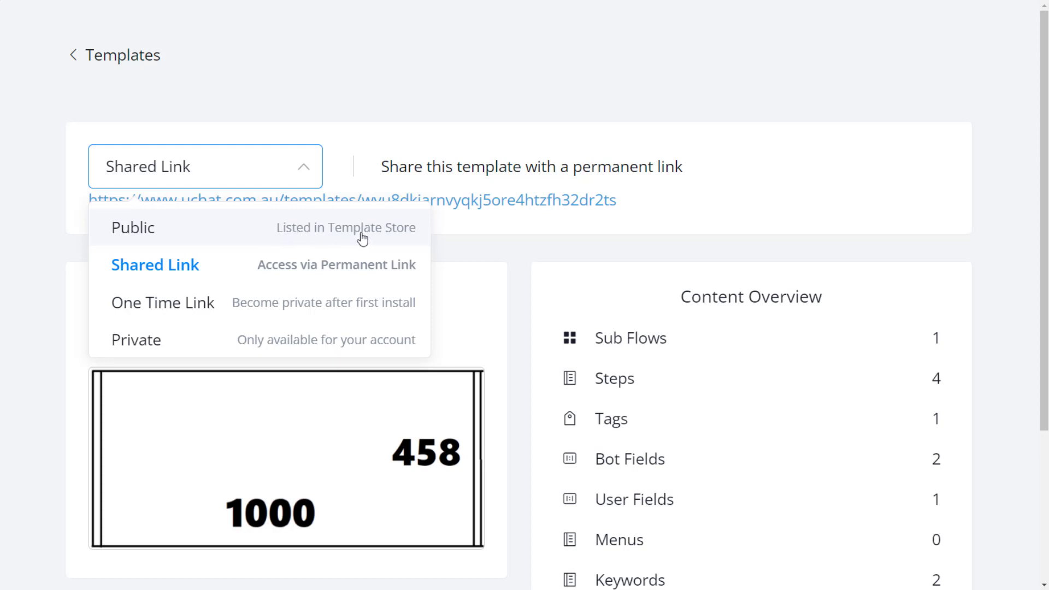
left_click(132, 227)
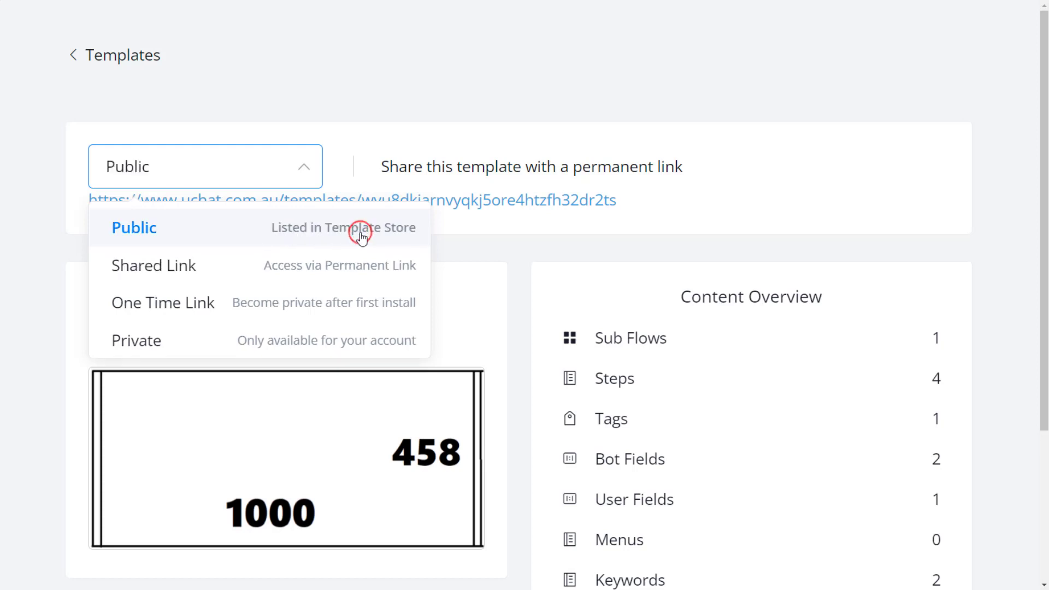
left_click(133, 227)
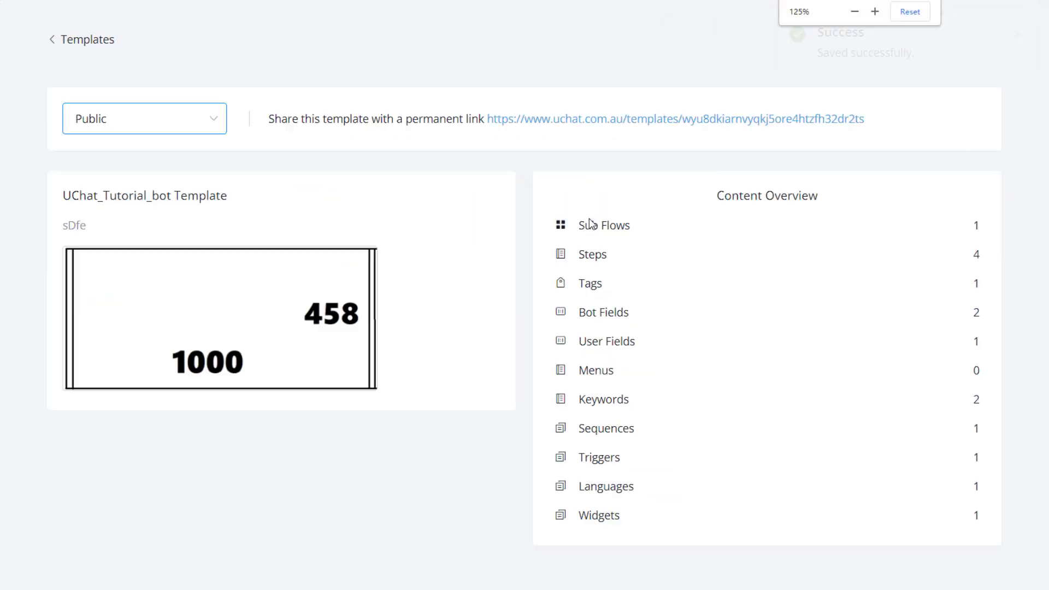
Open the template's permanent link to its store page and expand the Install Template options.
left_click(81, 38)
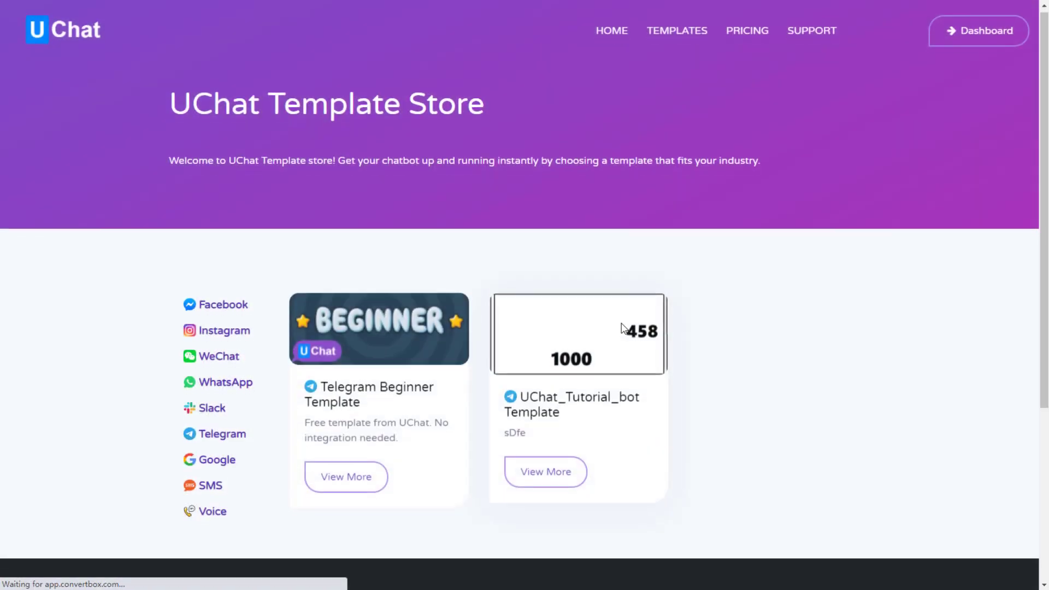
scroll("down", 3)
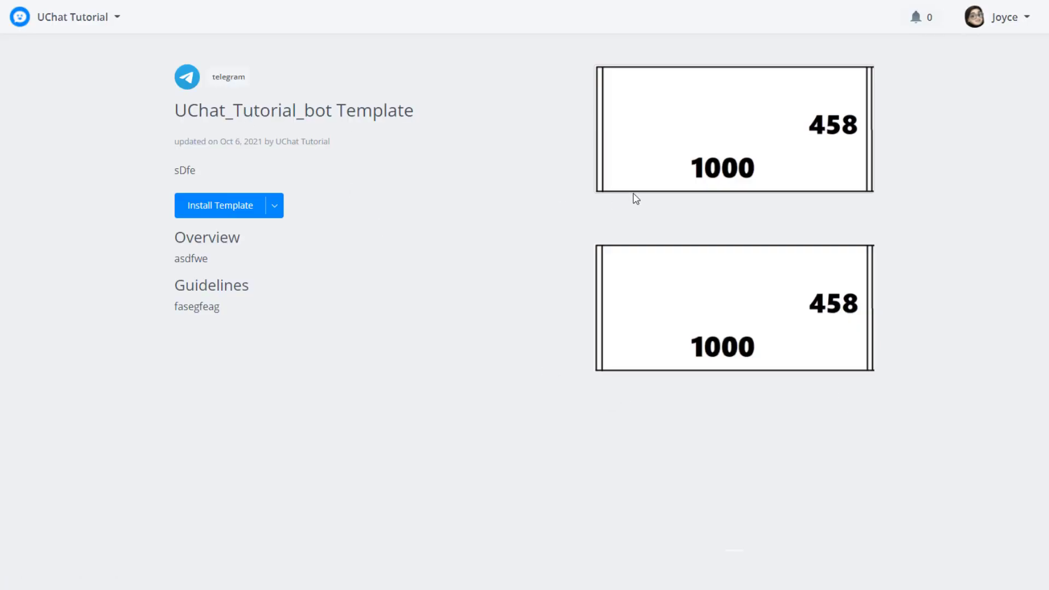
mouse_move(627, 295)
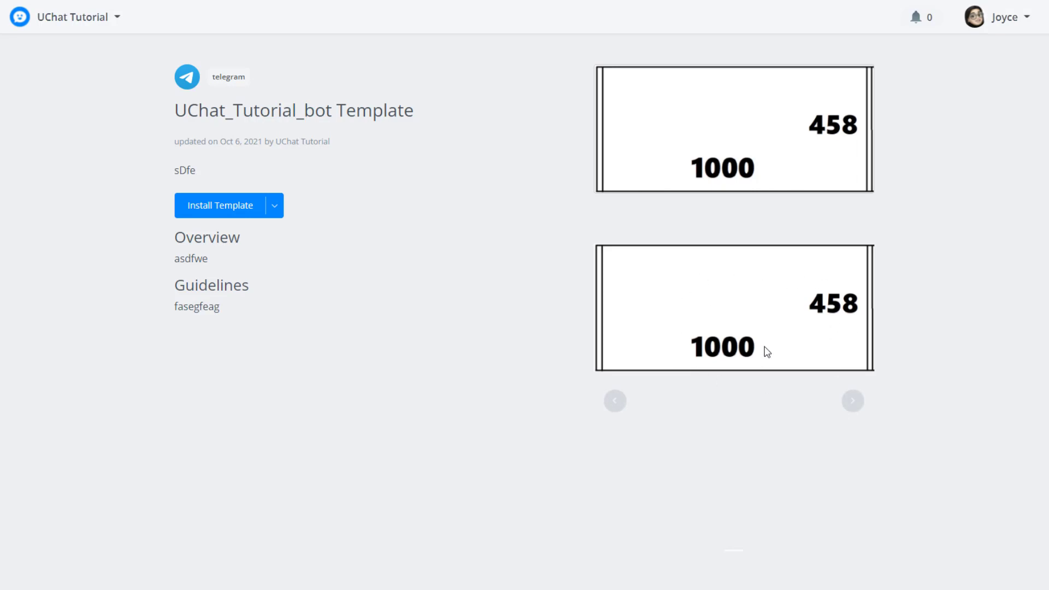
left_click(273, 206)
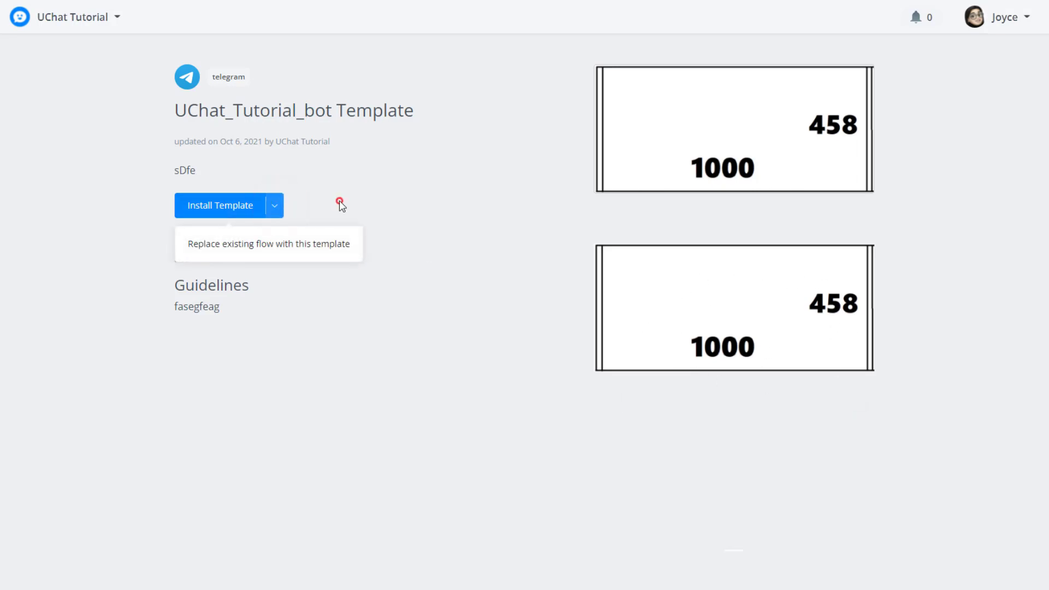
left_click(340, 205)
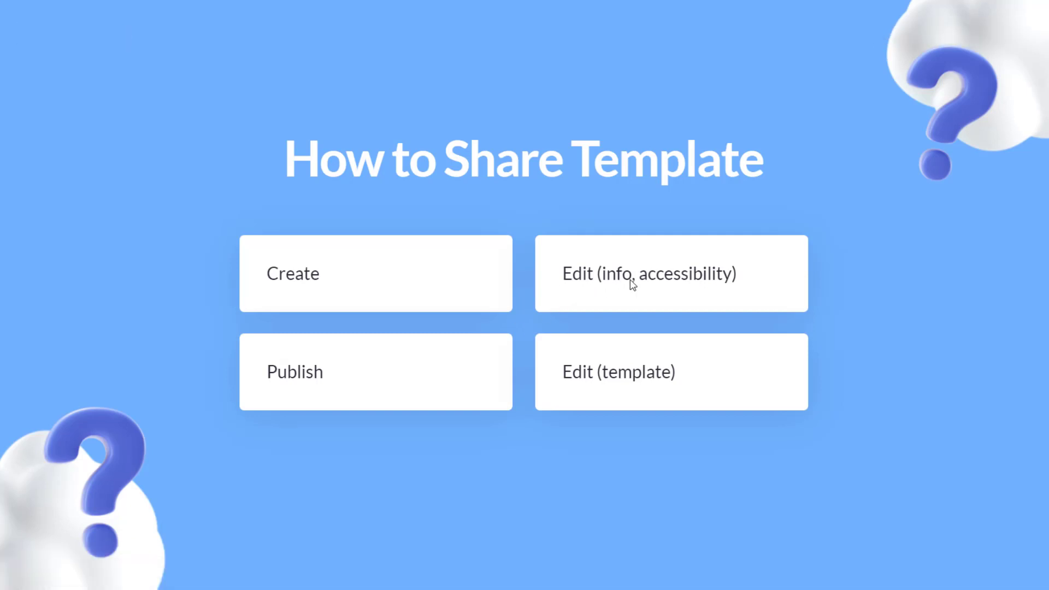
mouse_move(706, 285)
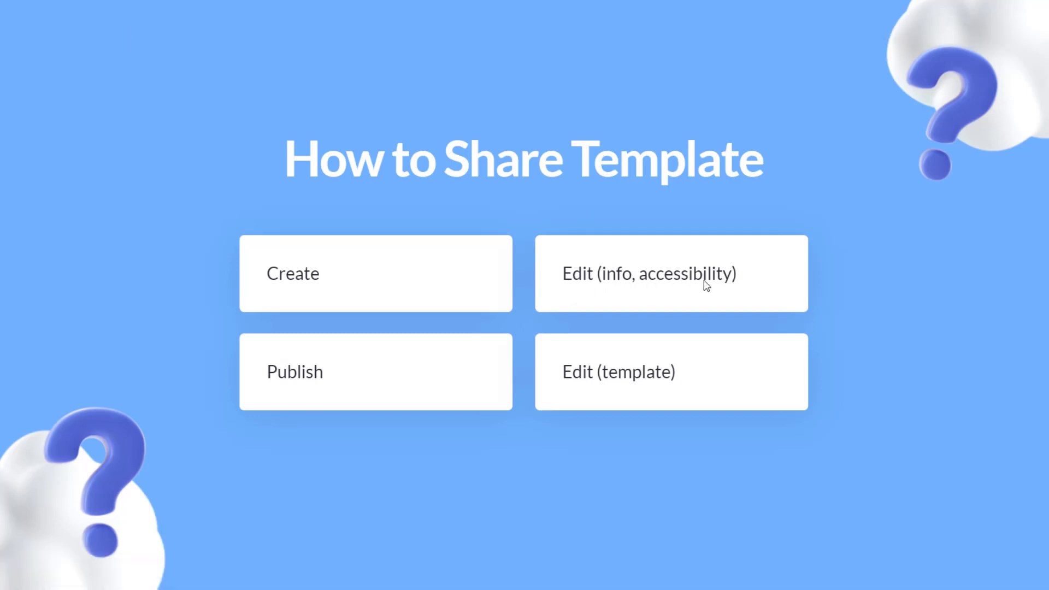
mouse_move(636, 438)
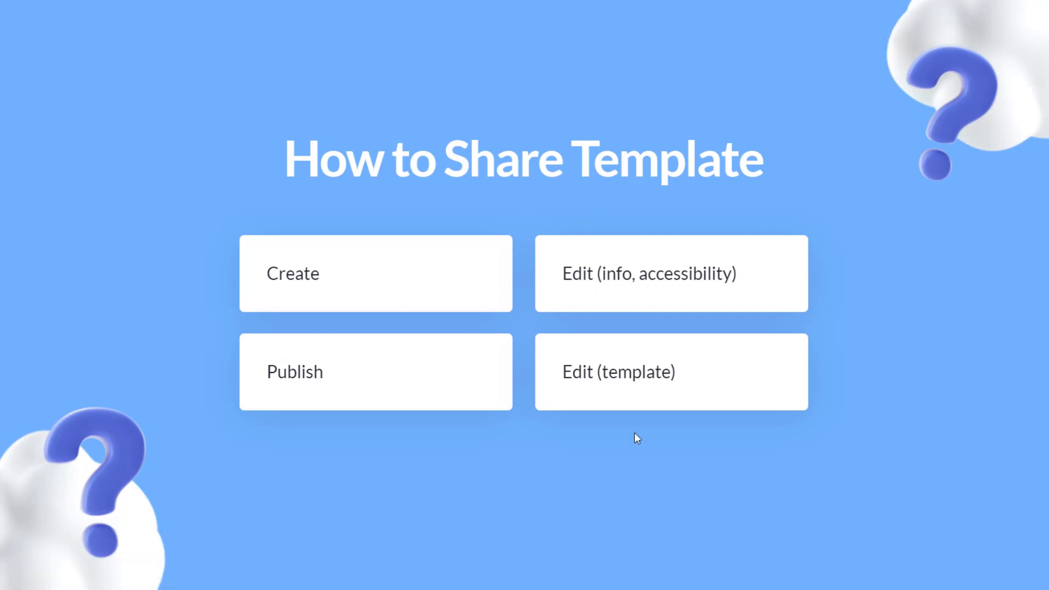
mouse_move(574, 381)
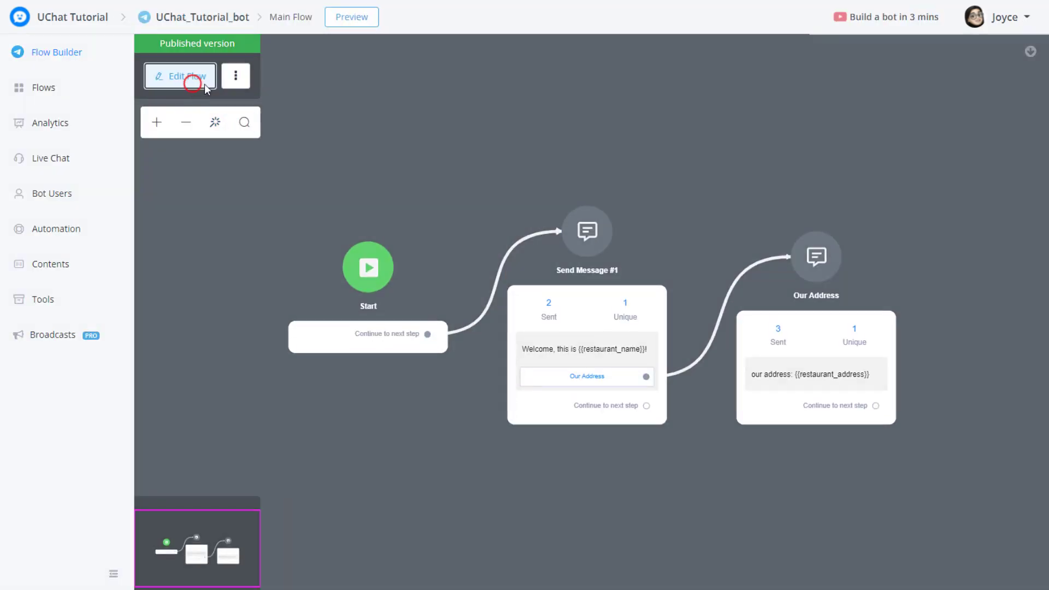
Add a 'one more step' message to a draft of the bot's flow and publish it.
left_click(179, 75)
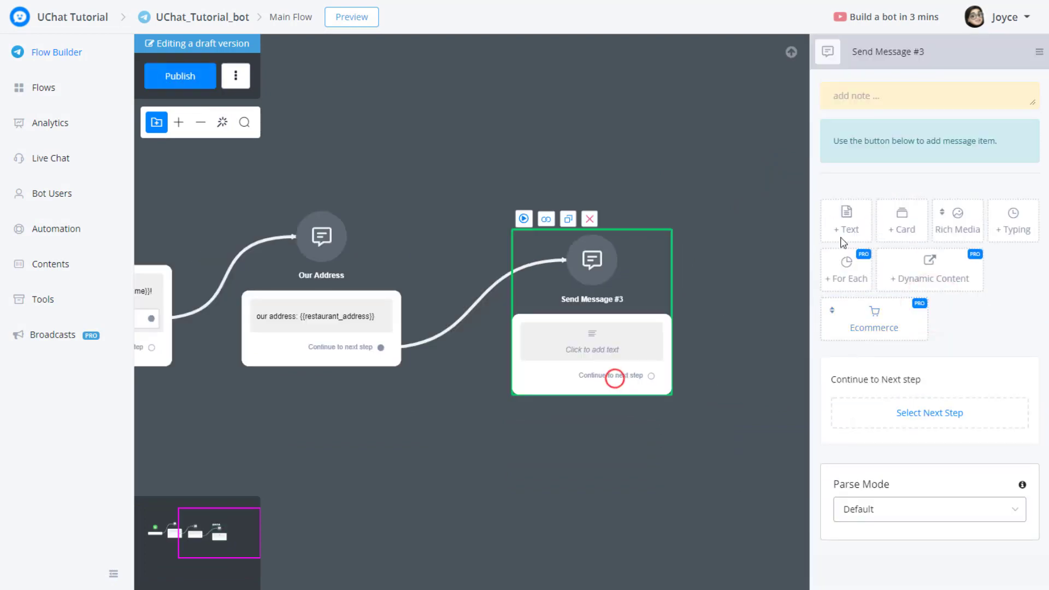
type("one")
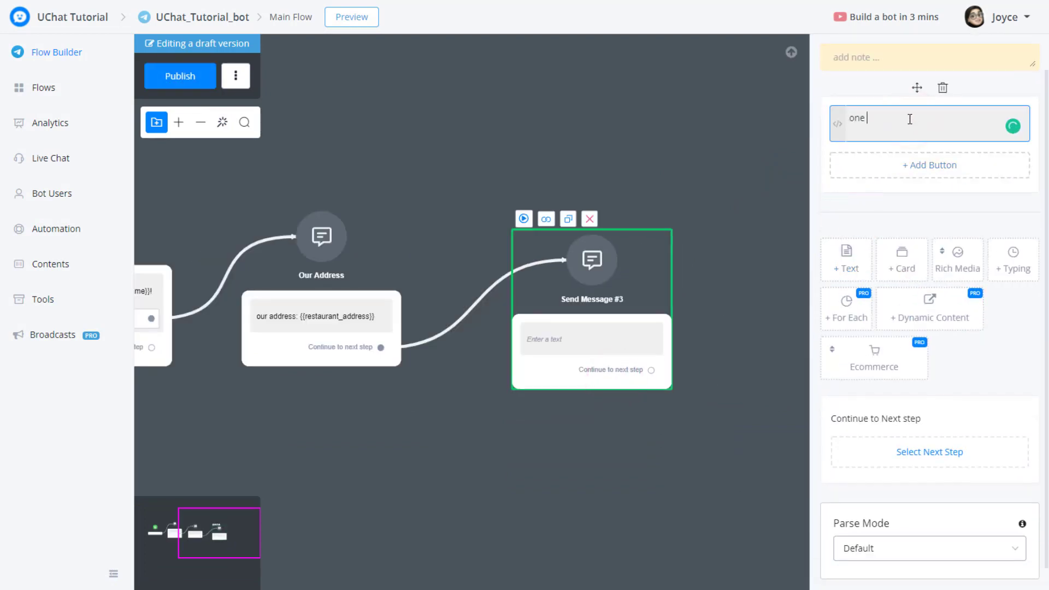
type("more step")
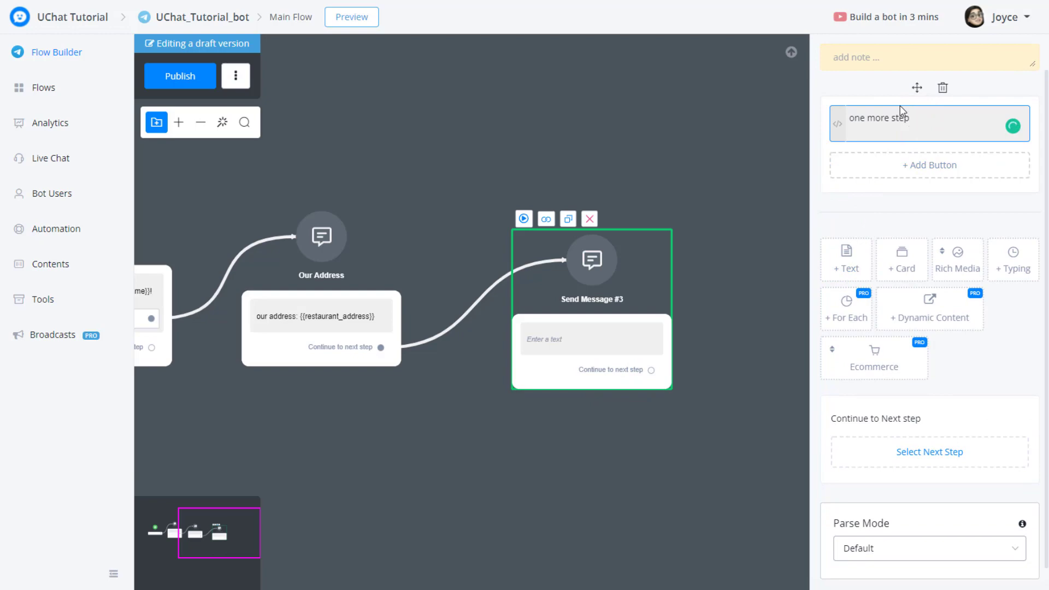
left_click(179, 75)
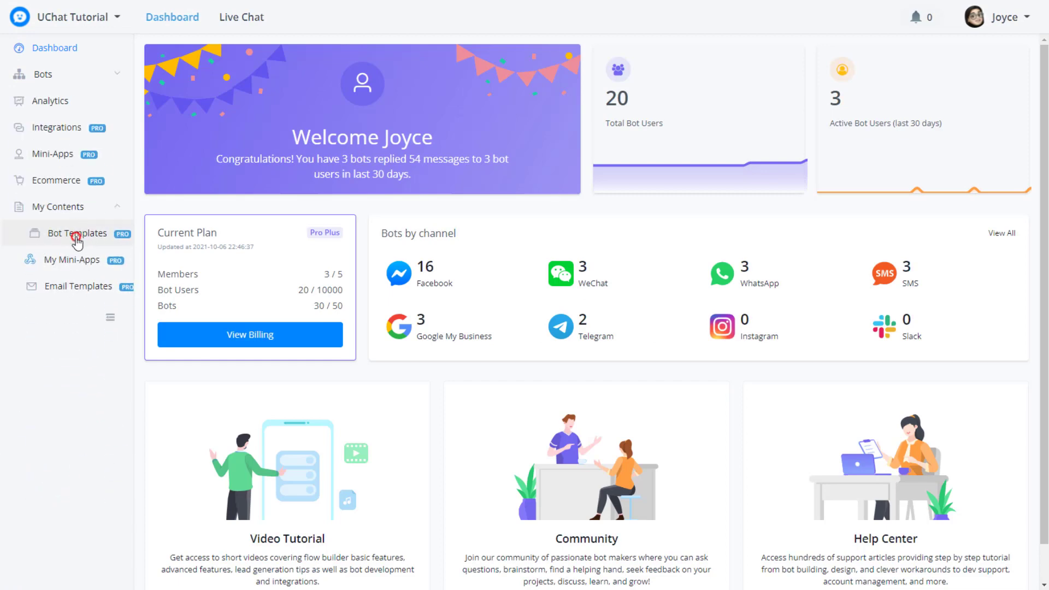
Update the UChat_Tutorial_bot Template on page 2 from the current flow, confirming replacement.
left_click(80, 233)
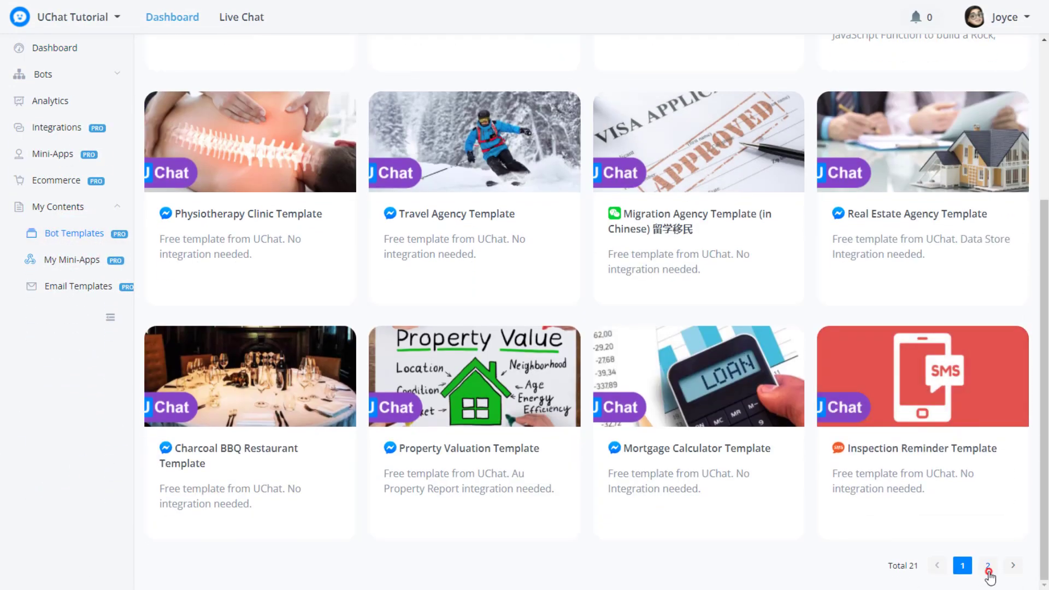
left_click(986, 565)
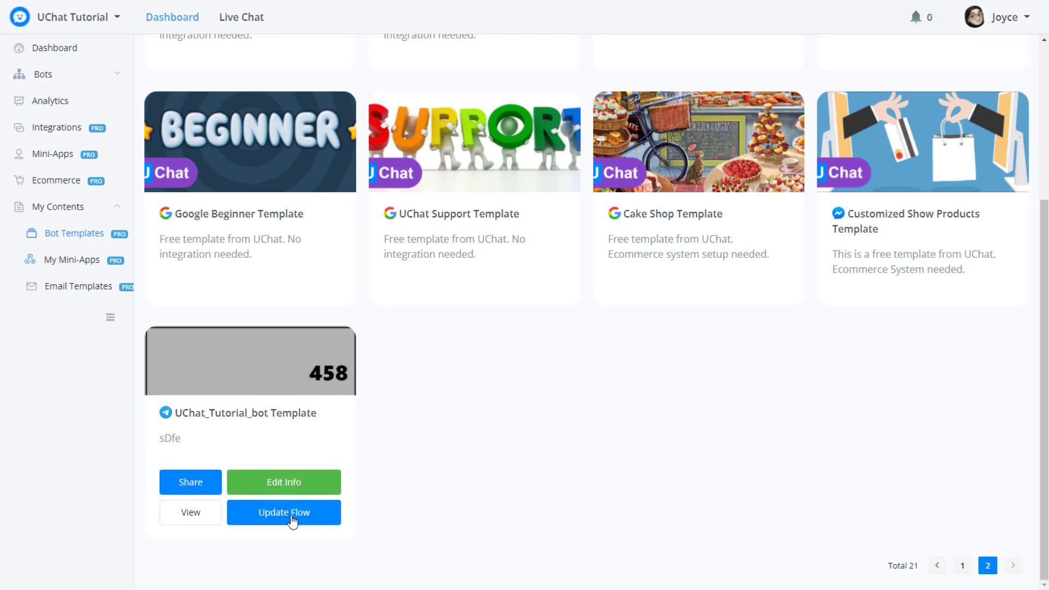
left_click(283, 512)
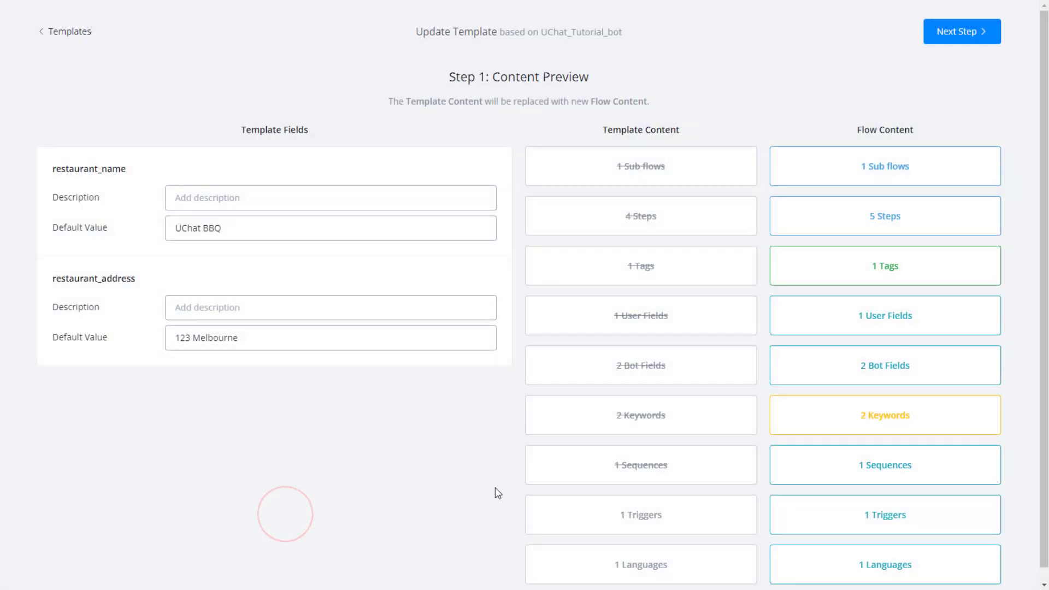
scroll("up", 3)
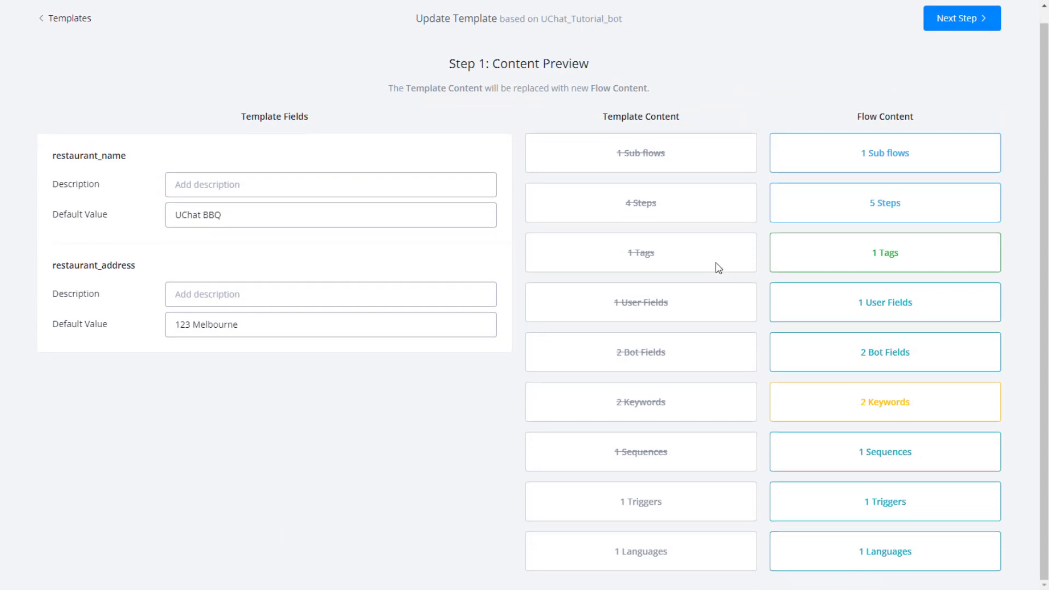
mouse_move(653, 173)
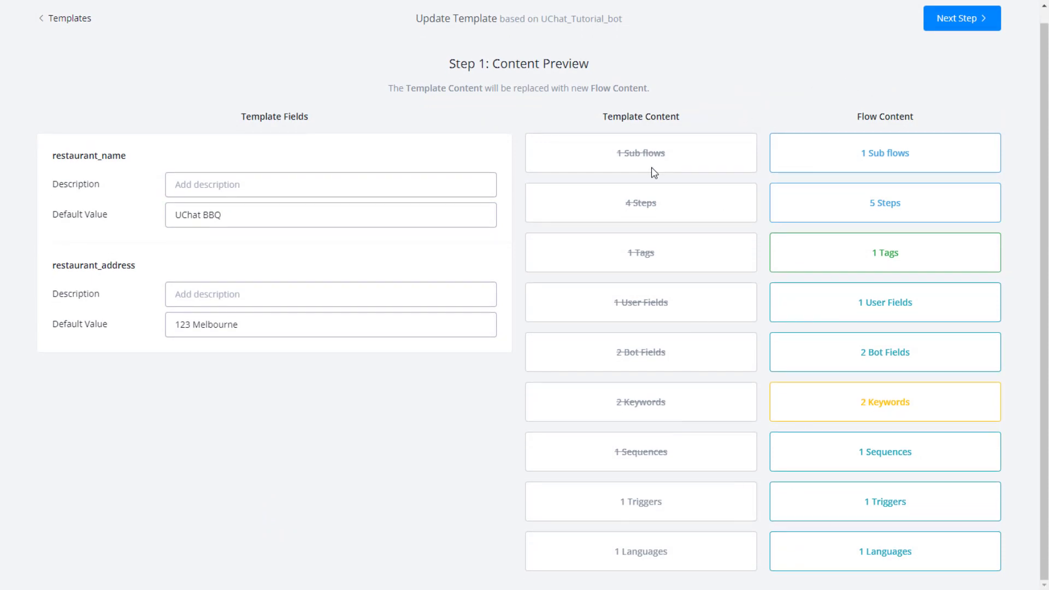
mouse_move(623, 152)
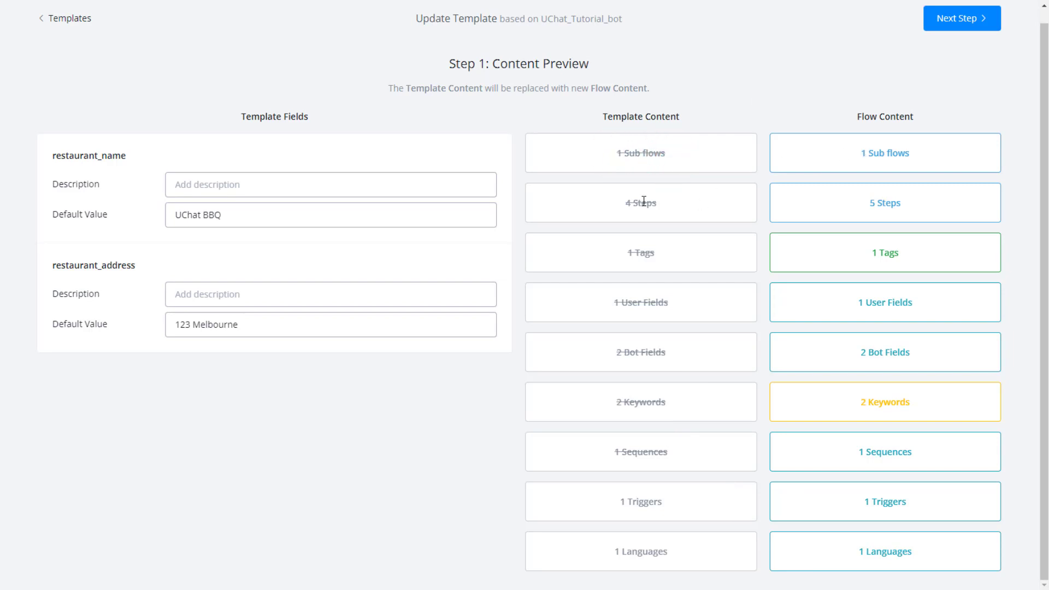
mouse_move(882, 200)
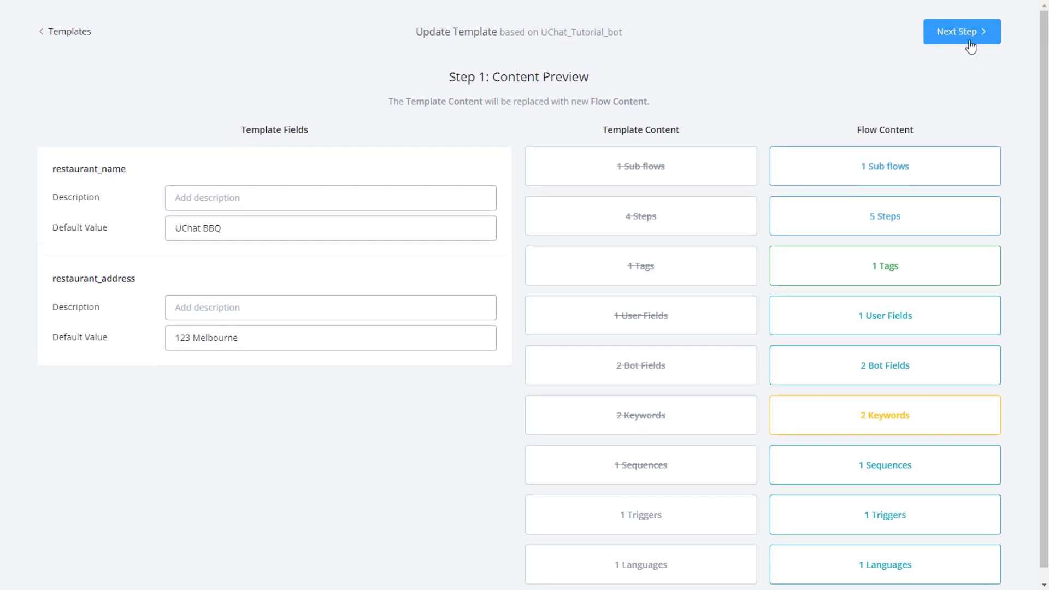
left_click(960, 31)
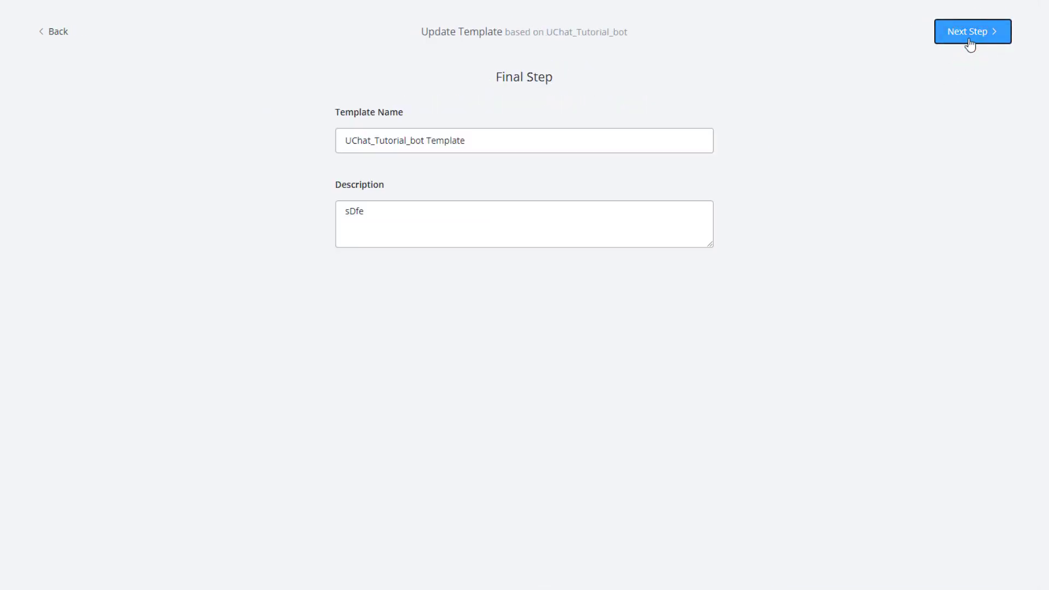
left_click(971, 31)
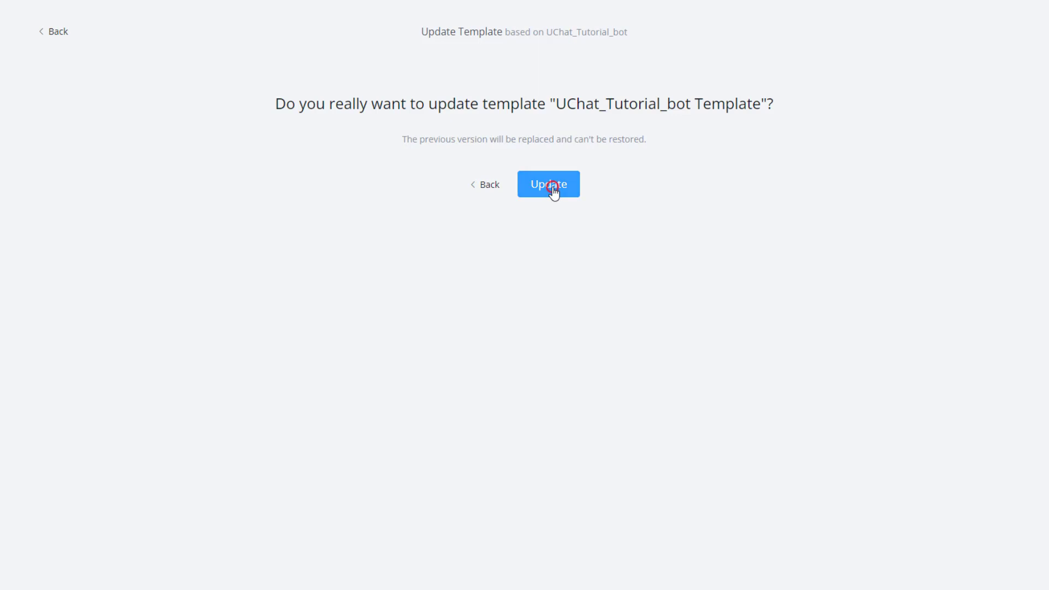
left_click(548, 184)
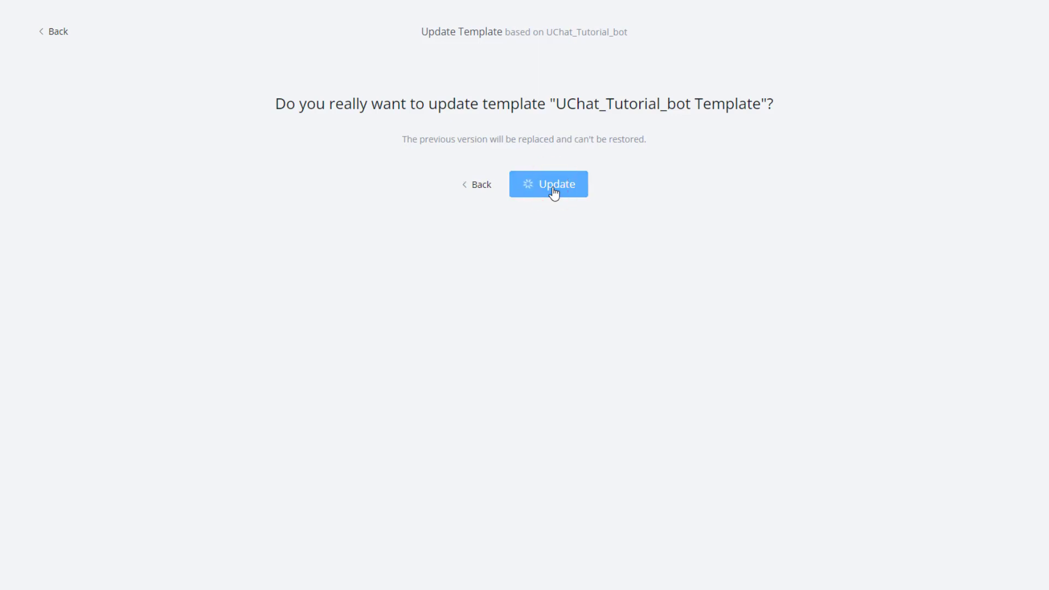
left_click(548, 184)
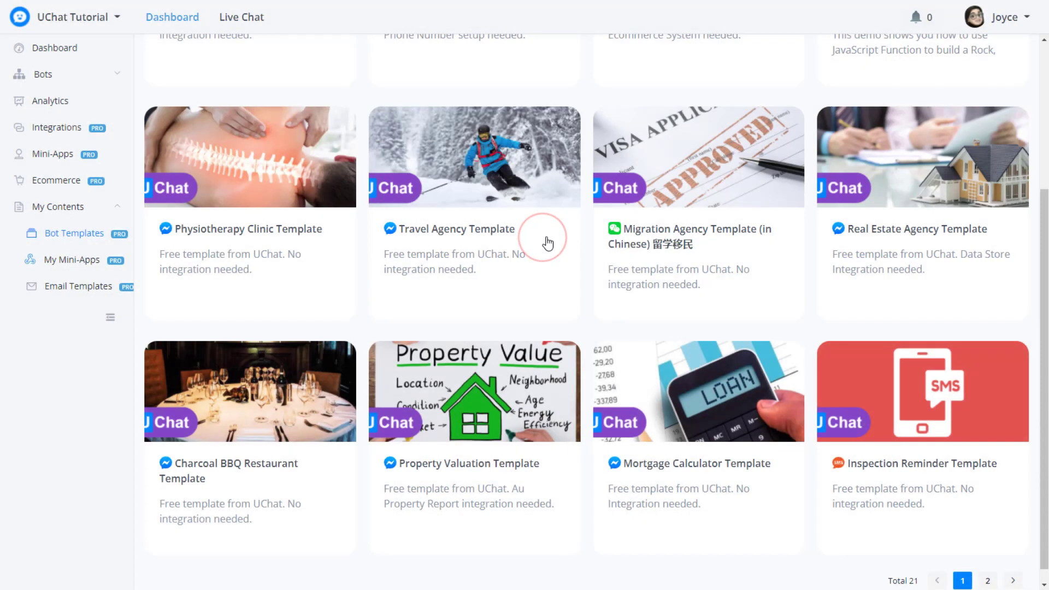
Open the UChat_Tutorial_bot Template's public page from the templates list.
left_click(986, 580)
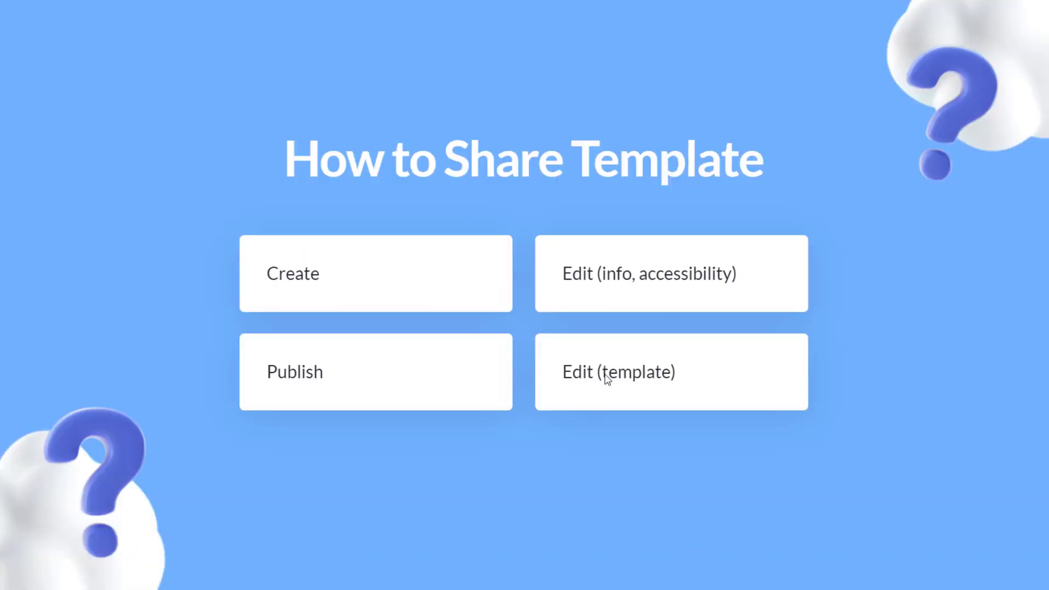
mouse_move(566, 141)
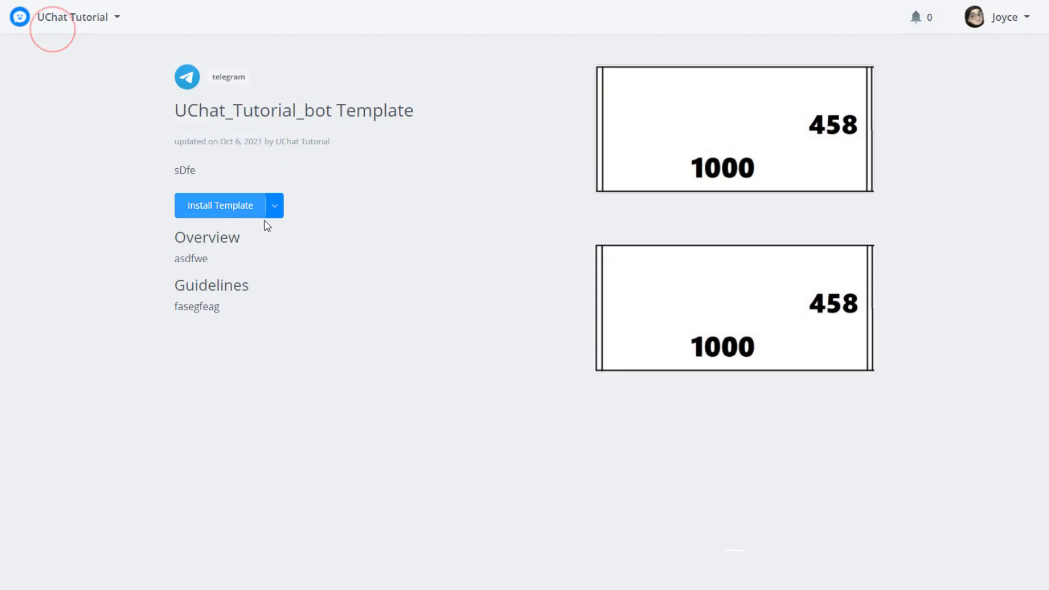
Install the template over UChat_Tutorial_bot with restaurant name Cake shop and address 456 Sydney.
left_click(273, 205)
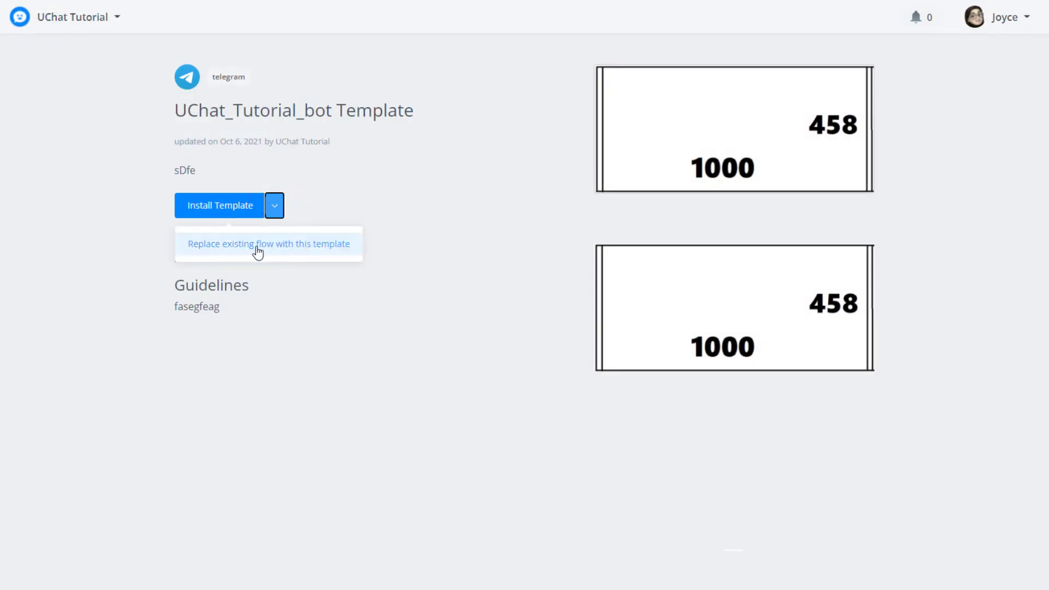
left_click(268, 243)
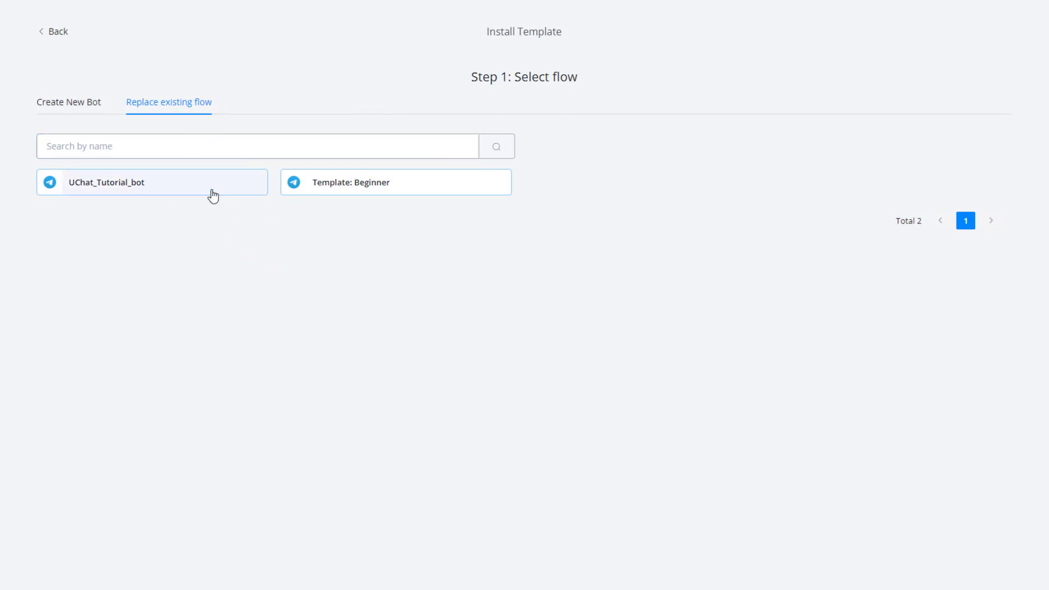
mouse_move(110, 185)
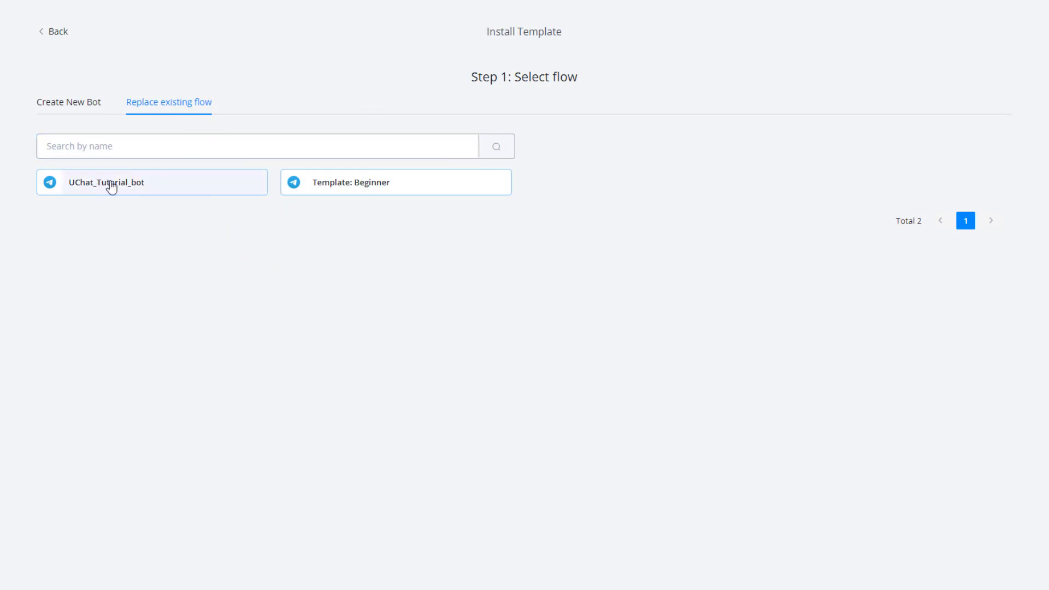
left_click(151, 182)
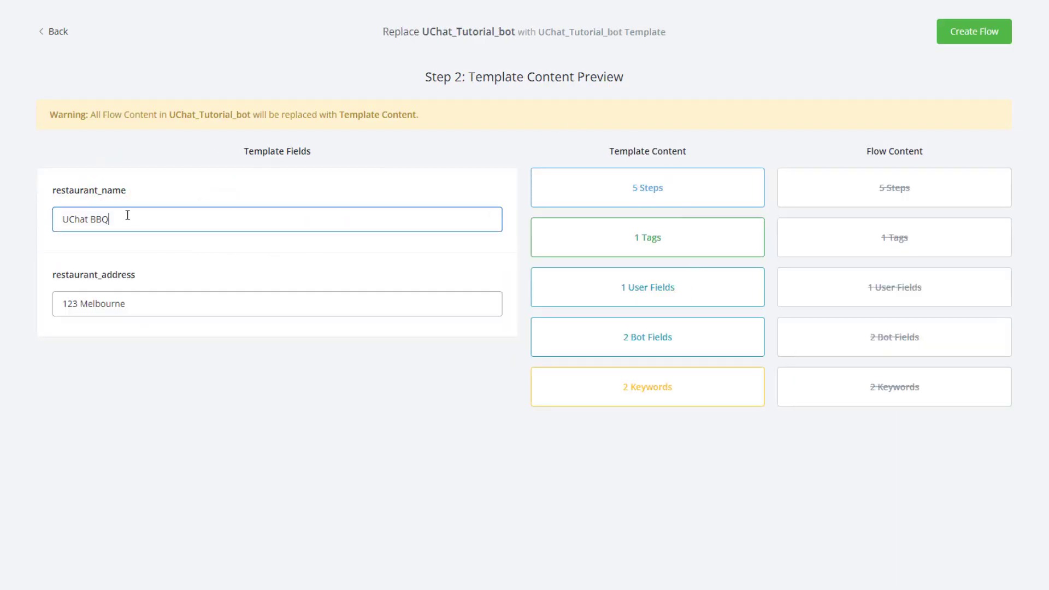
double_click(83, 218)
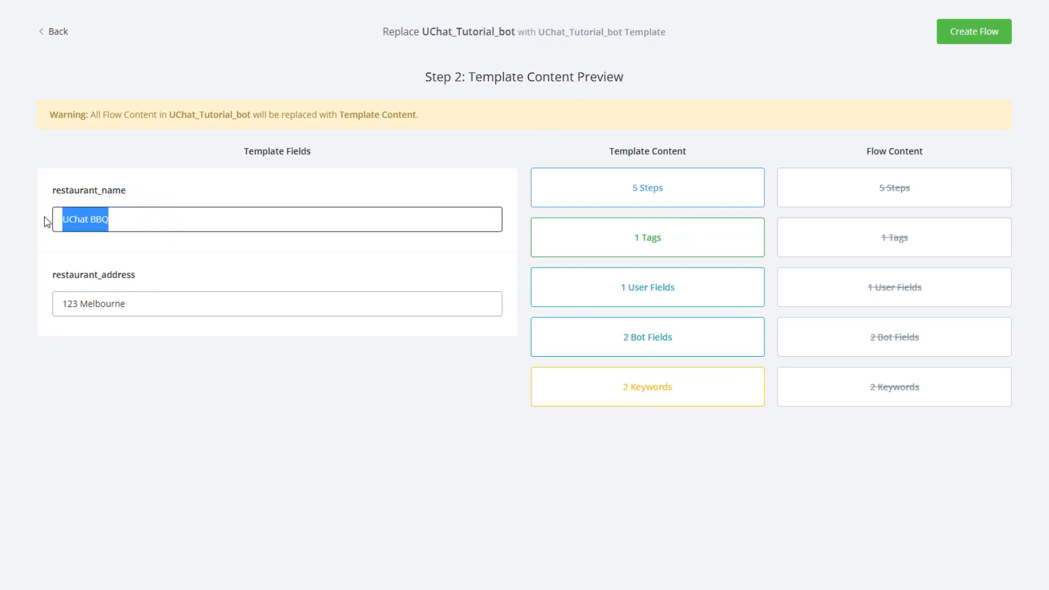
type("Cake shop")
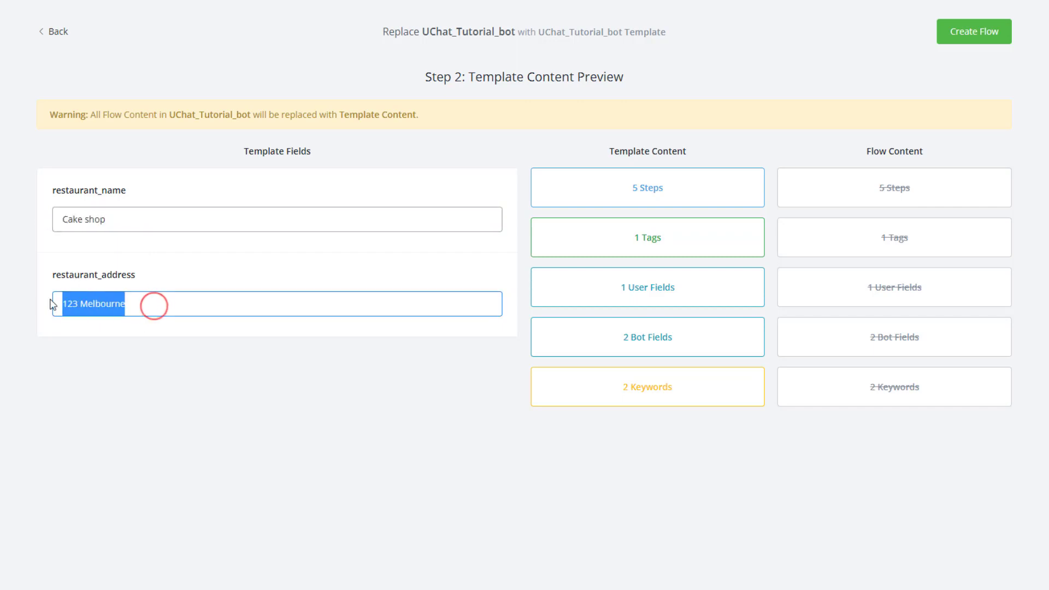
type("456 Syd")
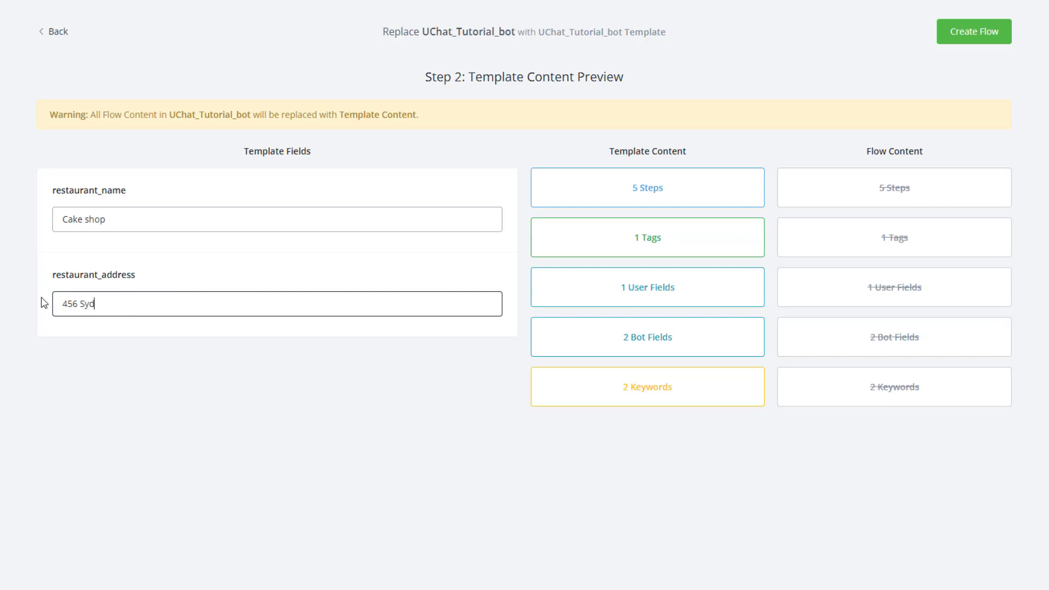
type("ney")
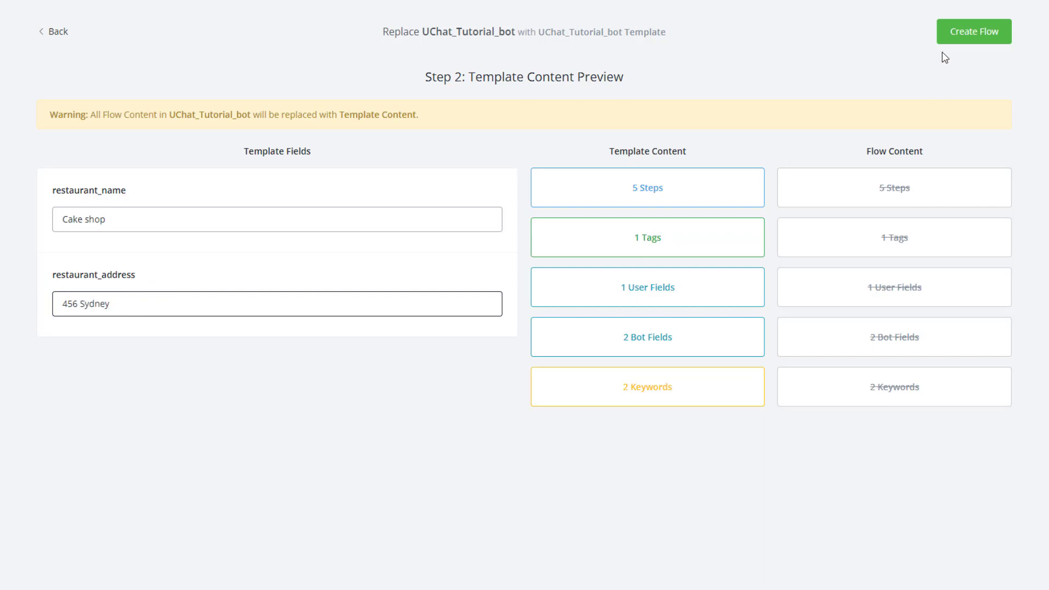
left_click(974, 32)
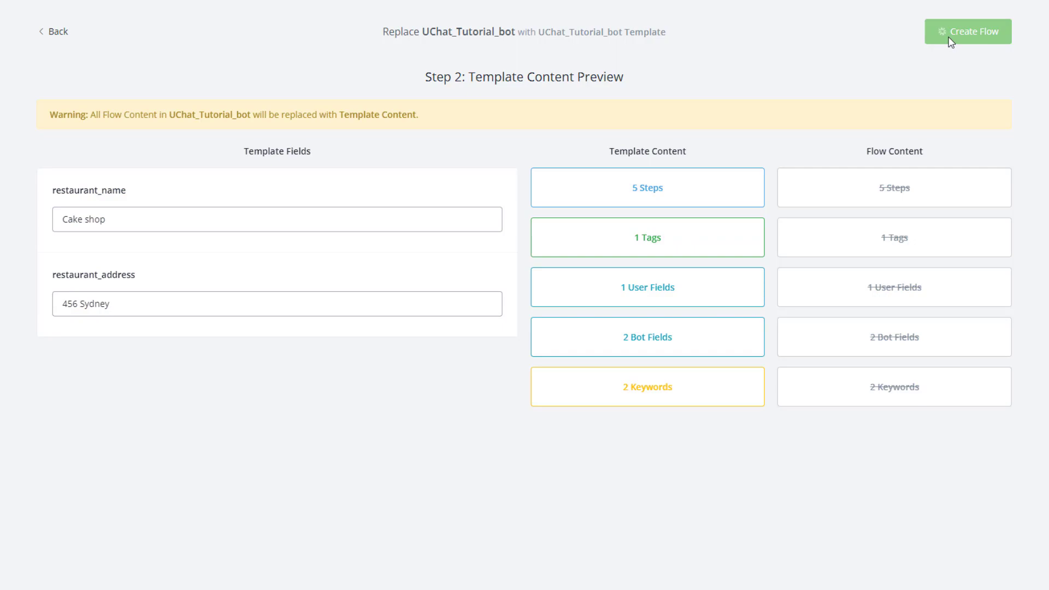
Confirm the installed flow is published, then switch to the Telegram Web tab.
left_click(968, 30)
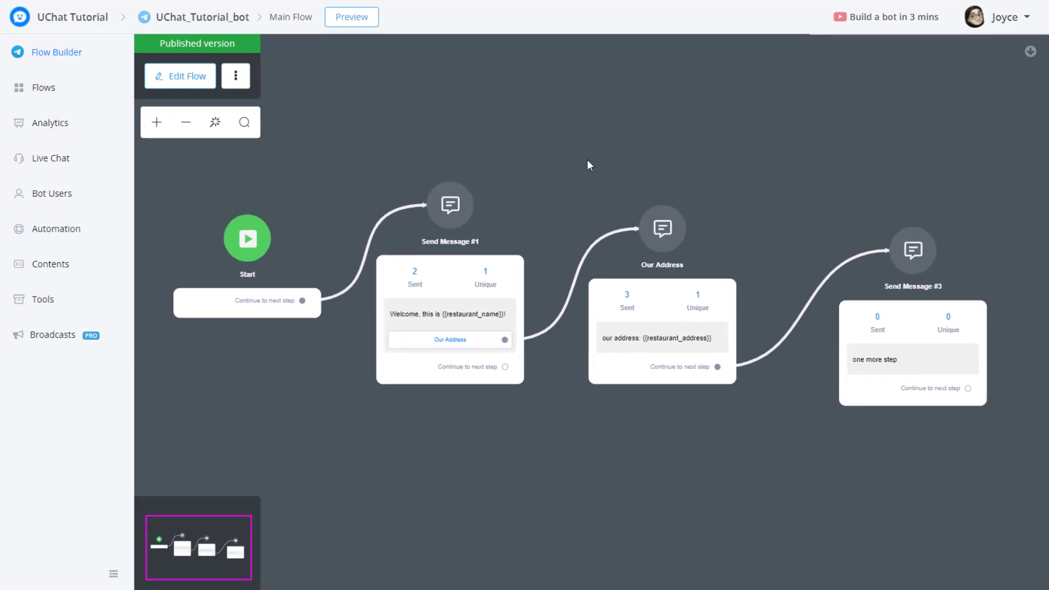
mouse_move(432, 101)
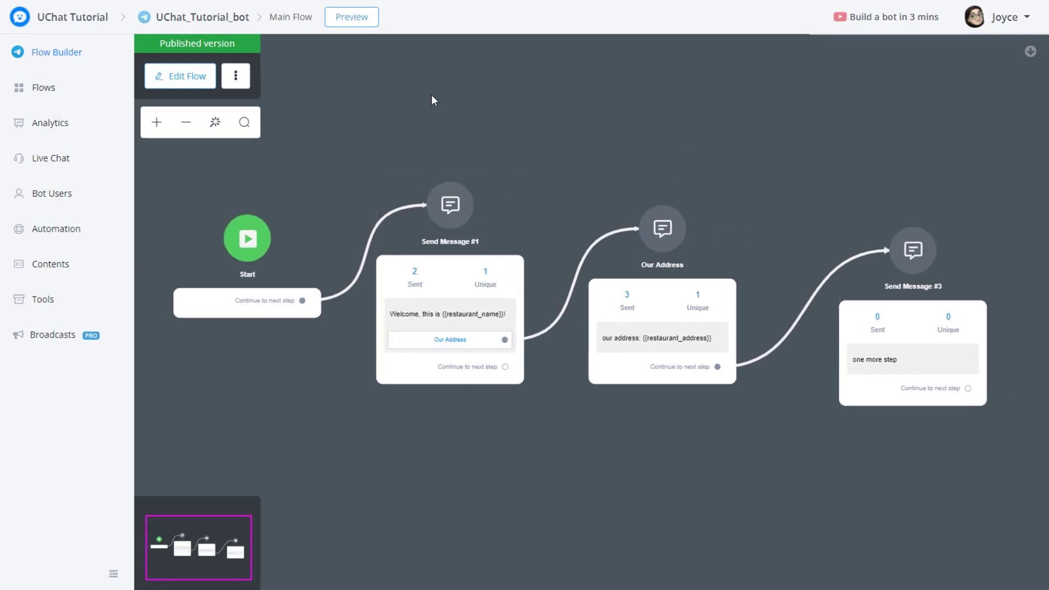
left_click(351, 17)
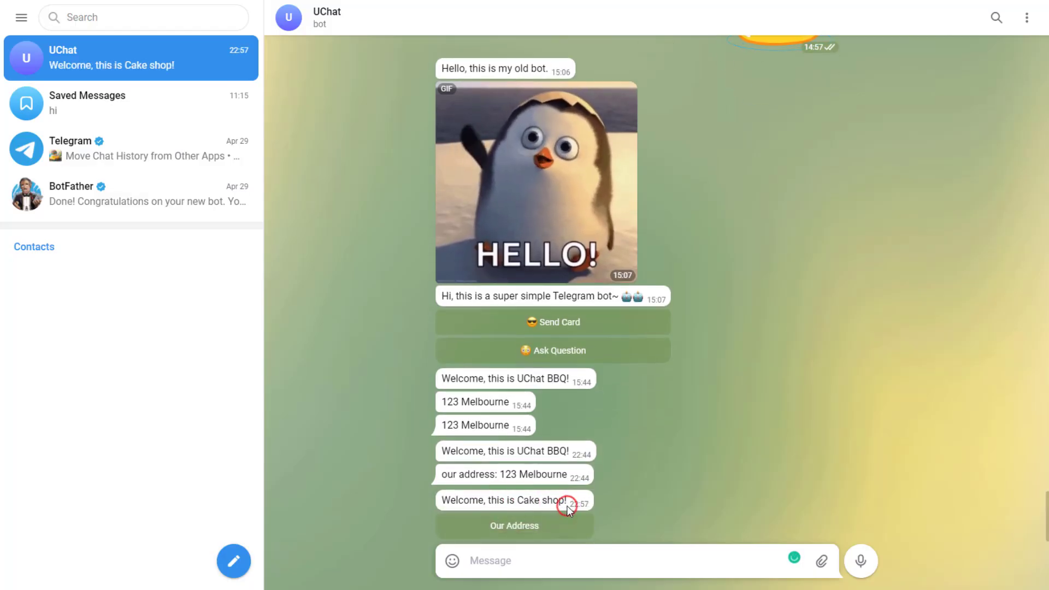
mouse_move(644, 519)
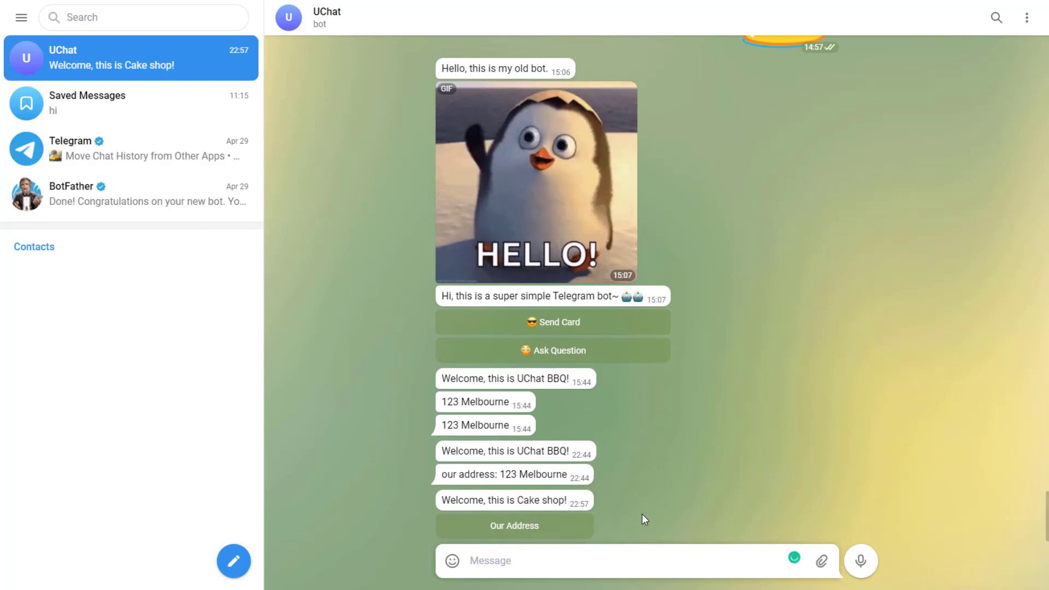
Request Our Address in the bot chat and check the '456 Sydney' and 'one more step' replies.
left_click(514, 525)
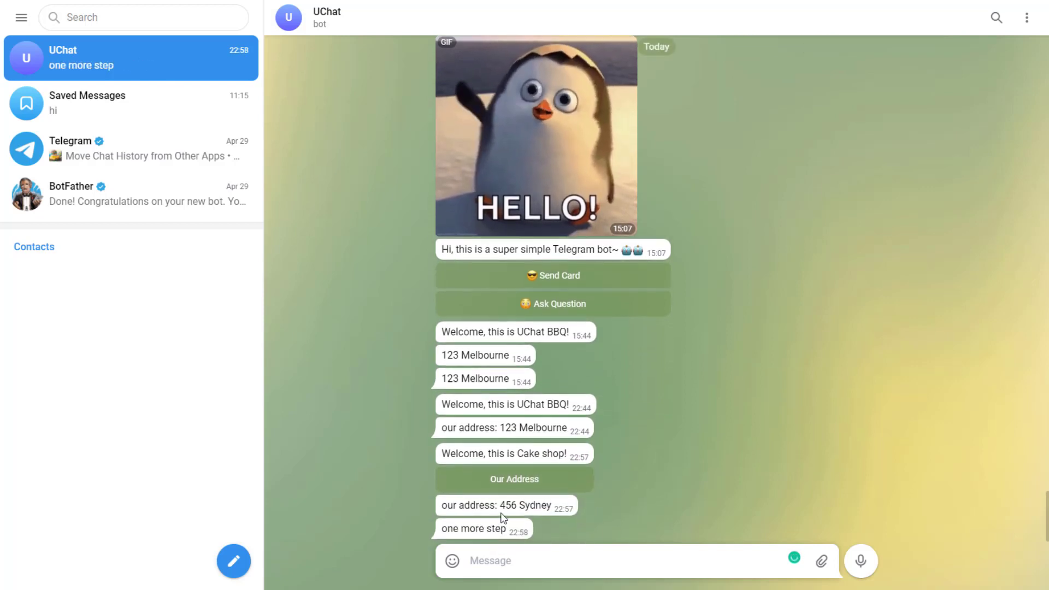
scroll("up", 3)
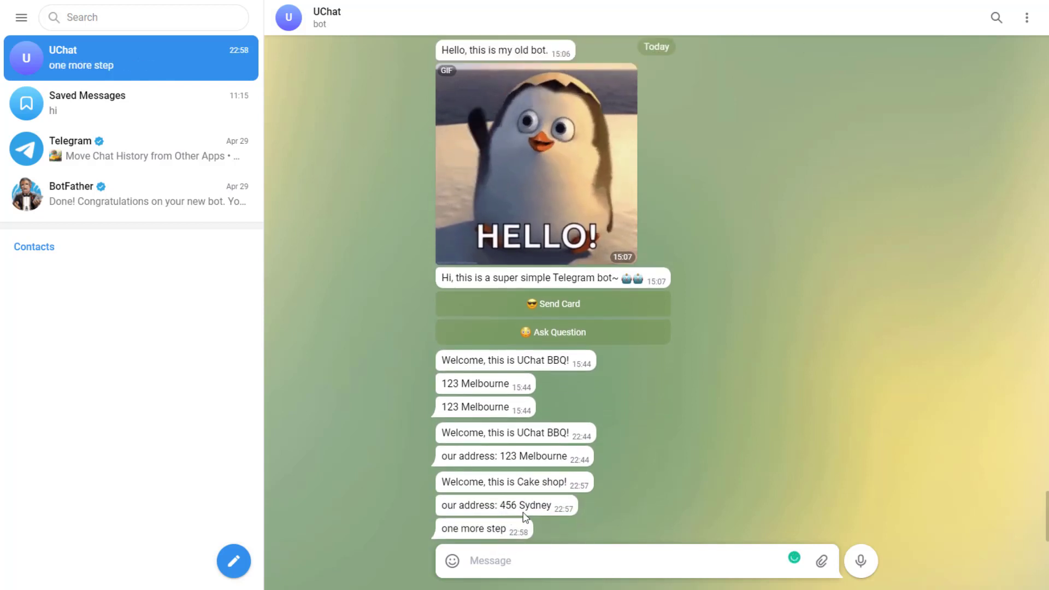
double_click(472, 528)
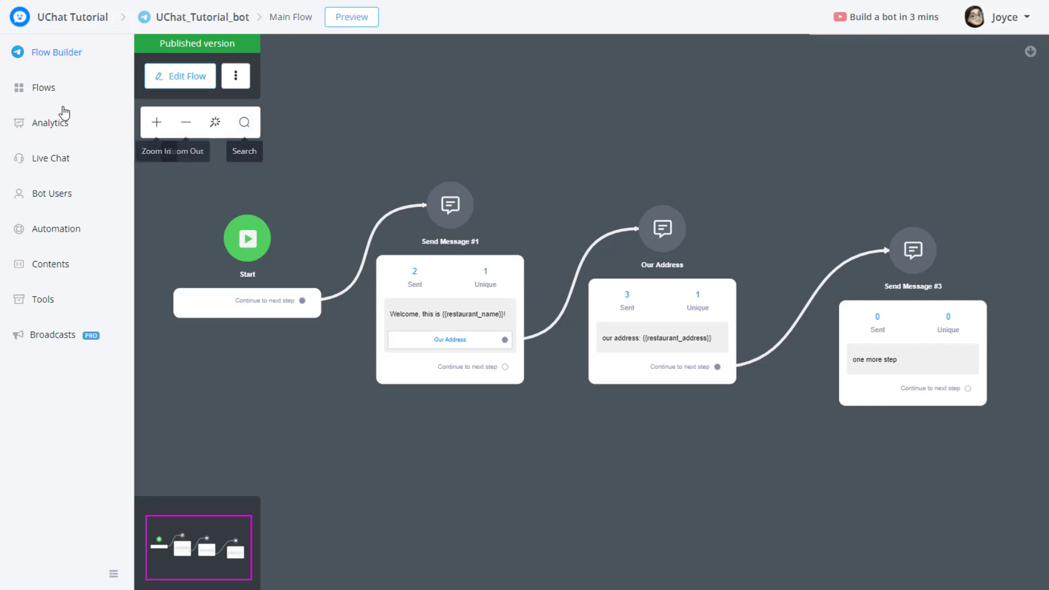
Review the flows and analytics (one user, 19 messages), then view Joyce's live chat conversation.
left_click(43, 87)
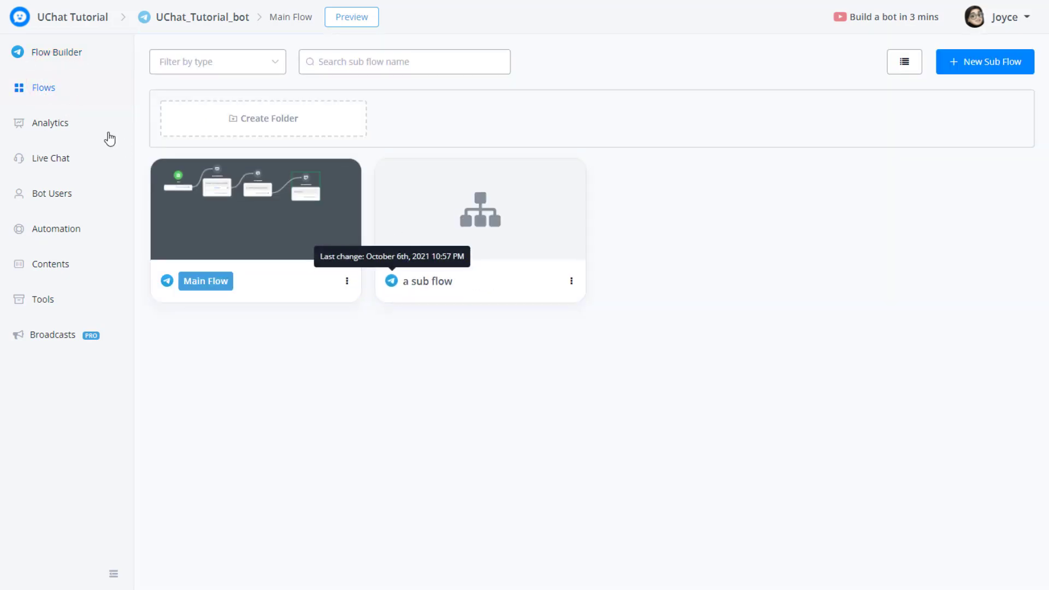
left_click(50, 122)
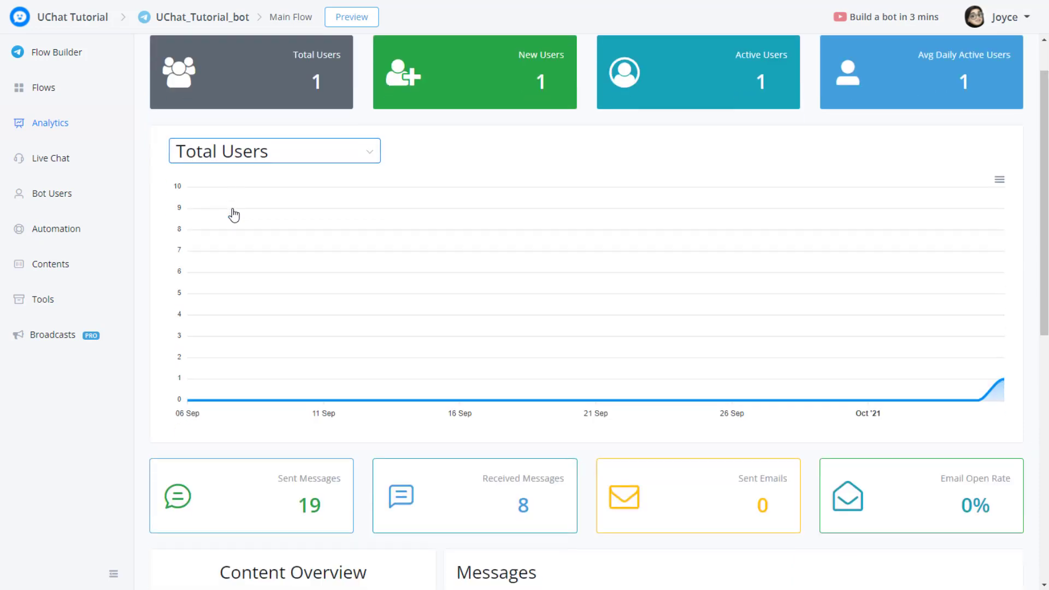
left_click(51, 158)
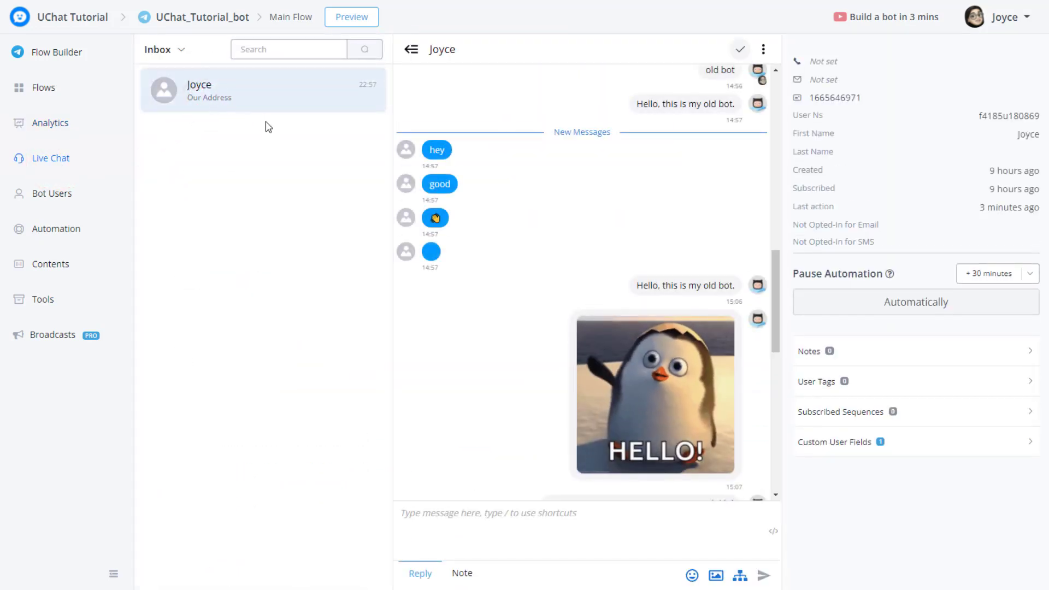
mouse_move(266, 86)
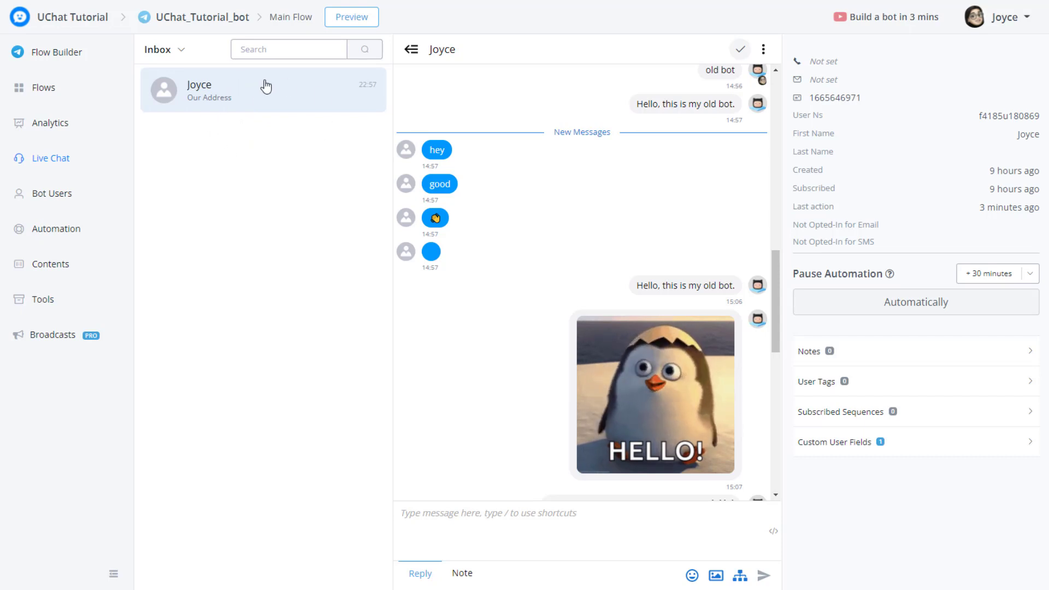
mouse_move(184, 159)
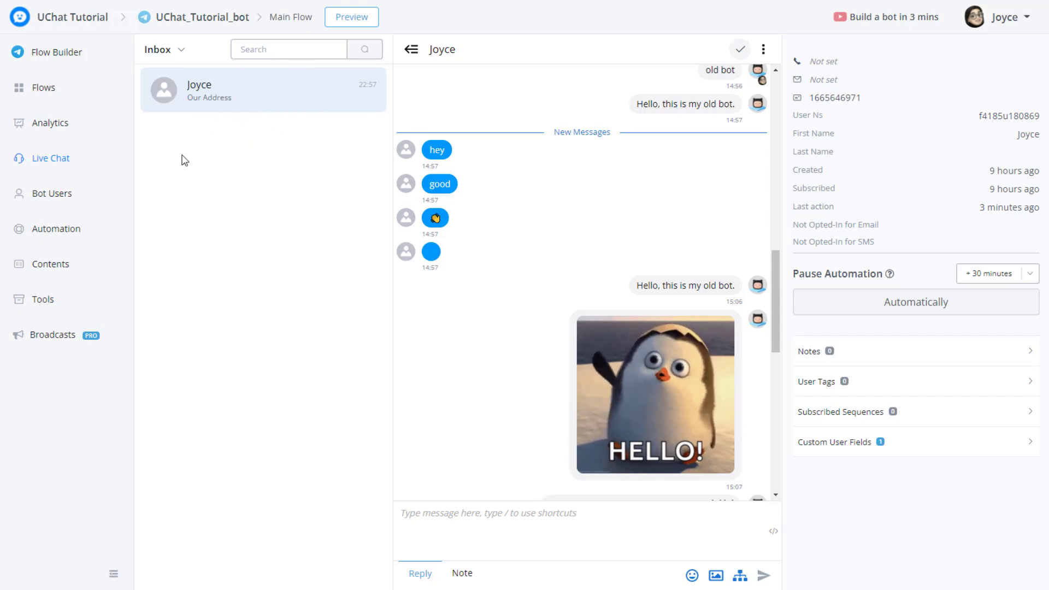
mouse_move(213, 107)
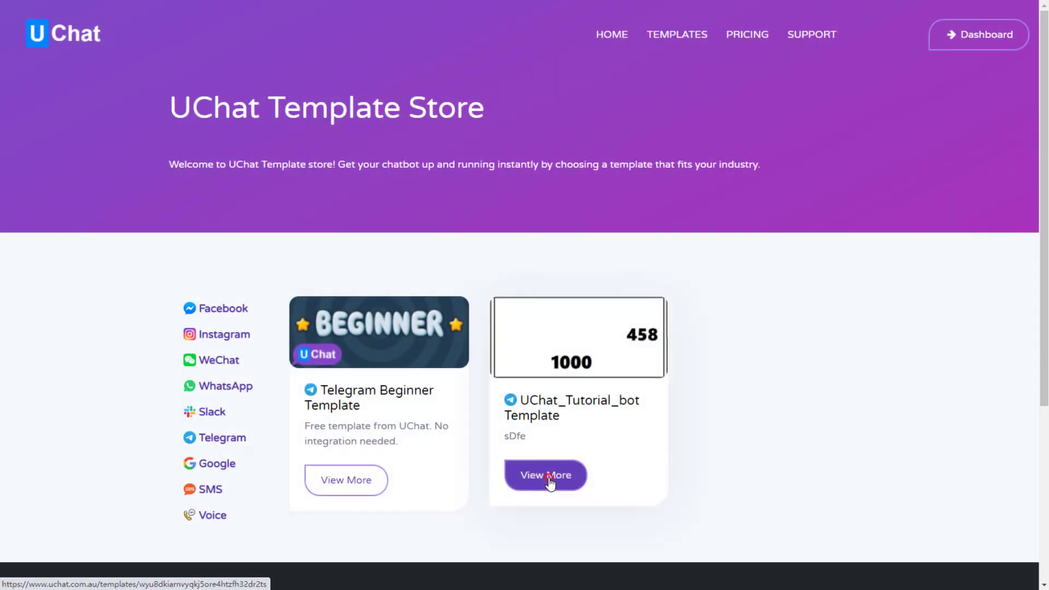
Install the UChat_Tutorial_bot Template from the Template Store and open the new Telegram Flow #1.
left_click(545, 475)
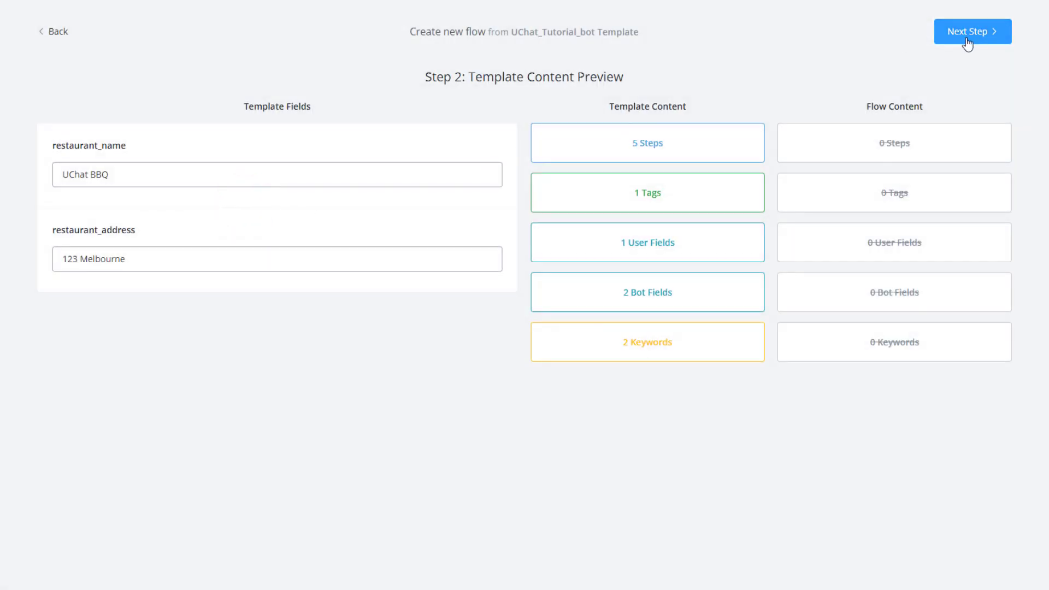
left_click(971, 32)
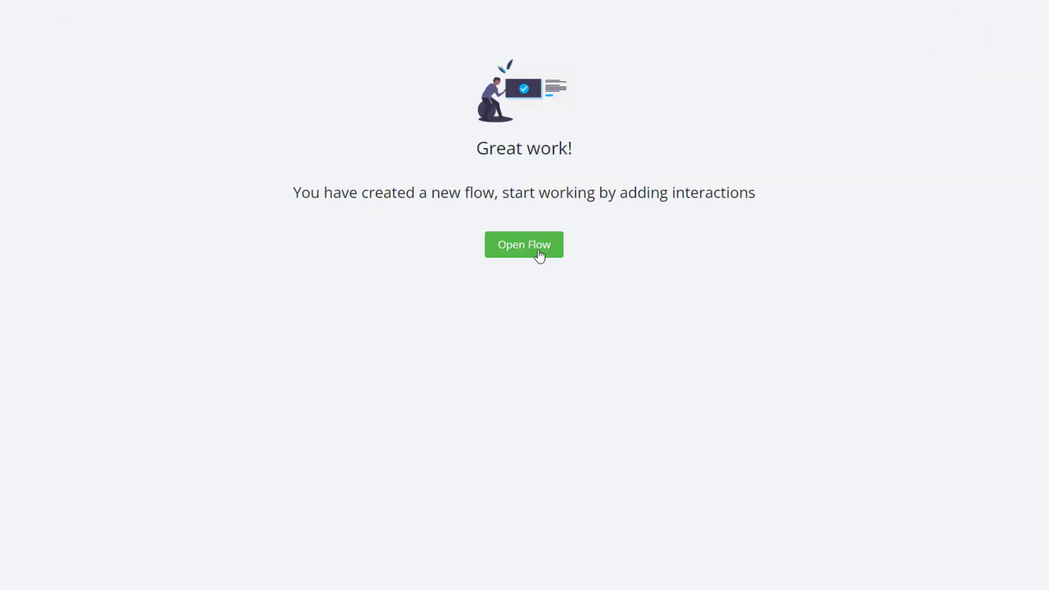
left_click(524, 244)
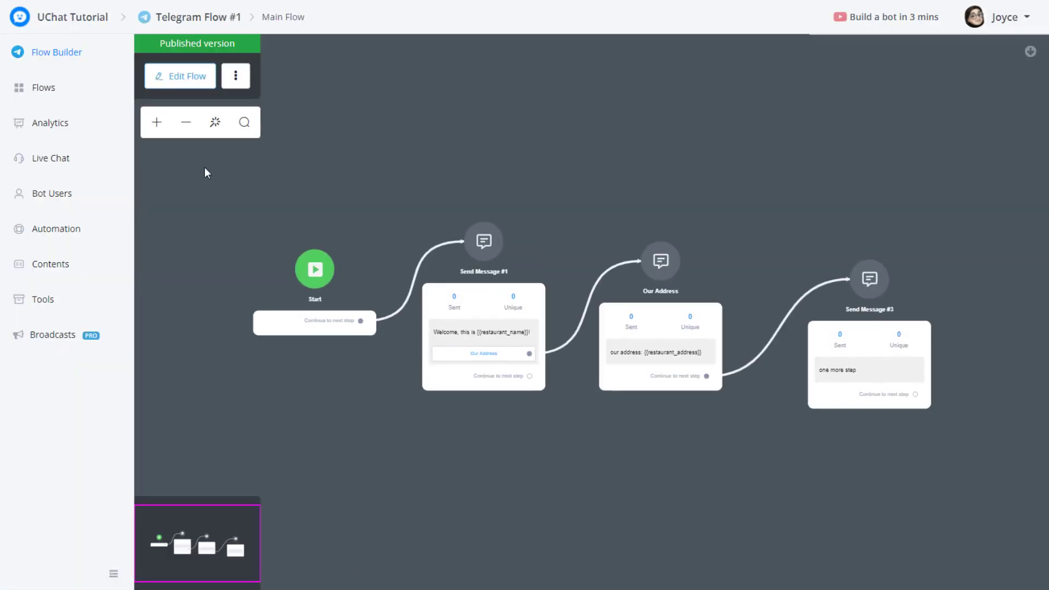
Check the new bot's flows, analytics and live chat, confirming zero users and no chats.
left_click(43, 88)
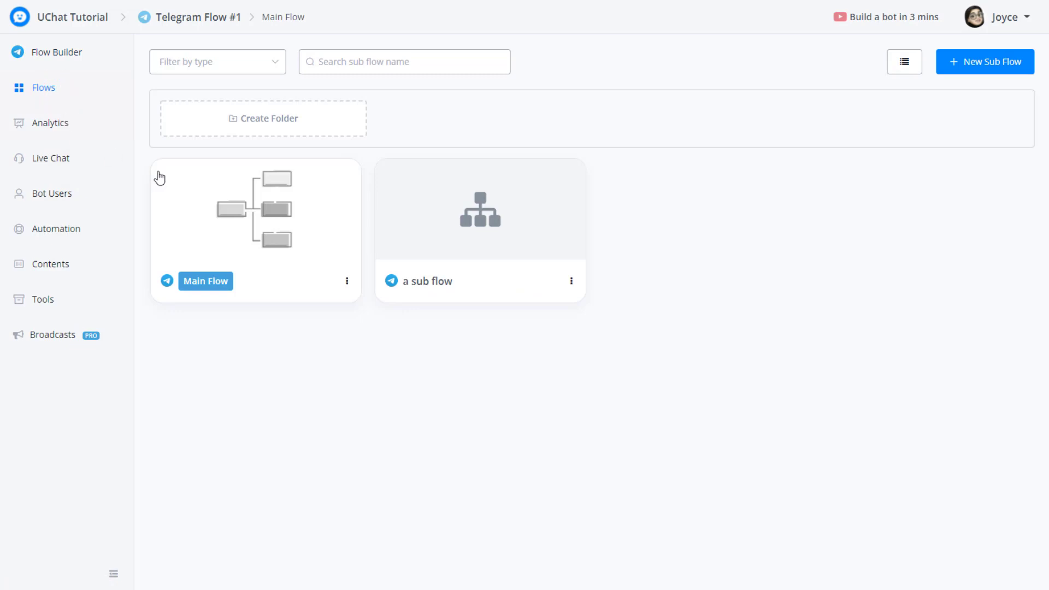
left_click(49, 123)
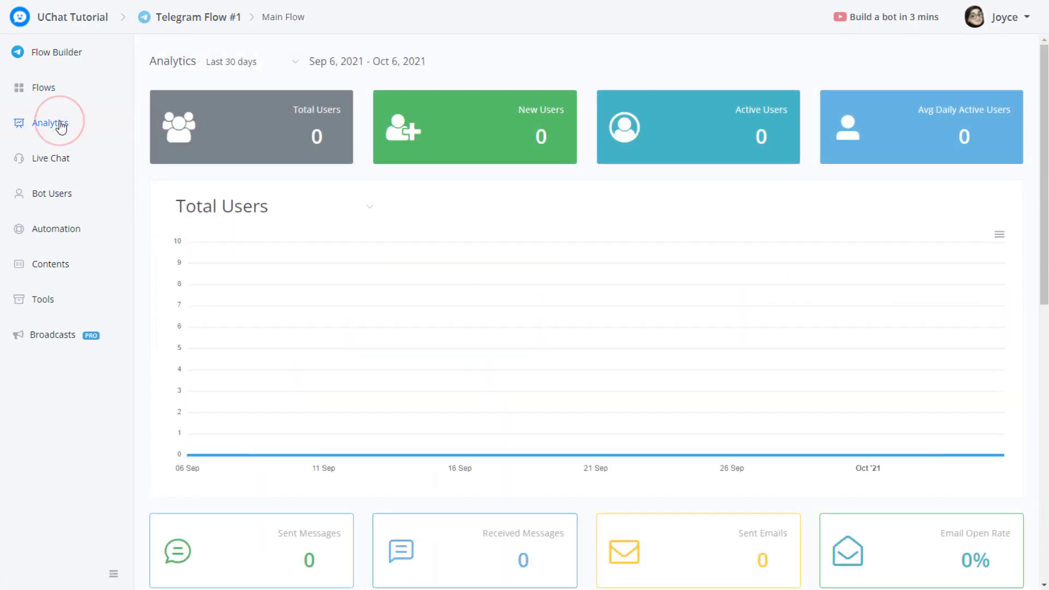
left_click(51, 158)
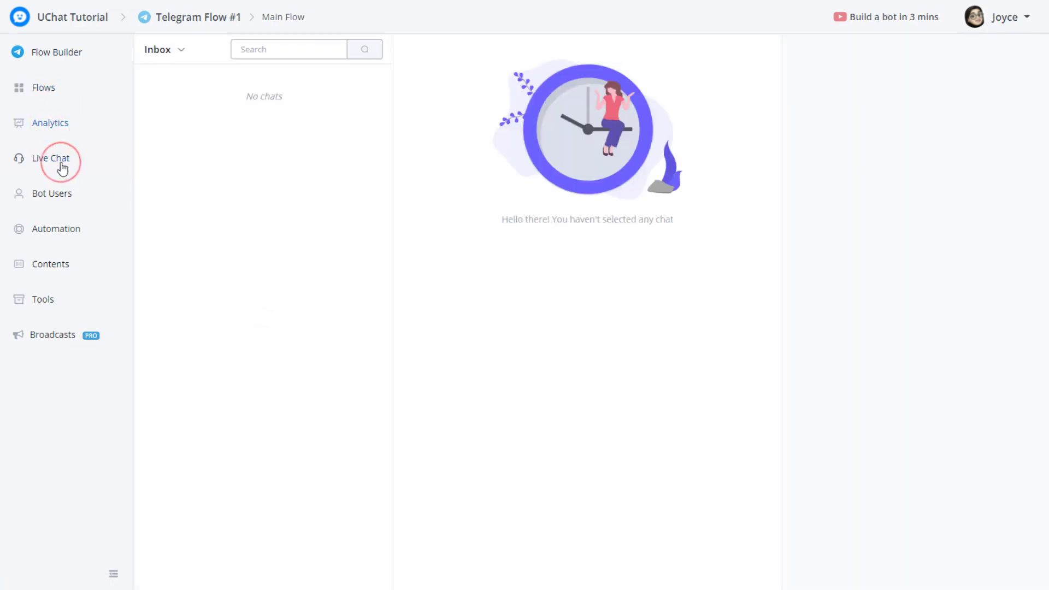
Review its triggers and bot fields: restaurant_address 123 Melbourne and restaurant_name UChat BBQ.
left_click(56, 228)
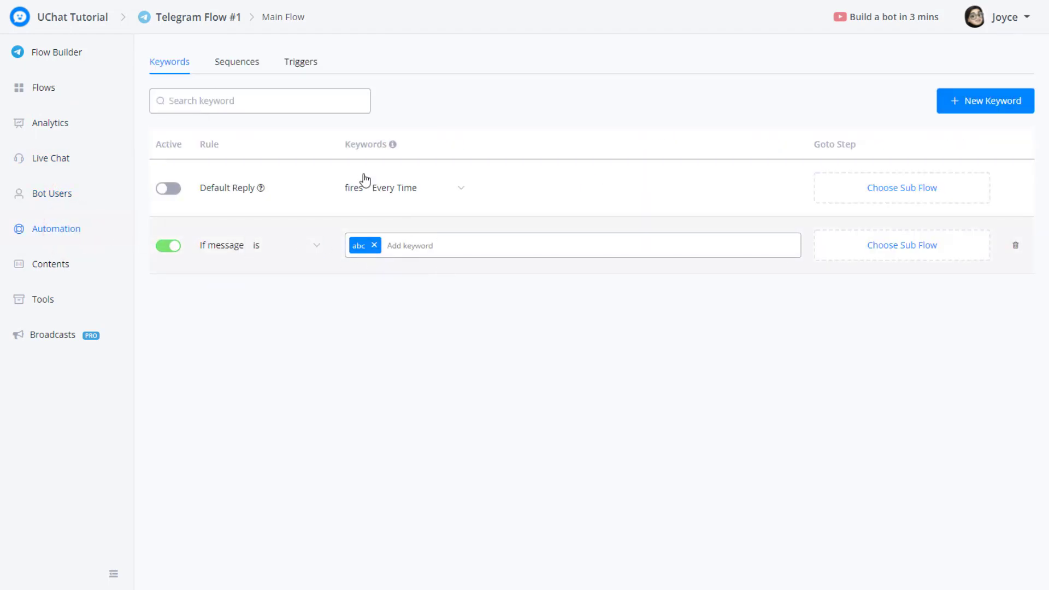
left_click(300, 62)
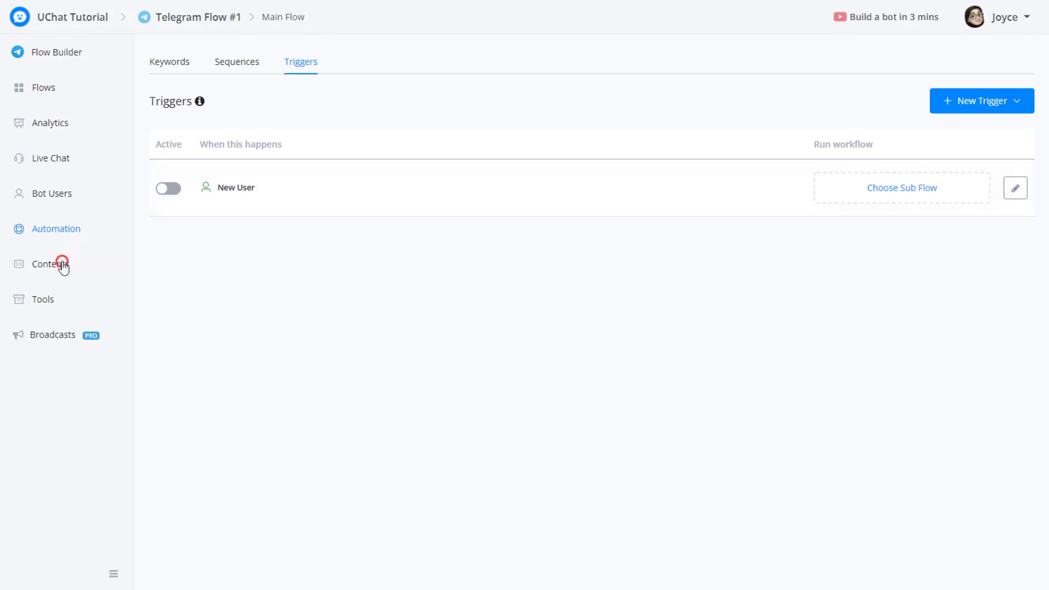
left_click(50, 263)
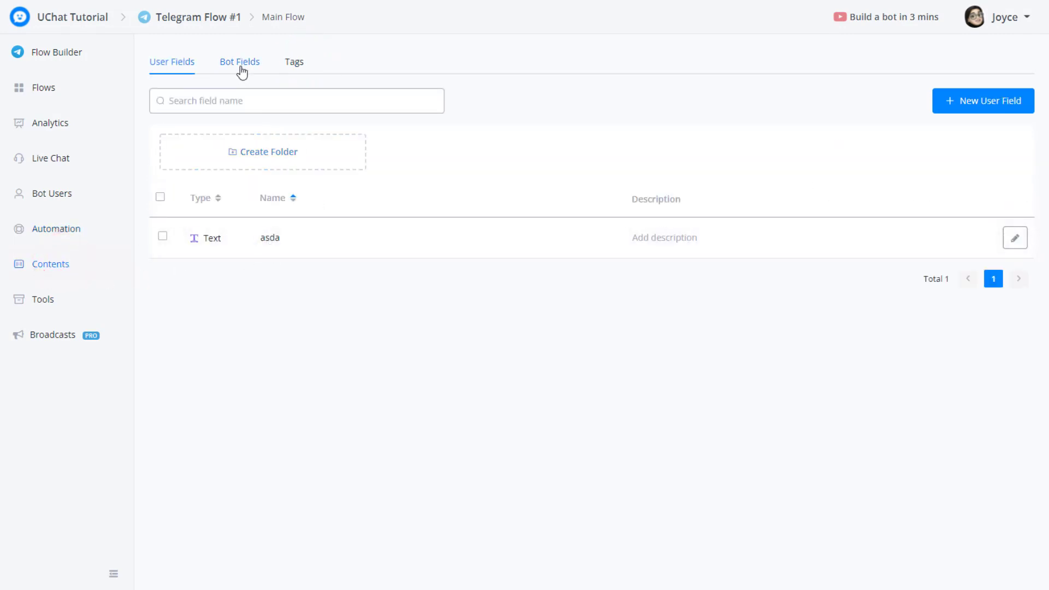
left_click(239, 62)
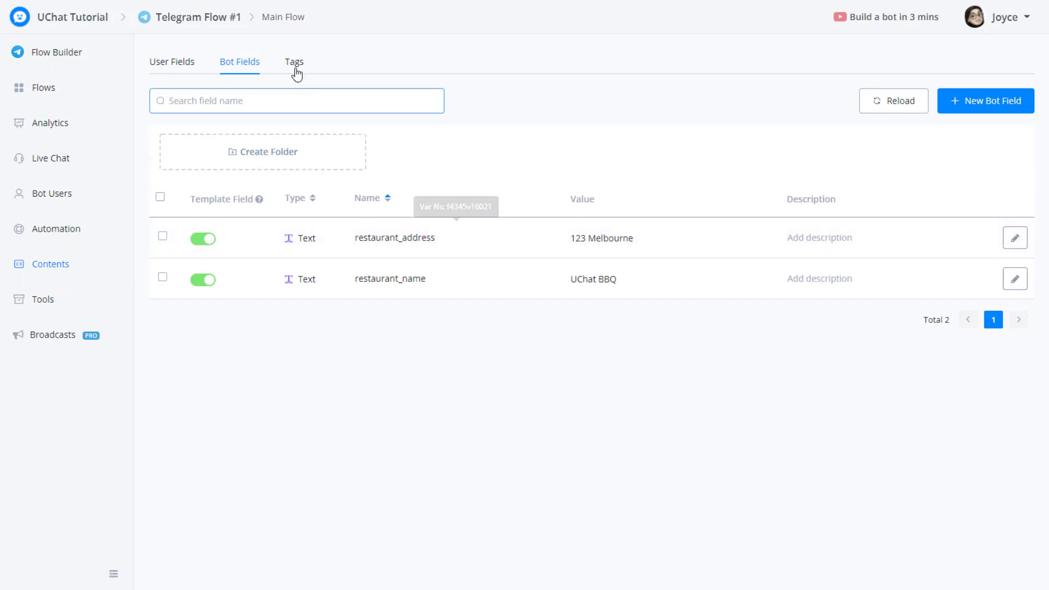
Inspect the Tools tabs: one widget and no admins, shortcuts or webhooks; then check the empty Broadcasts.
left_click(42, 299)
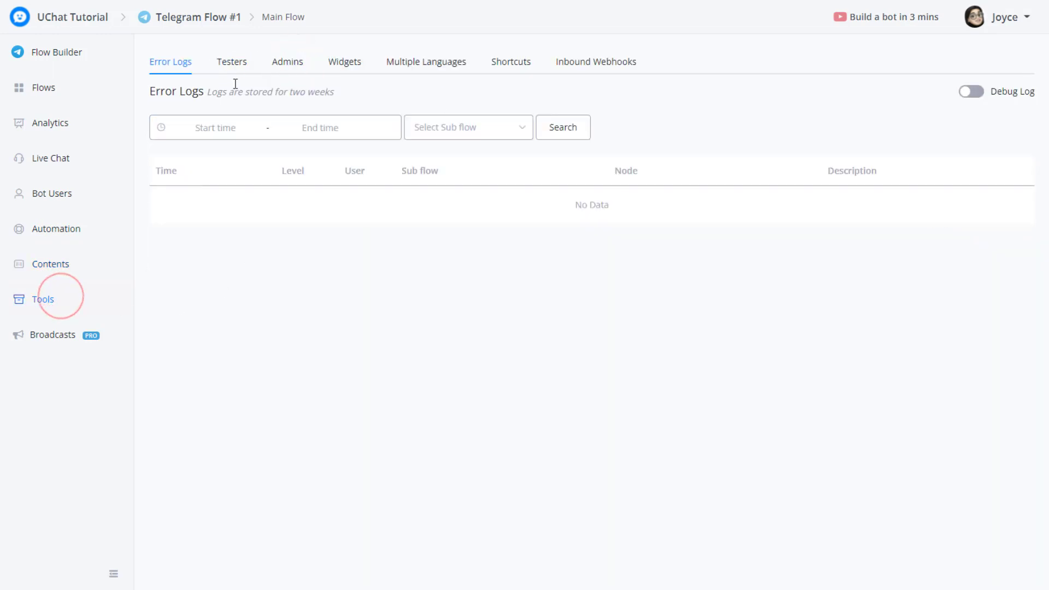
left_click(286, 61)
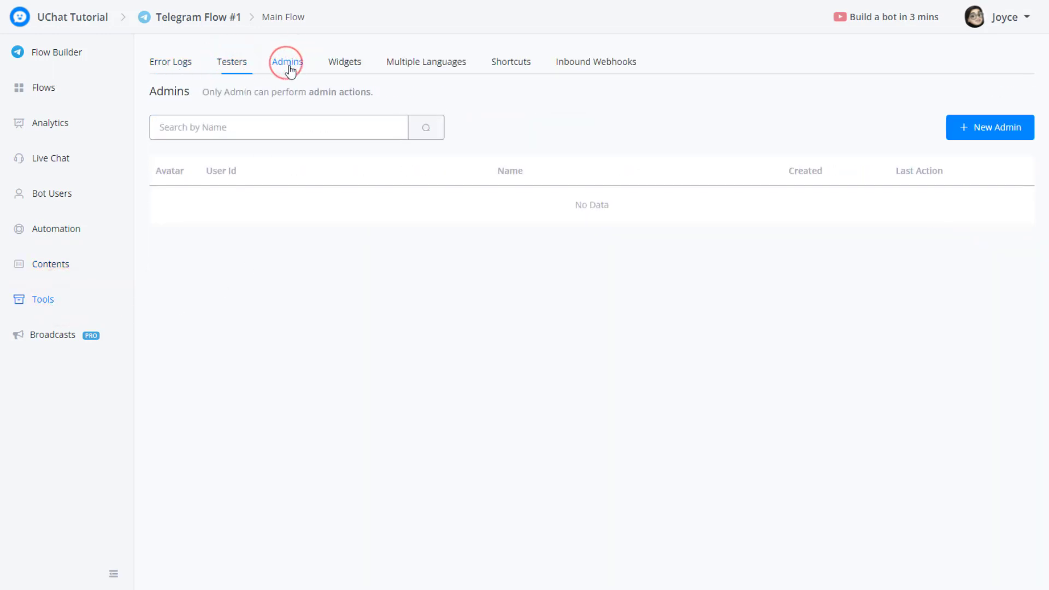
left_click(343, 61)
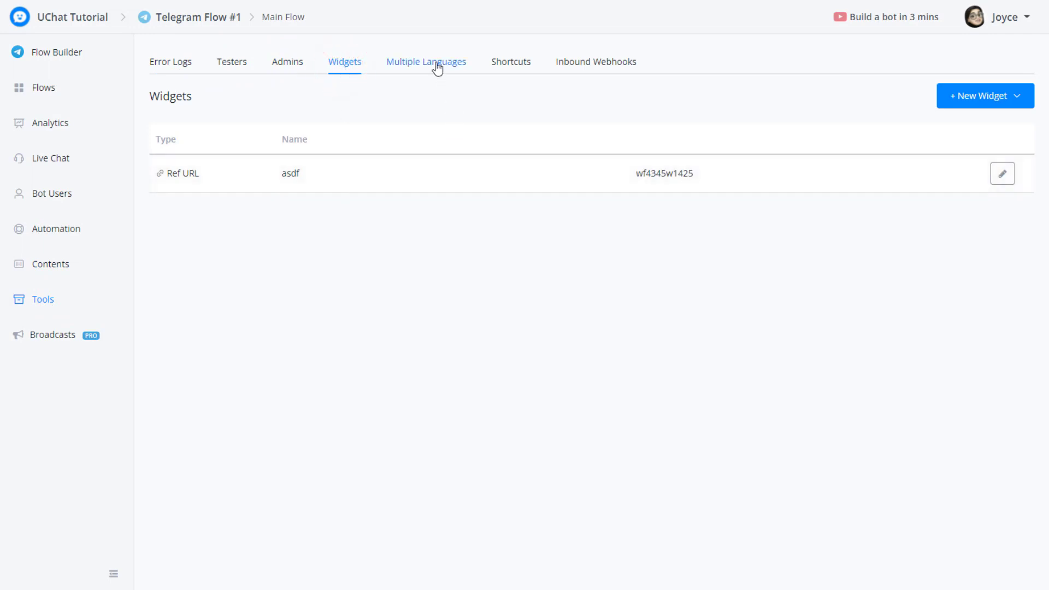
left_click(510, 62)
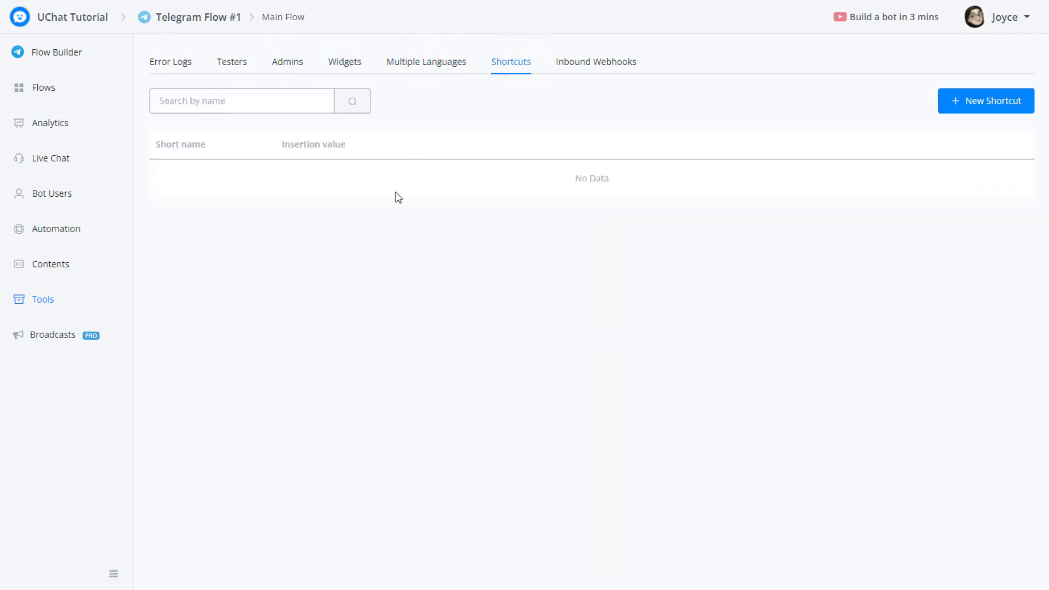
left_click(596, 62)
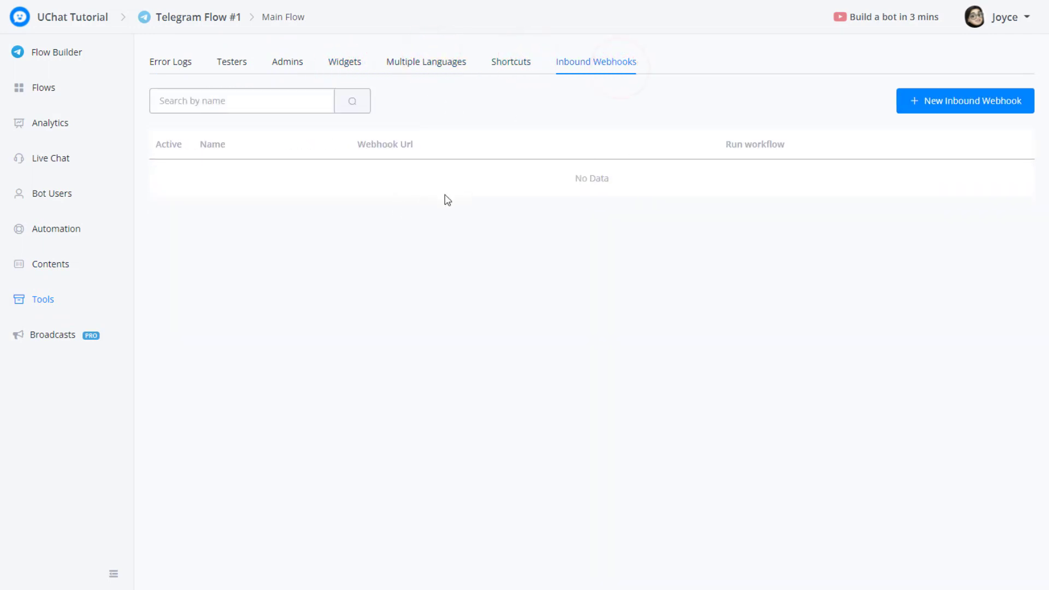
left_click(510, 62)
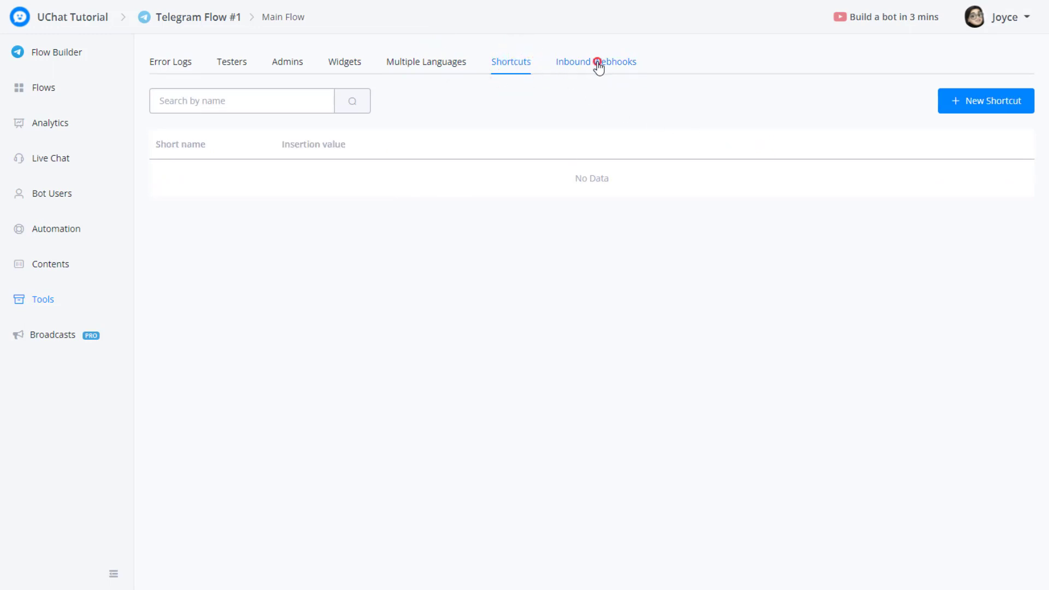
left_click(595, 62)
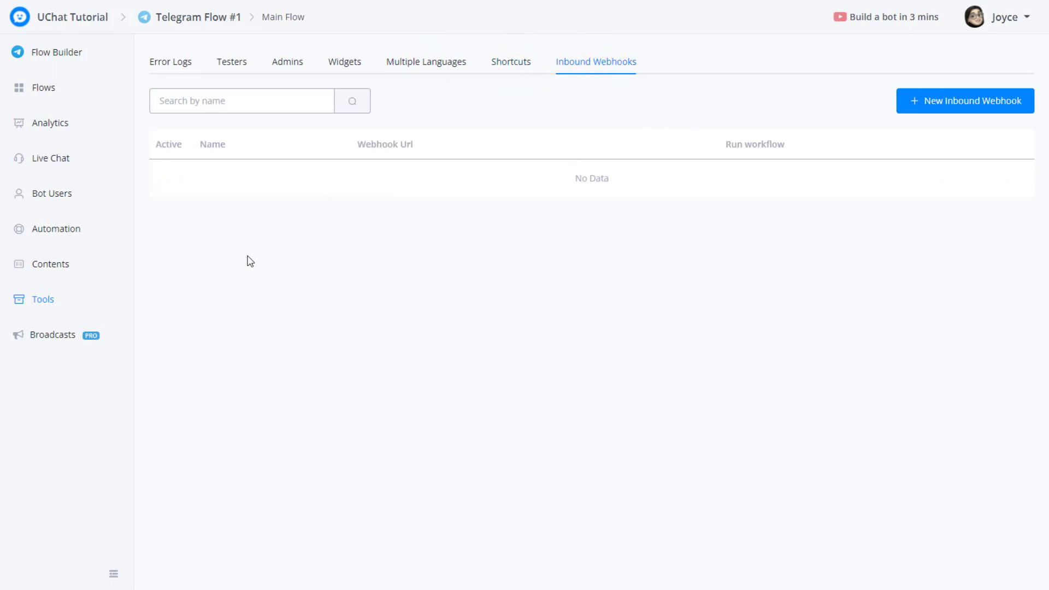
mouse_move(49, 336)
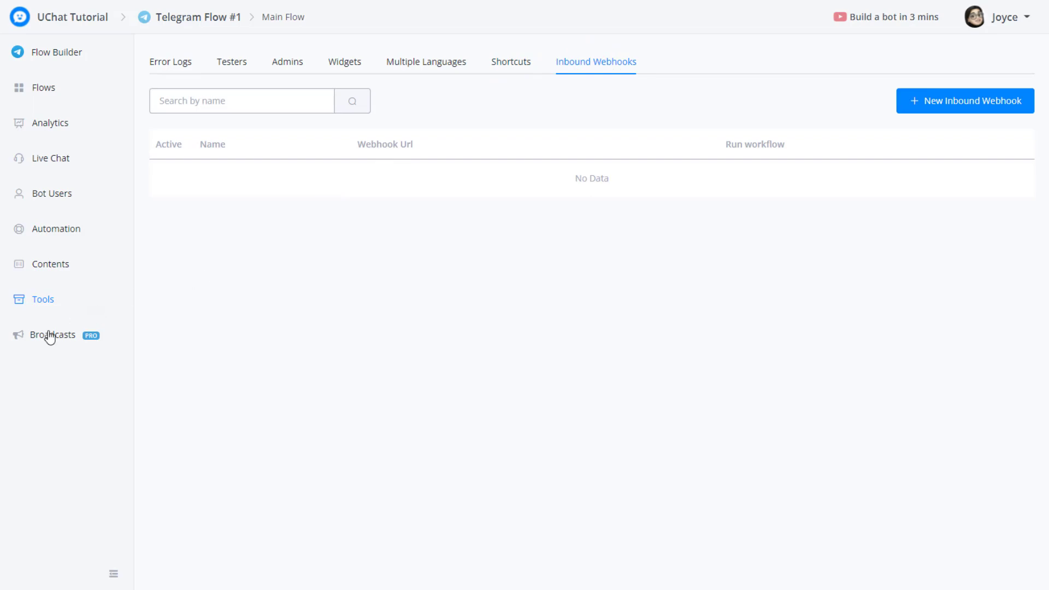
left_click(53, 335)
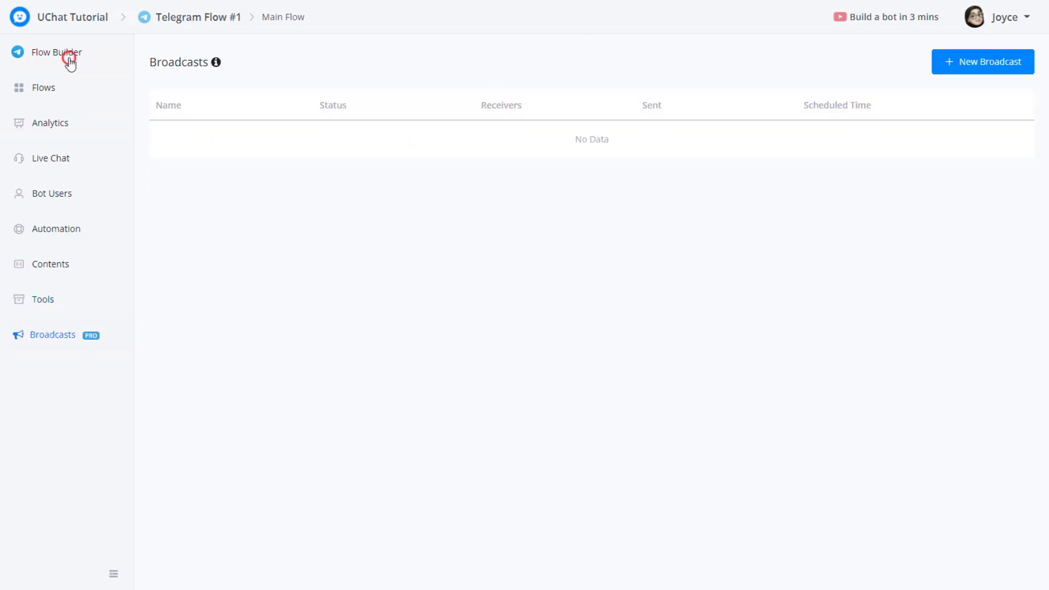